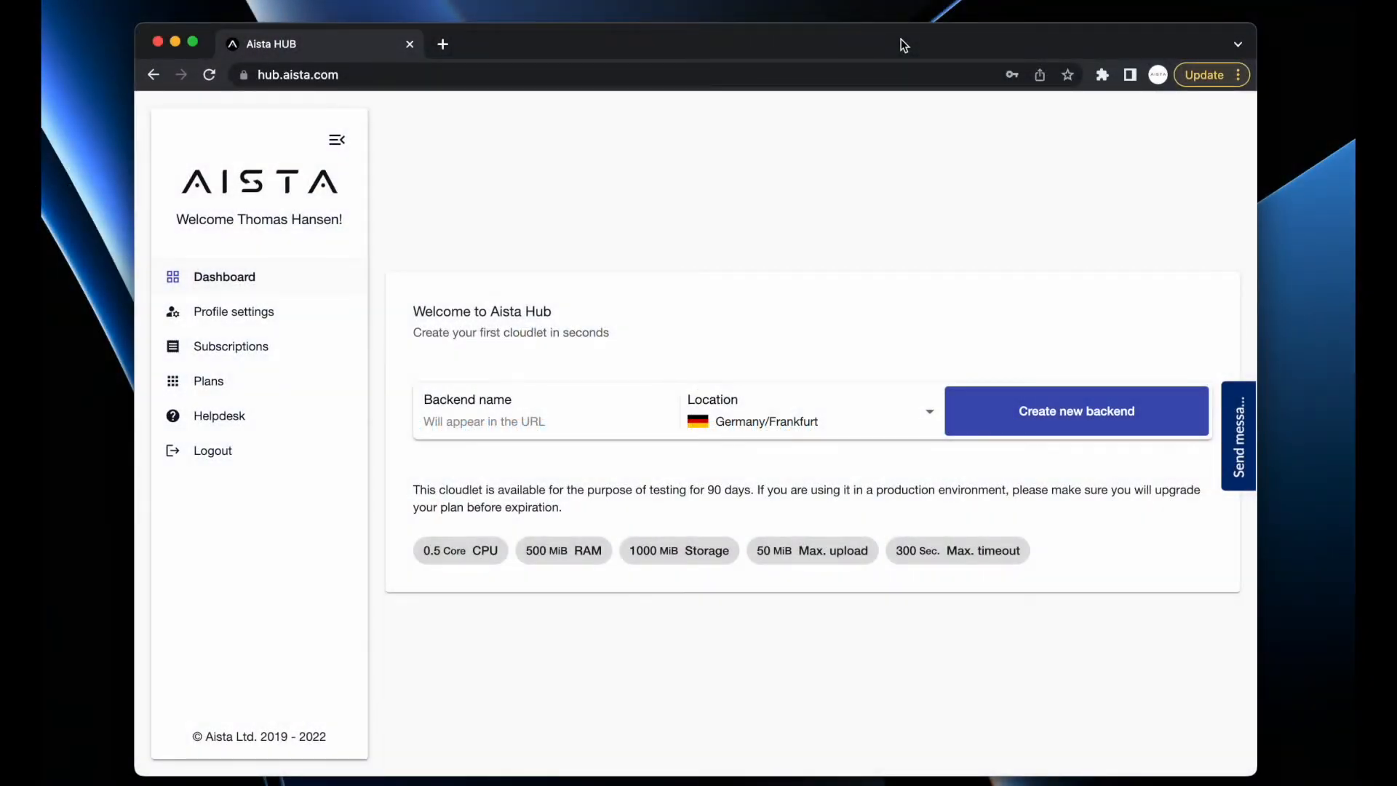
Create a cloudlet backend named 'test' in Germany/Frankfurt from Aista Hub.
left_click(534, 420)
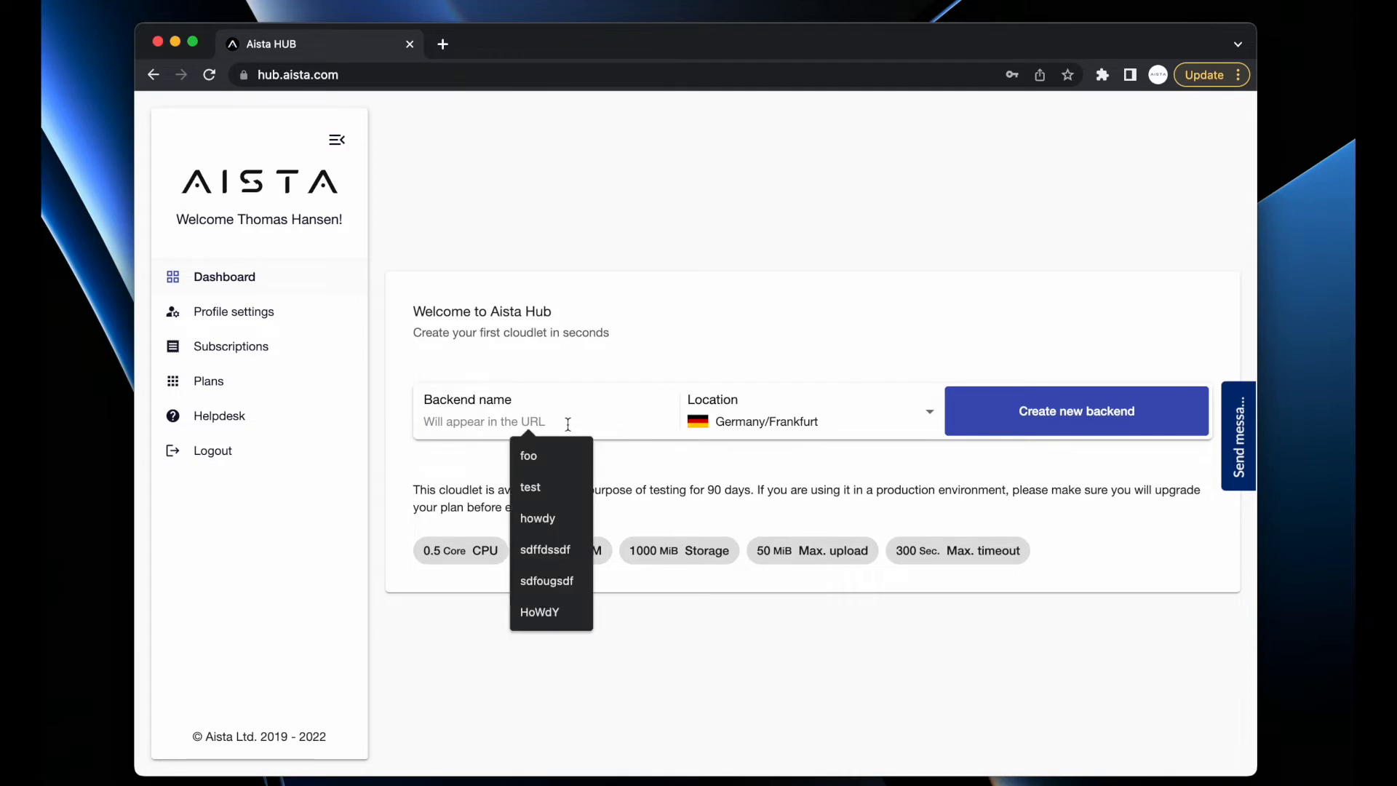
left_click(1075, 411)
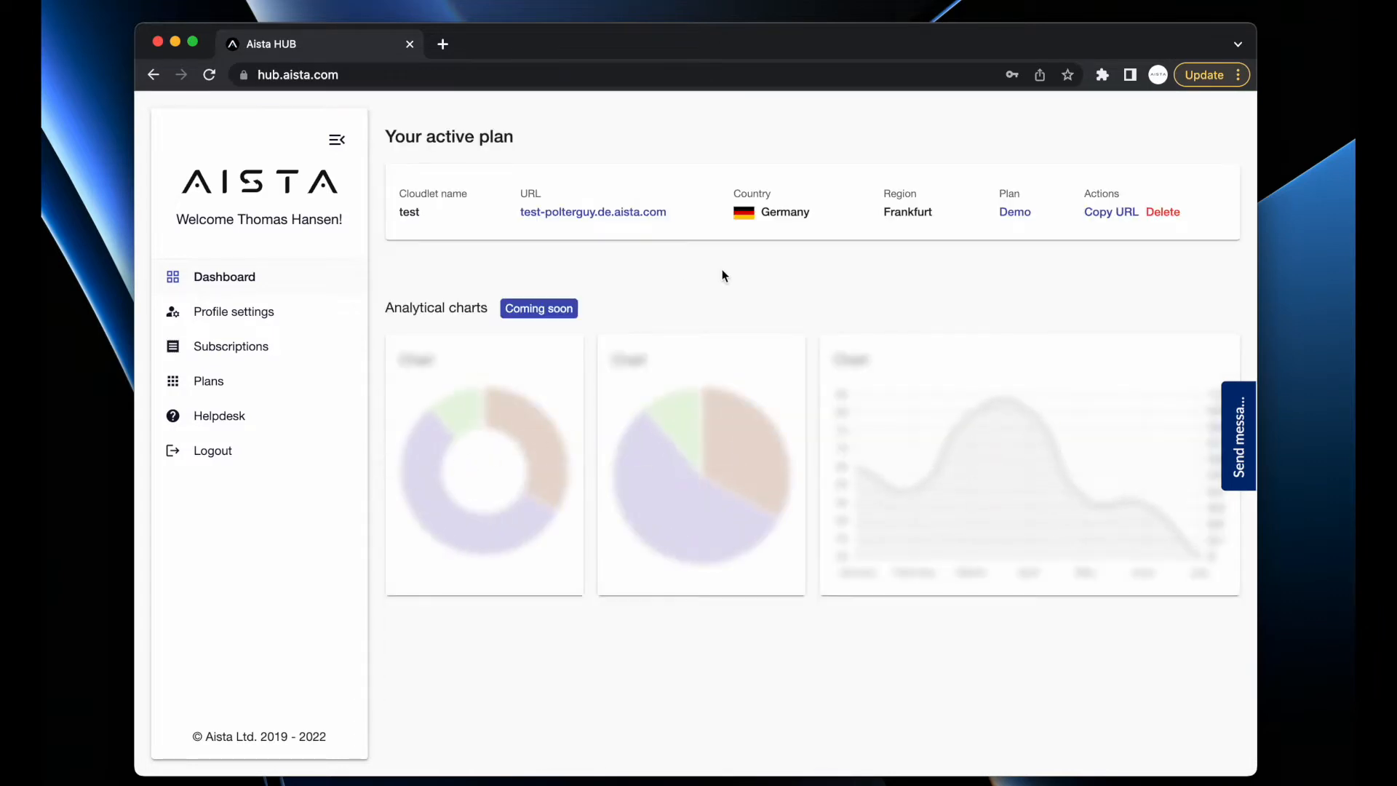
mouse_move(735, 274)
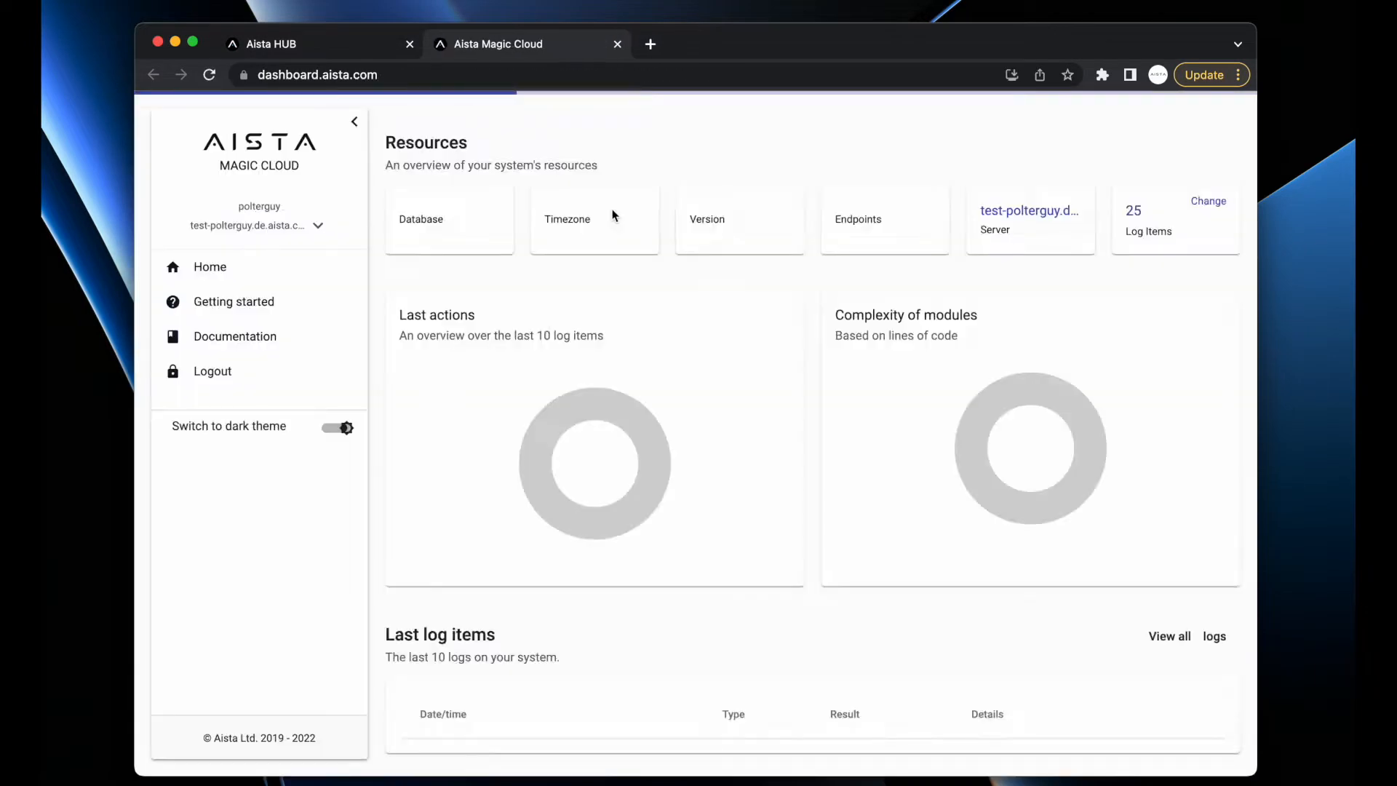
Sign in to the test cloudlet with Hub credentials and close Chrome's password warning.
left_click(212, 371)
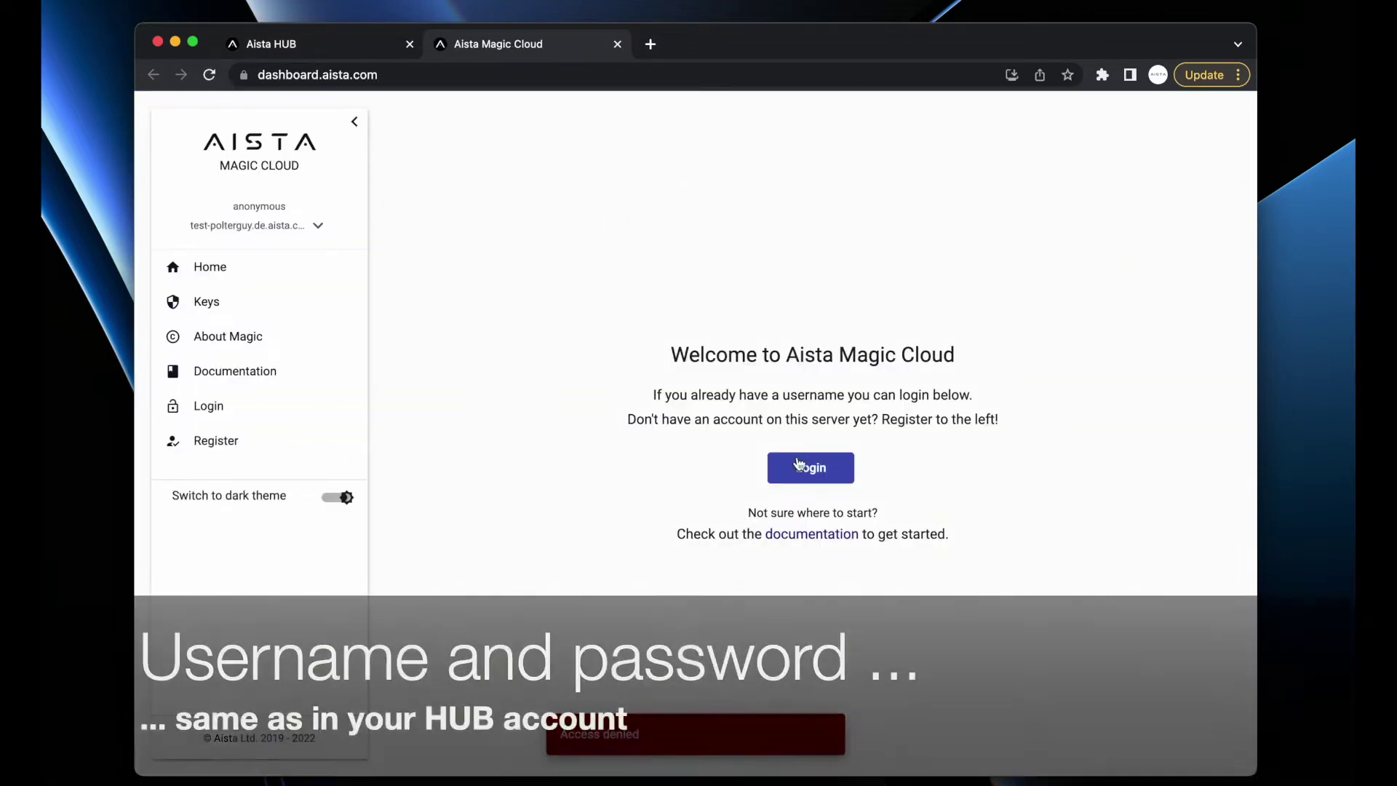
left_click(810, 468)
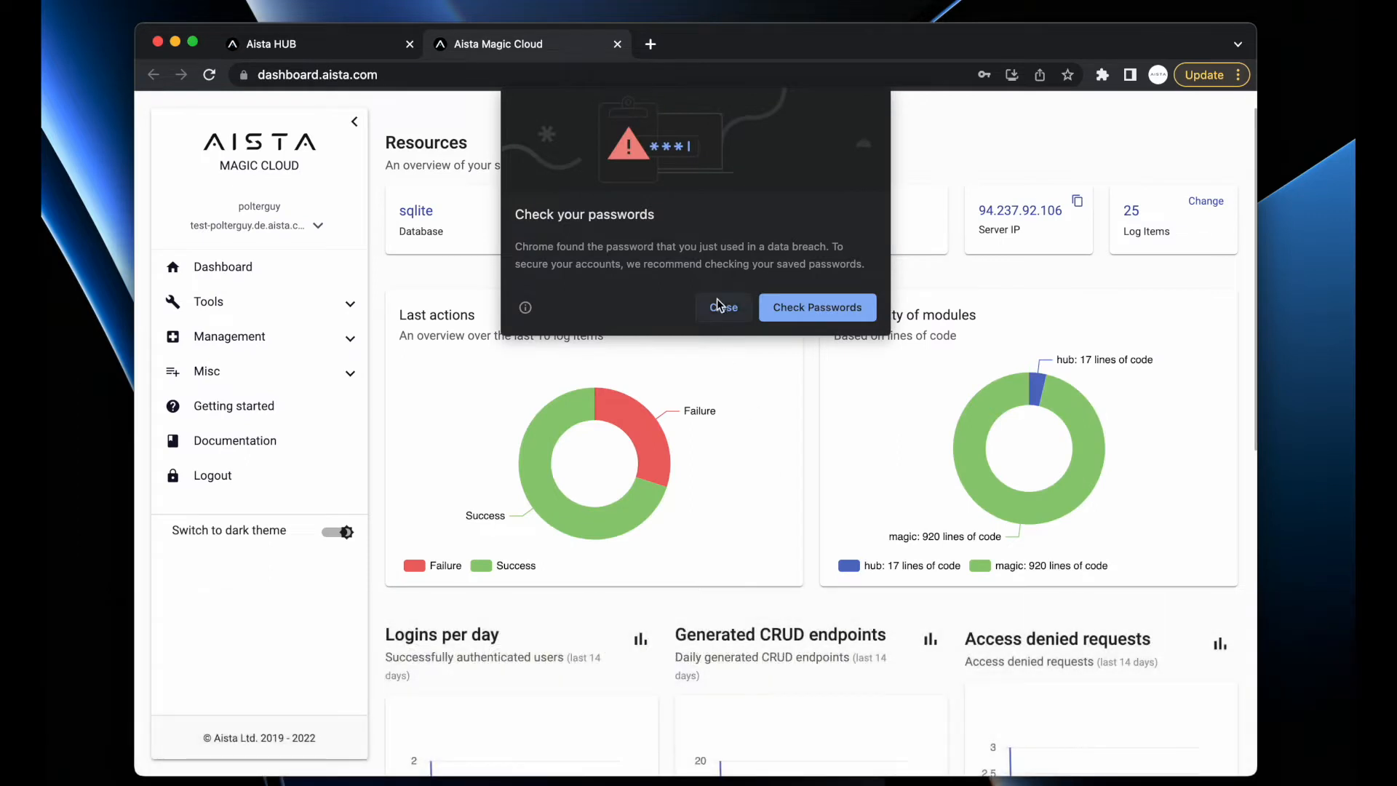
left_click(723, 307)
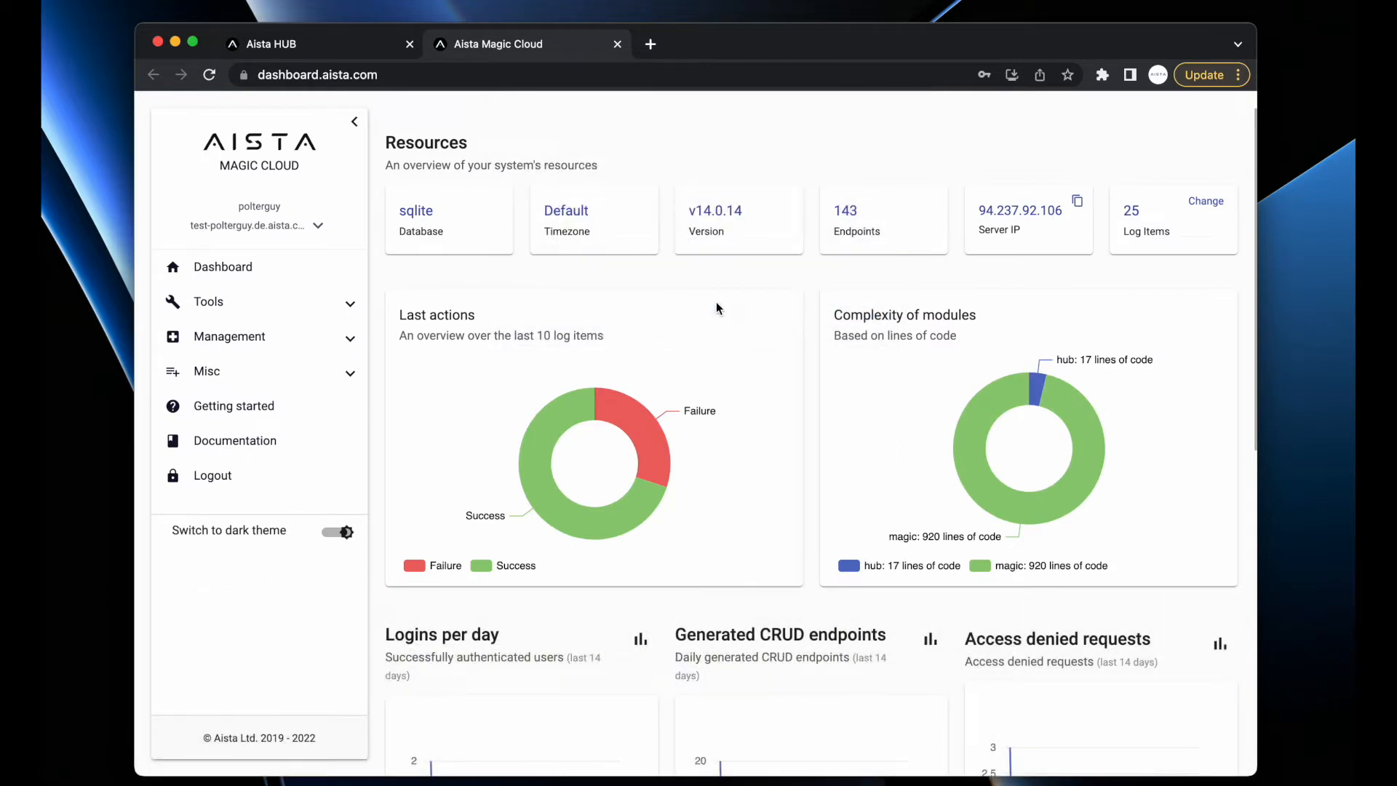
mouse_move(257, 301)
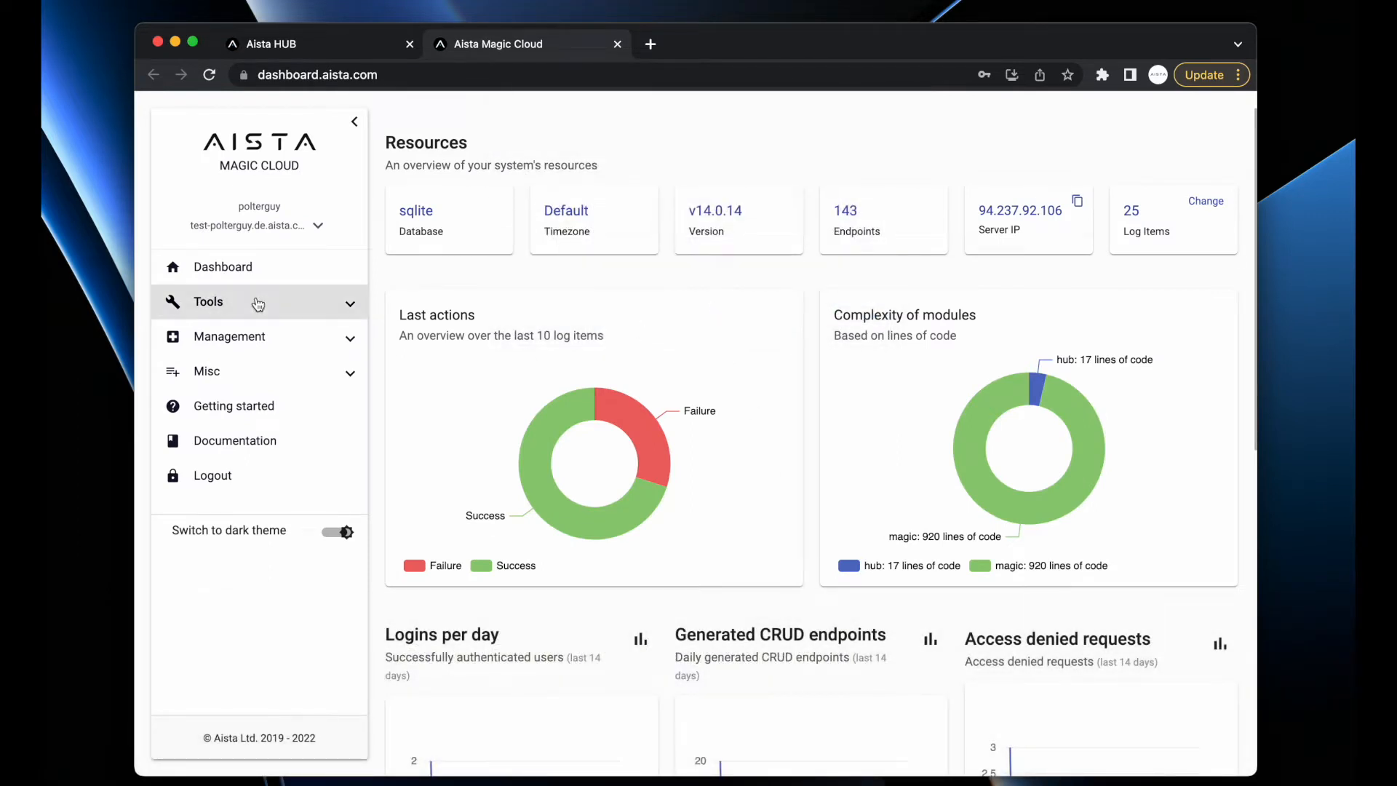
Install the Aista CRM plugin v1.0.0 from the Tools > Plugins page.
left_click(208, 301)
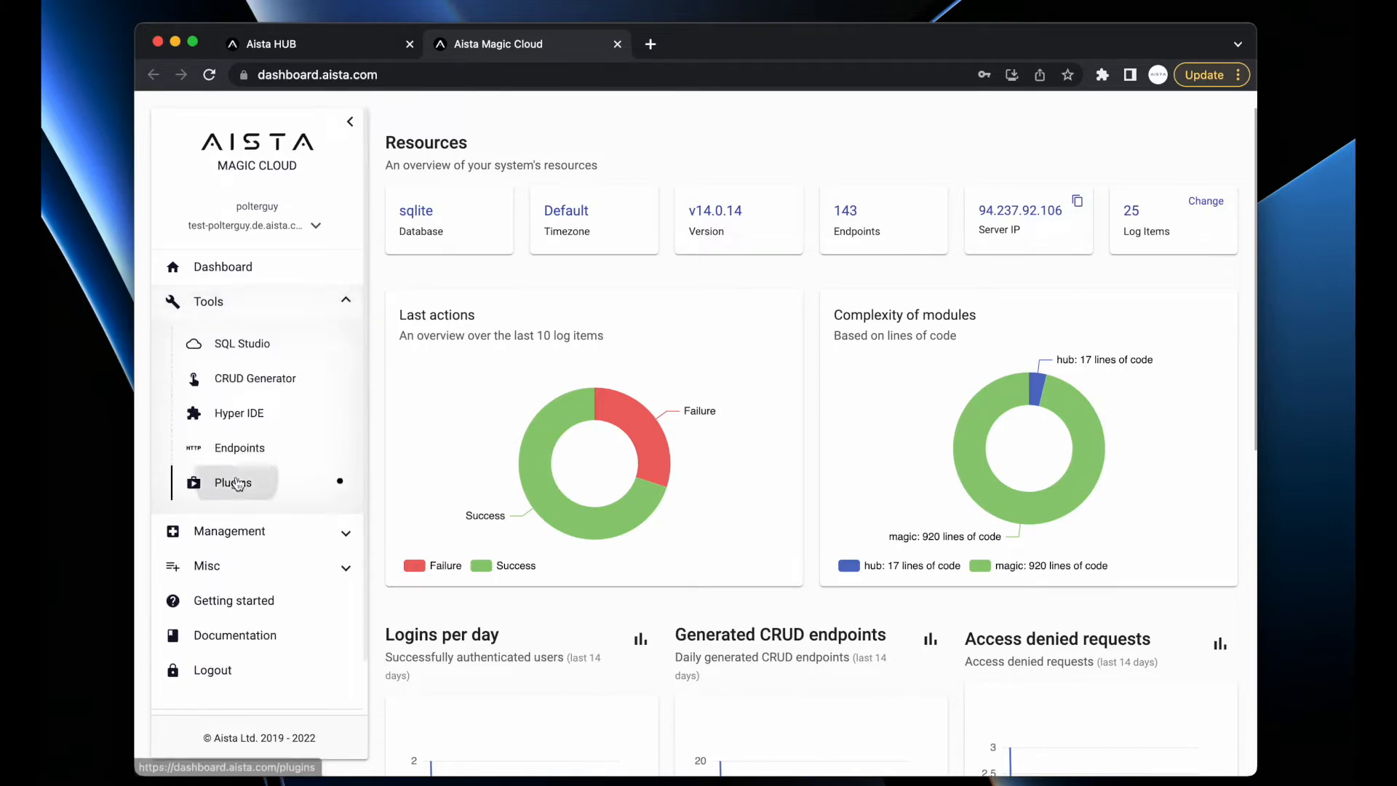
left_click(233, 481)
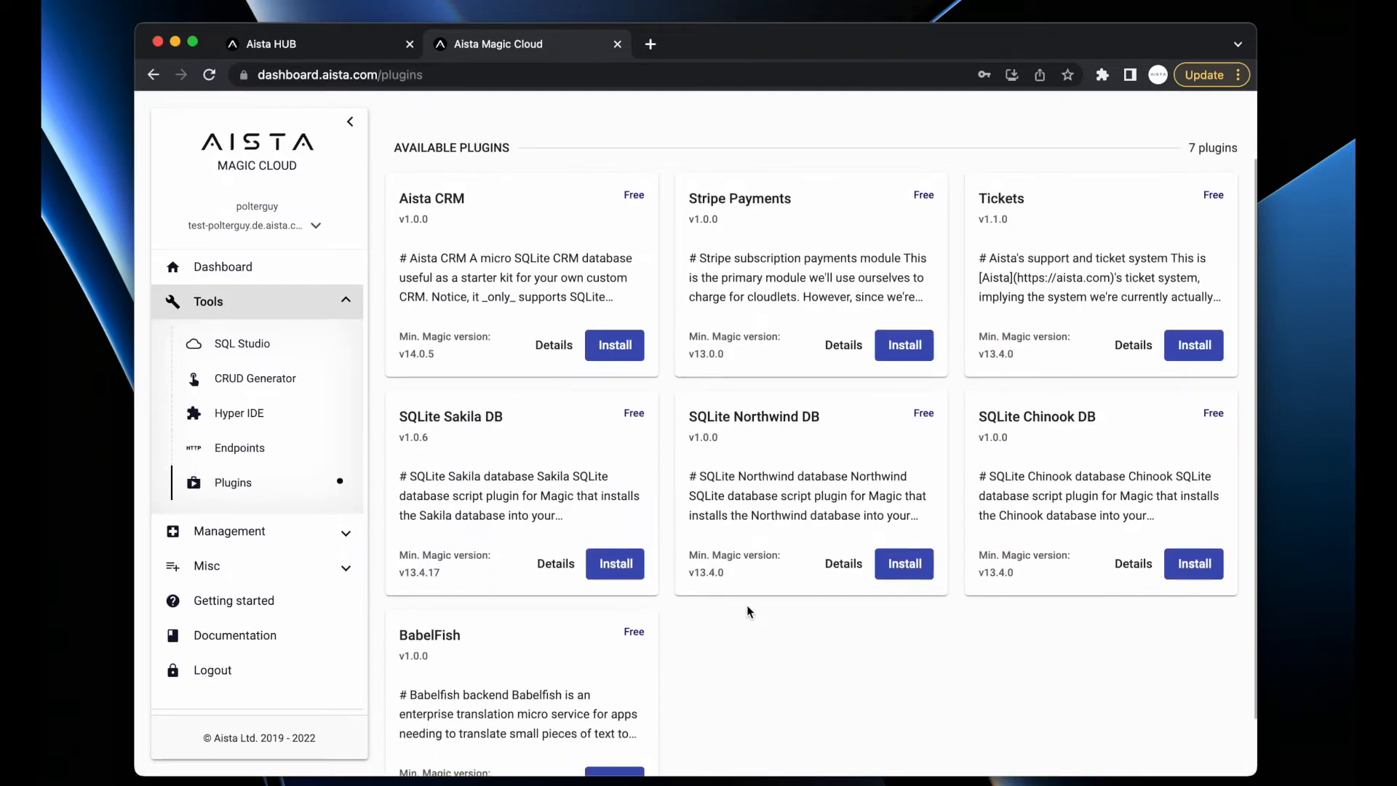
scroll("up", 3)
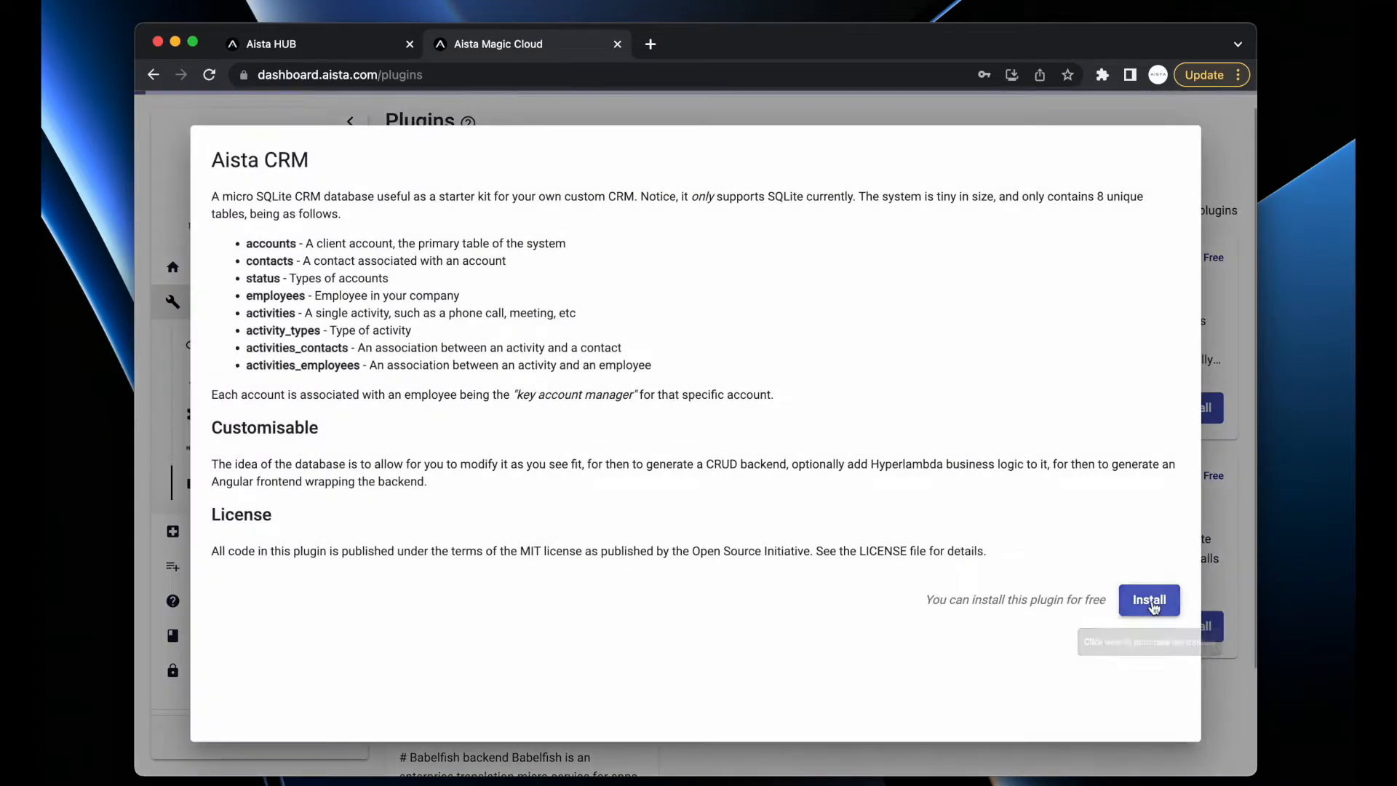
mouse_move(967, 508)
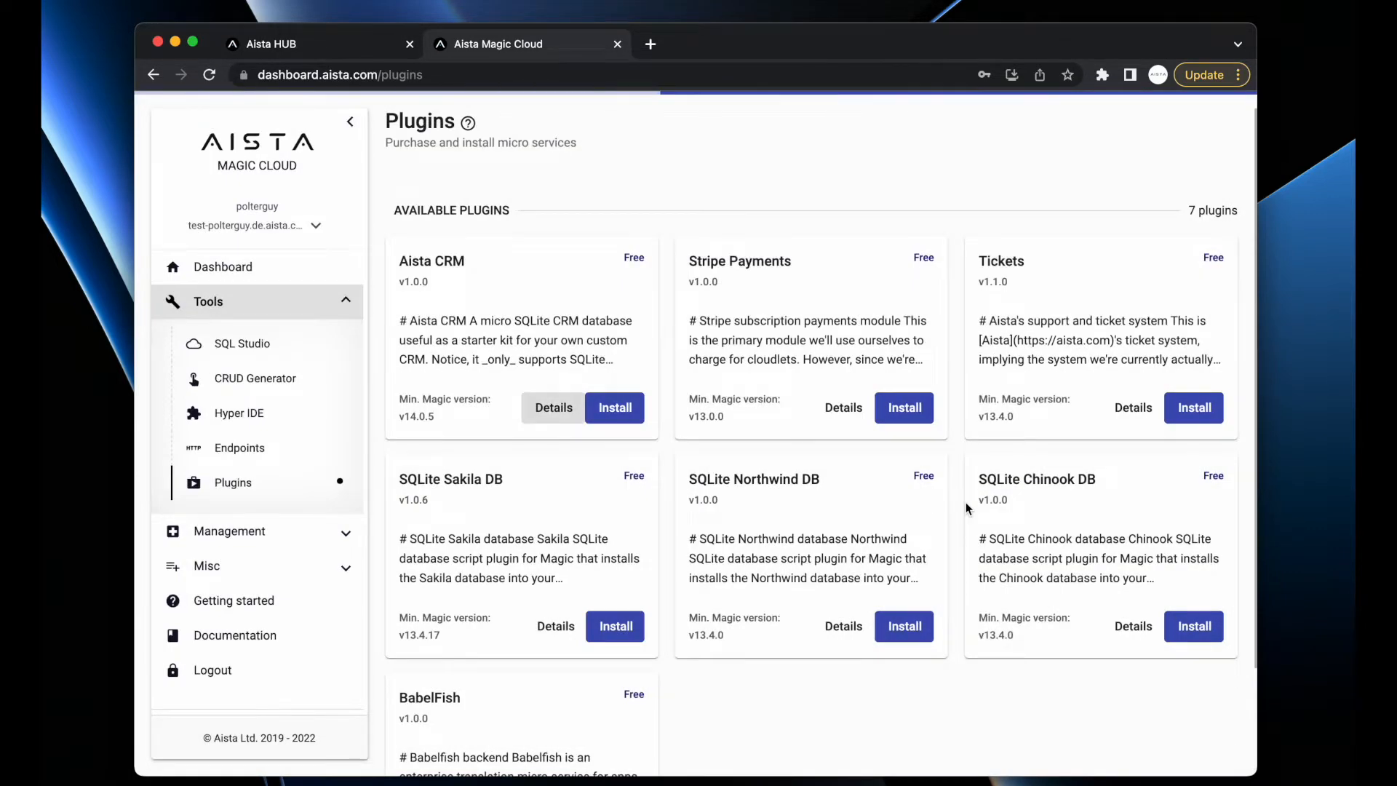
left_click(614, 408)
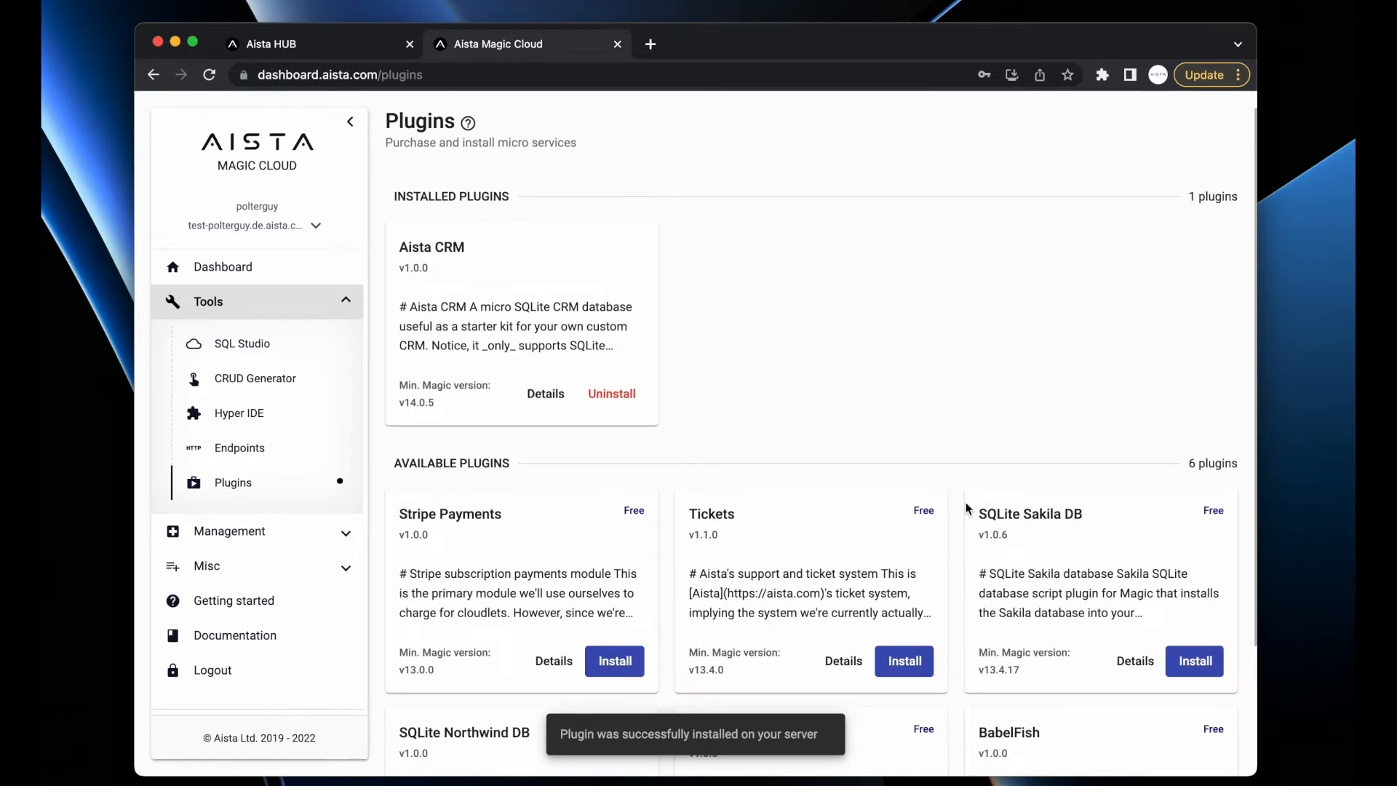
left_click(241, 343)
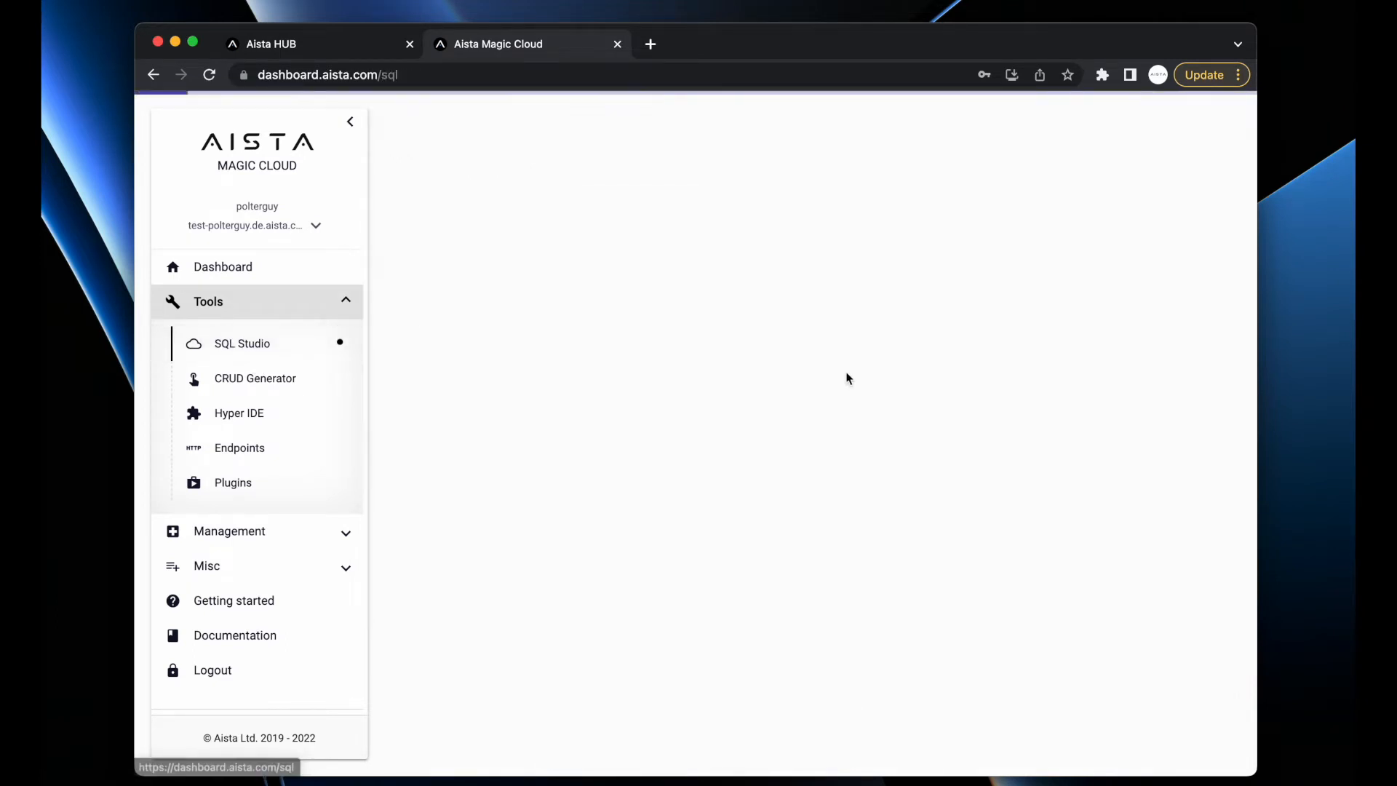
Select the aista-crm database in SQL Studio to show its tables.
left_click(241, 343)
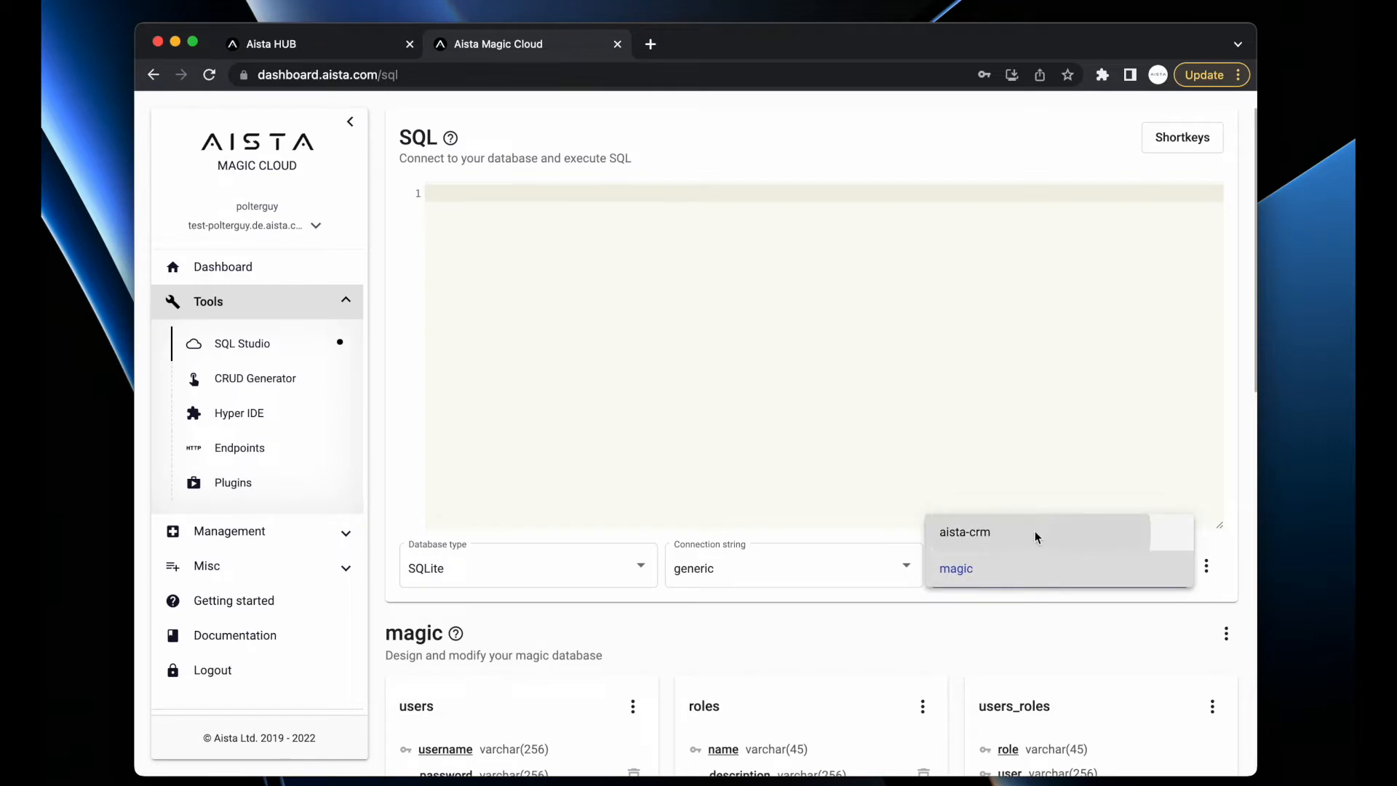
left_click(964, 532)
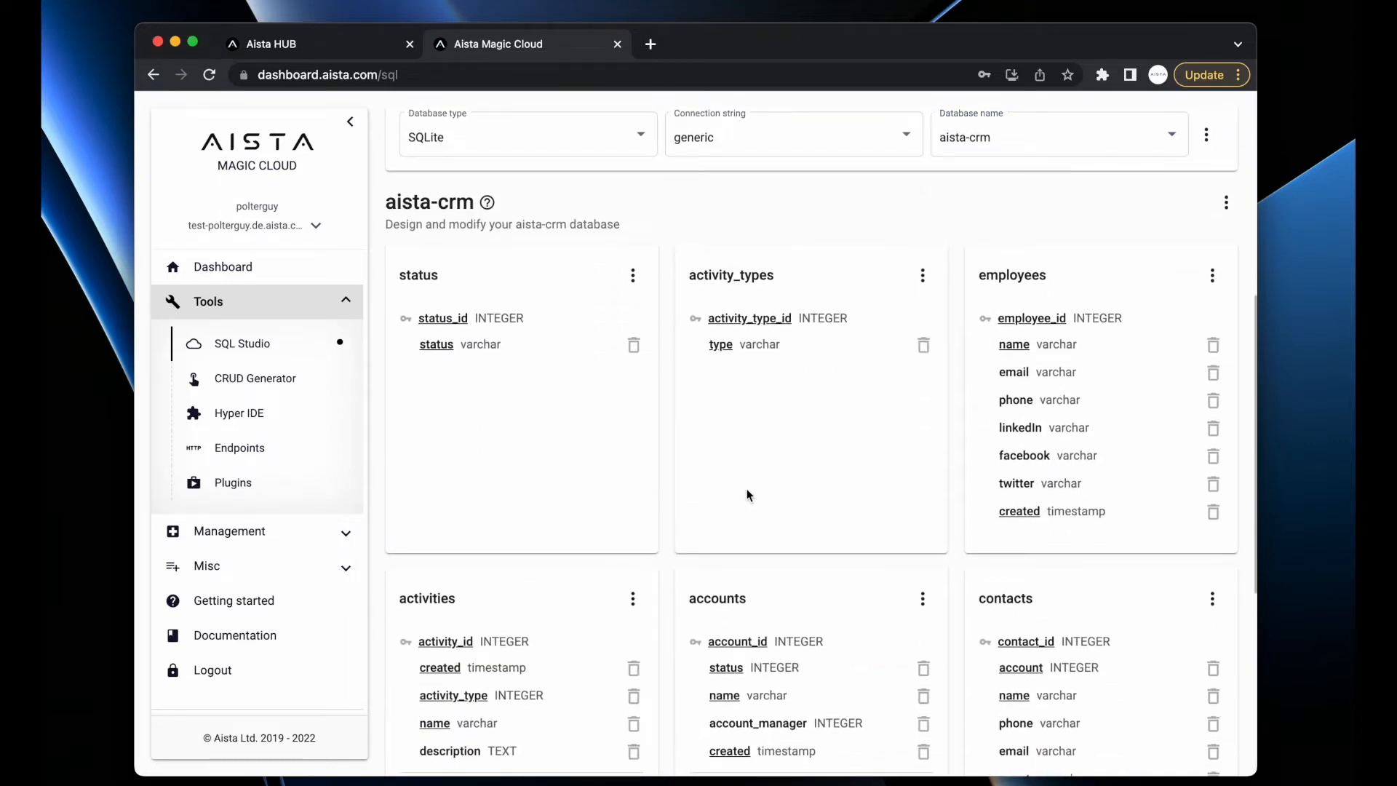
mouse_move(1016, 408)
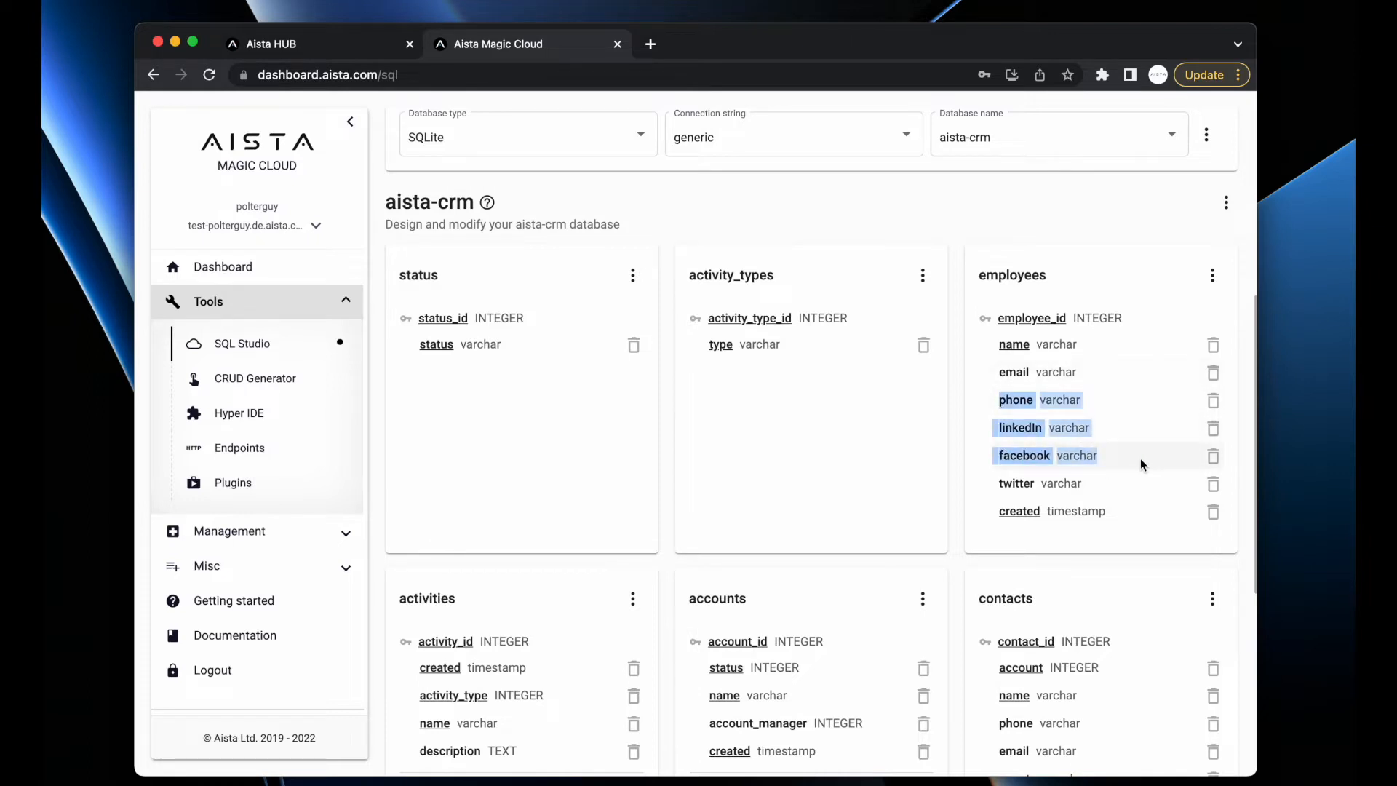
Add a varchar field 'instagram' to employees via its Add field/key option.
left_click(1212, 275)
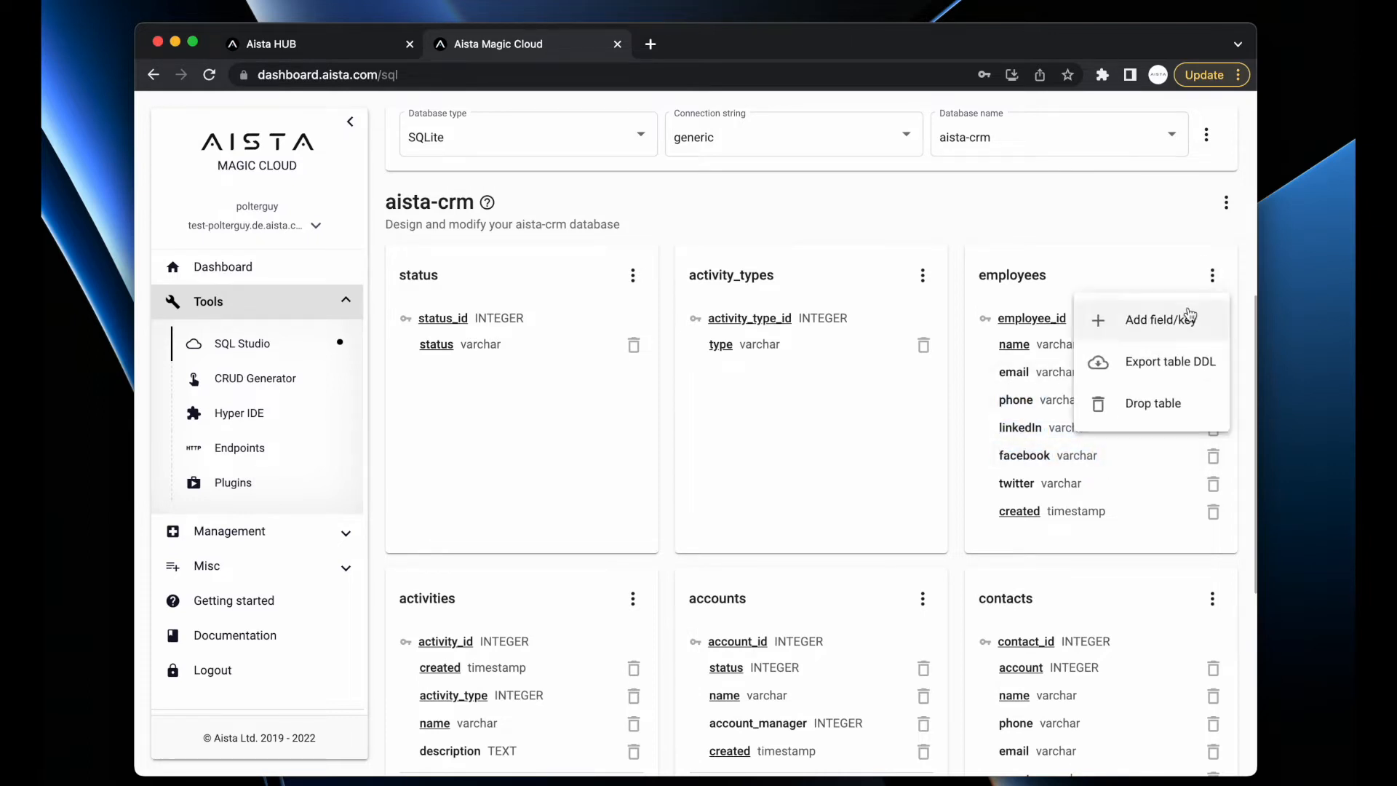
left_click(1161, 319)
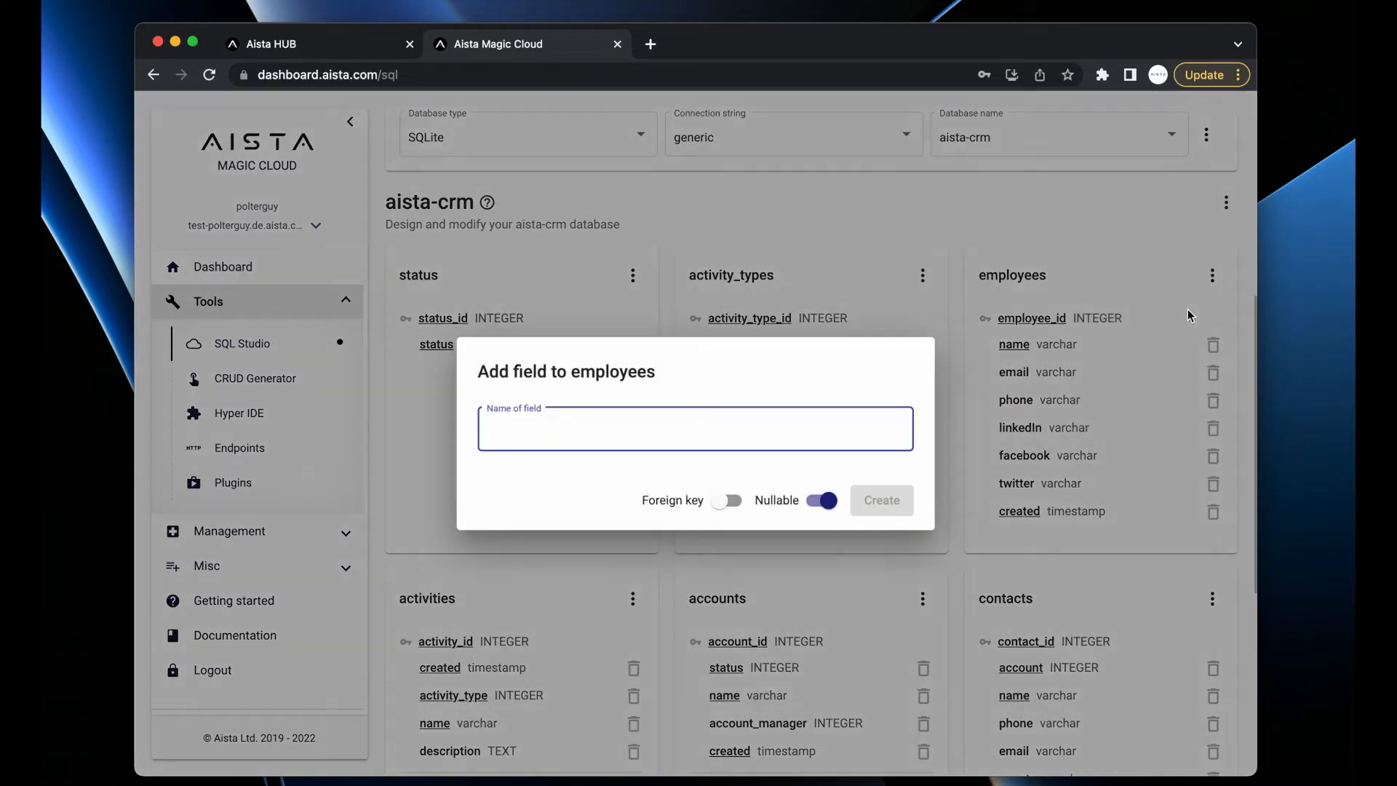
type("instagram")
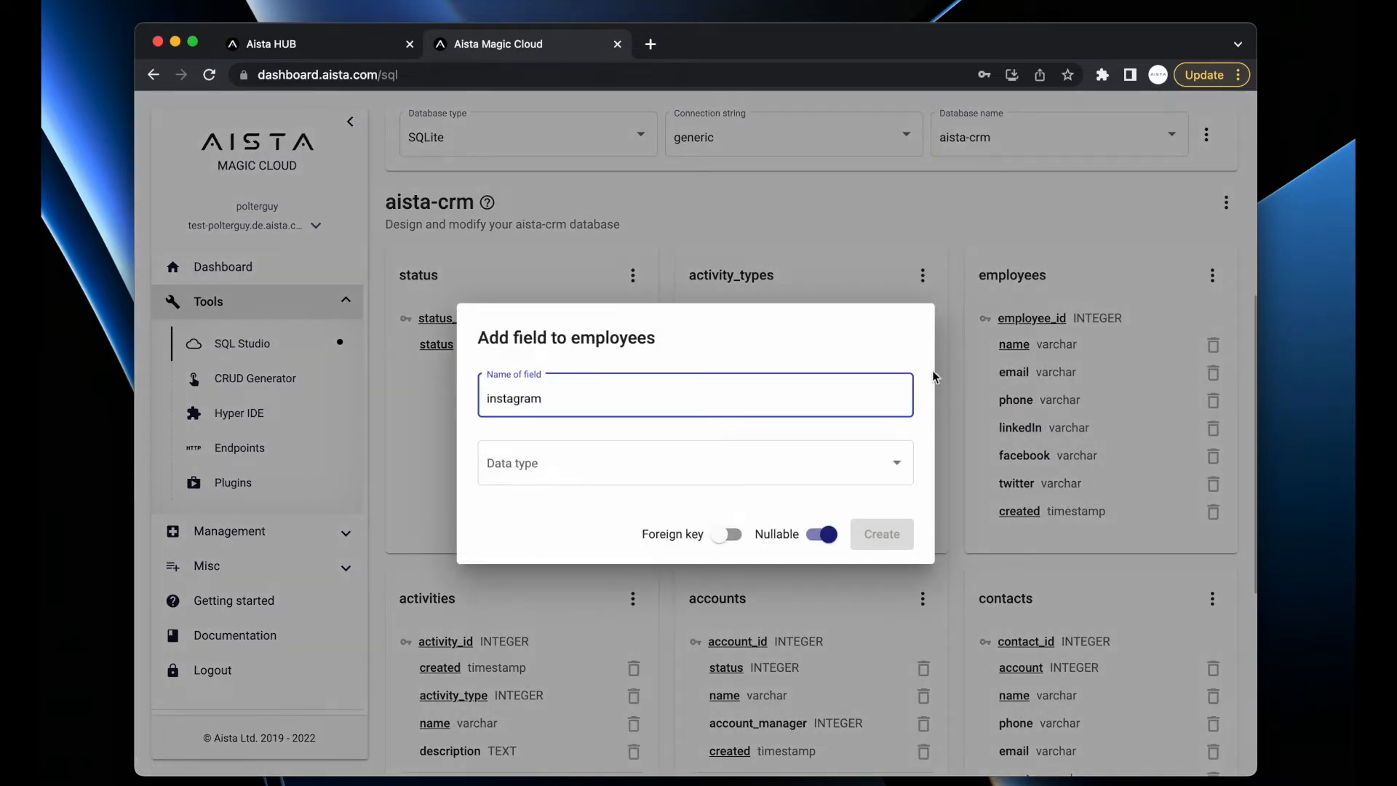
left_click(695, 463)
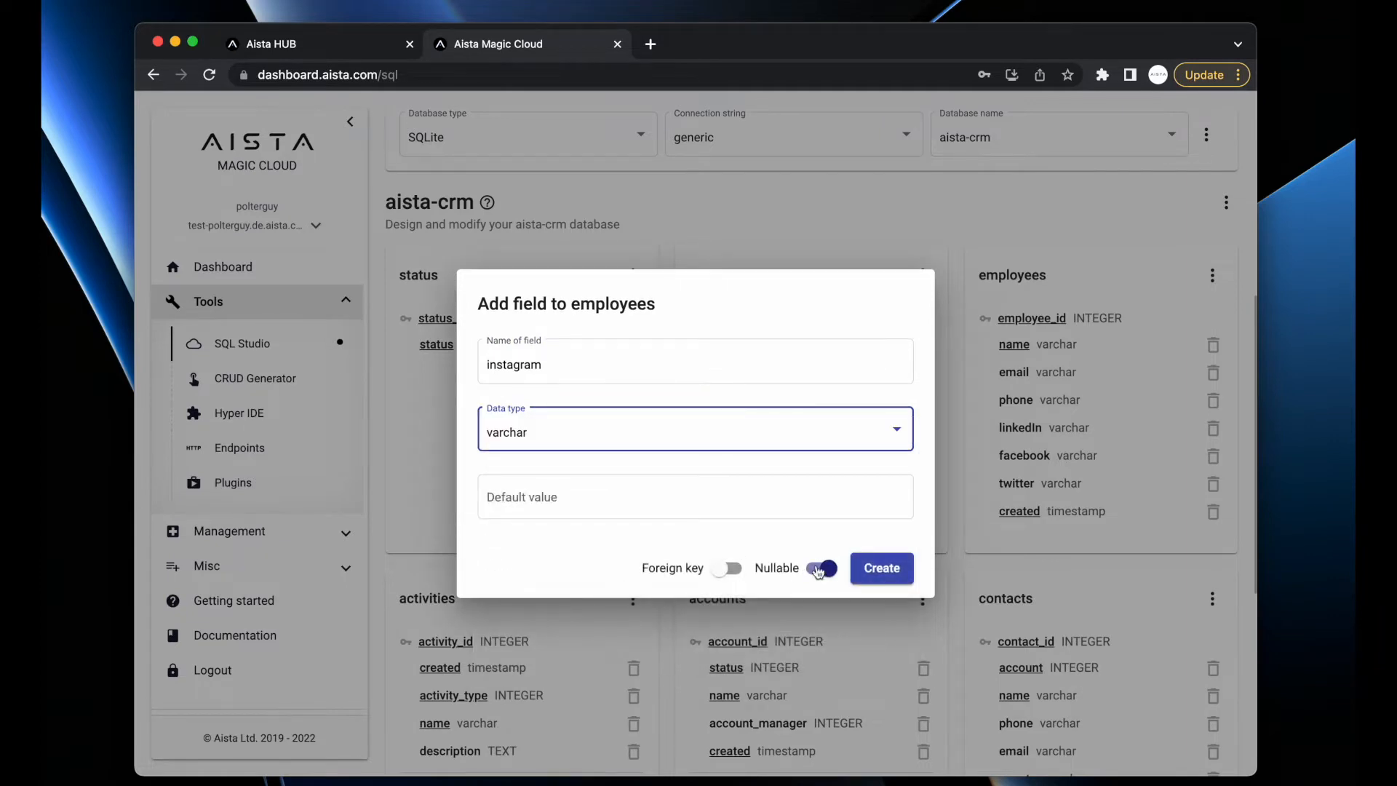
left_click(880, 568)
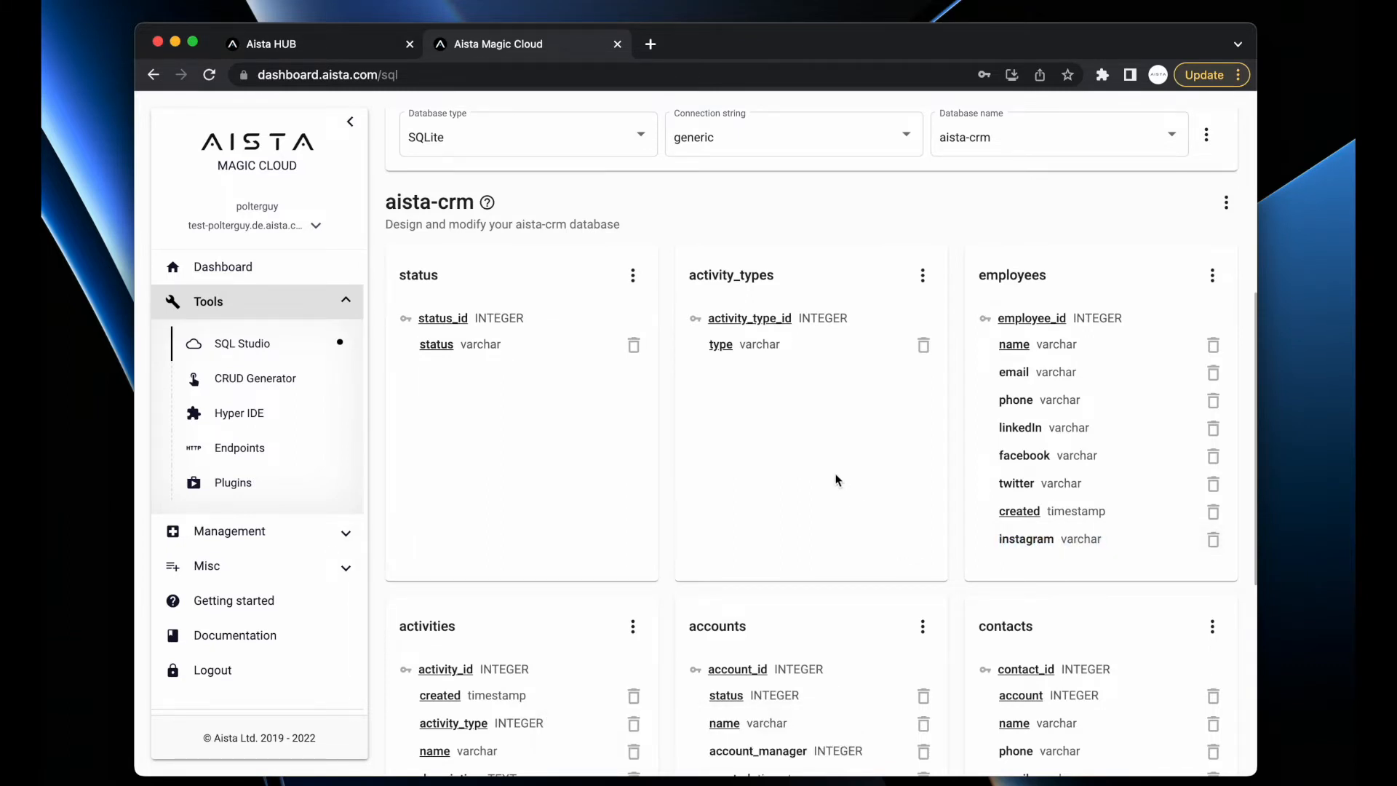
mouse_move(255, 377)
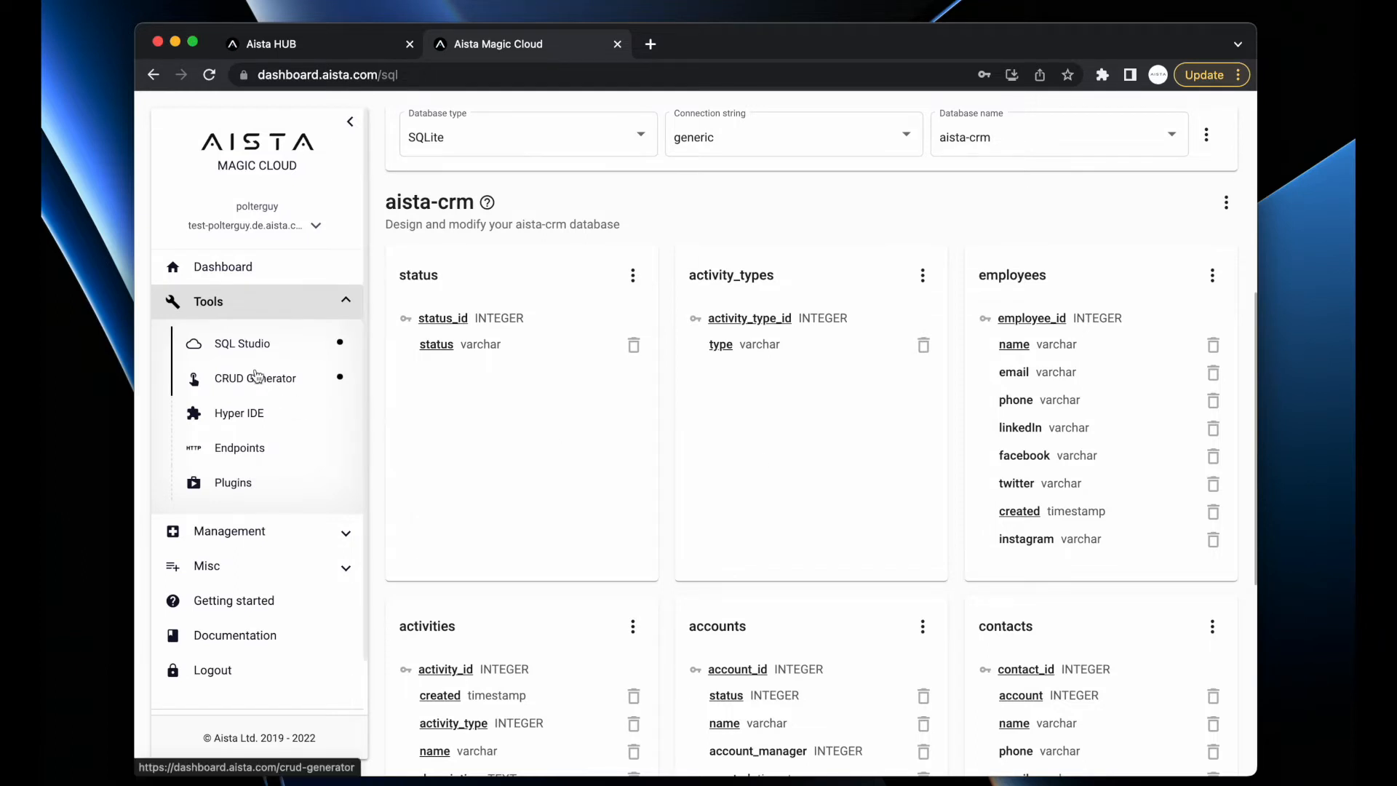
CRUDify all aista-crm tables, retrying with Overwrite ticked after the module-exists error.
left_click(255, 377)
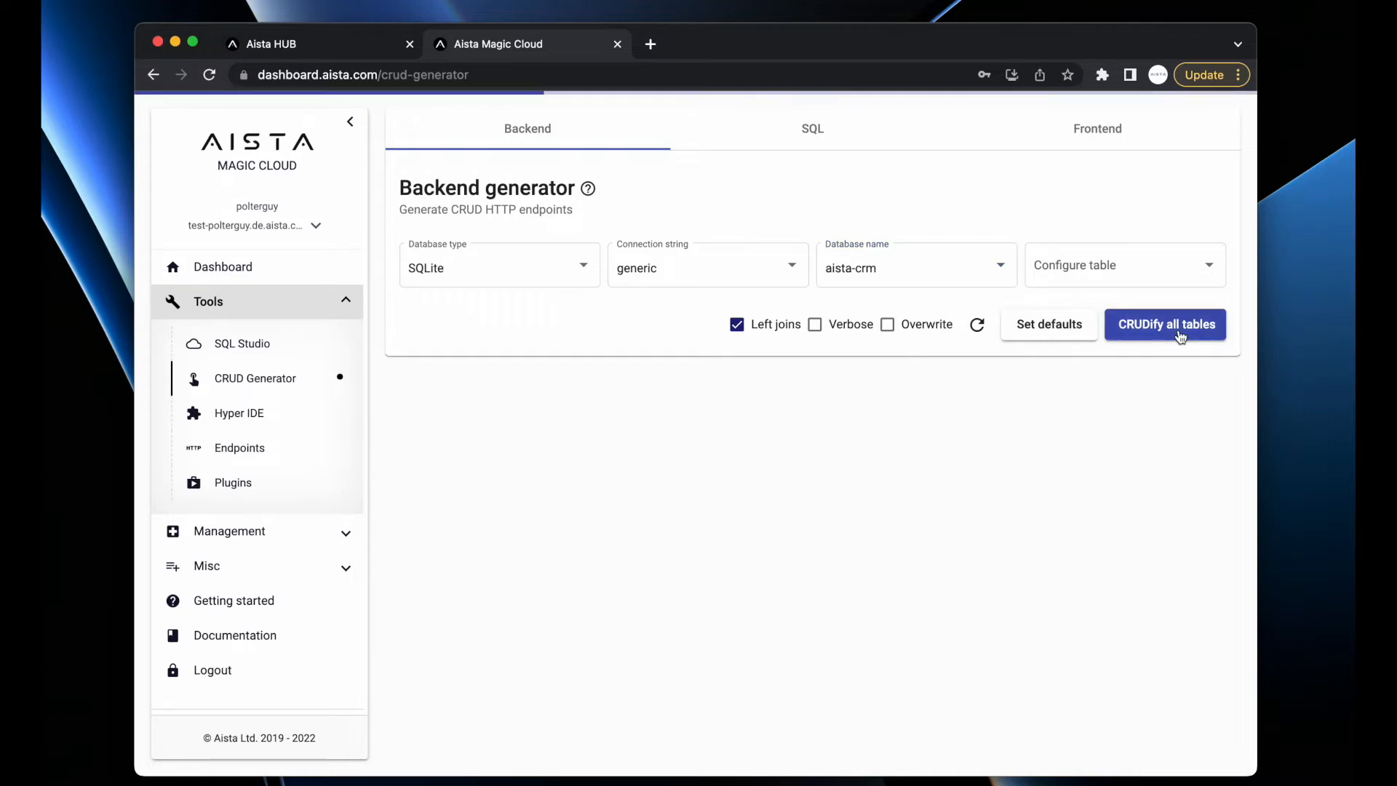
left_click(1165, 323)
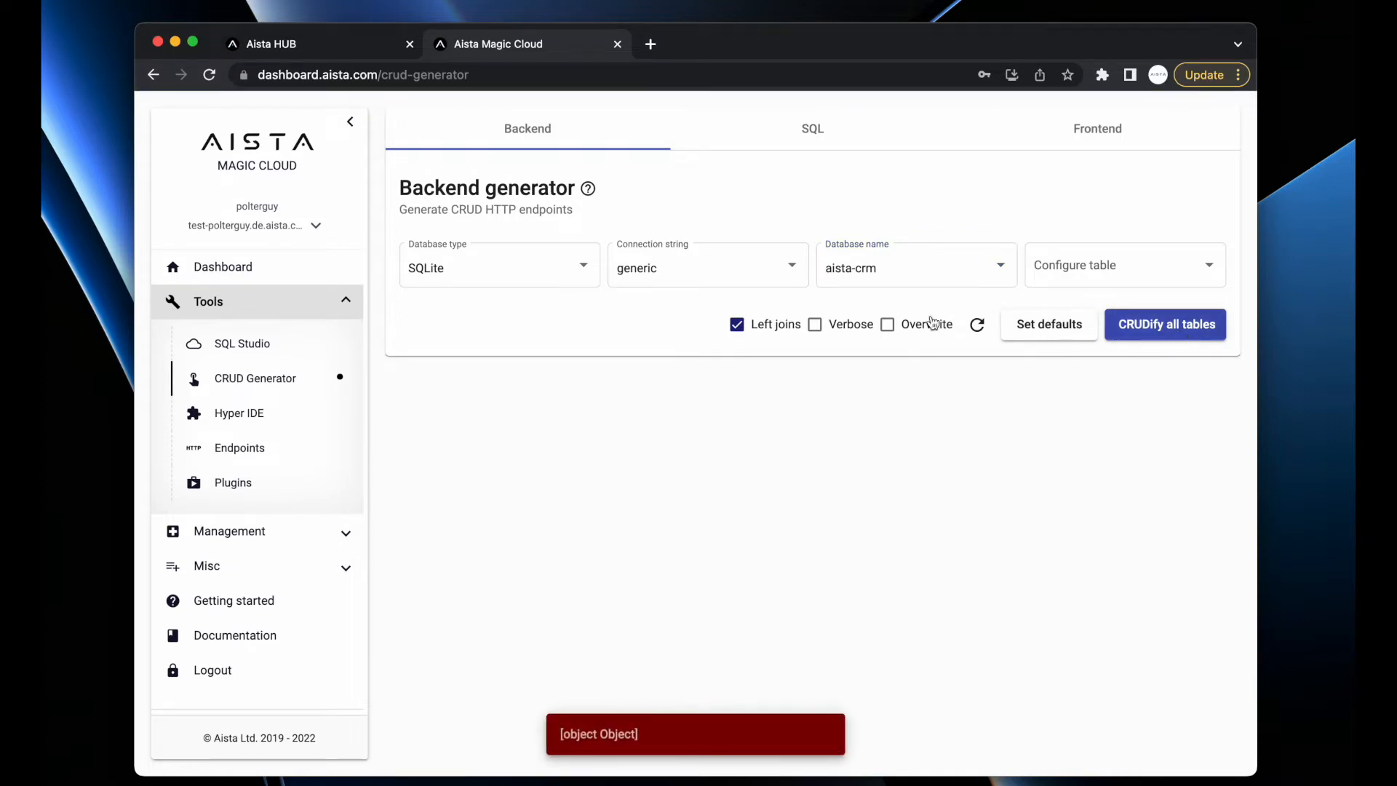
mouse_move(803, 356)
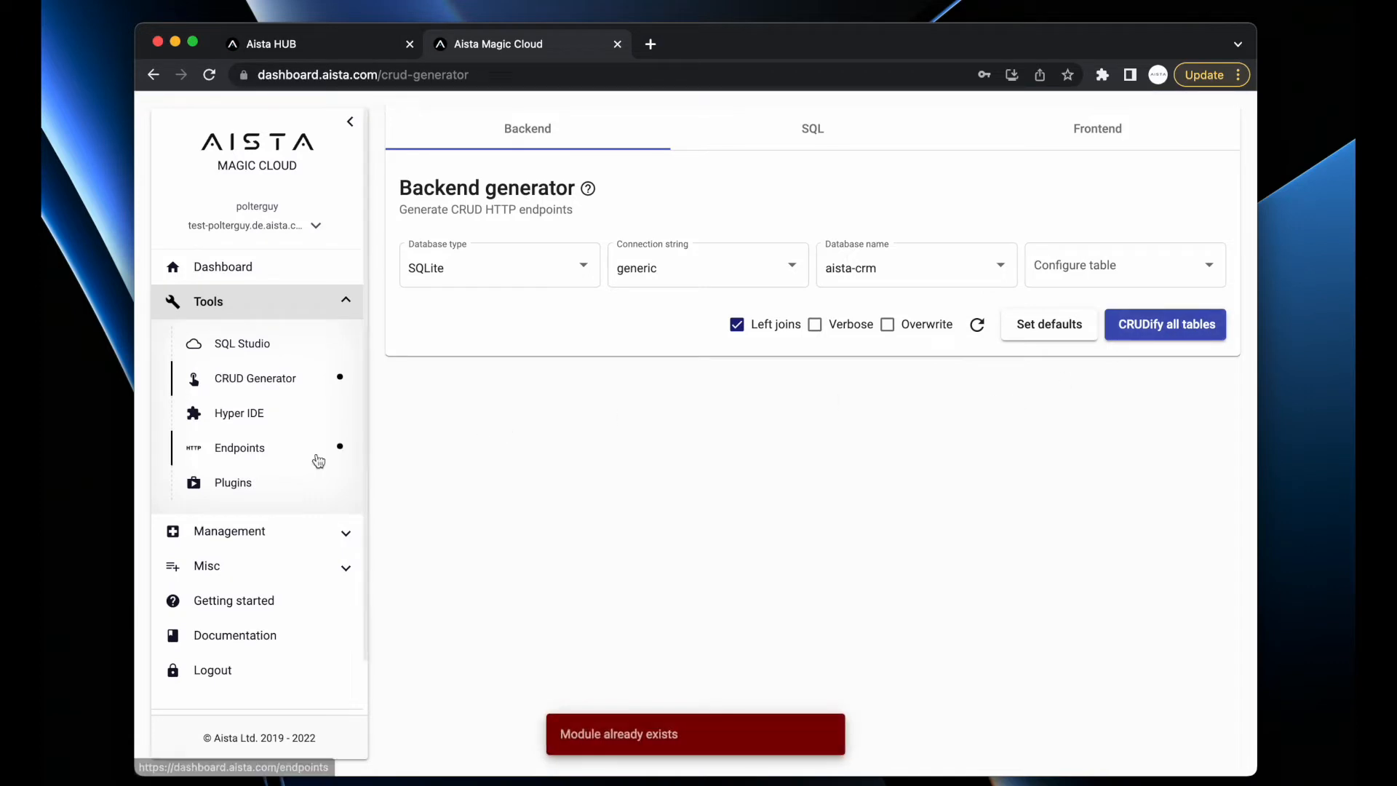
left_click(888, 324)
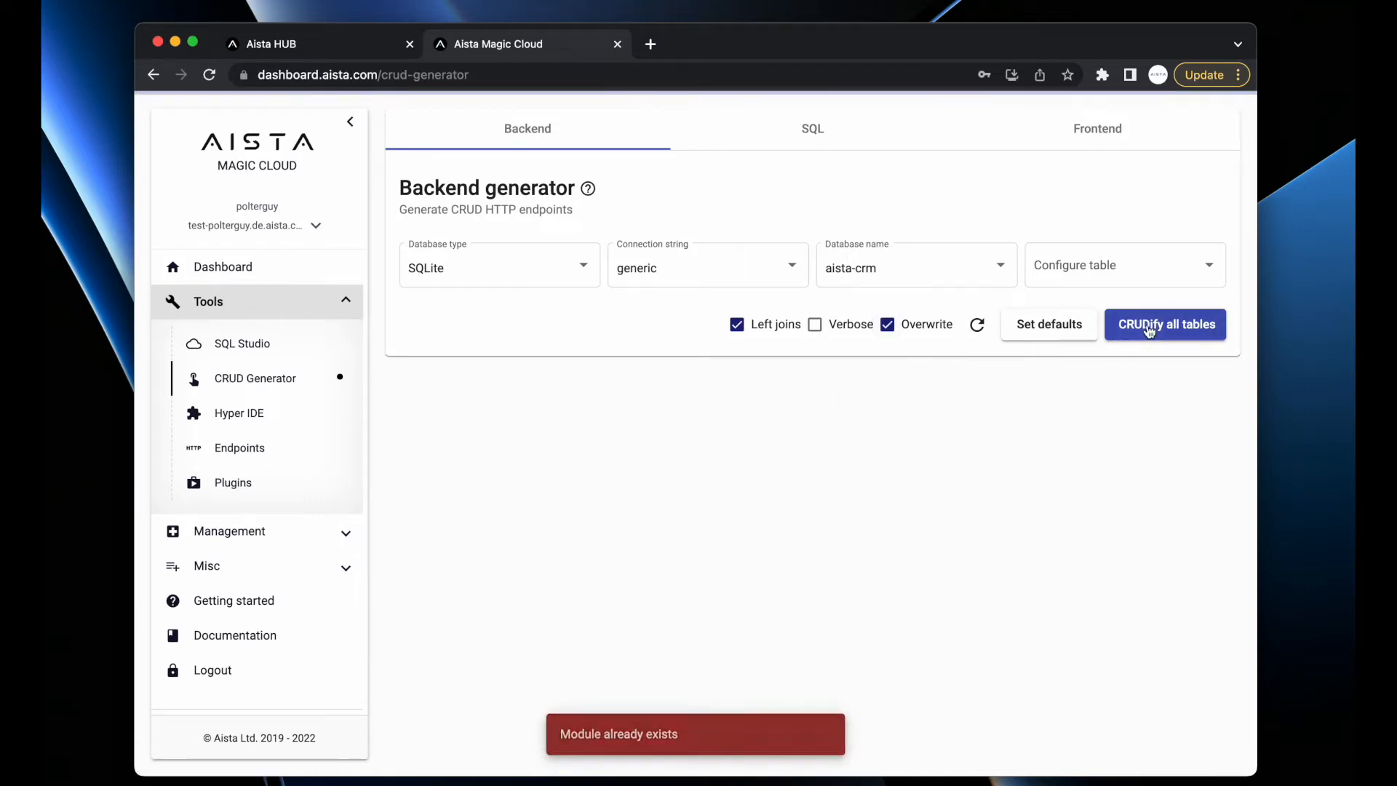
left_click(1165, 323)
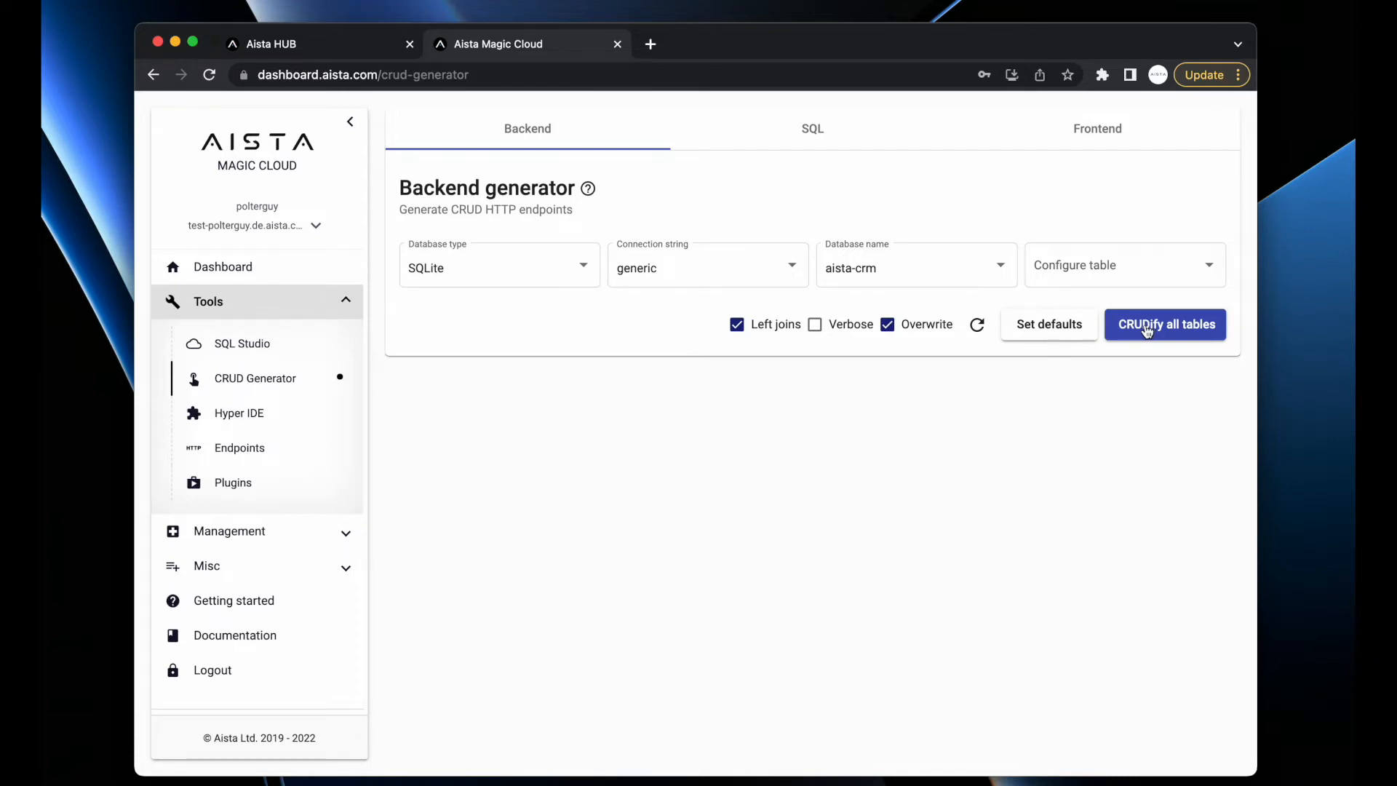
Filter the Endpoints list to the aista-crm module by typing 'ai'.
left_click(239, 448)
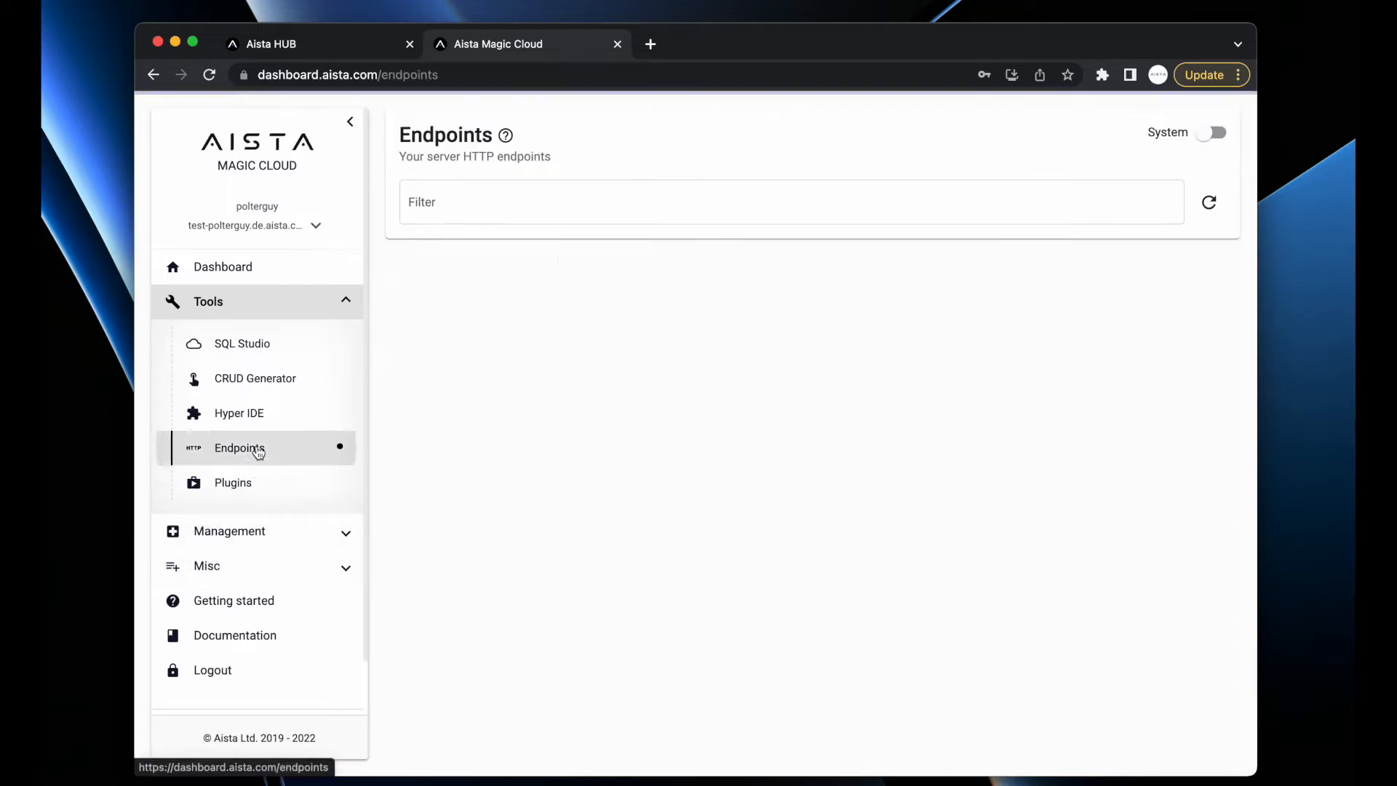
type("aista-crm")
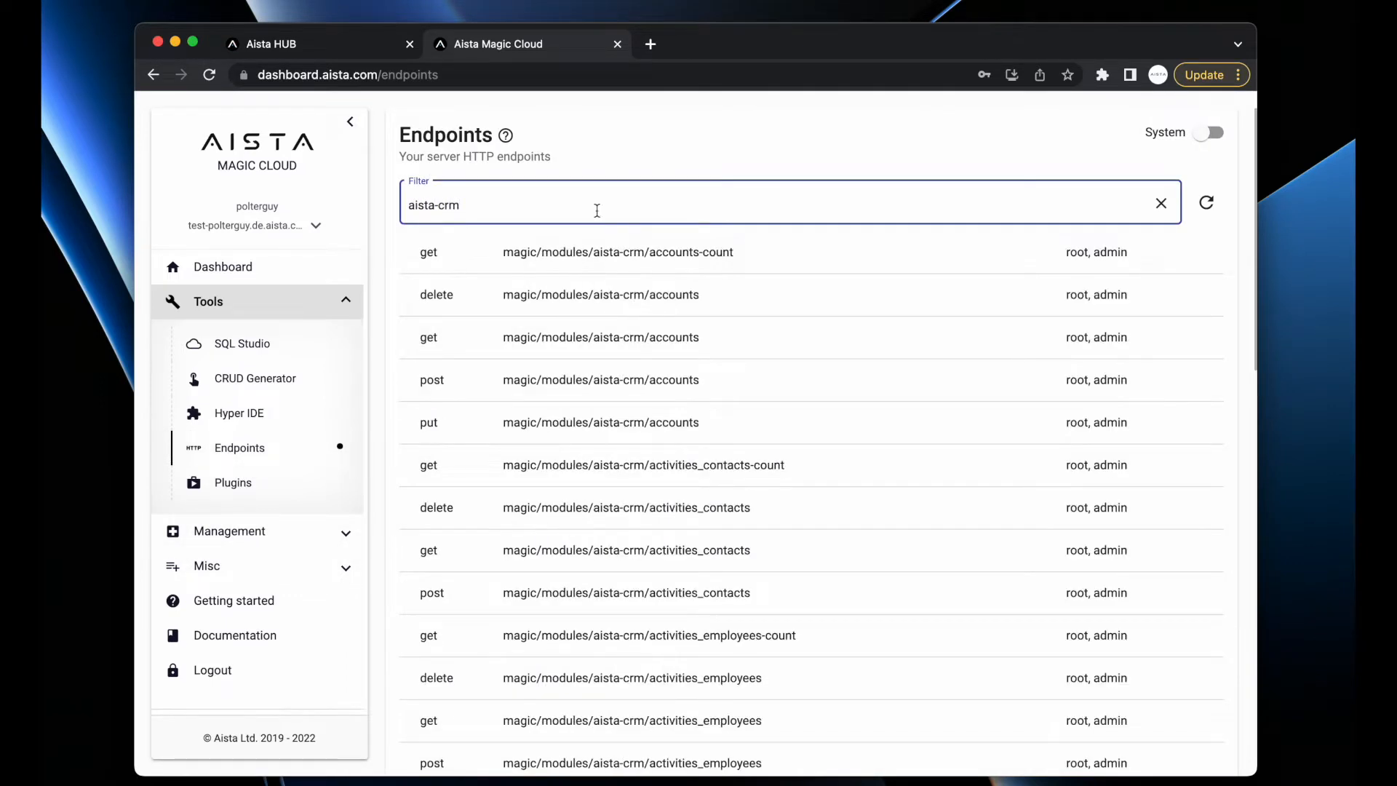
scroll("down", 3)
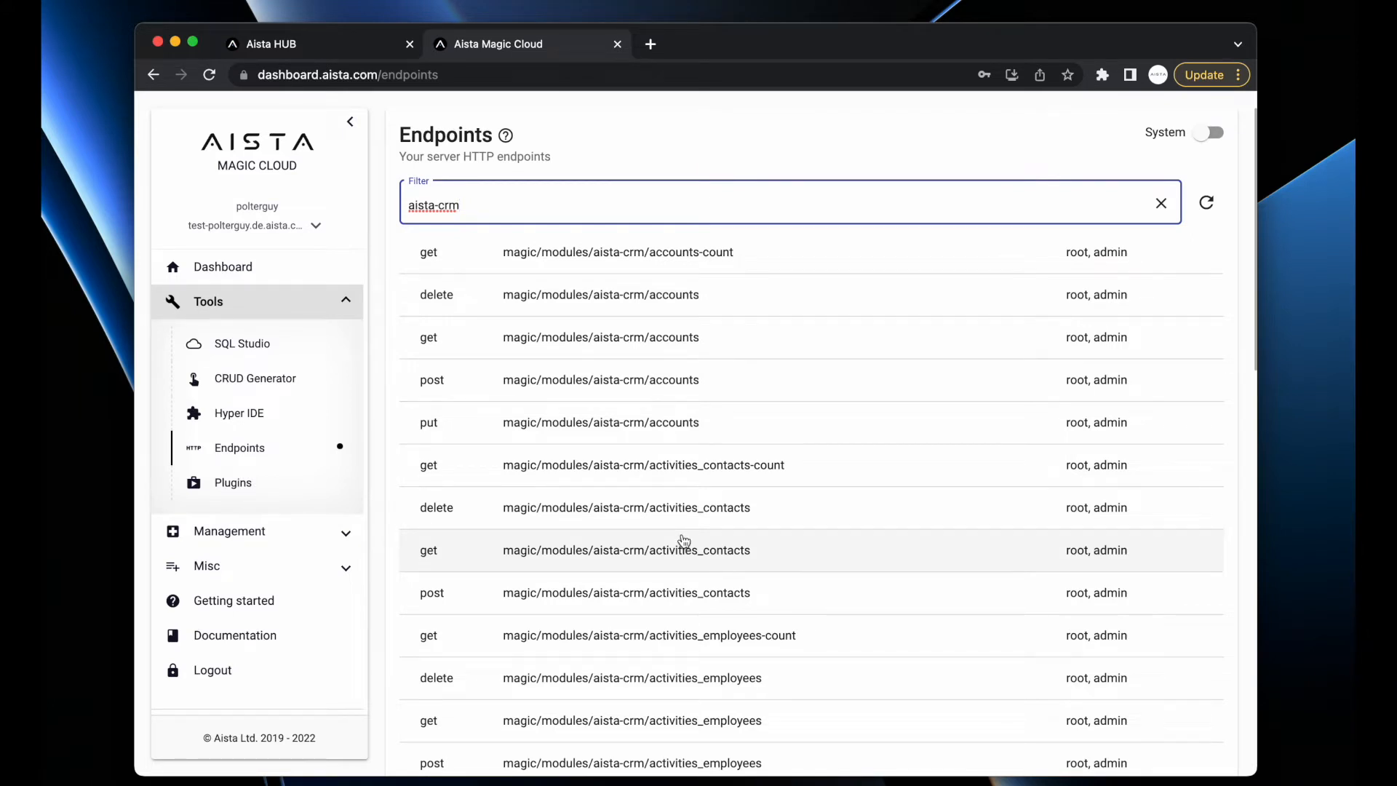
Invoke GET magic/modules/aista-crm/accounts, getting 200 OK with an empty result.
left_click(600, 337)
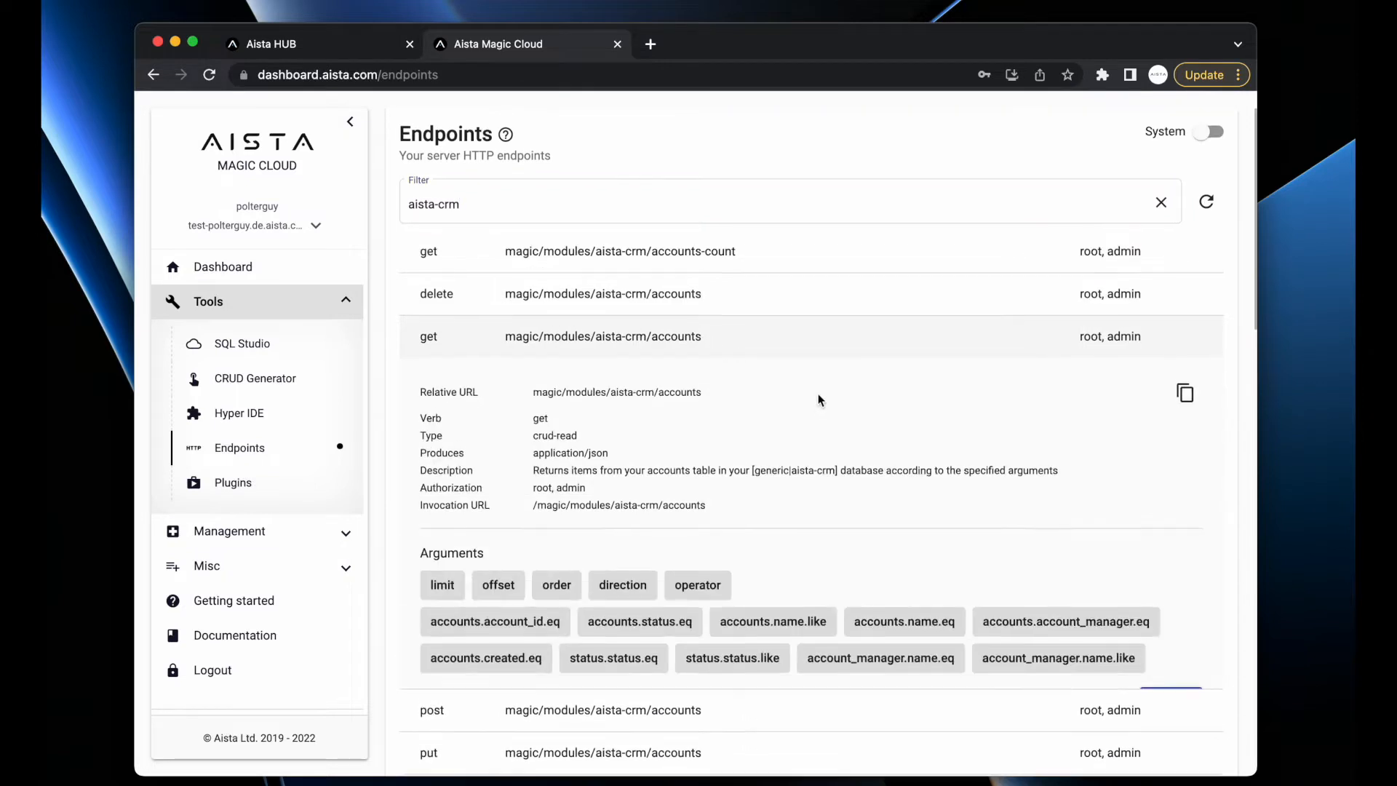
scroll("down", 3)
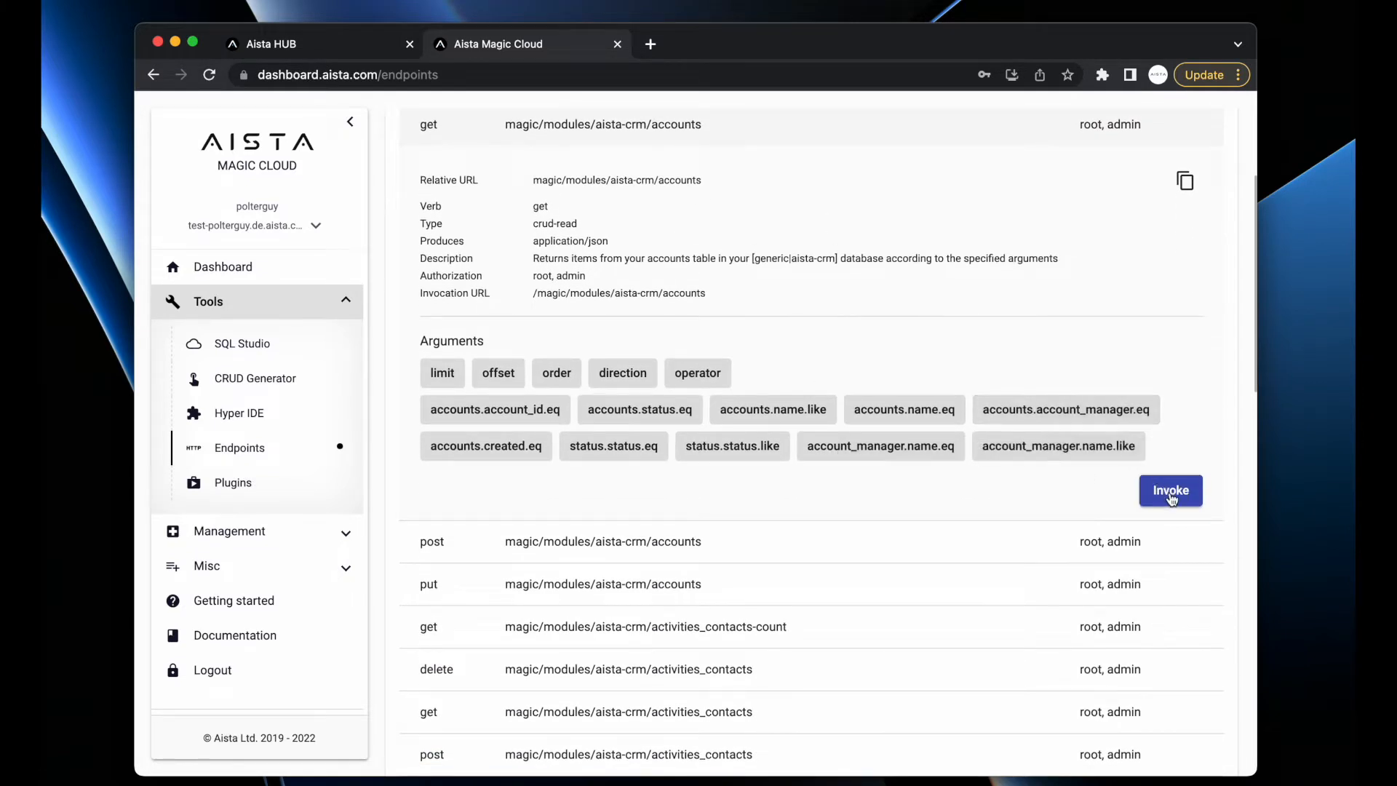
left_click(1171, 489)
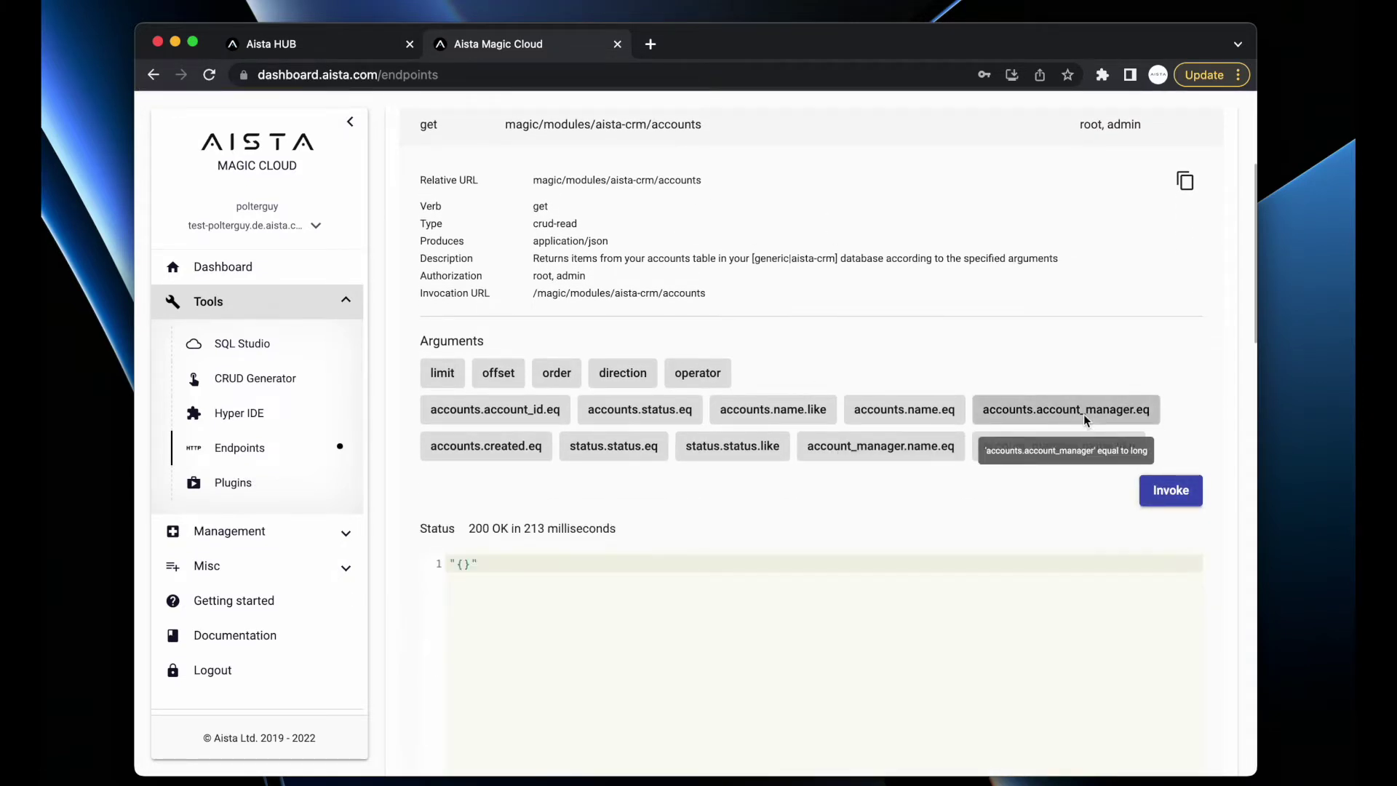
left_click(1186, 180)
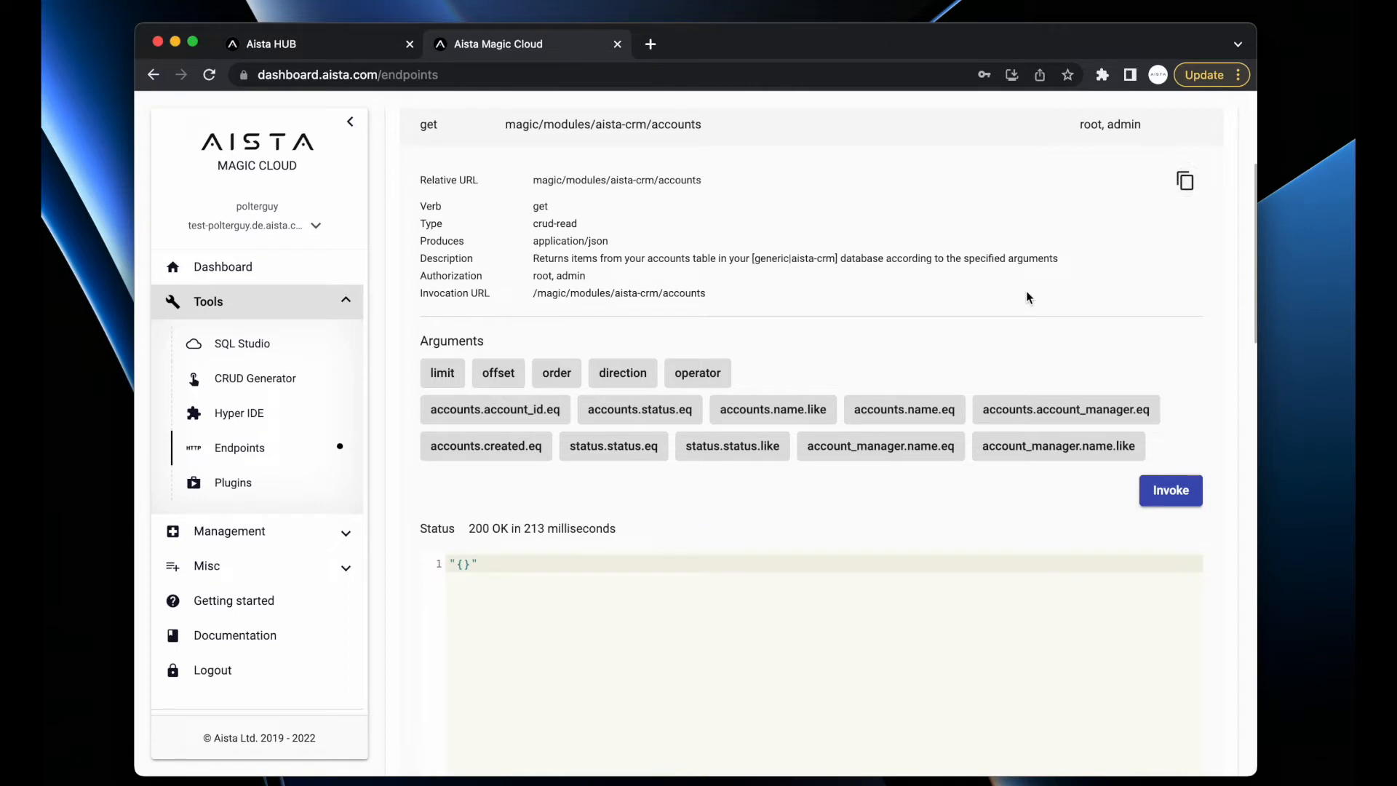
Set up an Angular frontend named 'aista-crm' with local deployment turned off.
left_click(254, 377)
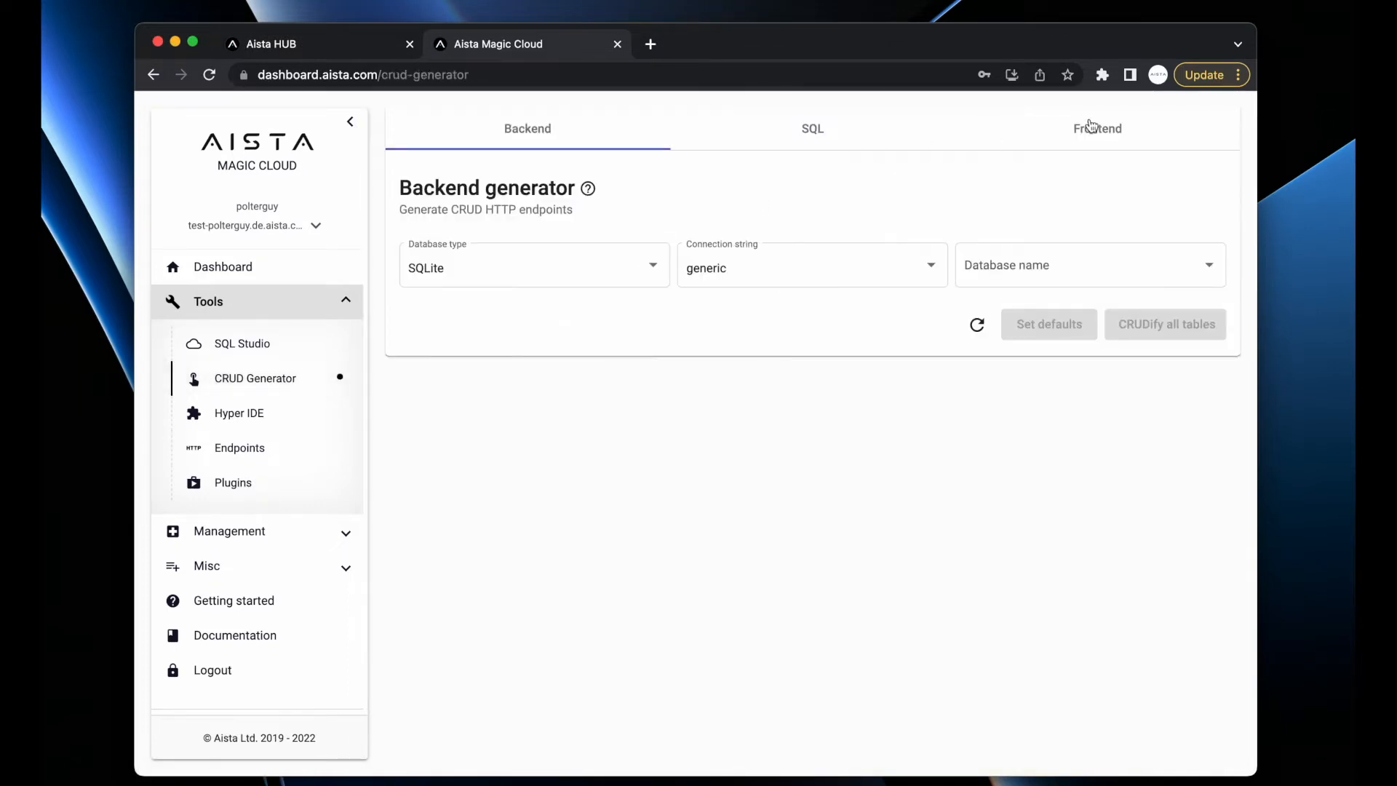
left_click(1099, 128)
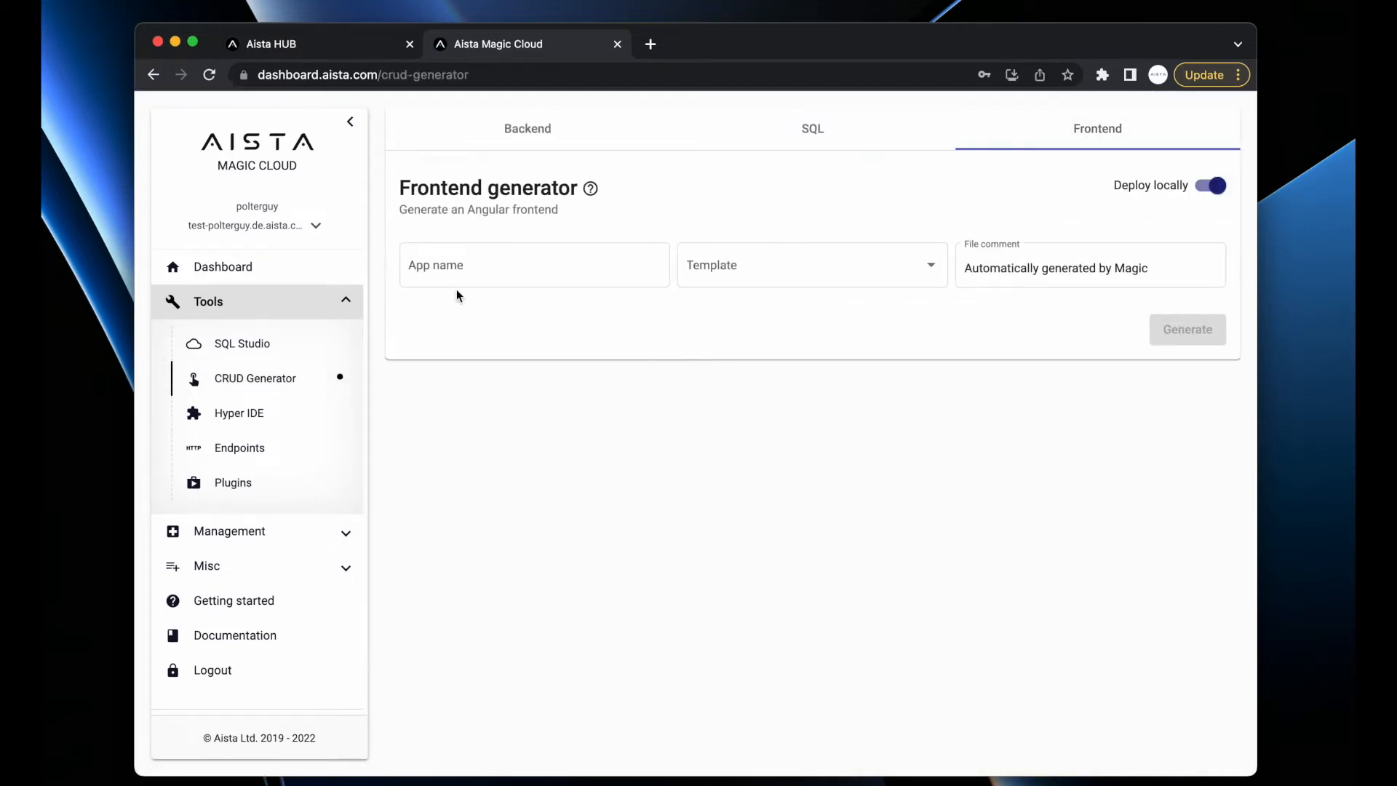
left_click(533, 265)
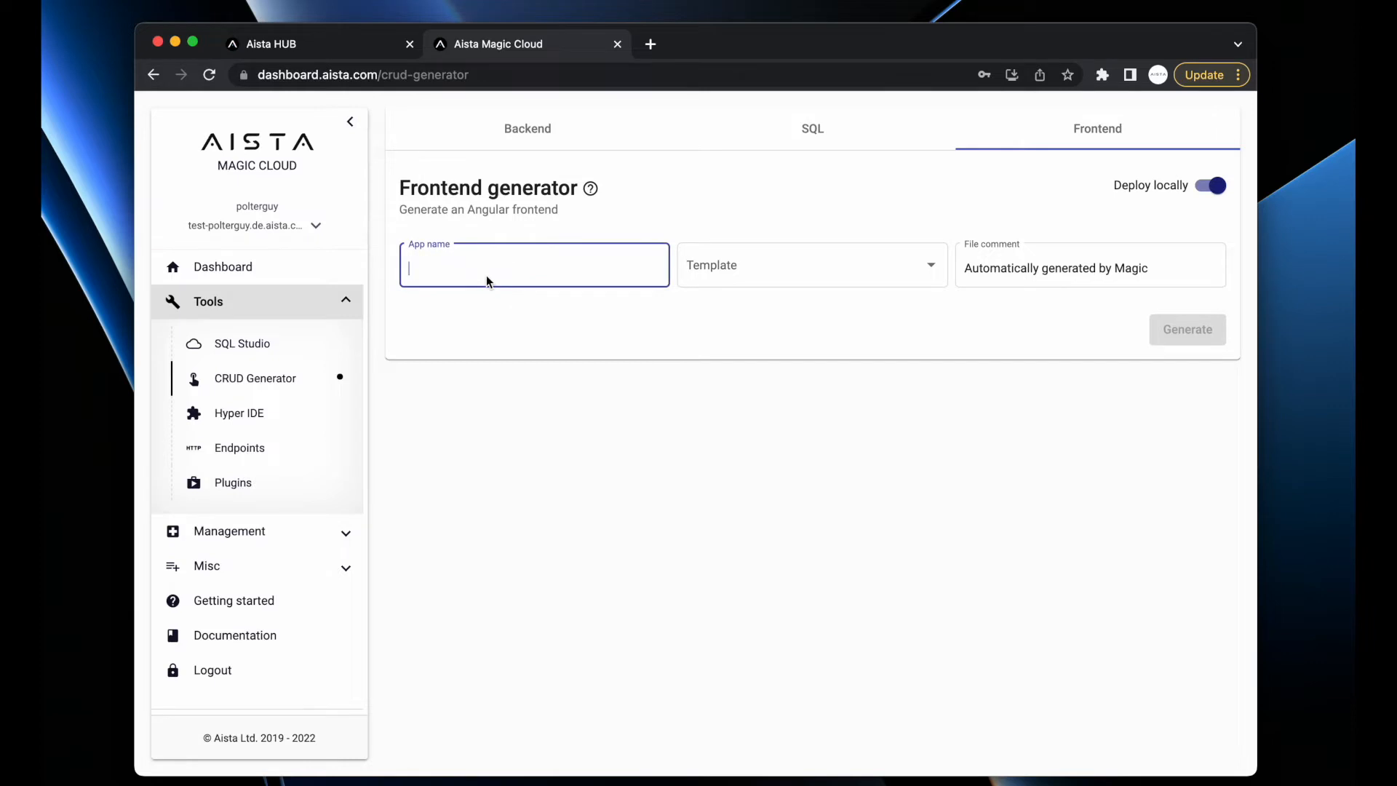
type("aista-crm")
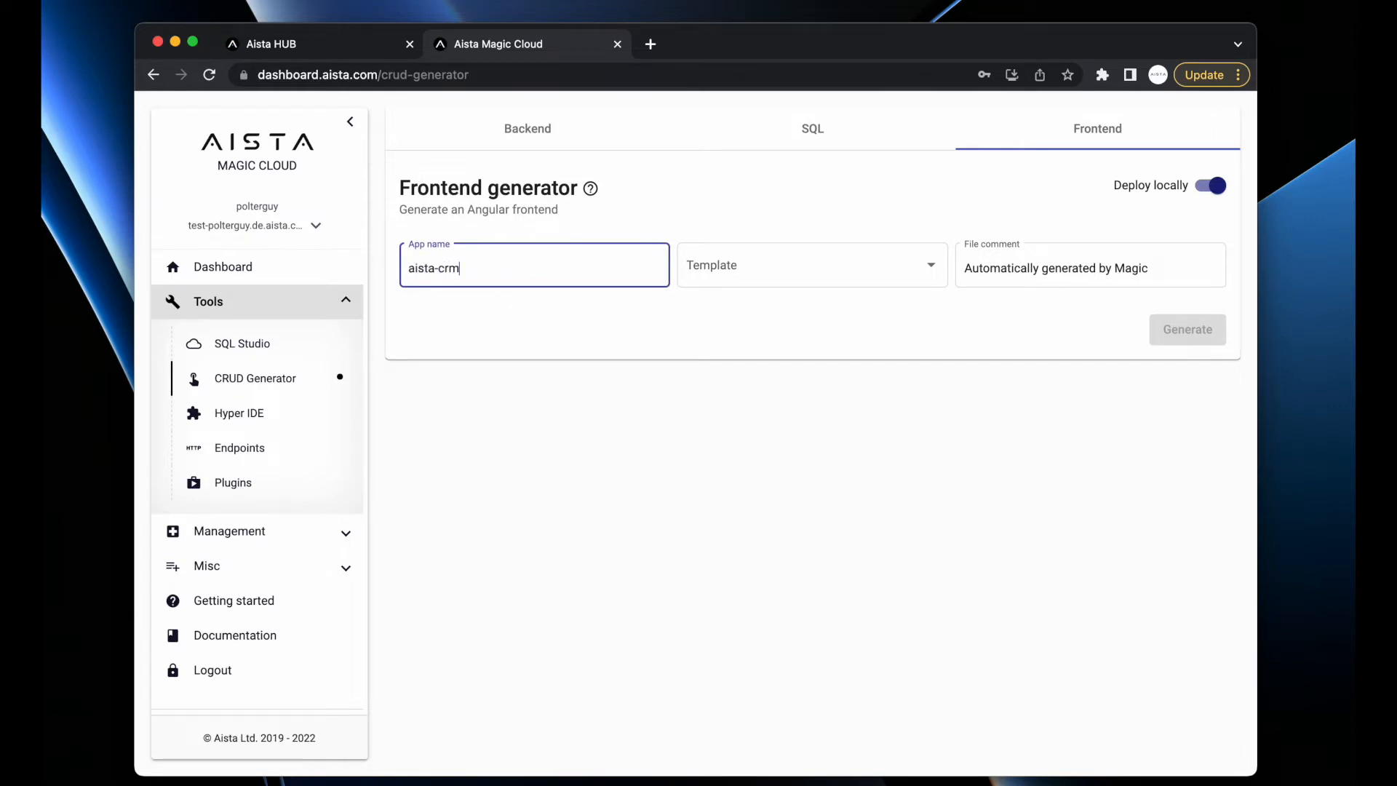
left_click(811, 264)
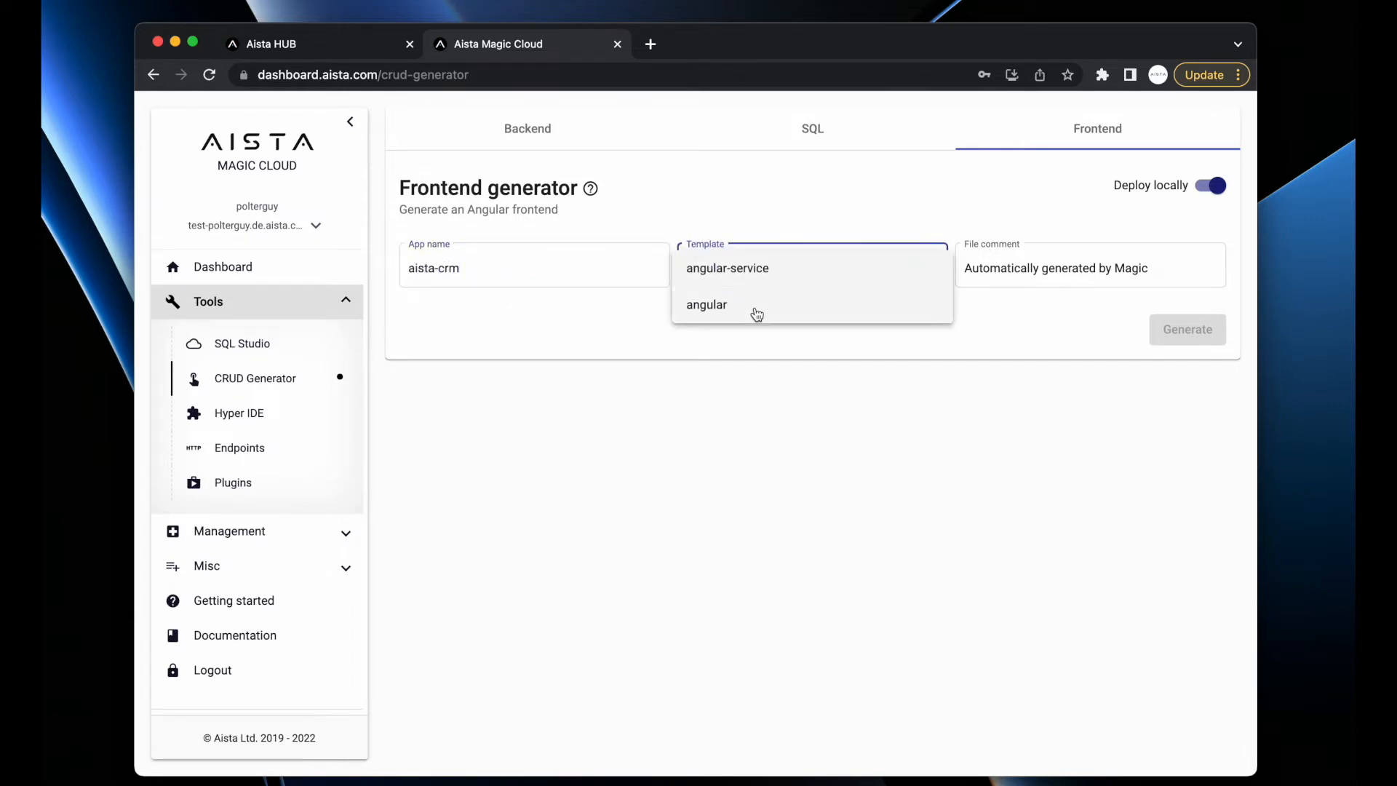
left_click(707, 304)
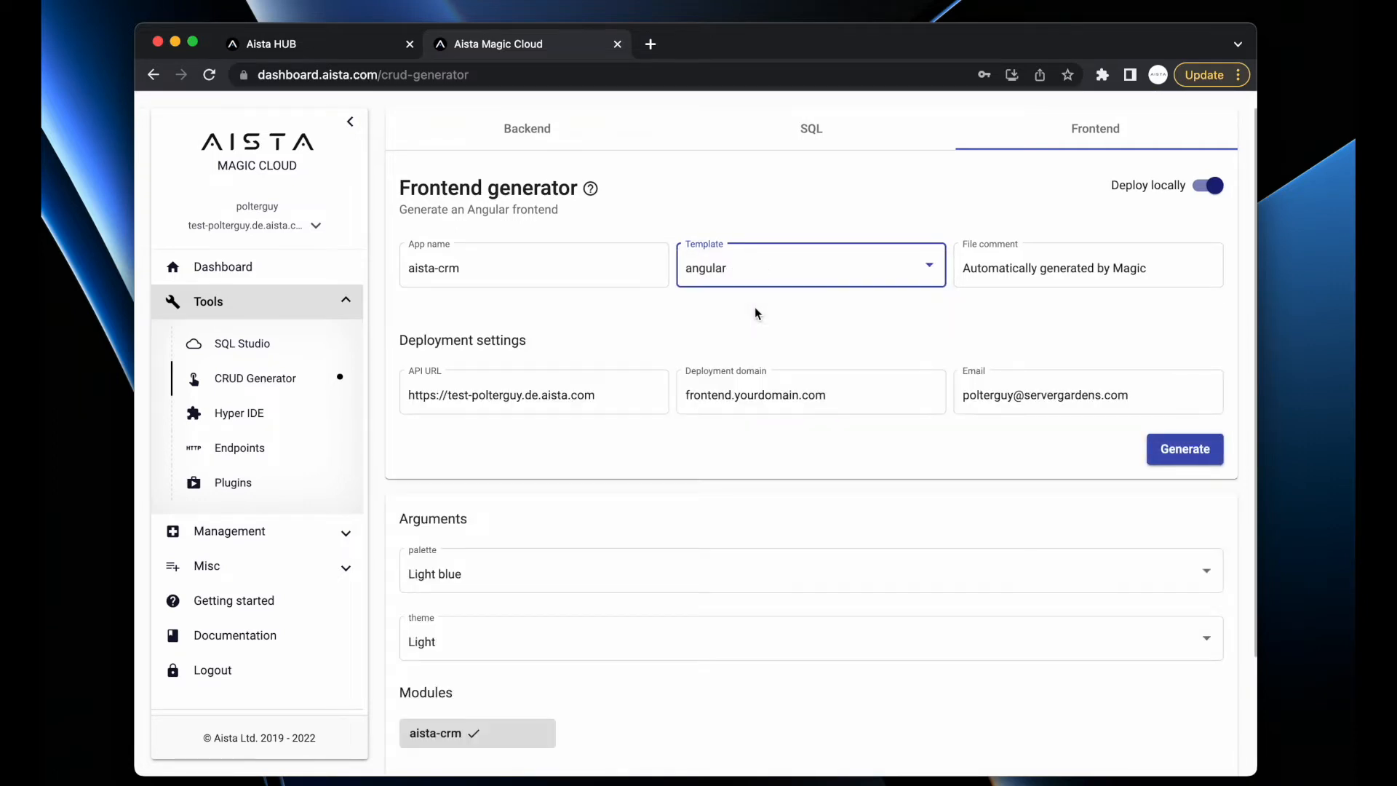
left_click(1207, 186)
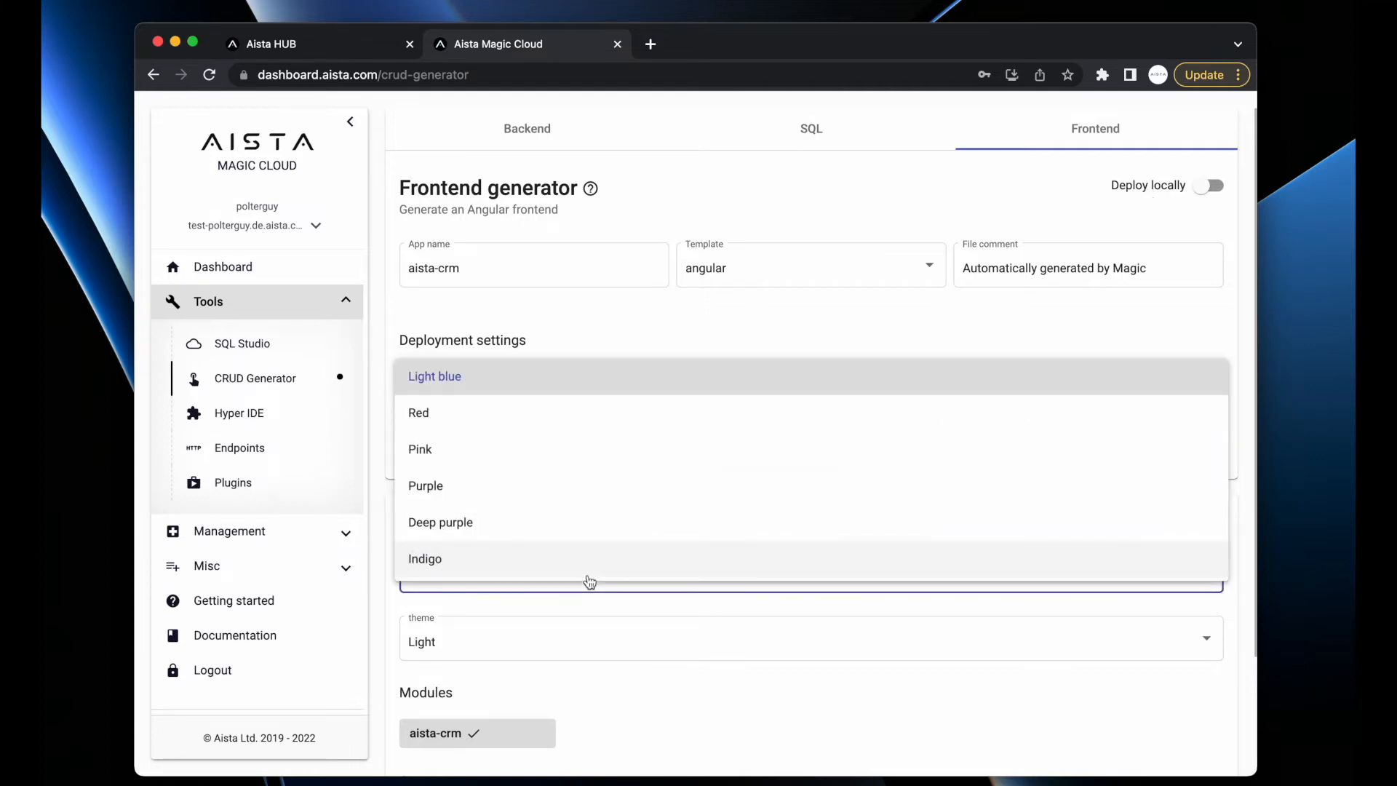
Choose the Light green palette and generate aista-crm.zip.
scroll("down", 3)
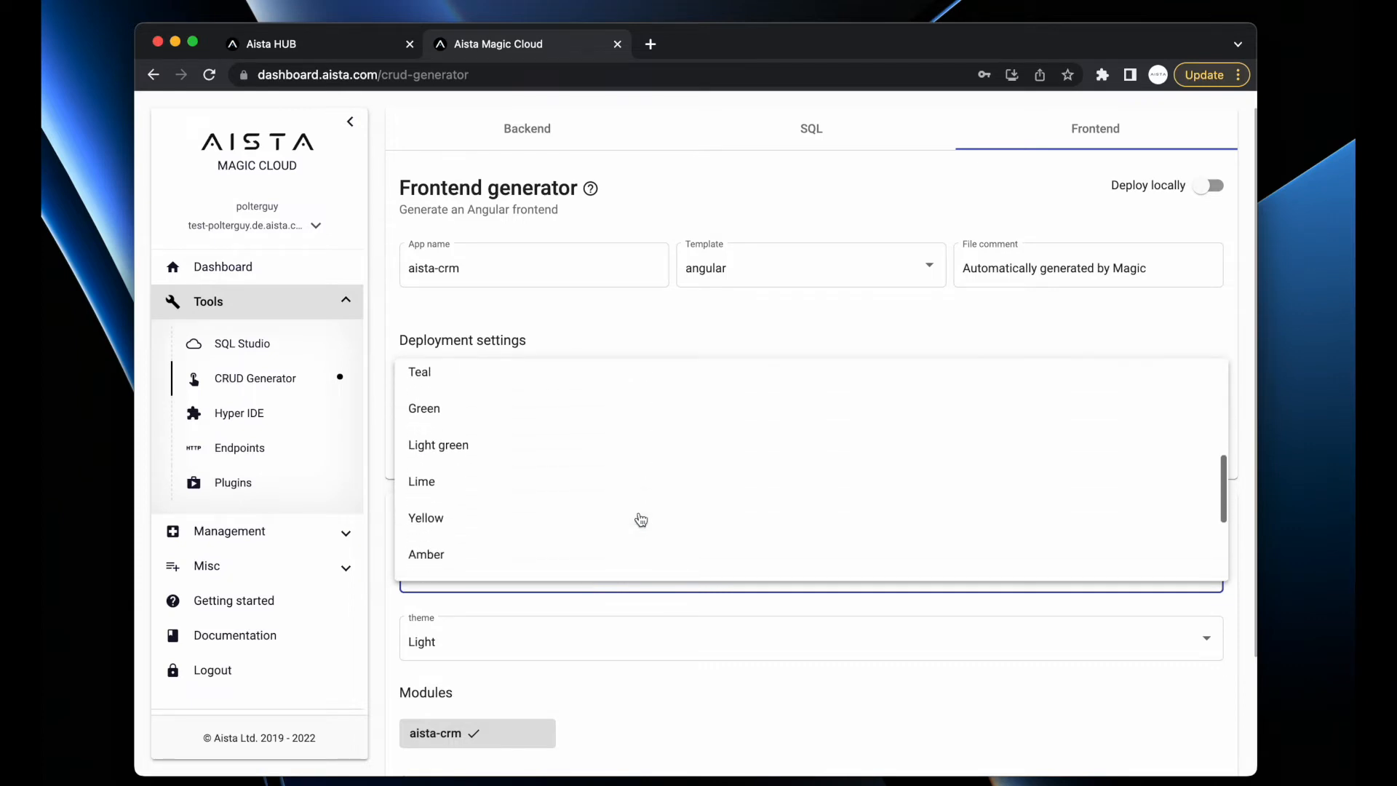
left_click(438, 445)
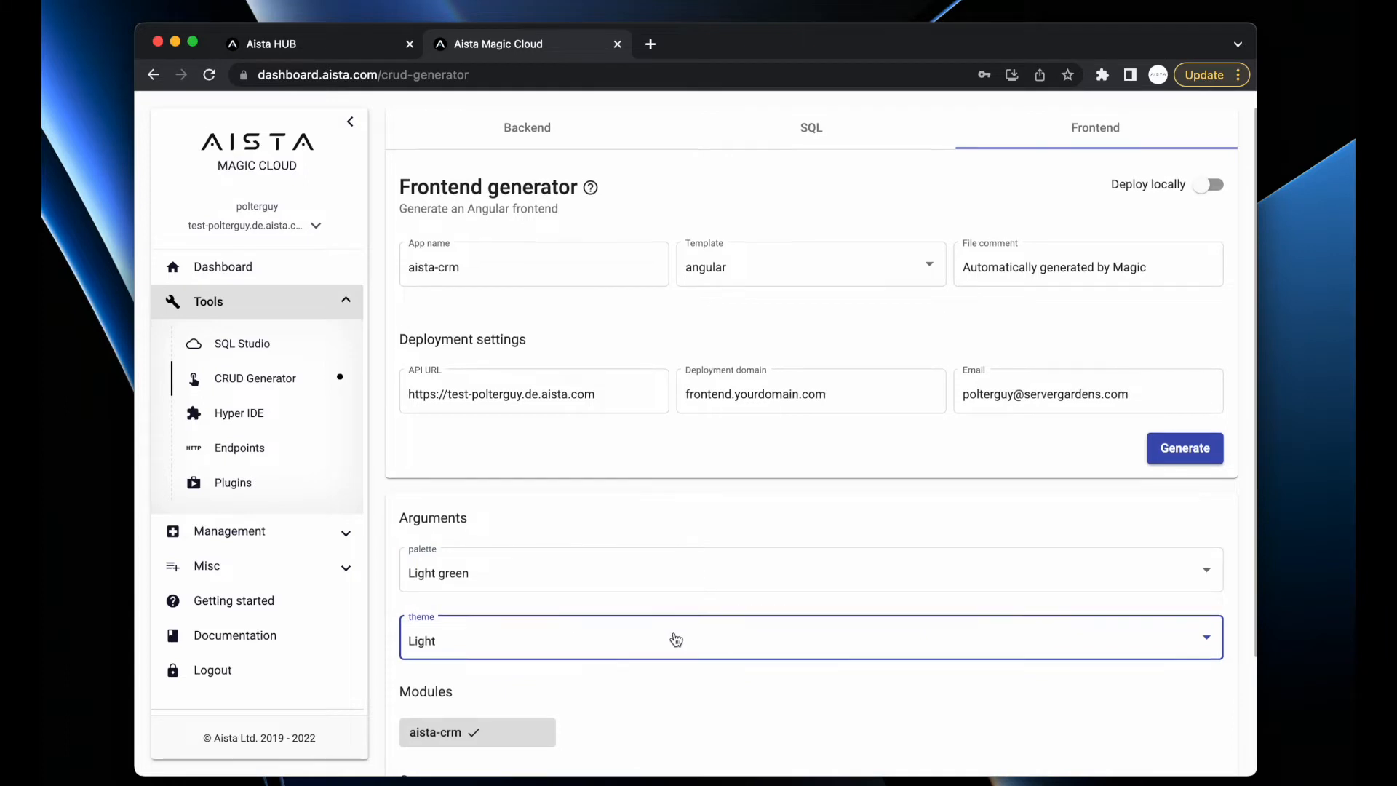
scroll("down", 3)
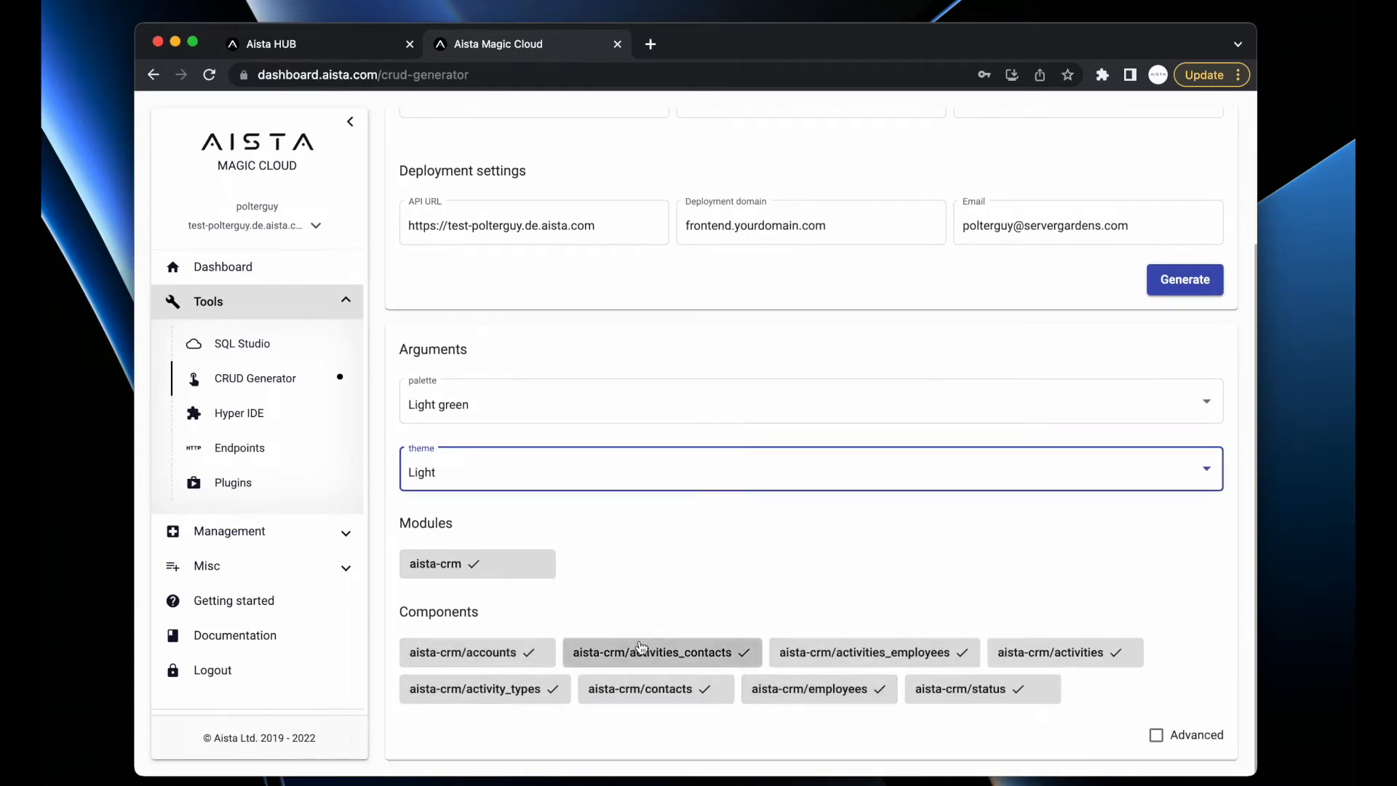
mouse_move(1036, 543)
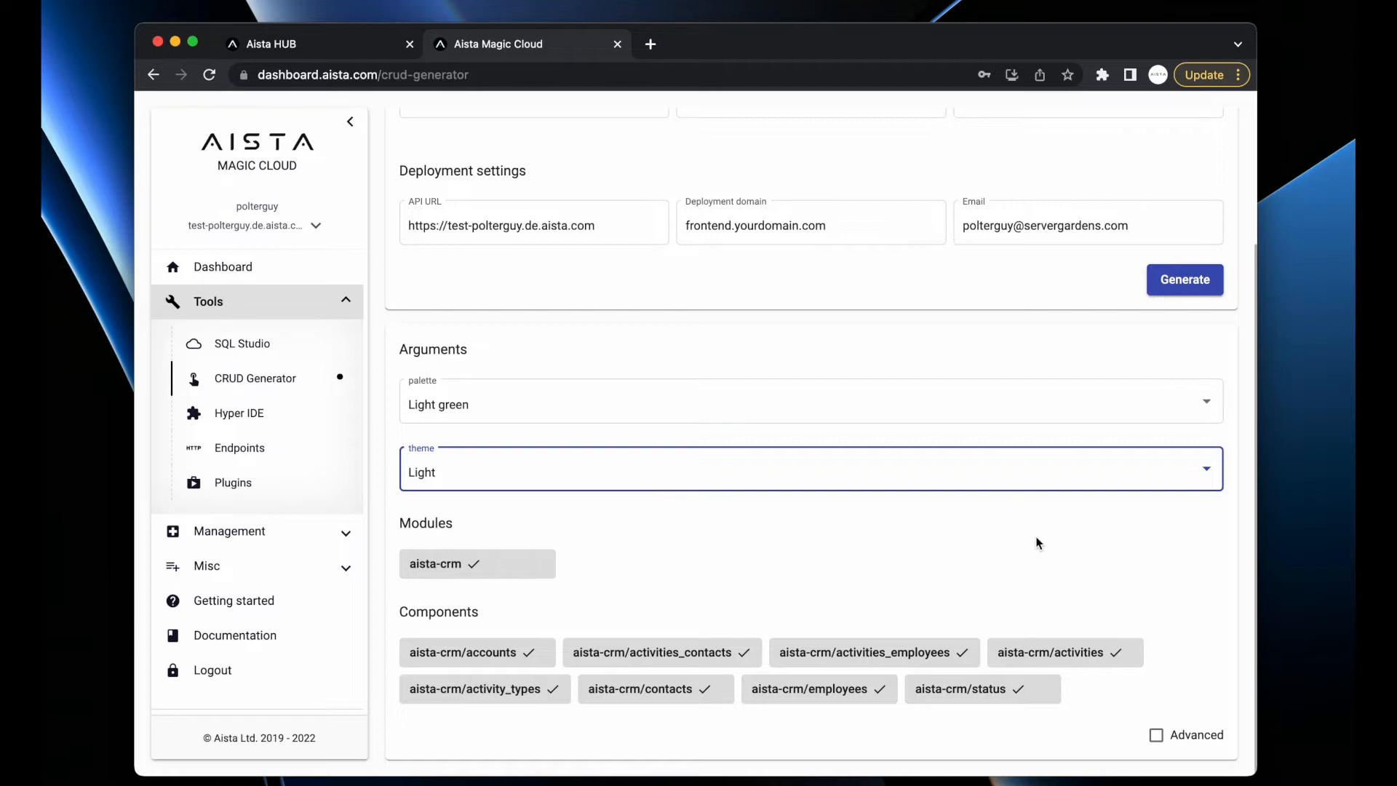
scroll("up", 3)
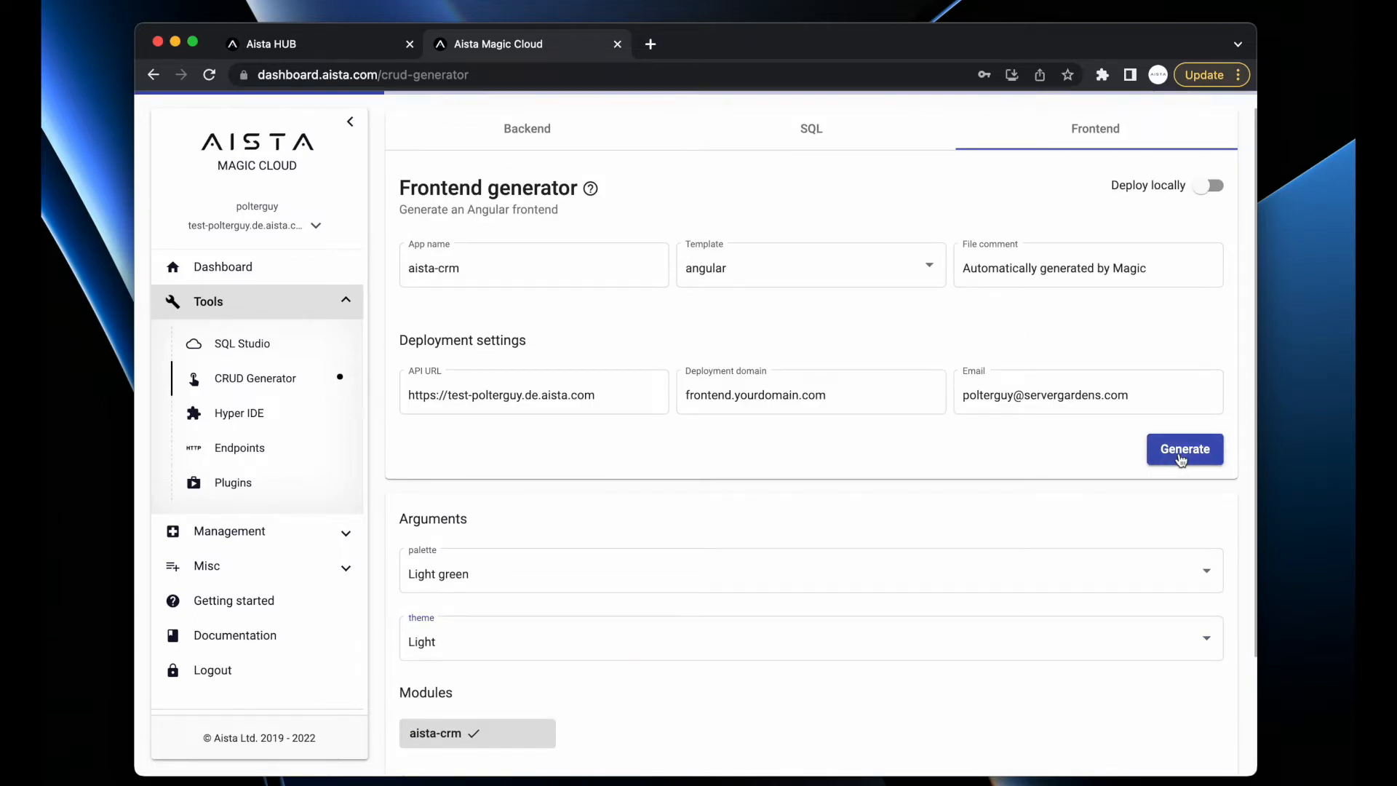
left_click(1184, 449)
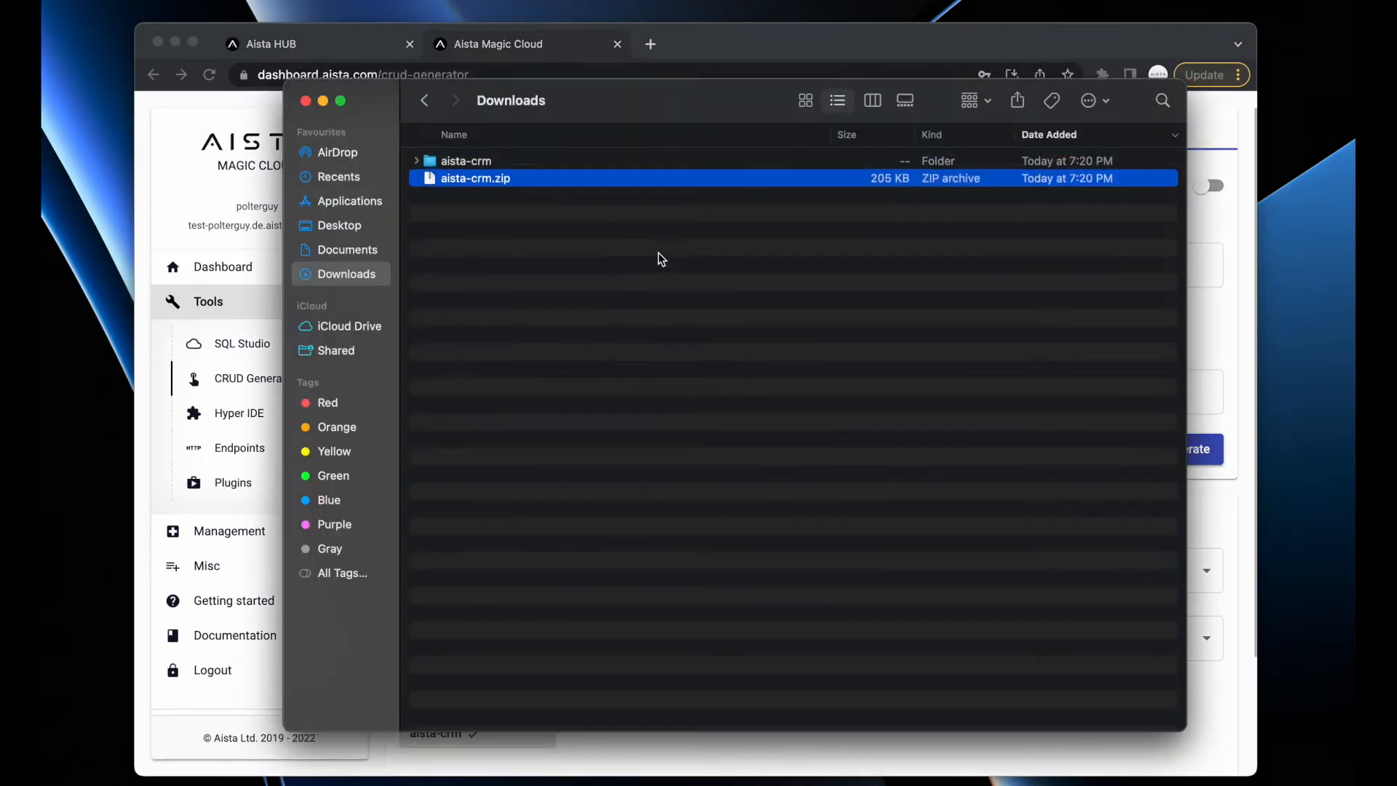
Expand aista-crm > src > app > components > aista_crm in Finder, then collapse the tree.
left_click(415, 160)
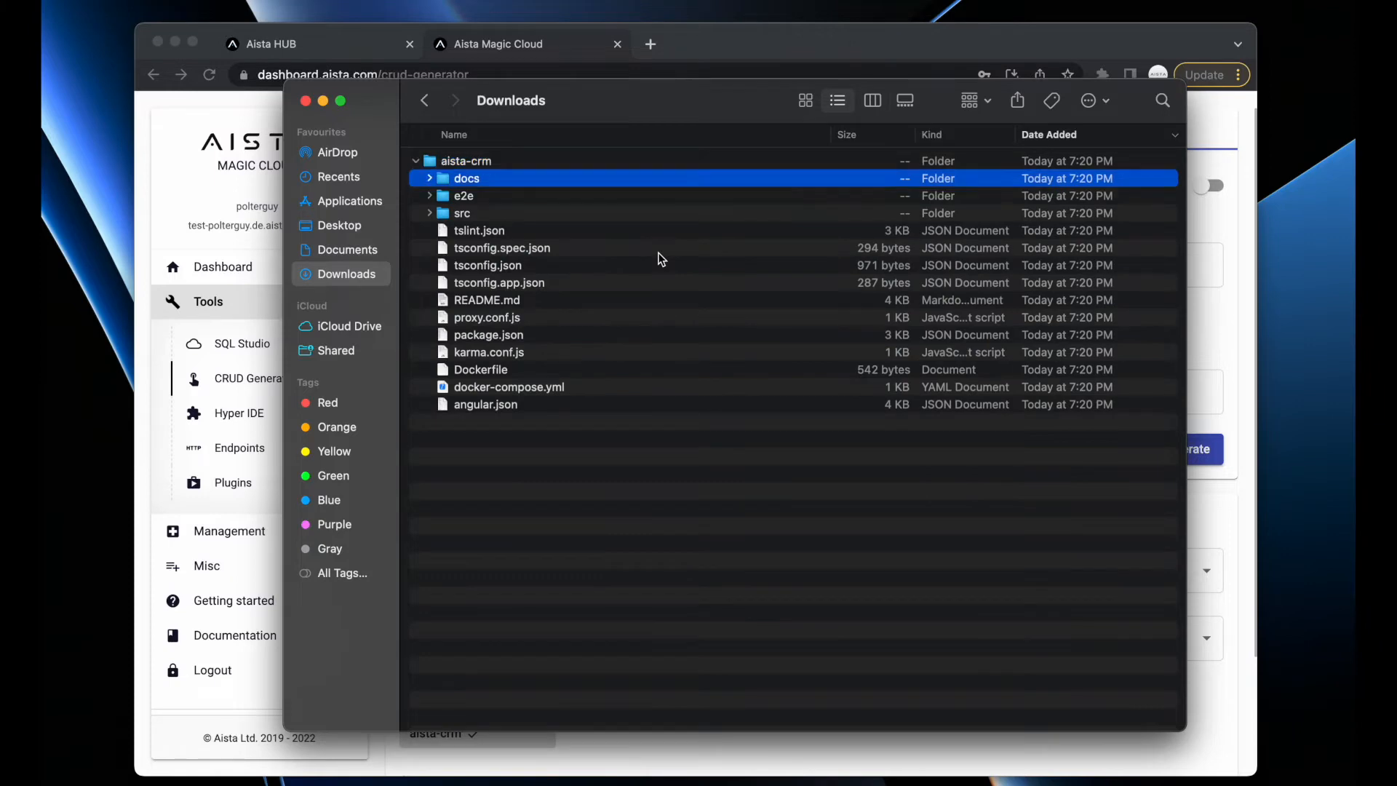
left_click(429, 213)
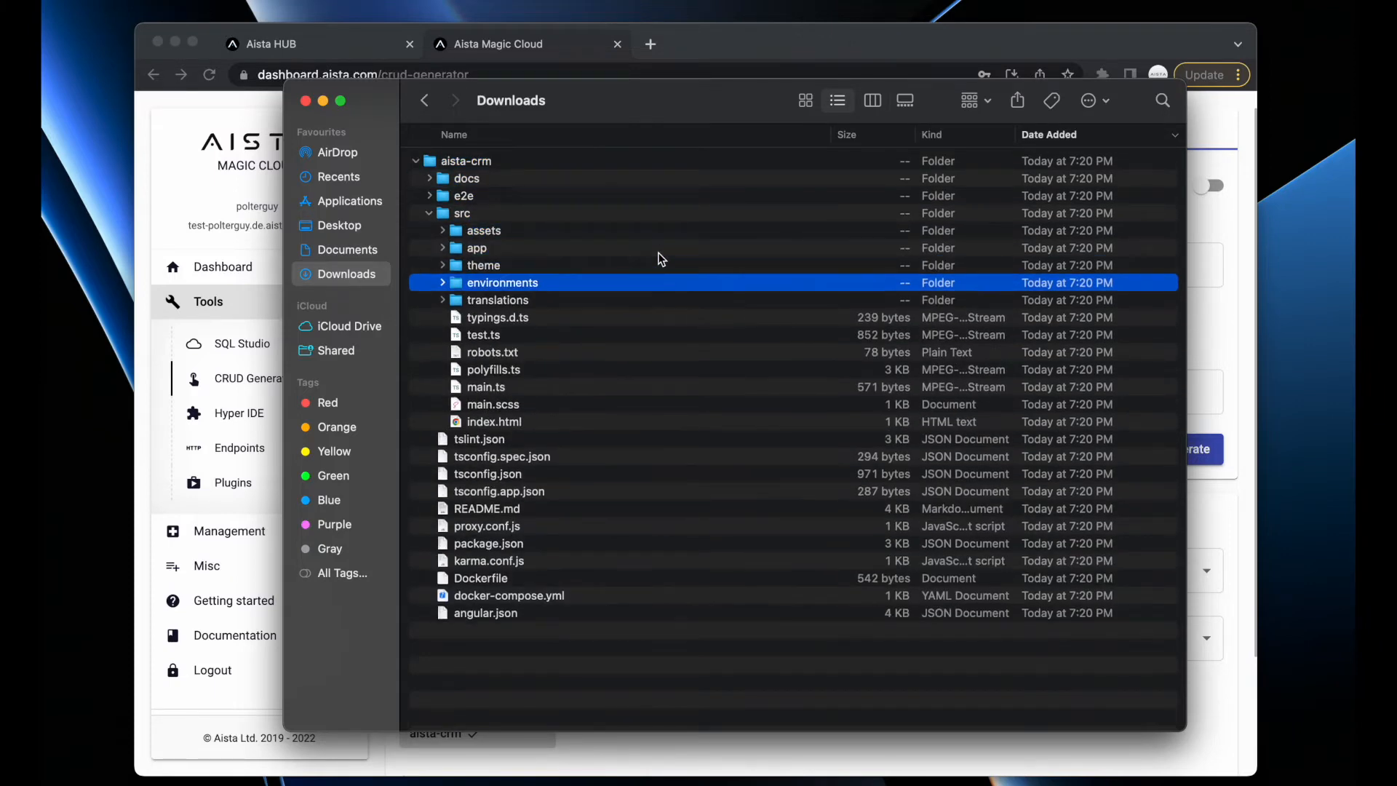
left_click(443, 247)
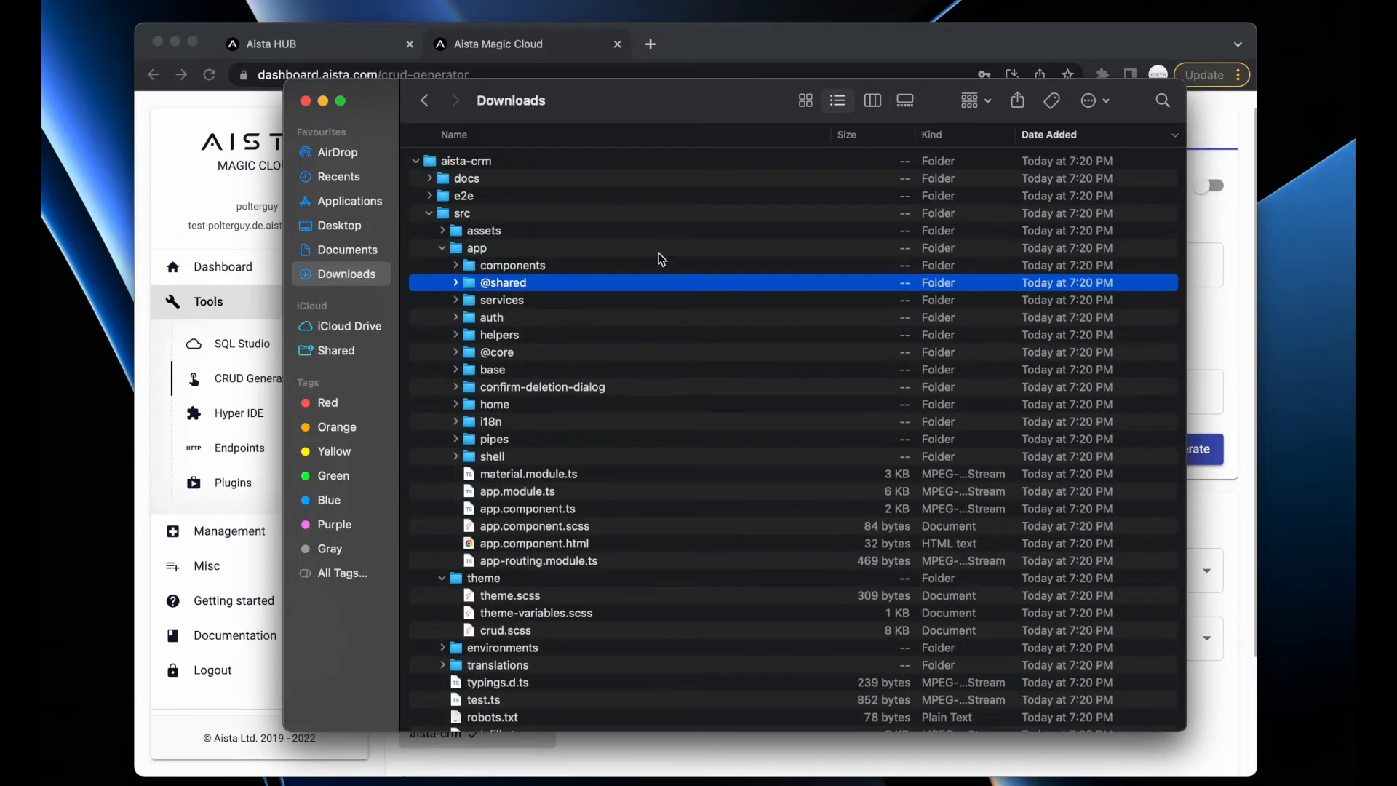
left_click(457, 265)
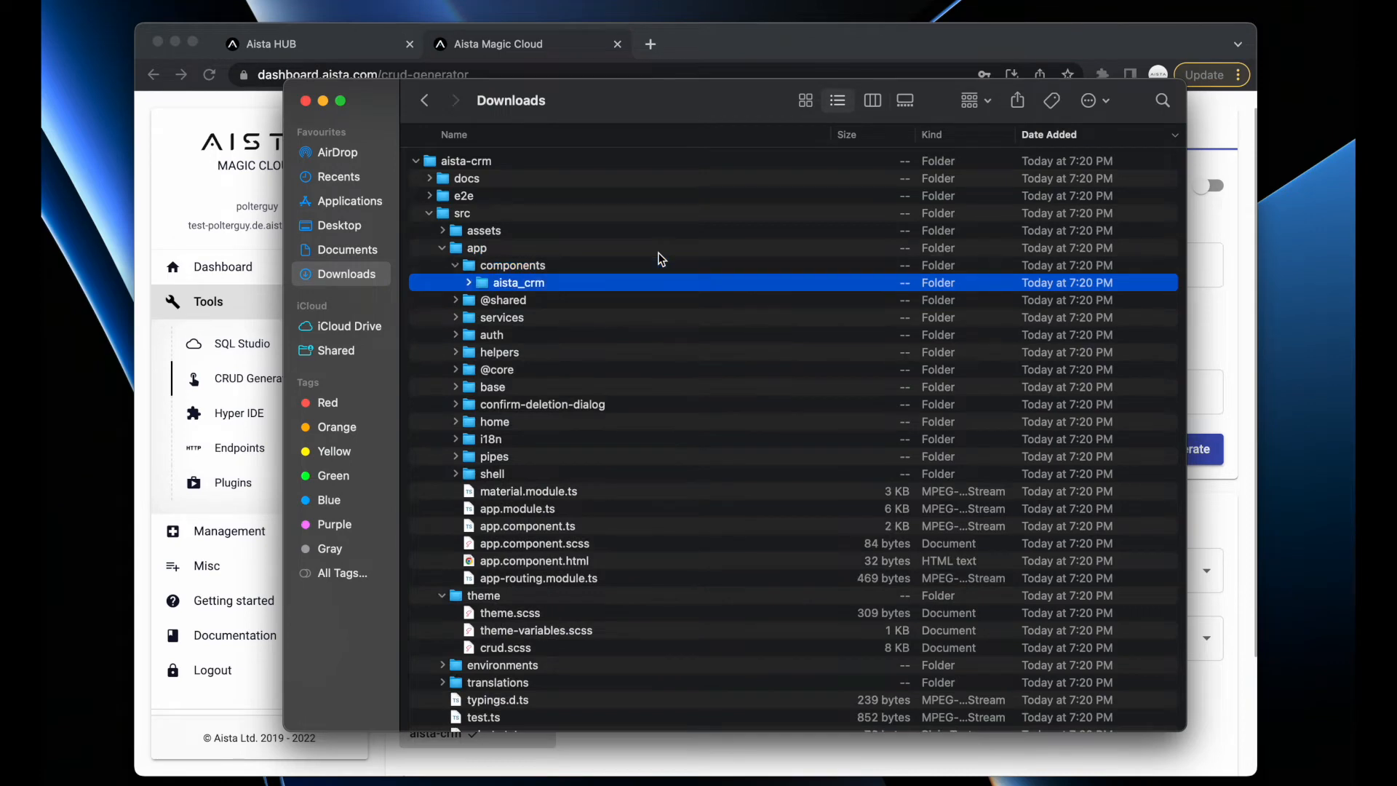
left_click(469, 283)
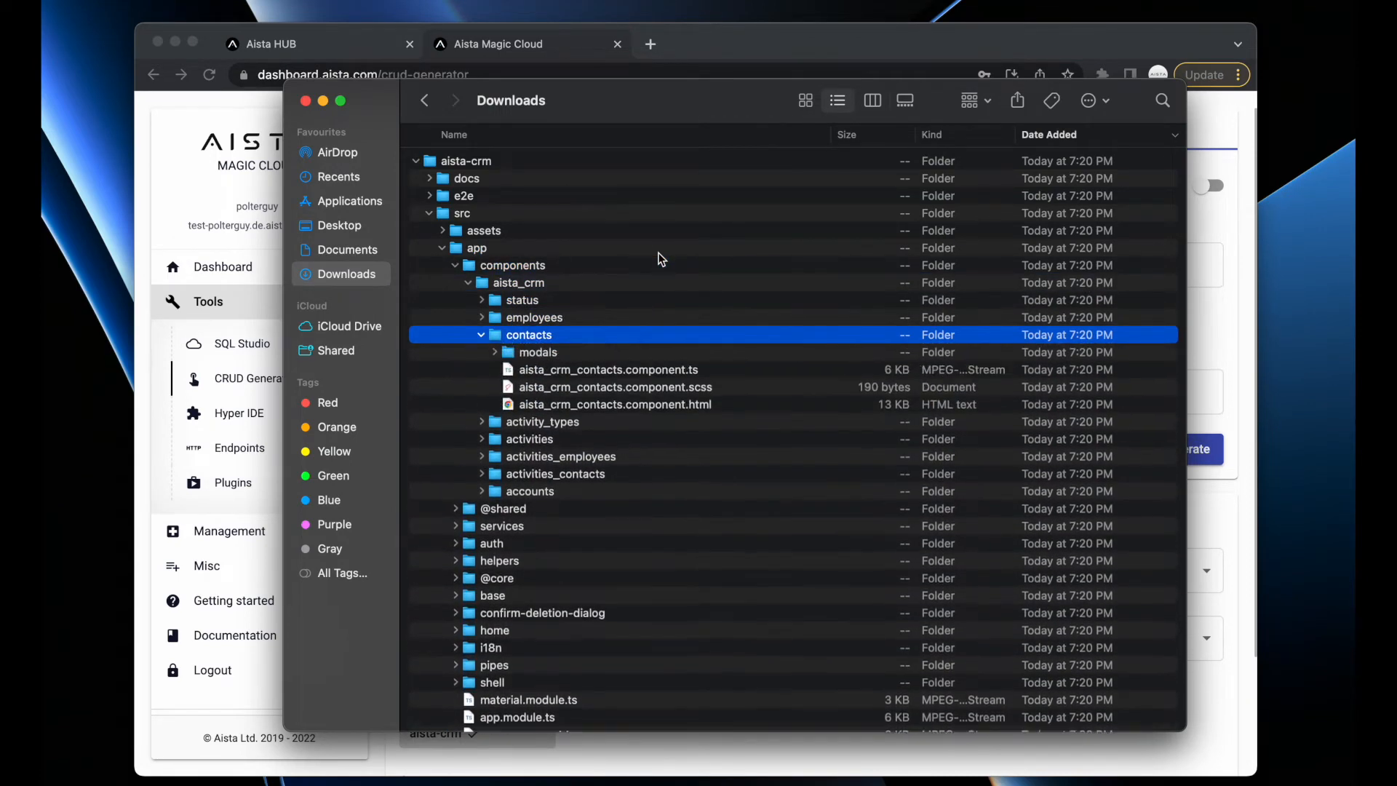
left_click(441, 247)
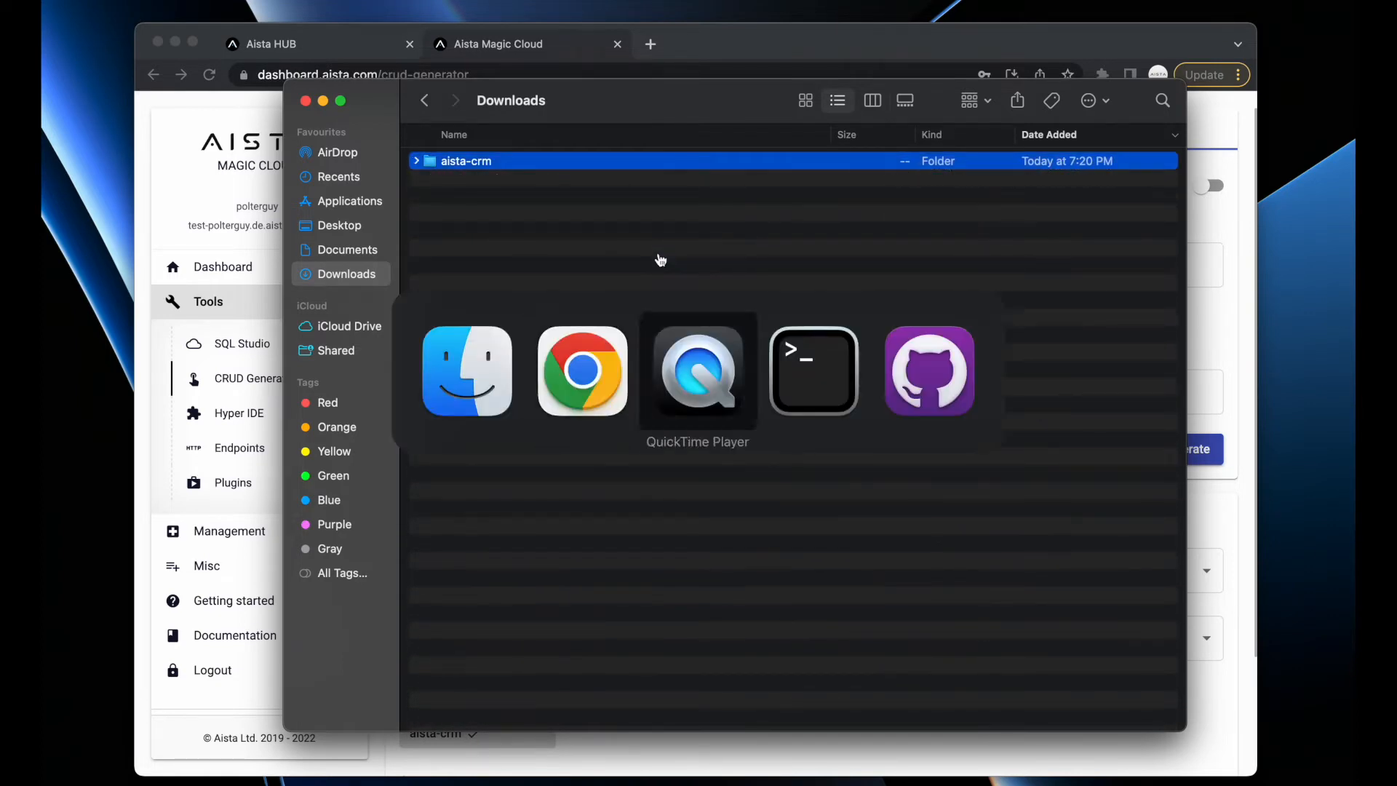
Run 'code ./' in Terminal from Downloads/aista-crm to open the project in VS Code.
left_click(812, 370)
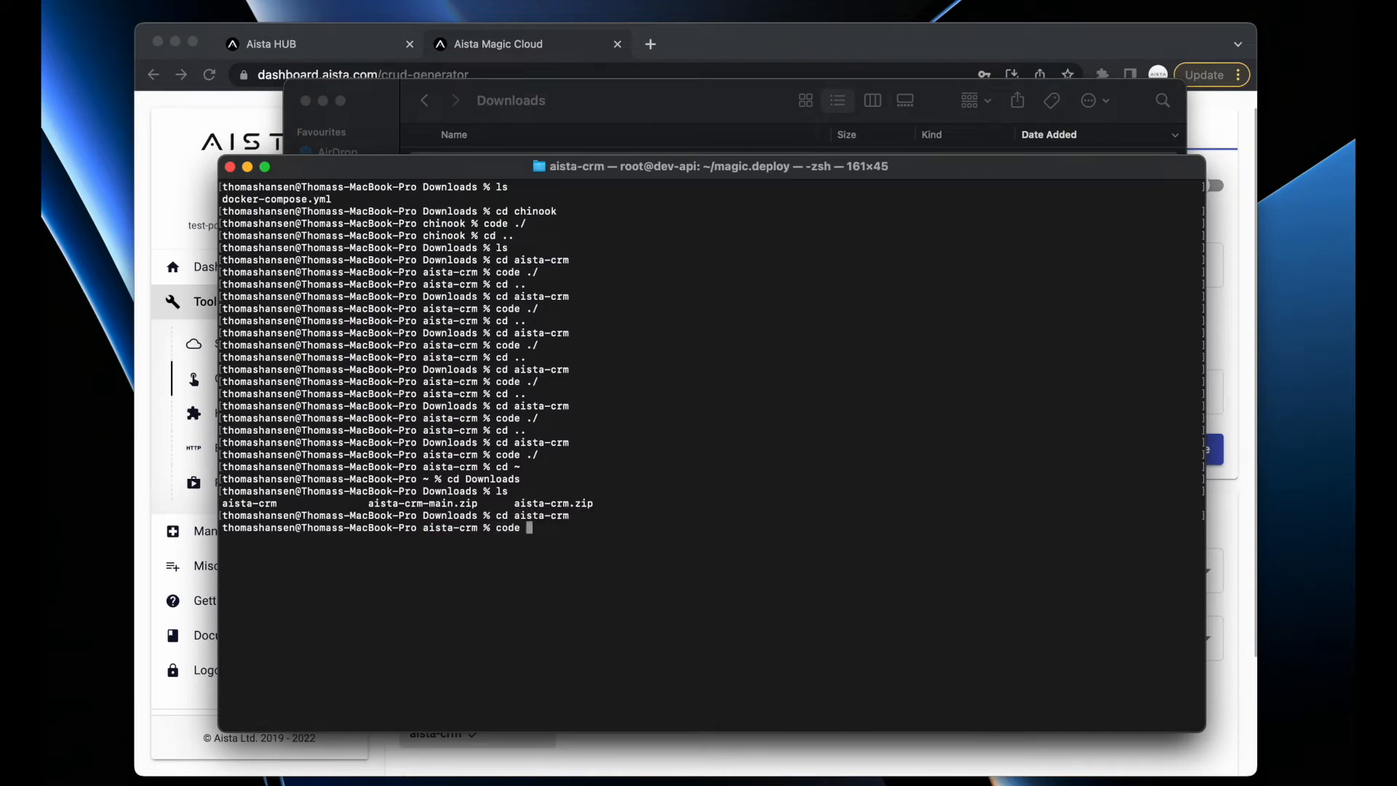
key("Return")
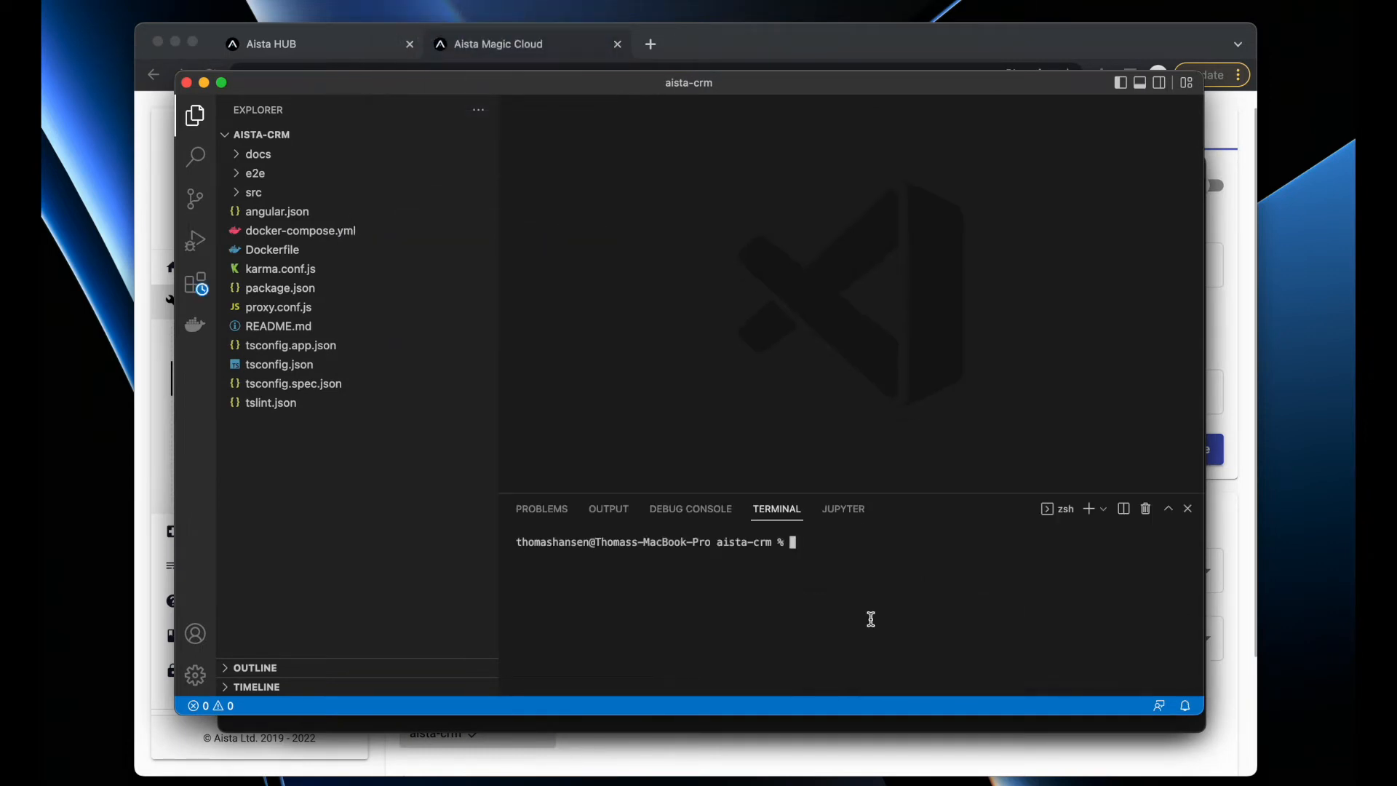
Run npm i to install dependencies and expand src > app > components > accounts in the Explorer.
type("npm i")
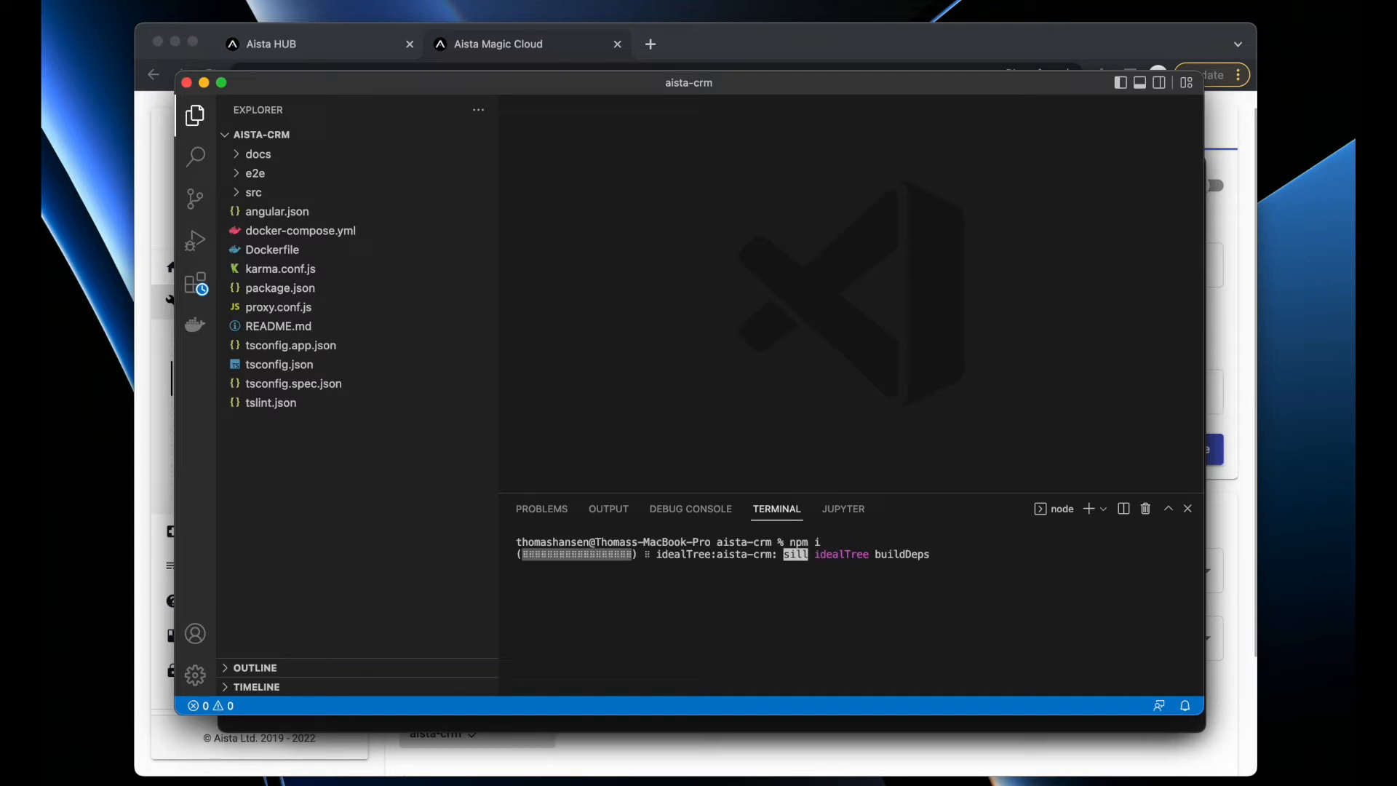
mouse_move(287, 211)
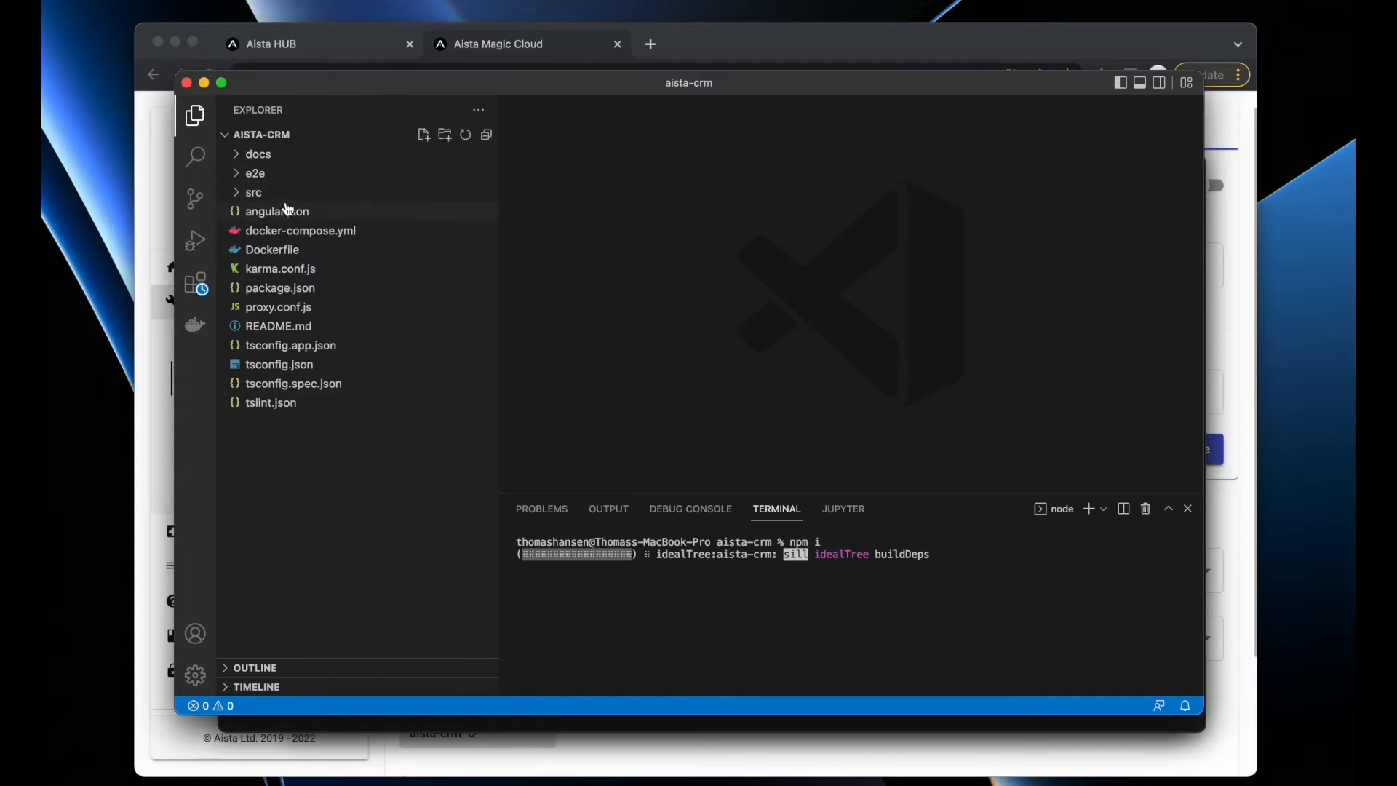
mouse_move(254, 192)
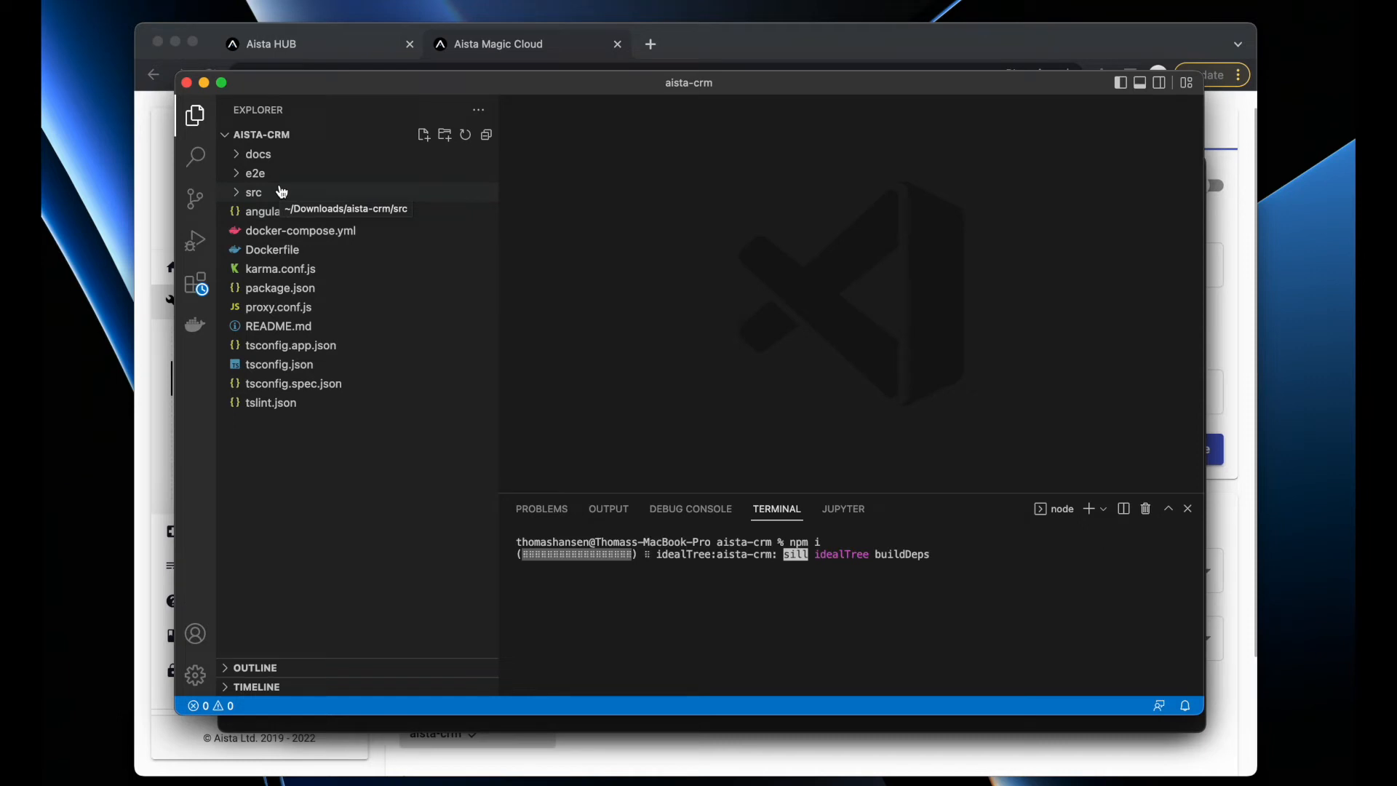
mouse_move(271, 249)
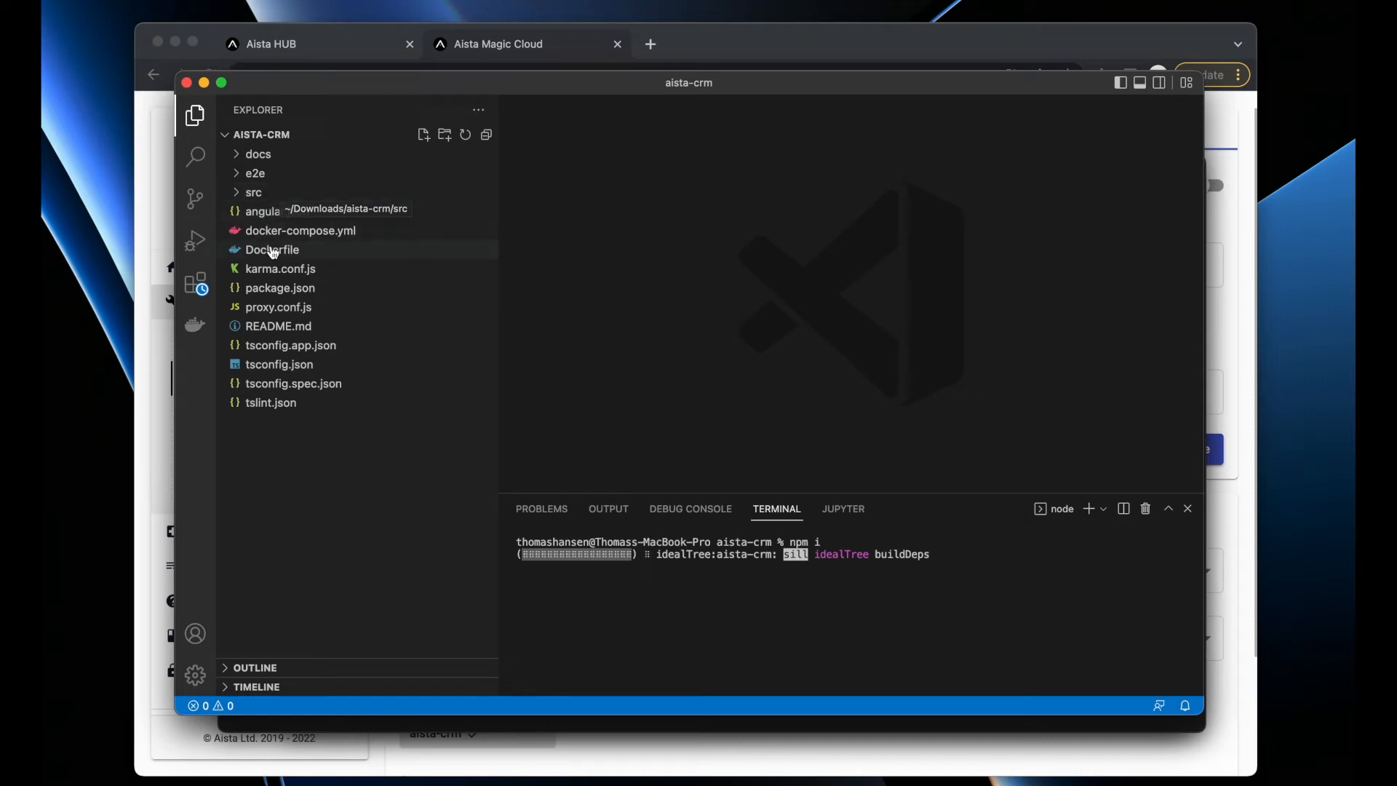
left_click(254, 192)
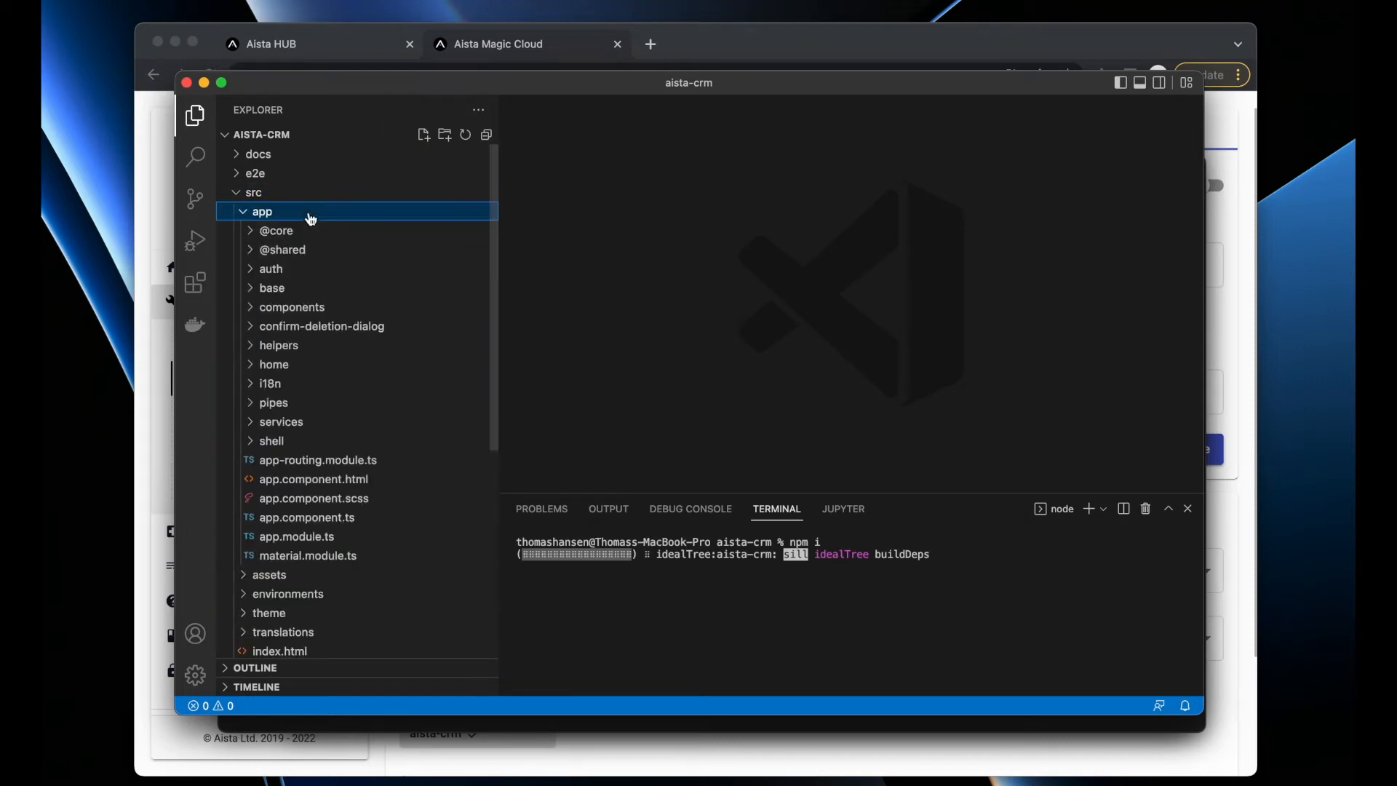
left_click(291, 307)
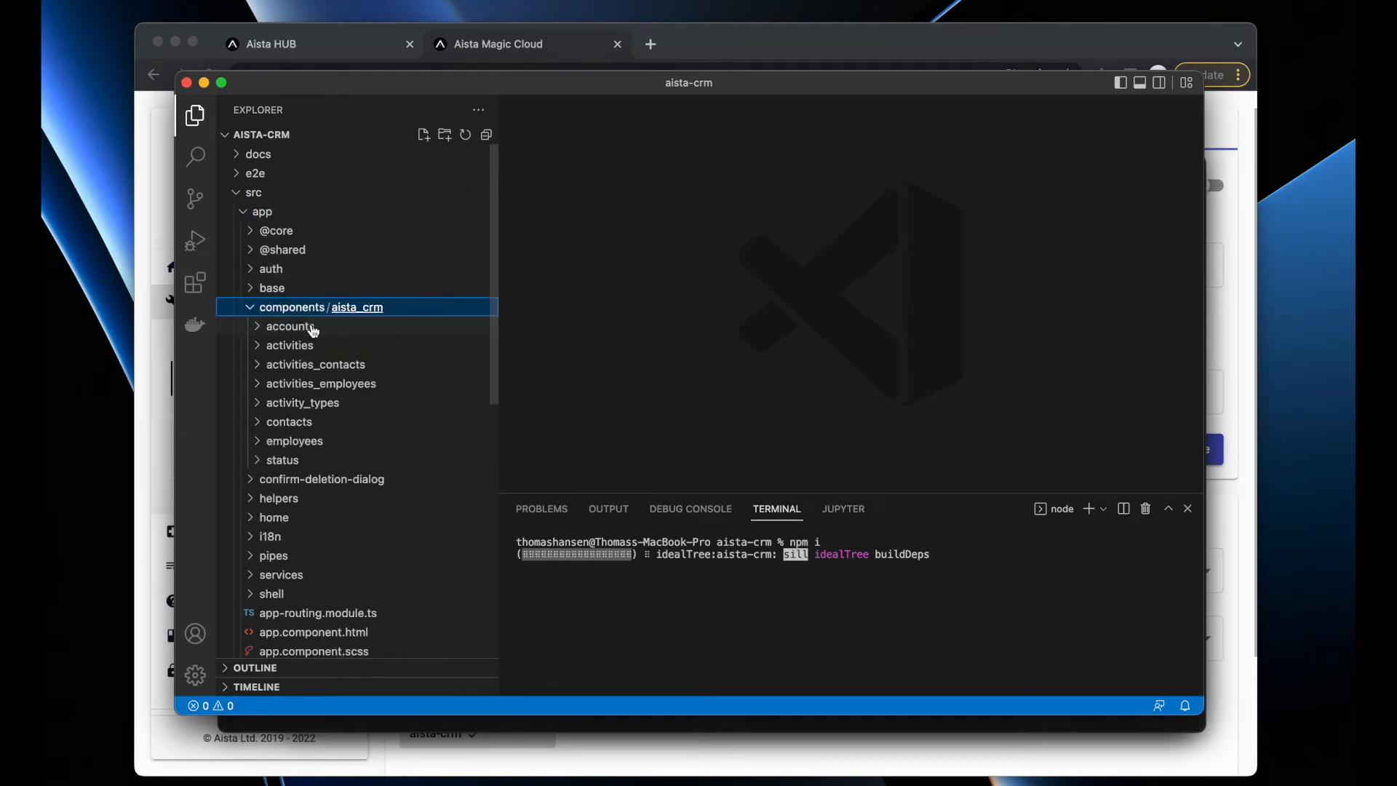
left_click(289, 326)
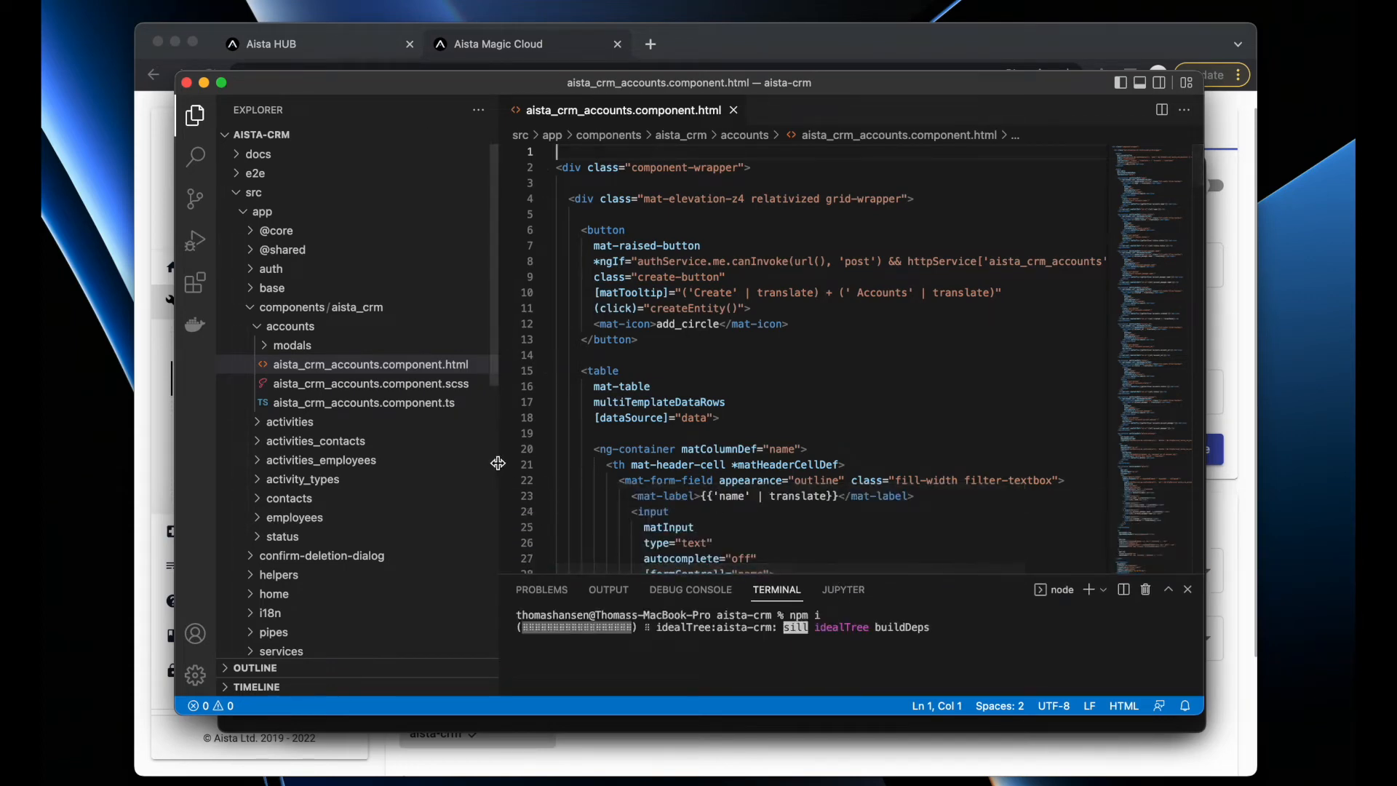
Open aista_crm_accounts.component.ts and scroll through its code while npm i finishes.
scroll("down", 3)
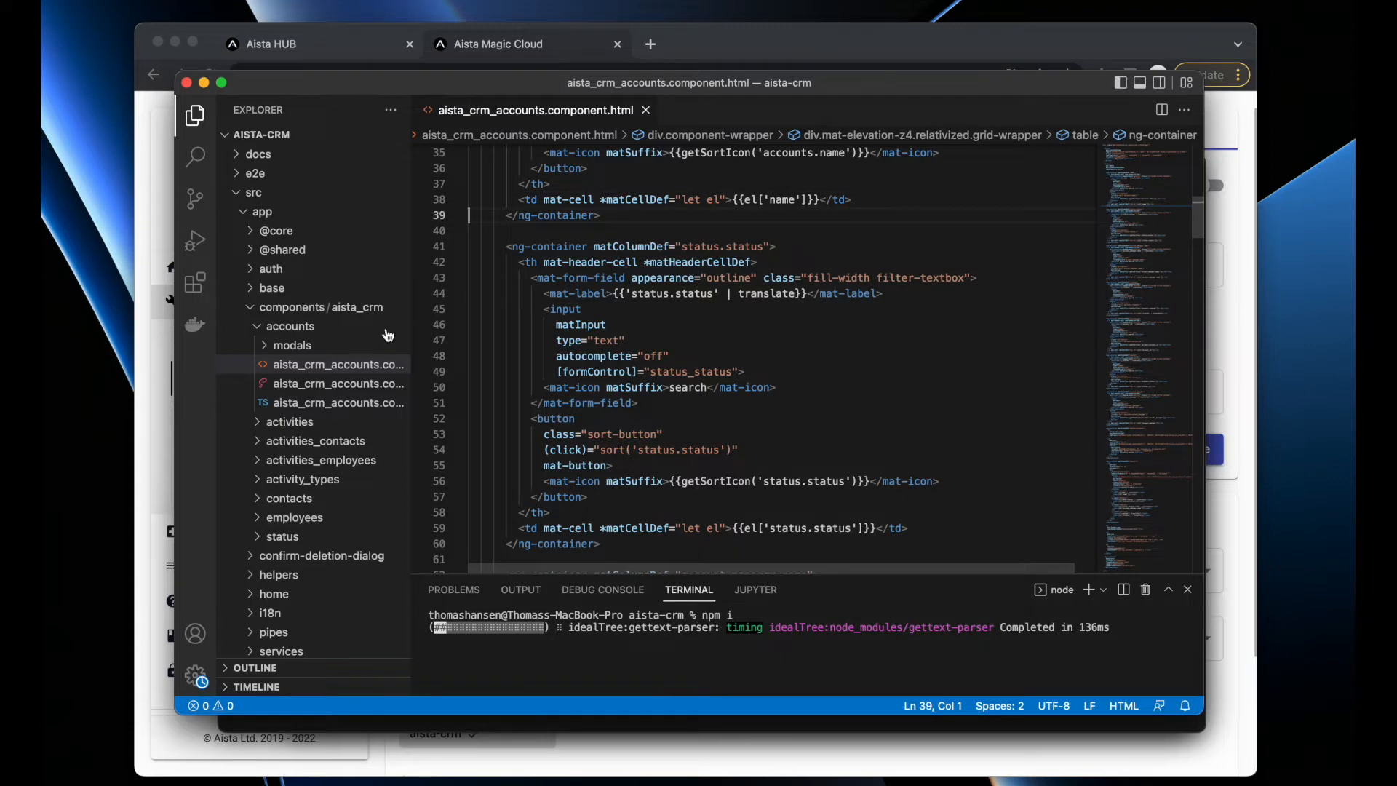
left_click(336, 402)
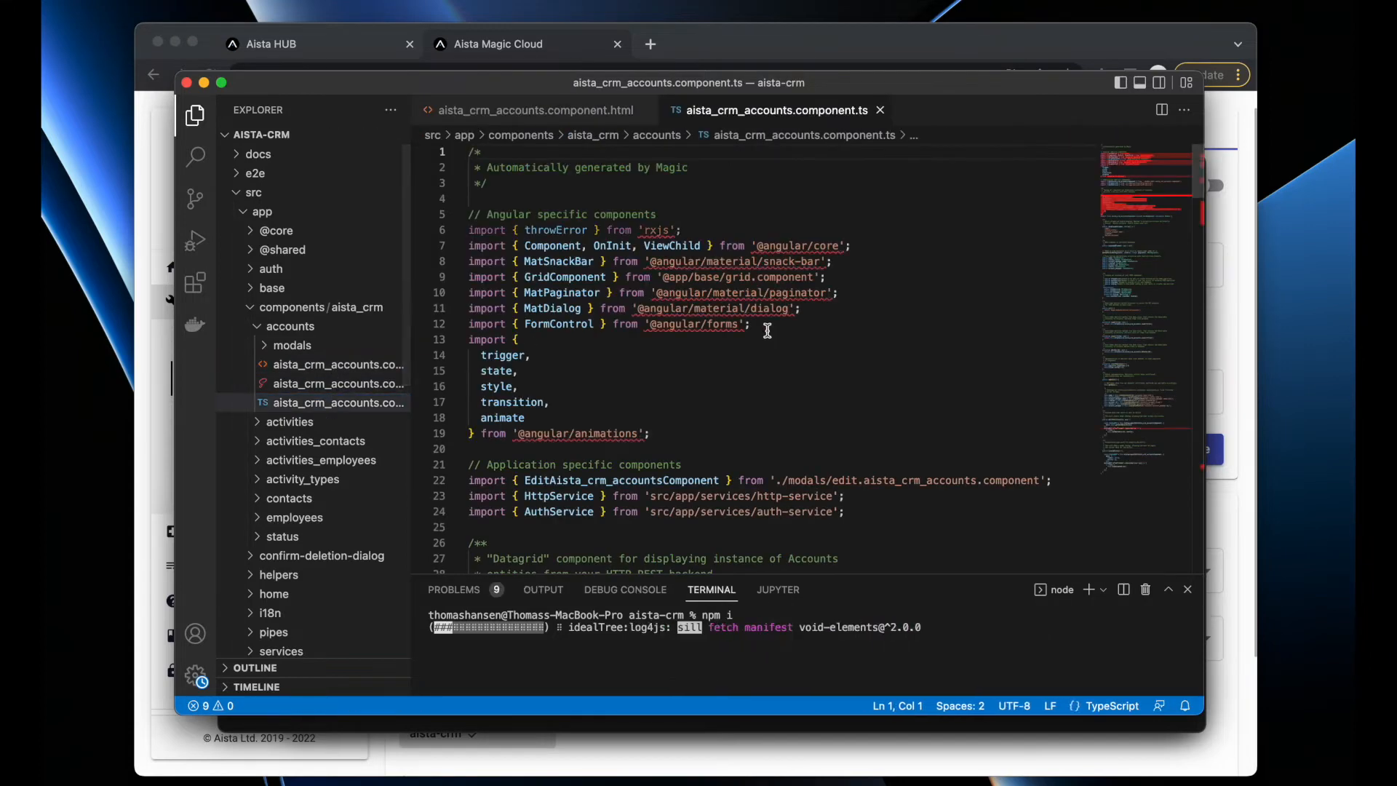
scroll("down", 3)
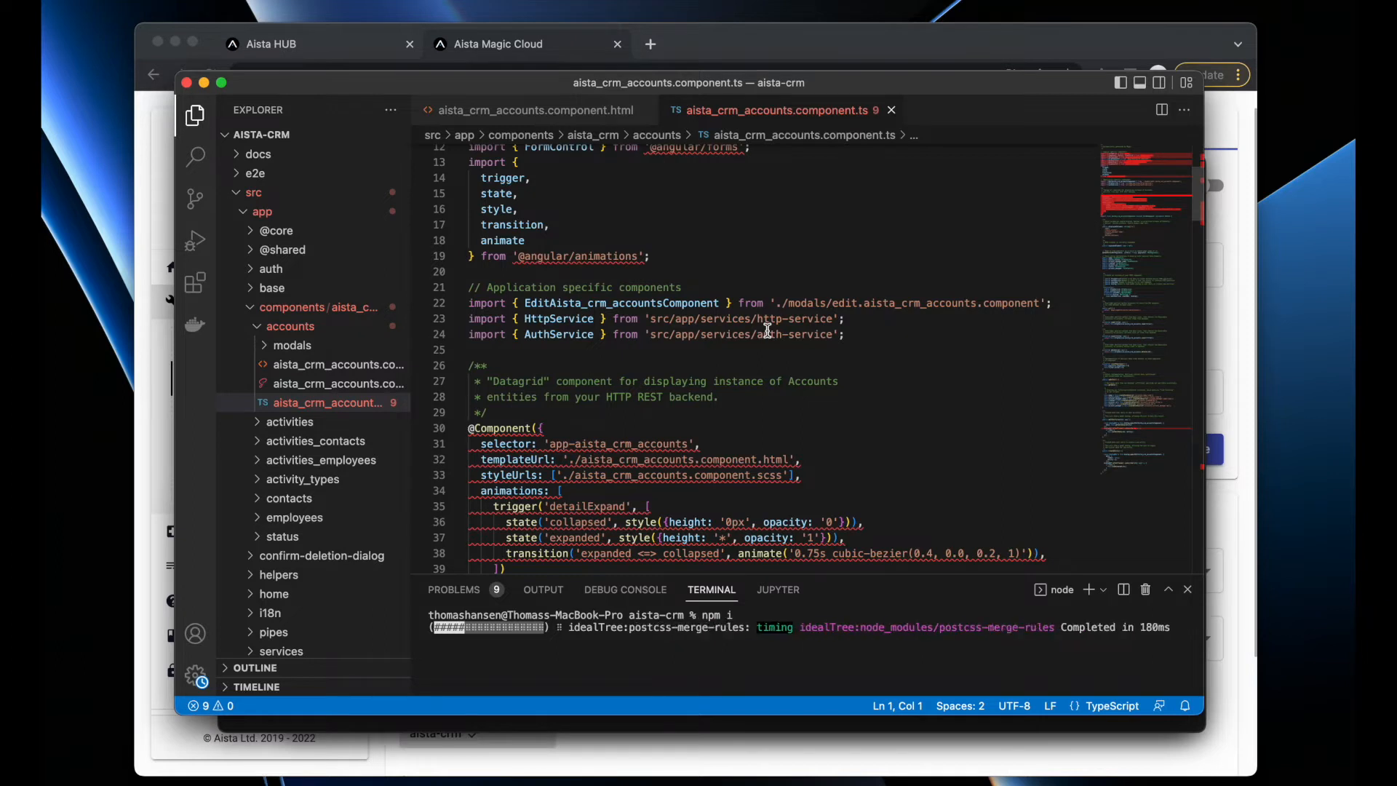
mouse_move(870, 368)
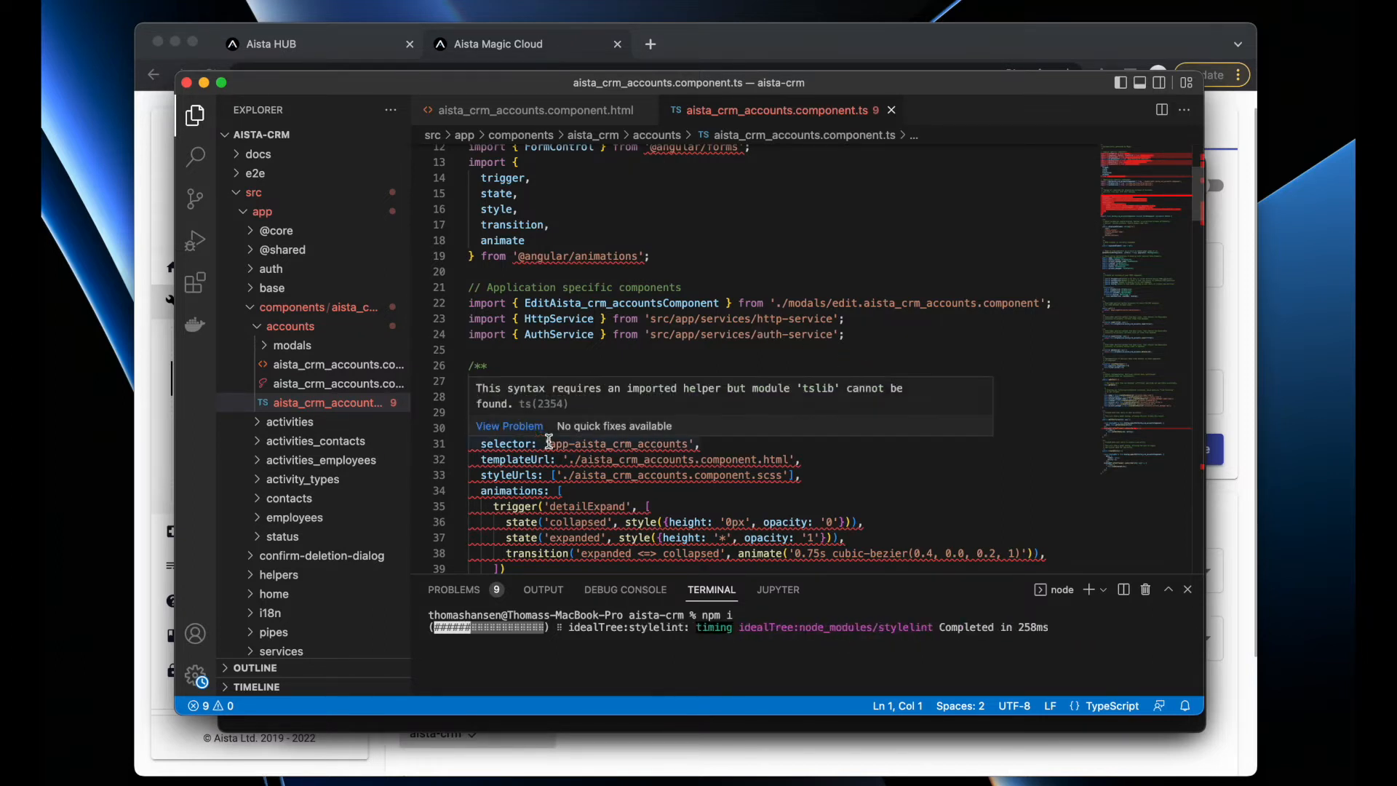
scroll("down", 3)
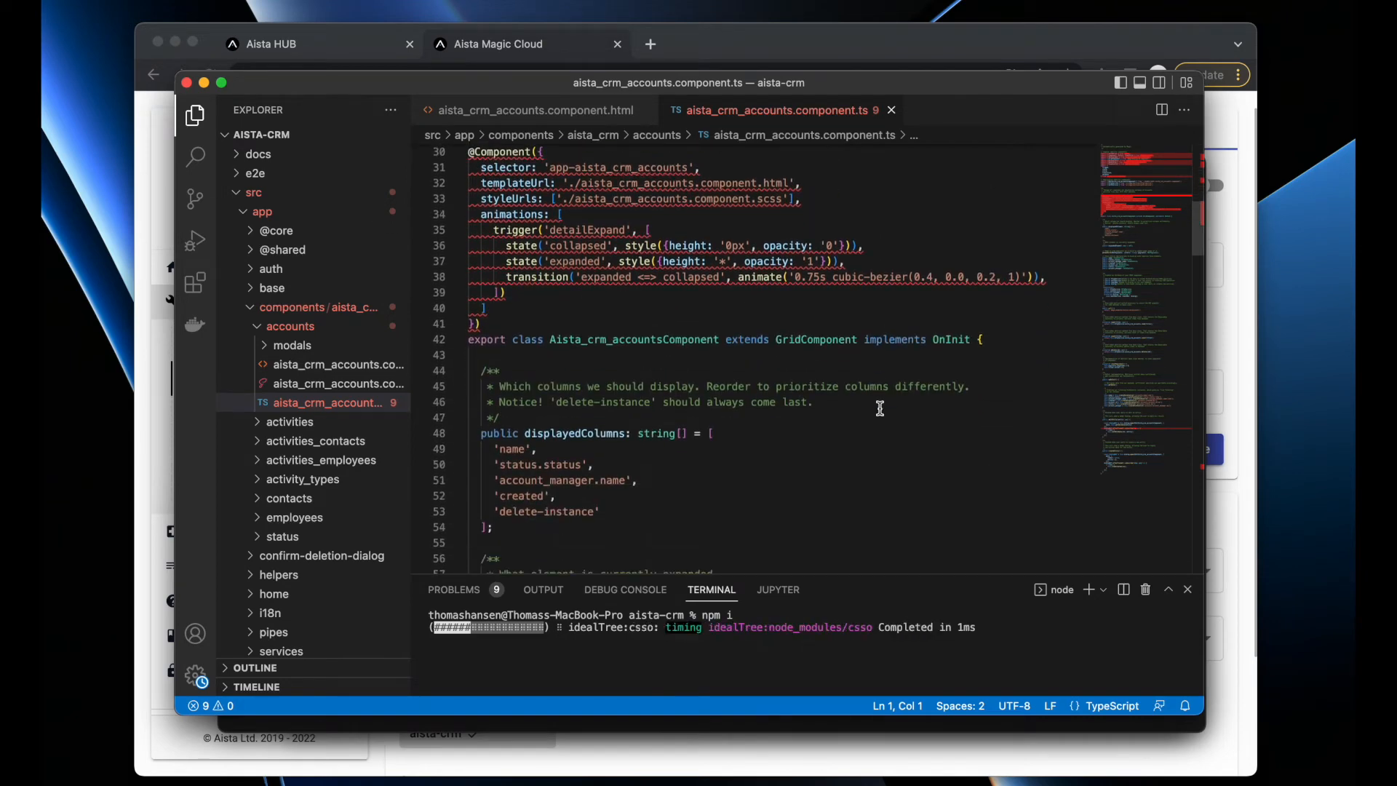
scroll("down", 3)
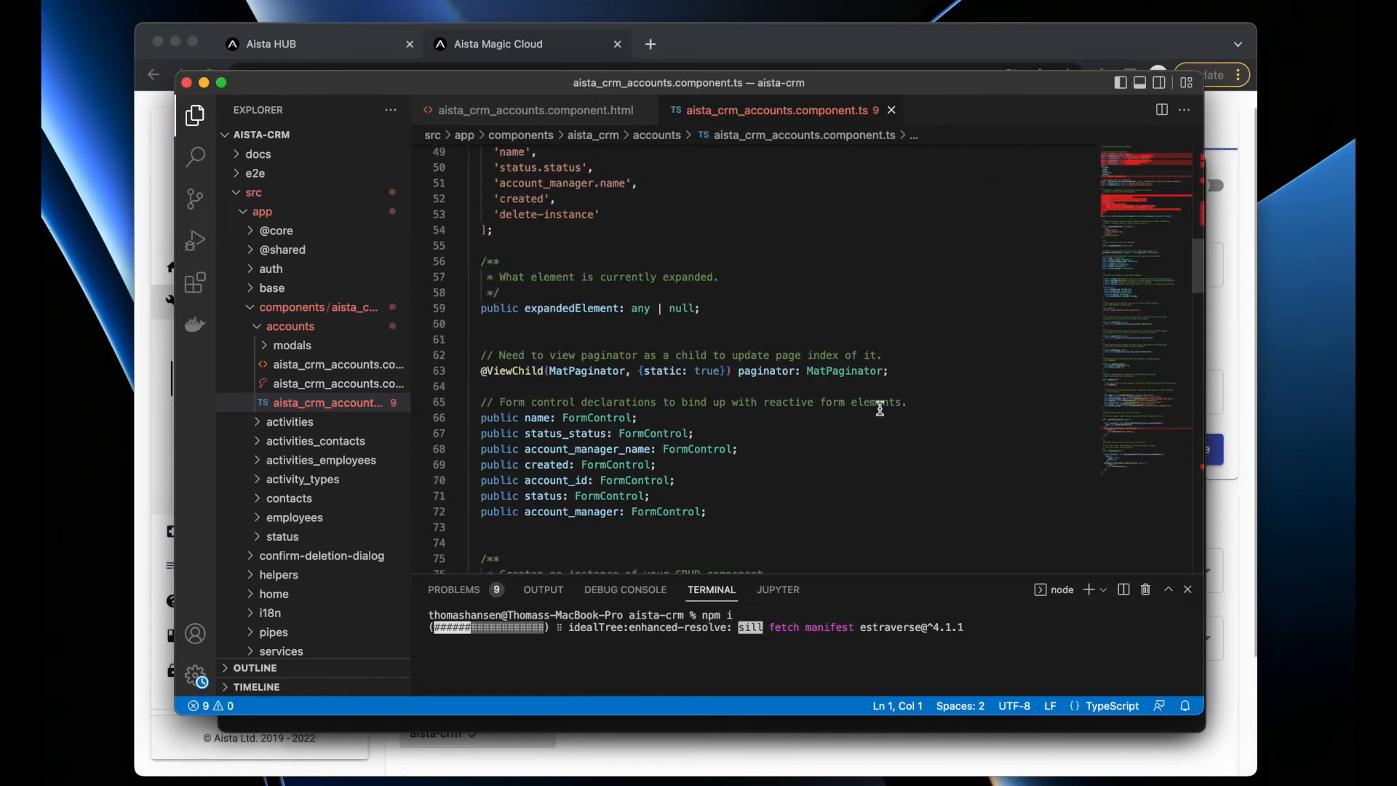
scroll("down", 3)
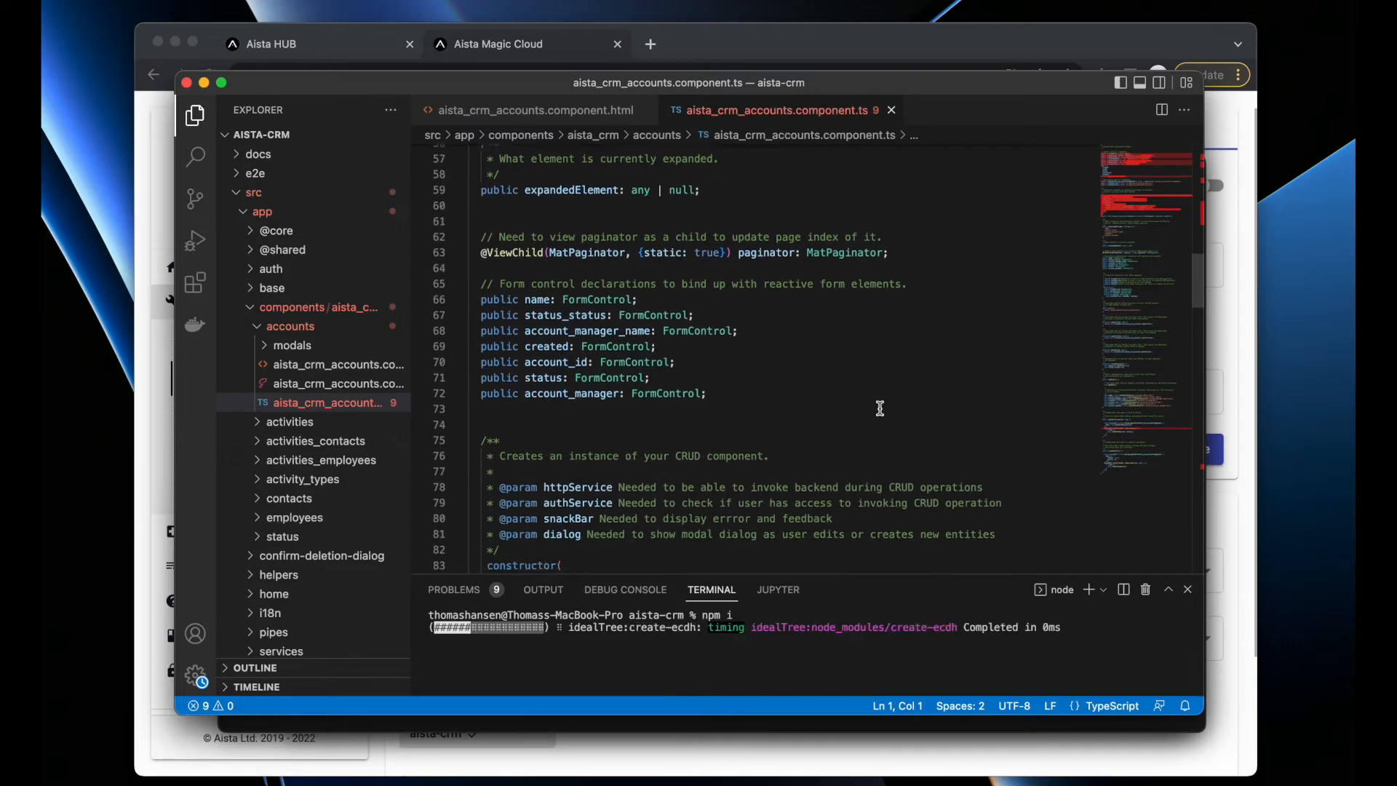
scroll("down", 3)
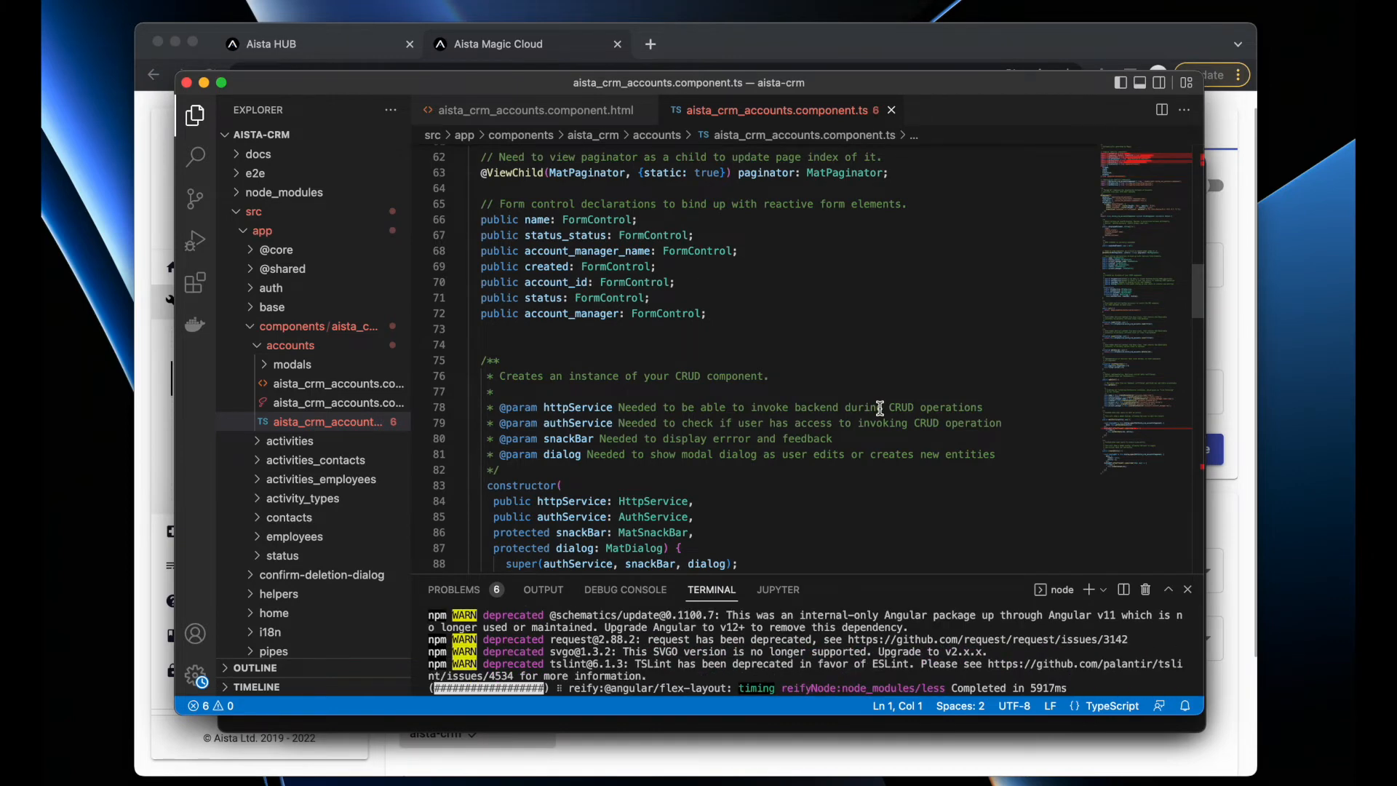
scroll("down", 3)
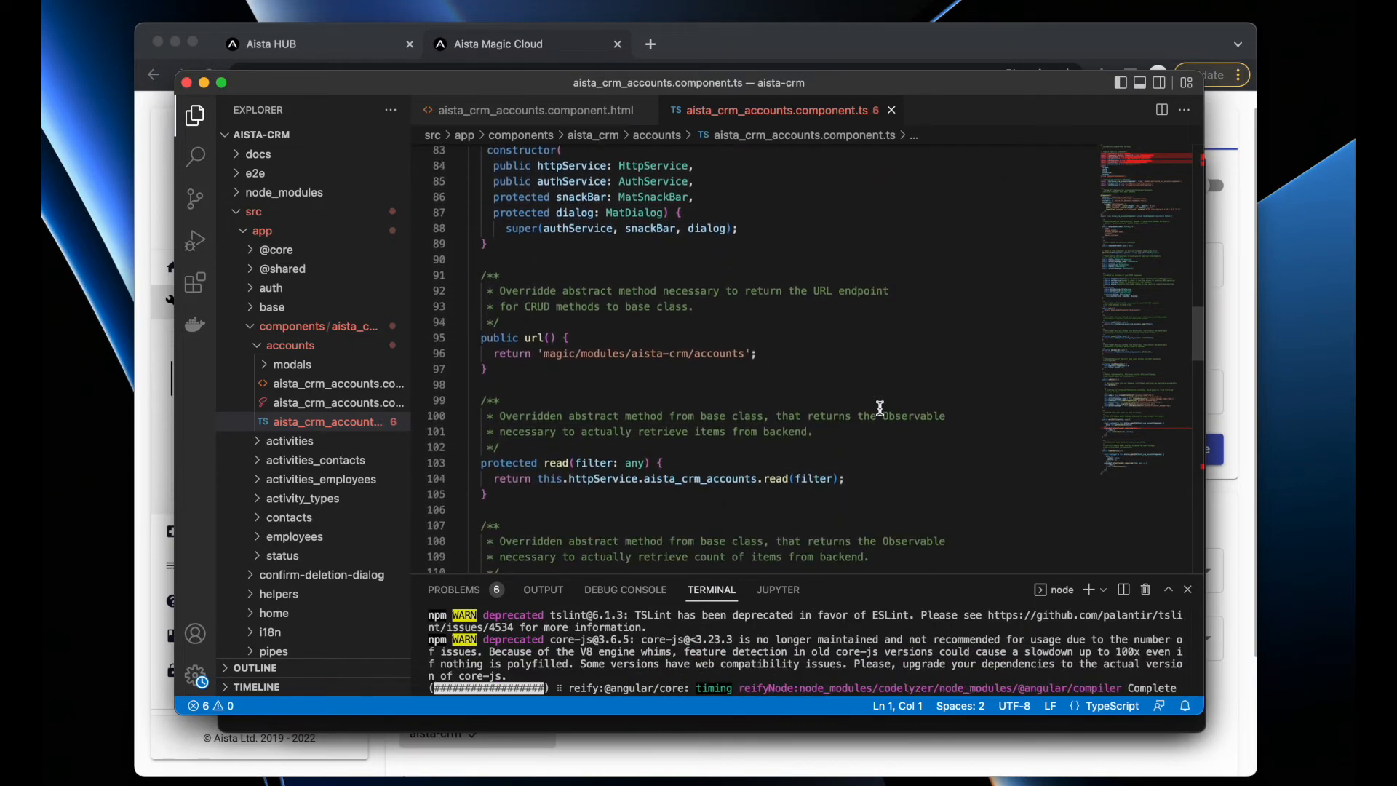
scroll("down", 3)
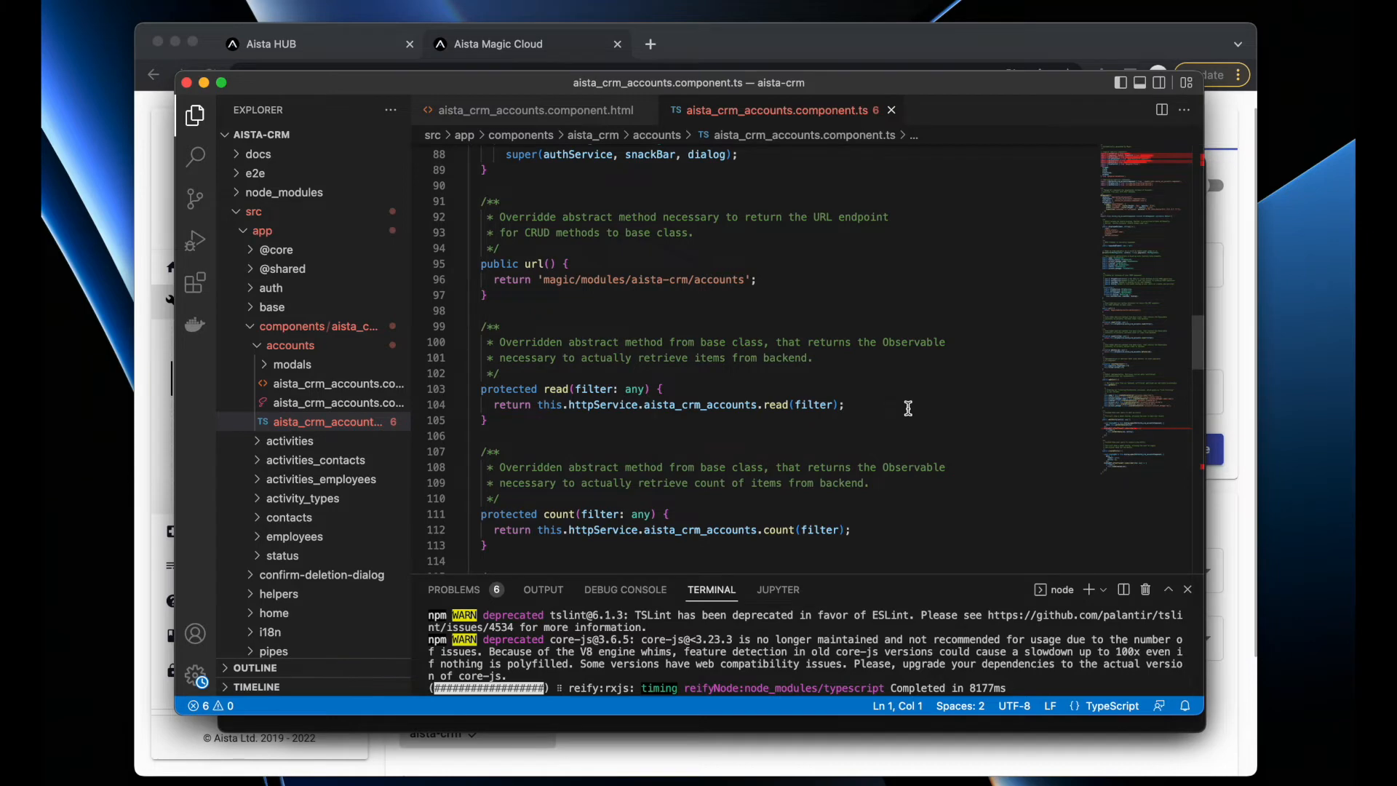
scroll("down", 3)
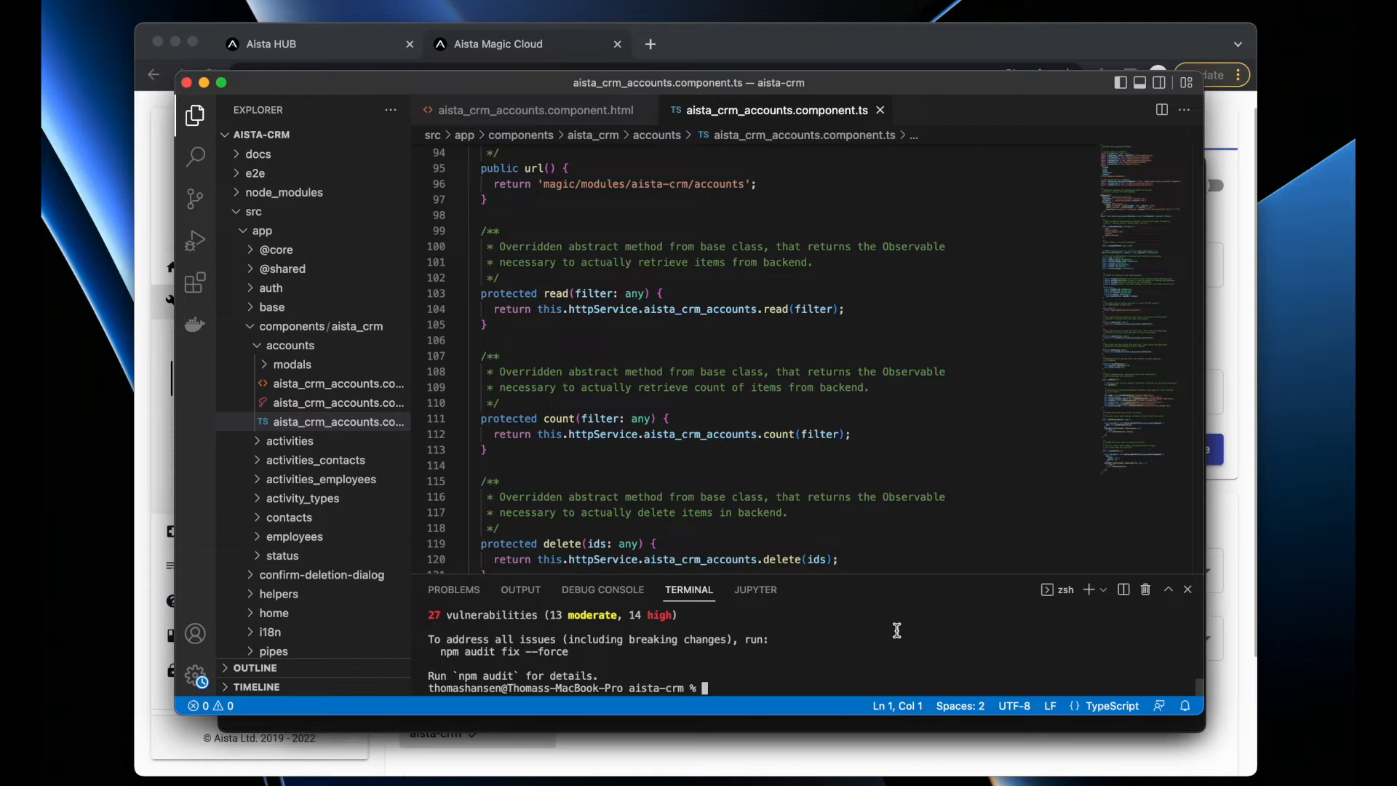
Start the Angular dev server with ng serve --port 4201.
type("ng serve")
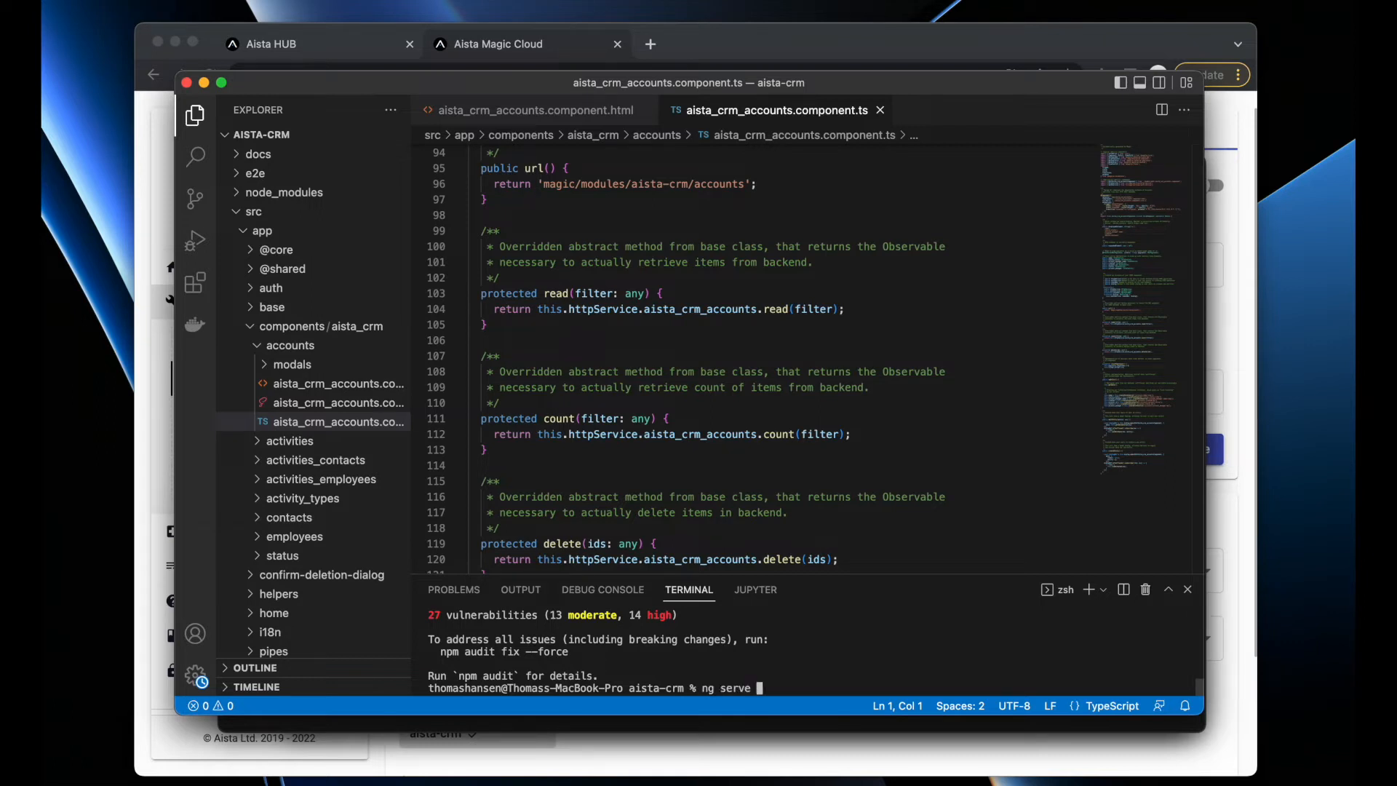
type("--port 4201")
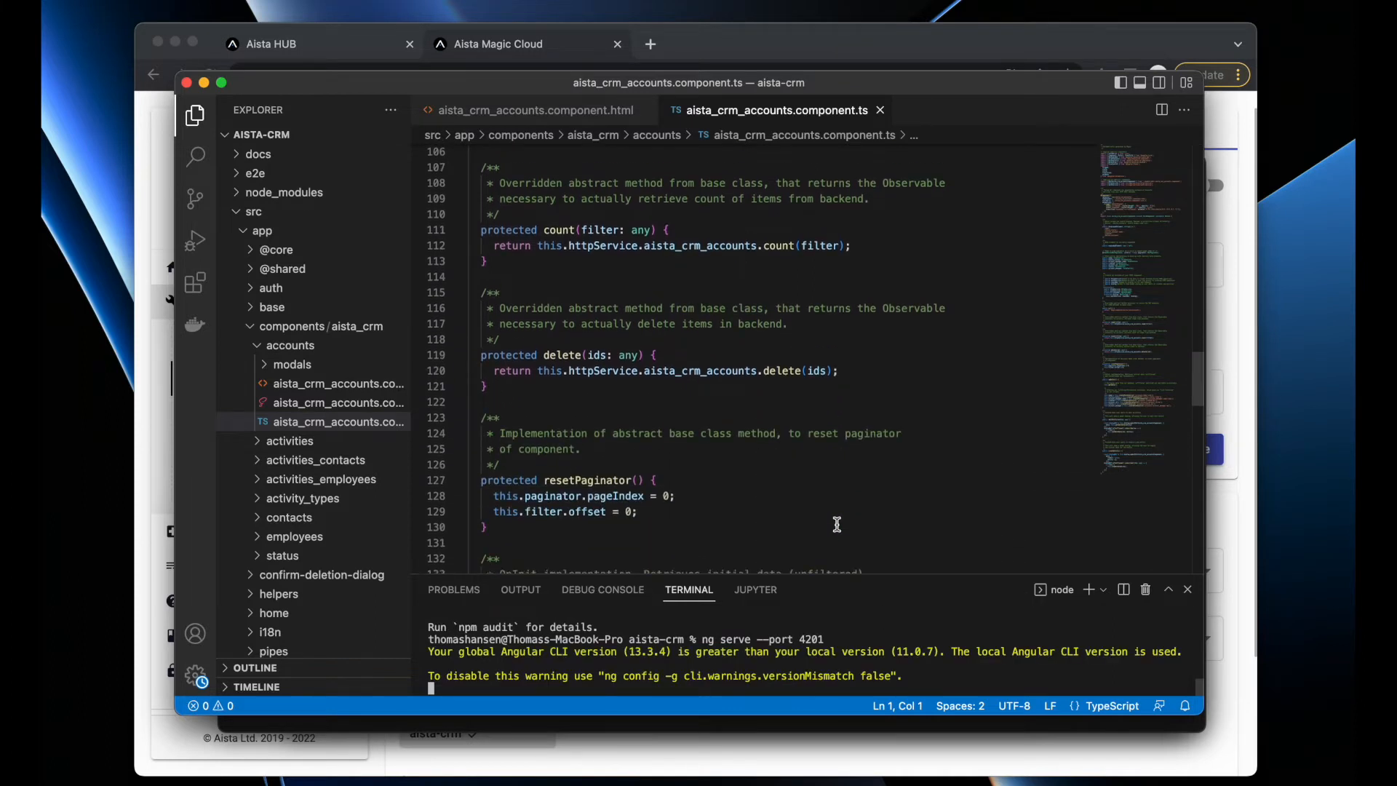
scroll("down", 3)
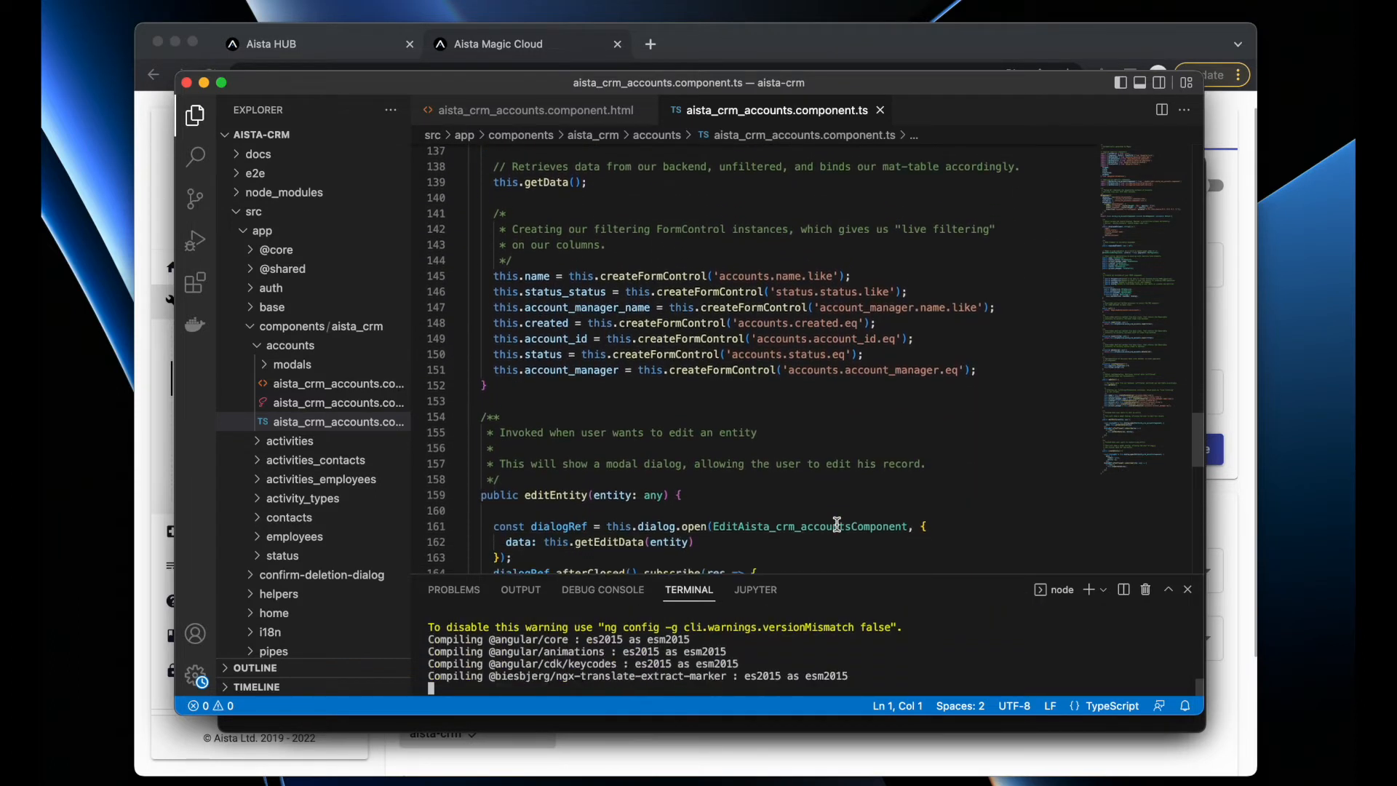
scroll("down", 3)
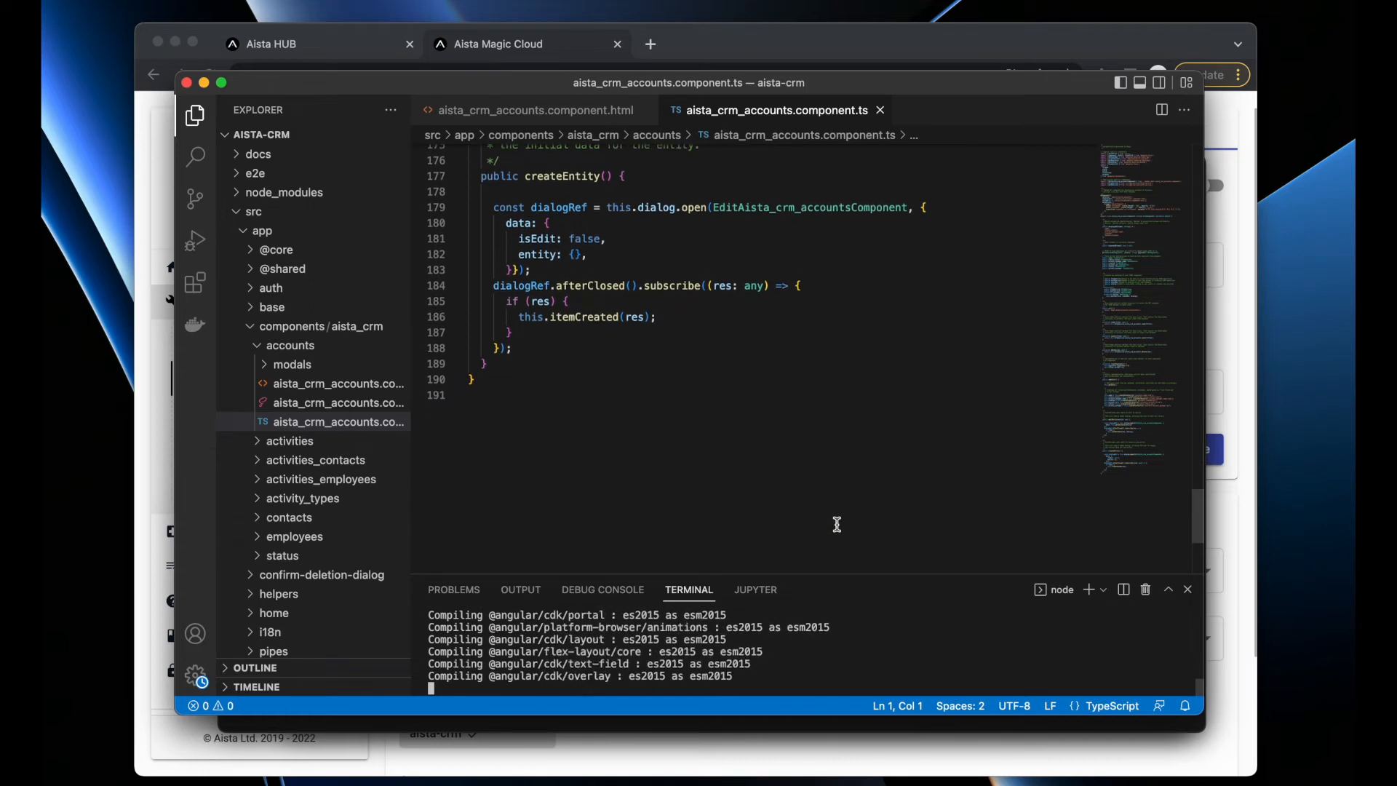
Open edit.aista_crm_accounts.component.html from accounts > modals and scroll while compilation completes.
left_click(291, 364)
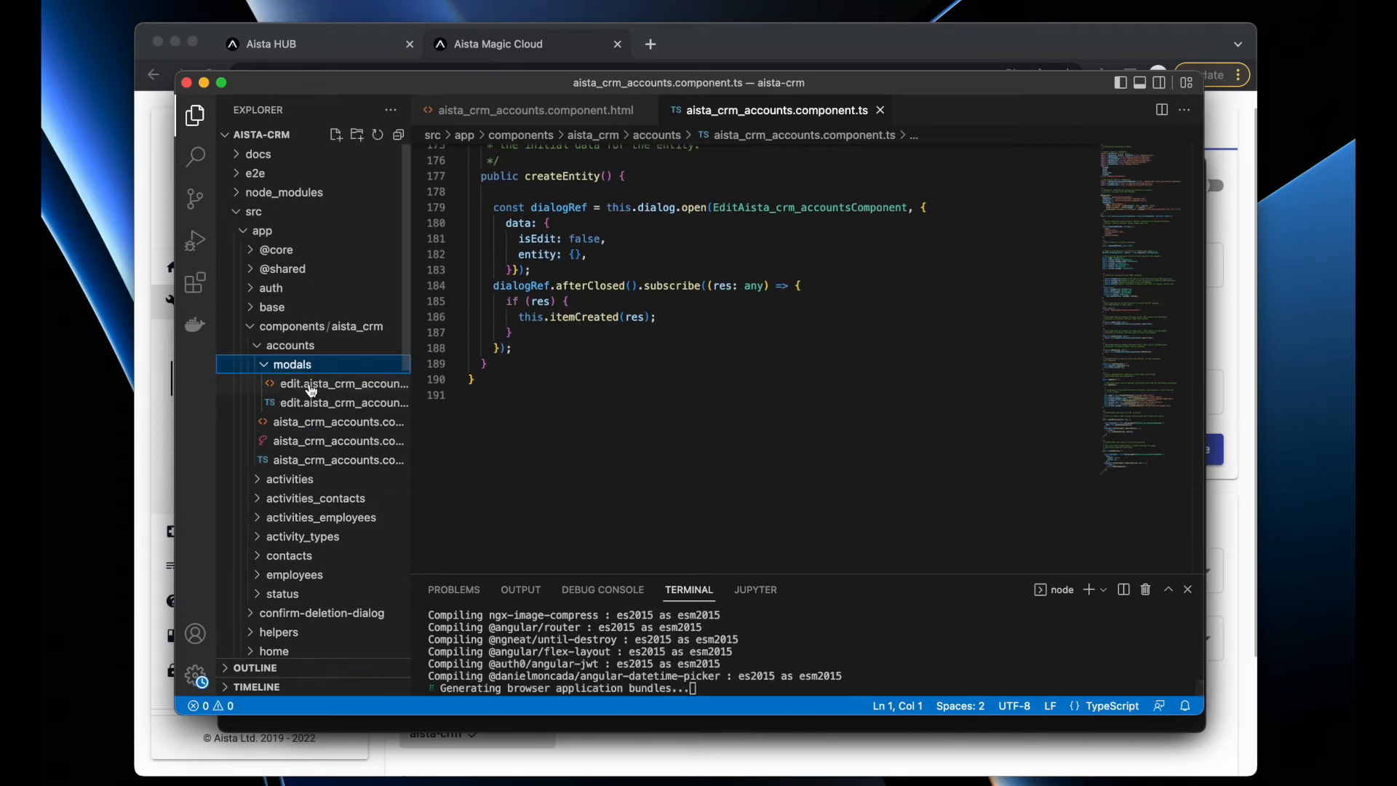
left_click(342, 383)
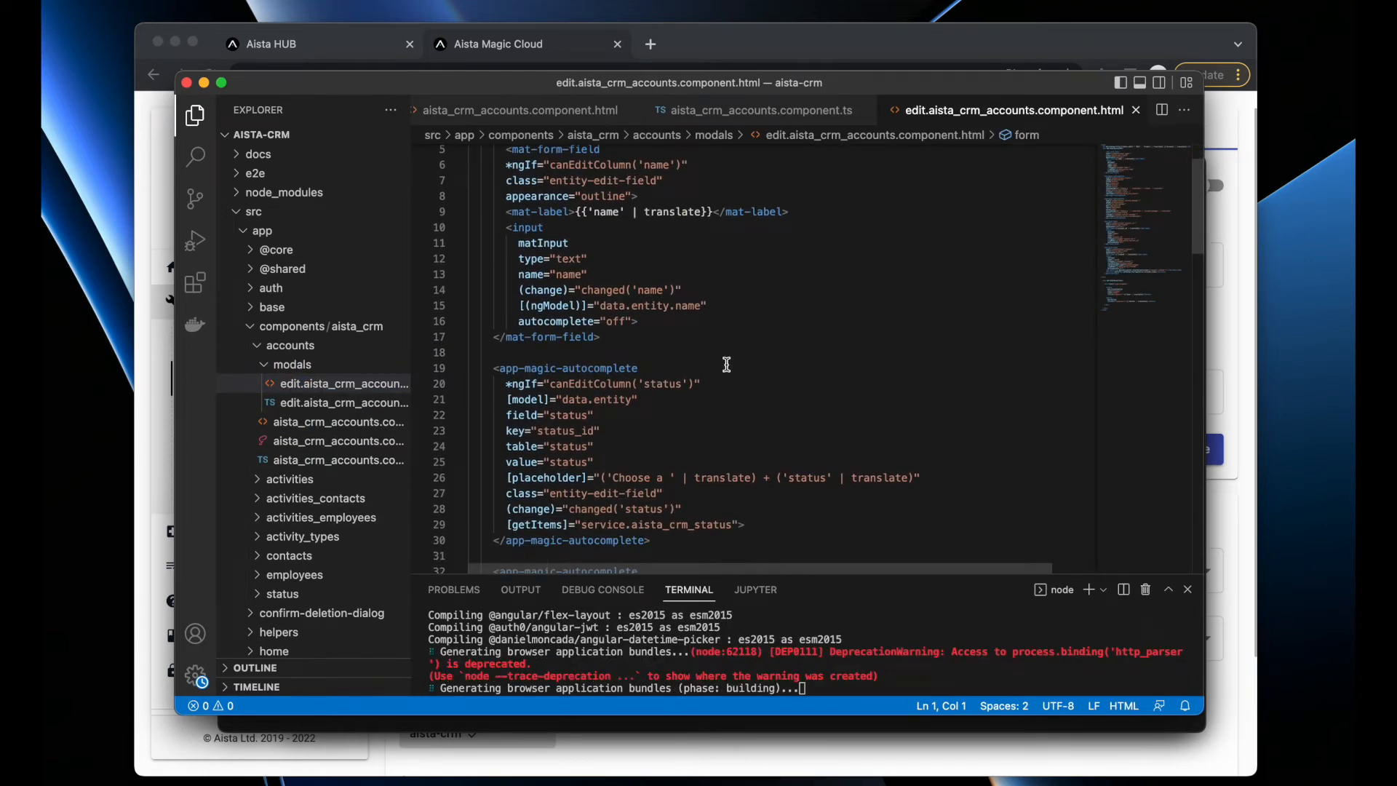
scroll("down", 3)
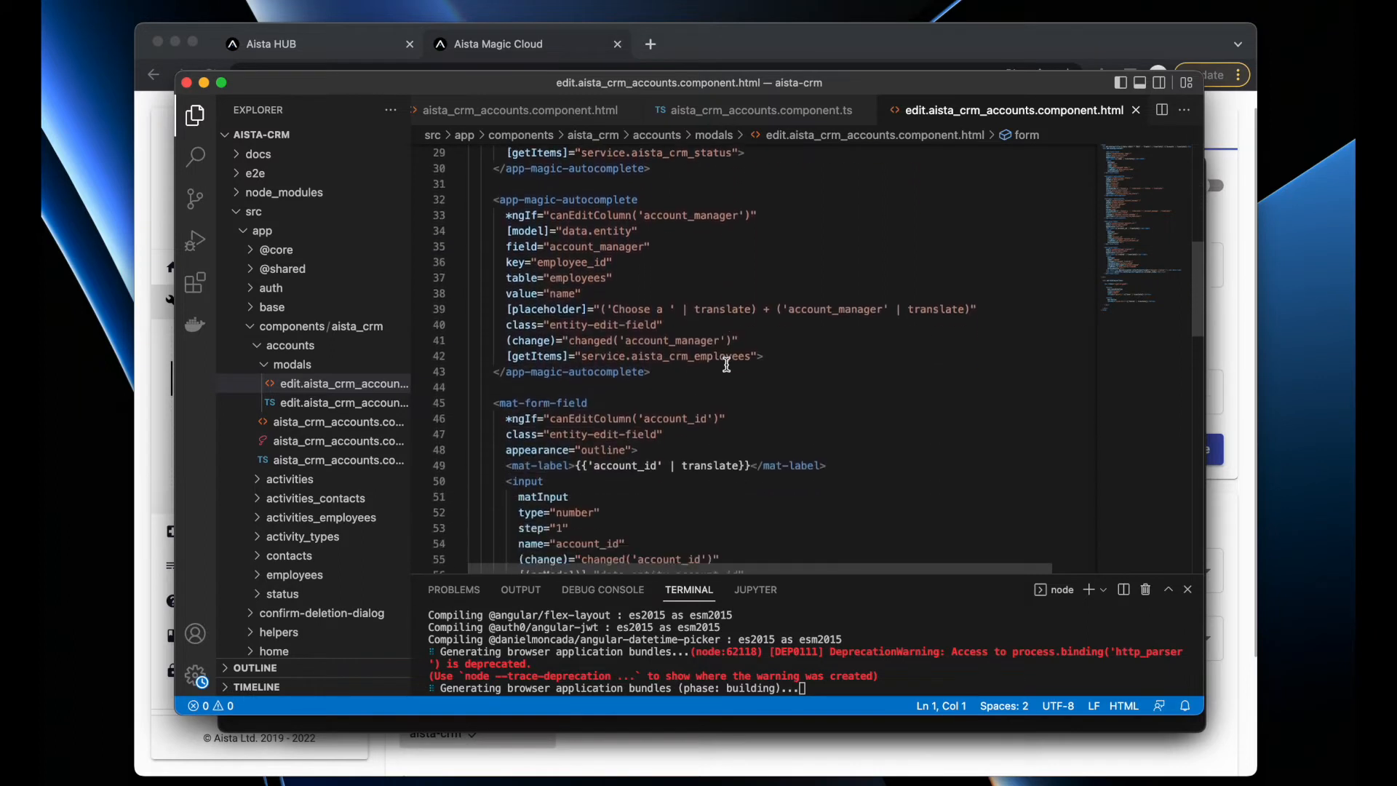
scroll("down", 3)
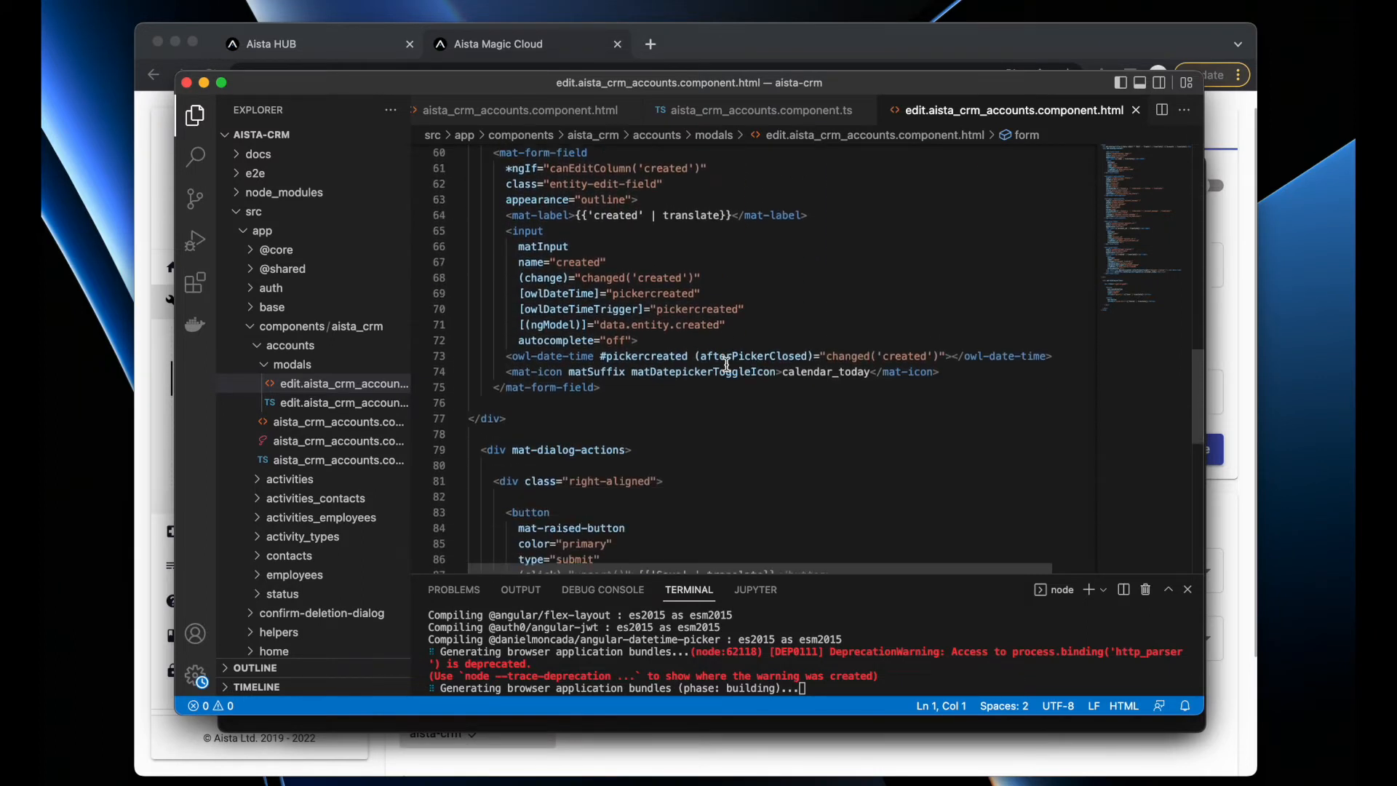
scroll("down", 3)
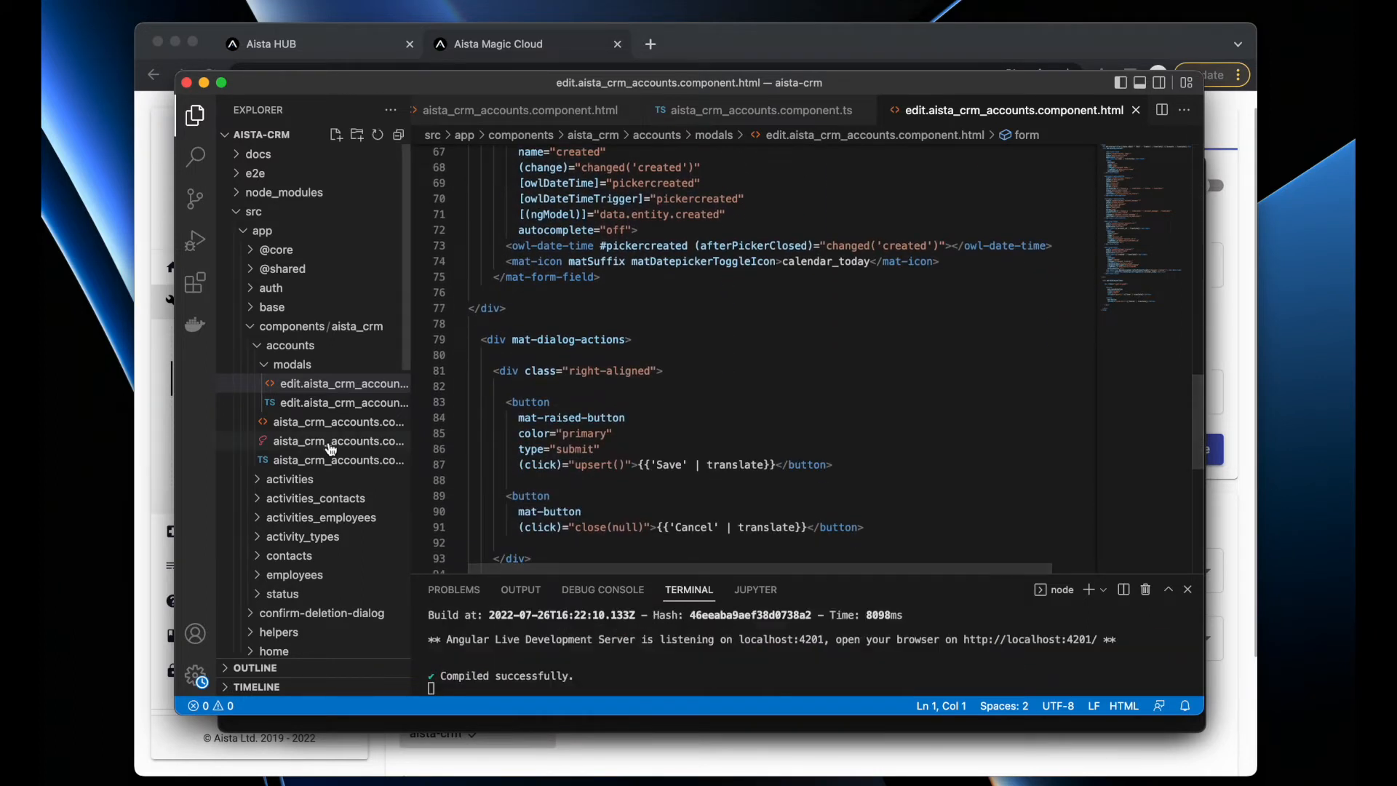
left_click(343, 402)
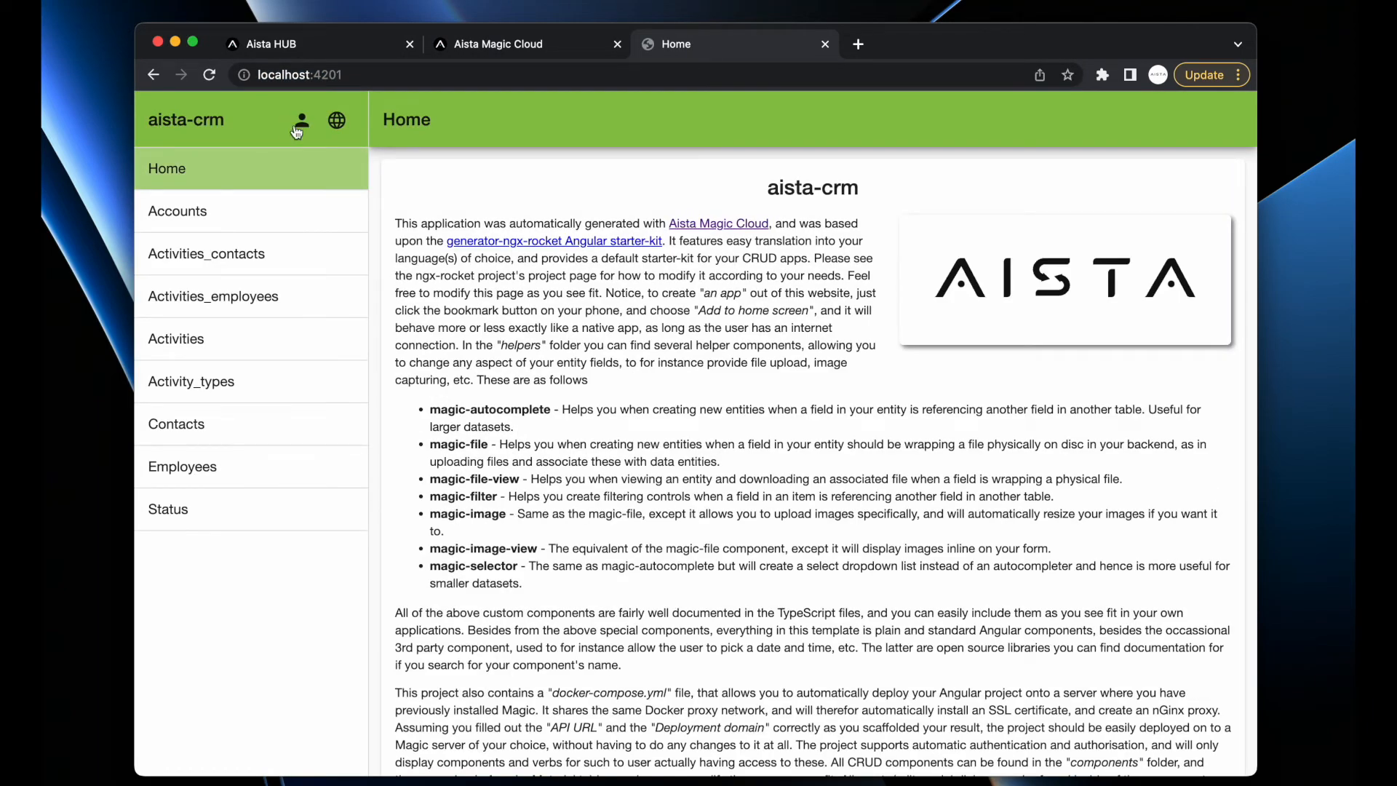
Enter the saved username from Chrome autofill and type the password on the login page.
left_click(302, 120)
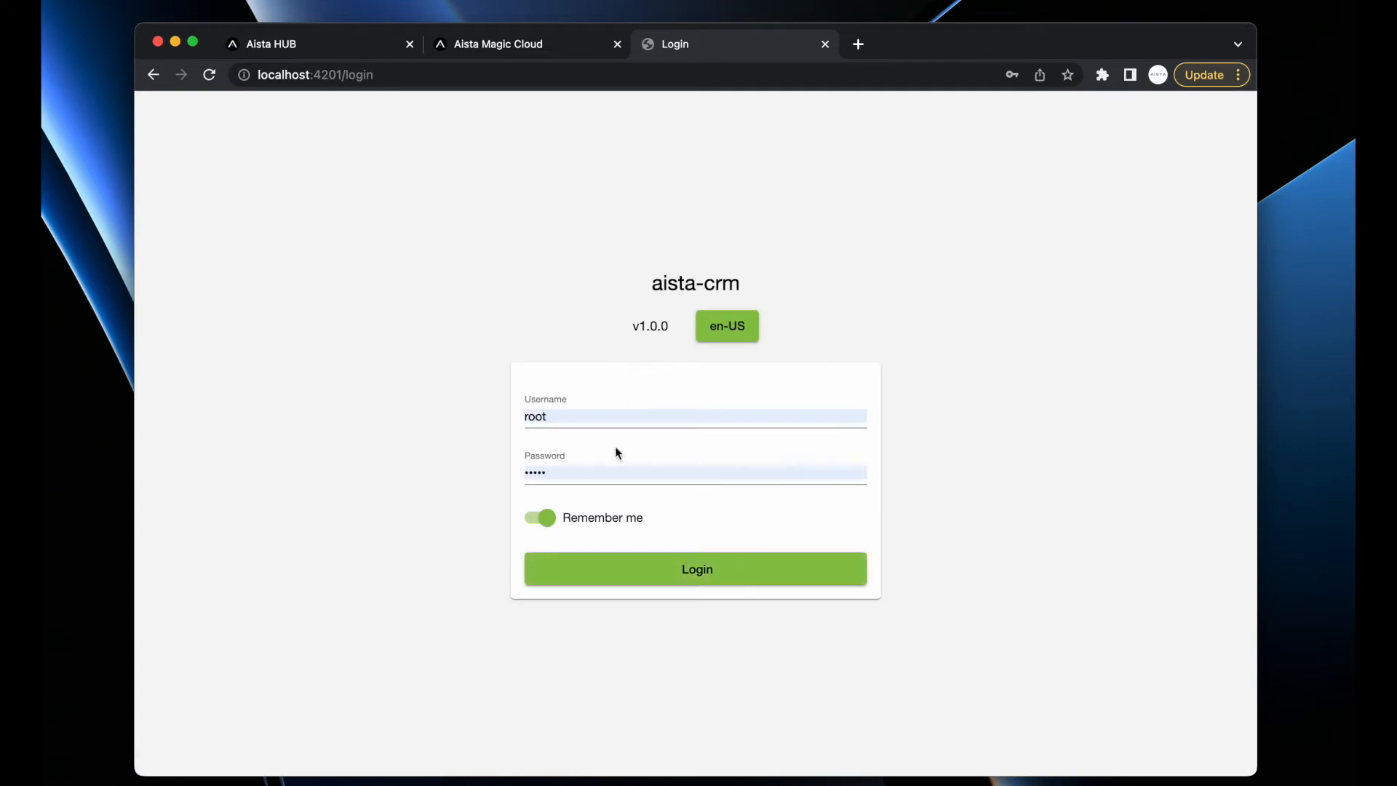
type("po")
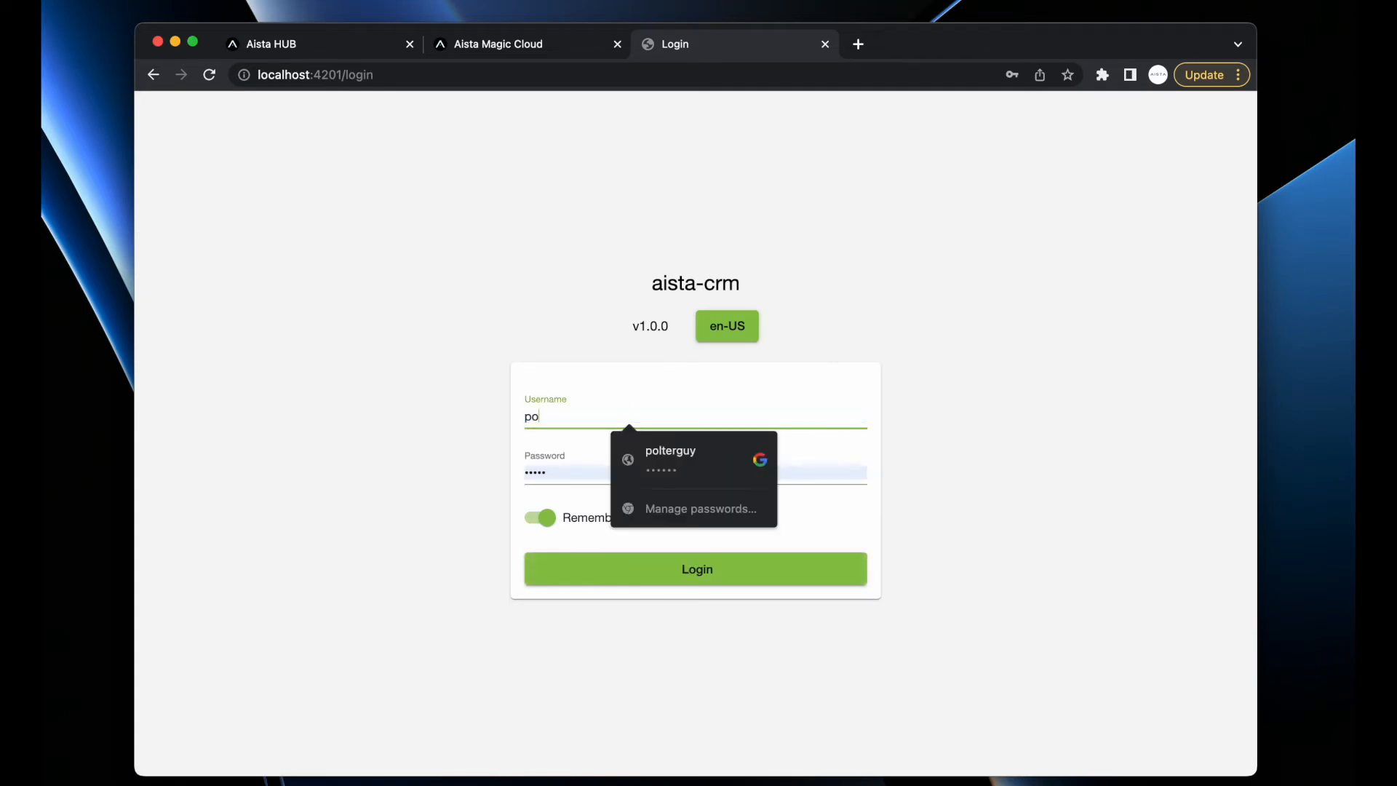
left_click(670, 460)
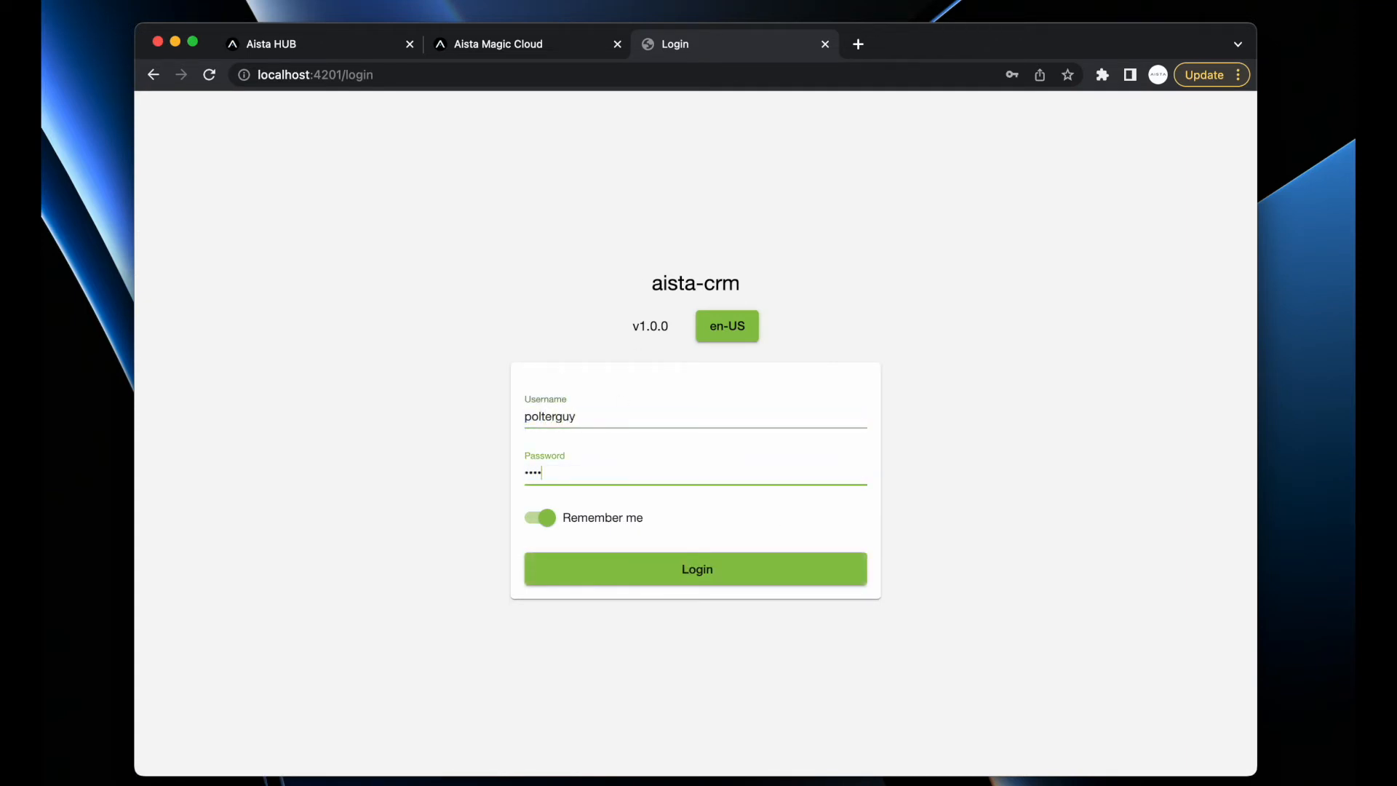
type("password")
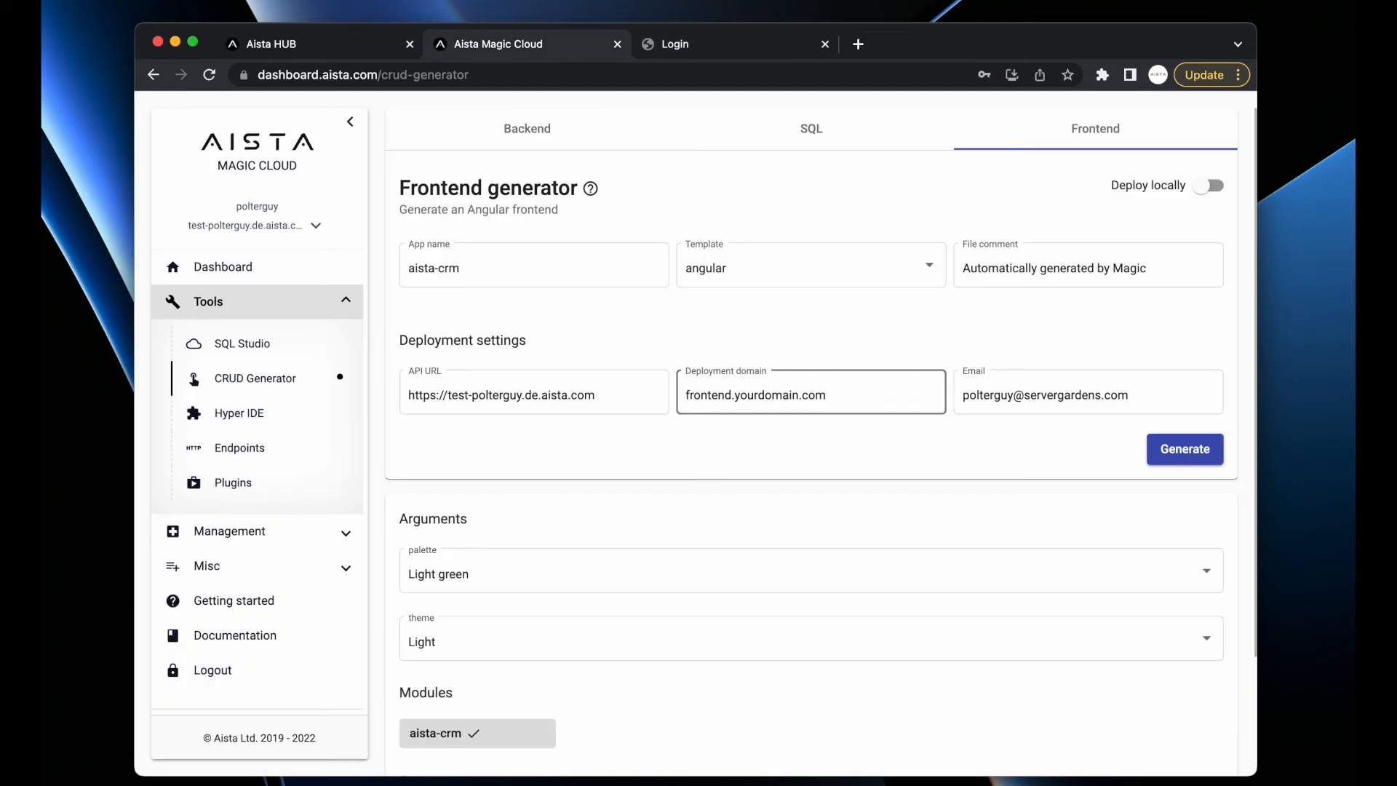
Check the Magic Cloud frontend generator settings, then return to the CRM login tab.
left_click(253, 226)
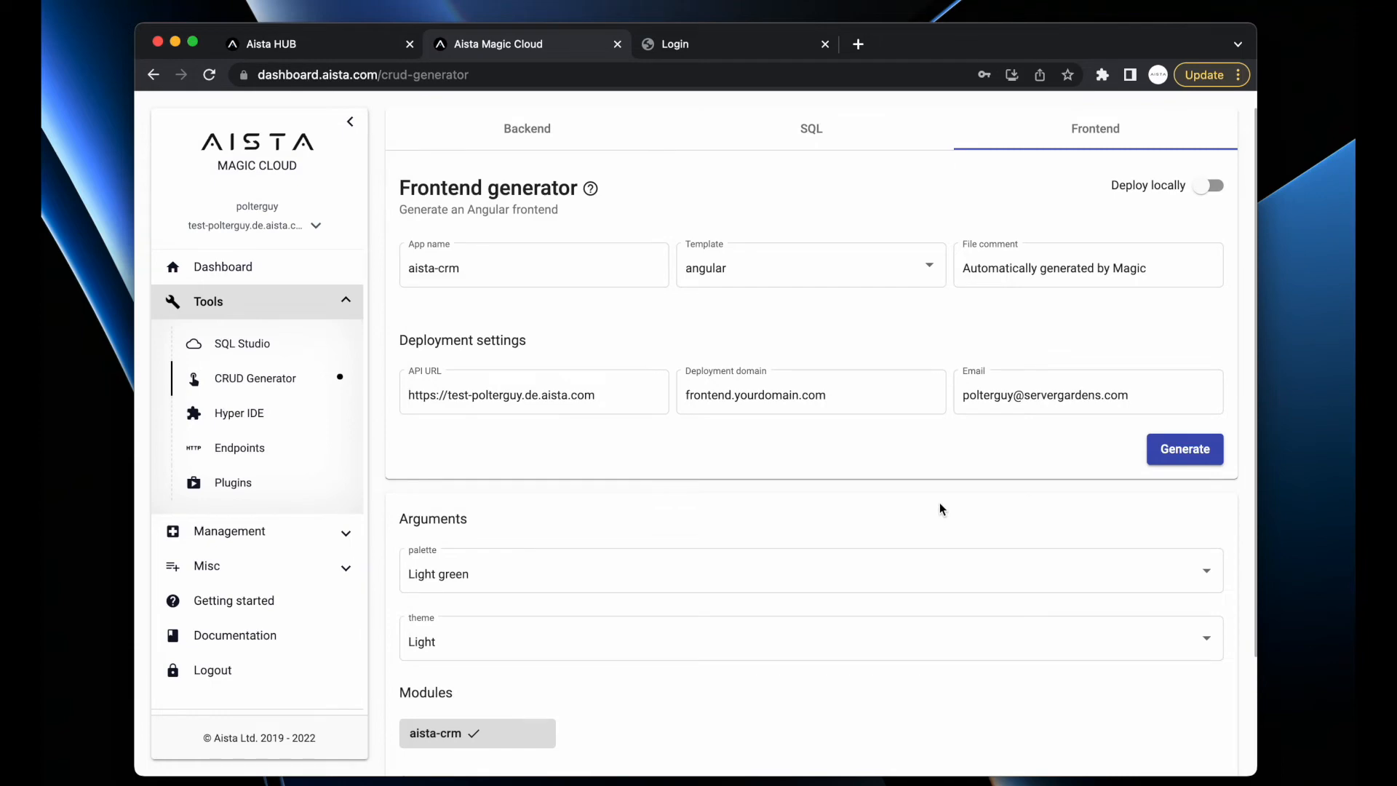
left_click(674, 43)
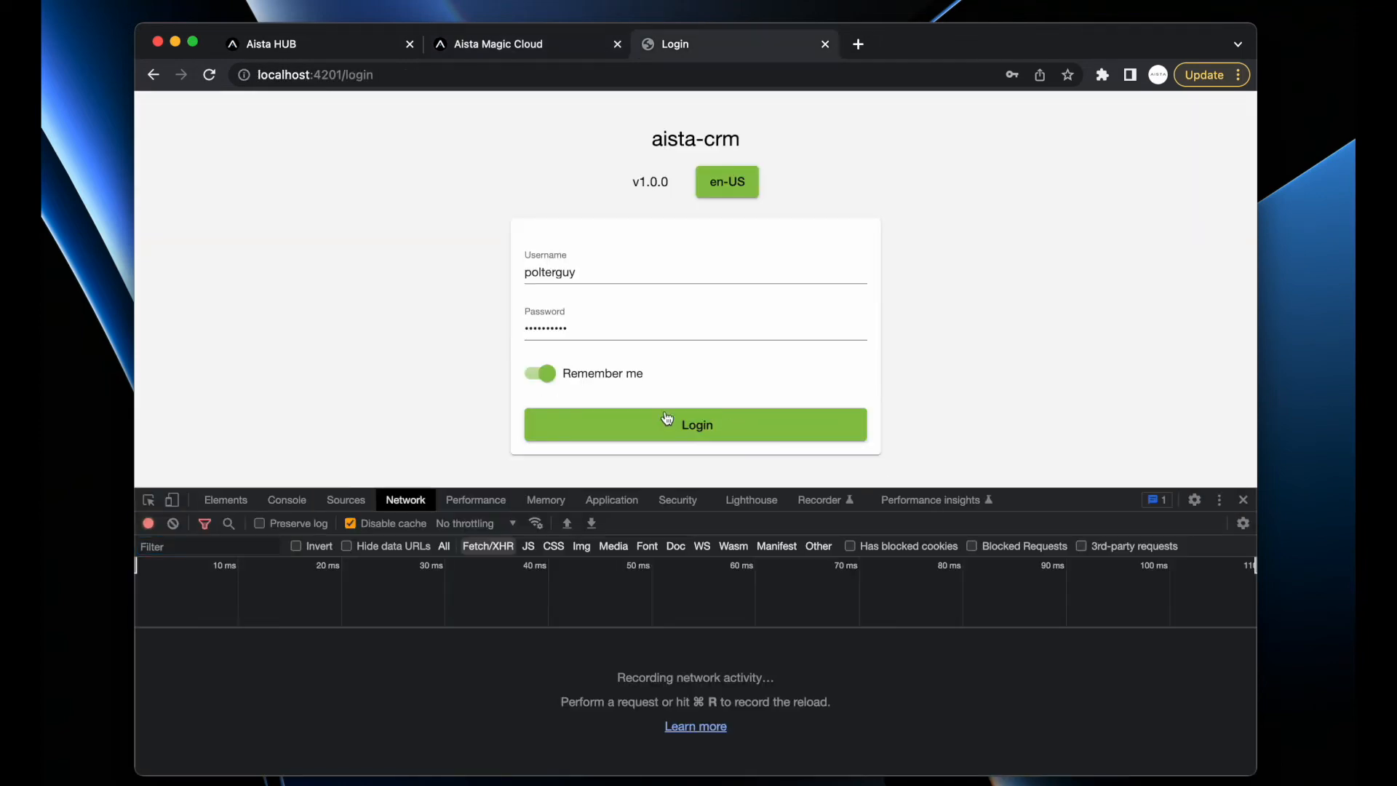
Log in, dismiss the password alert, and view the authenticate request's headers in DevTools.
left_click(694, 425)
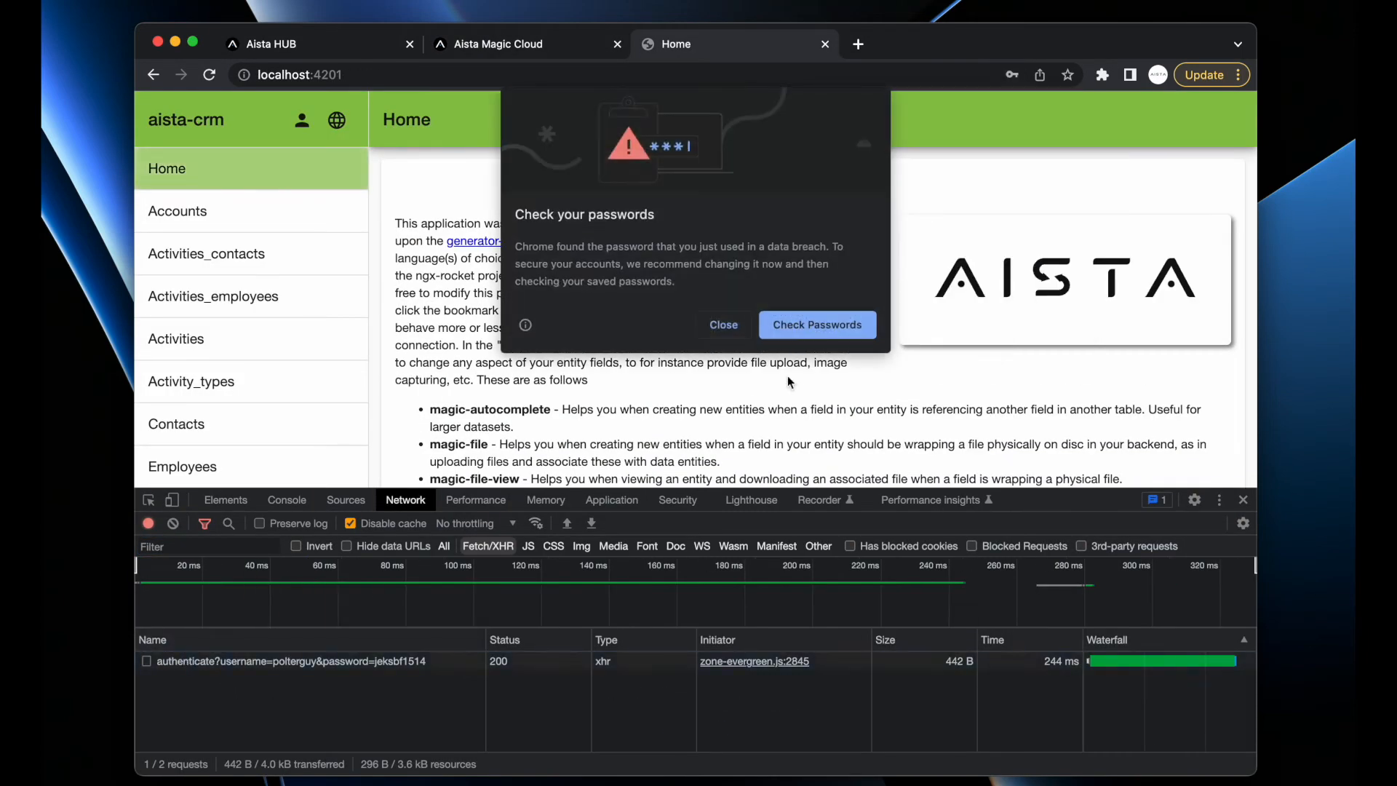
left_click(723, 325)
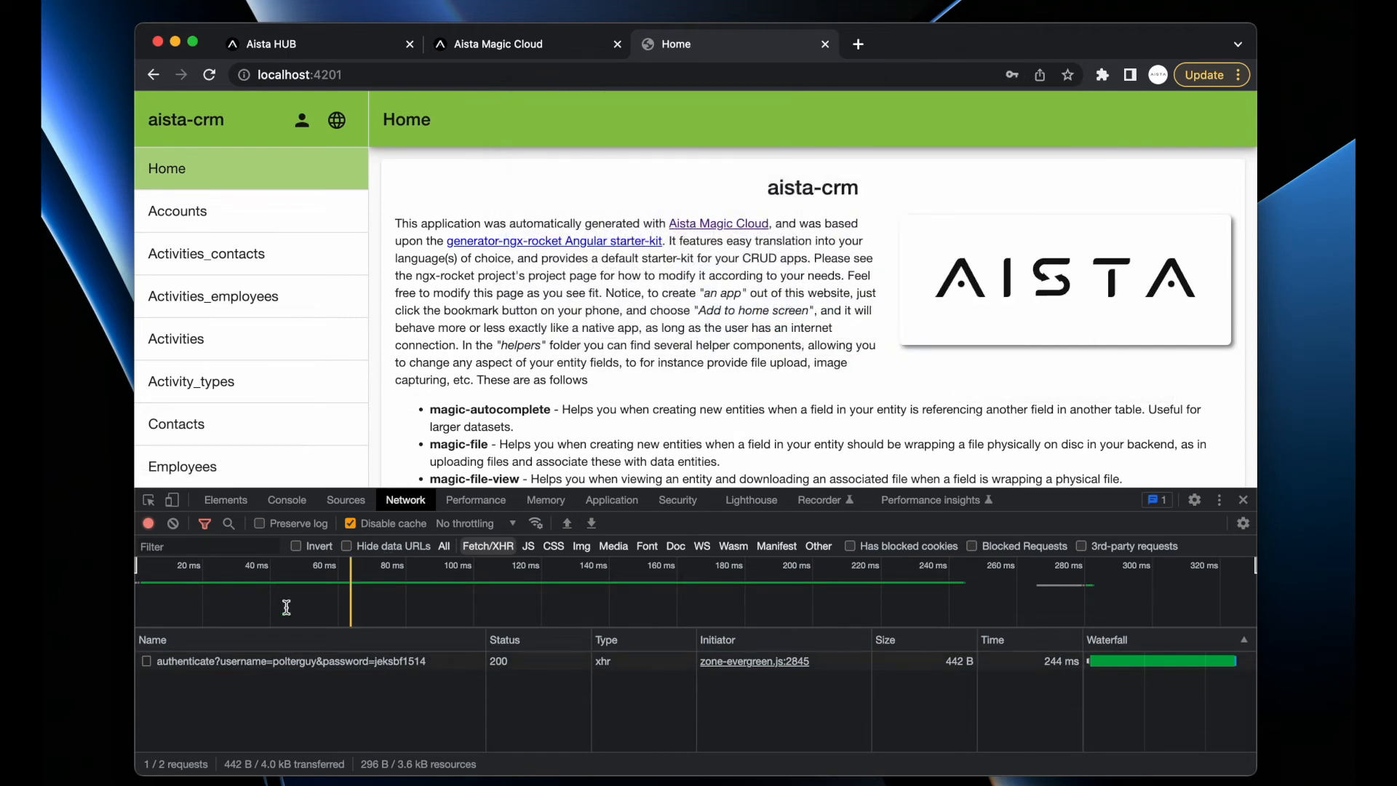
left_click(289, 660)
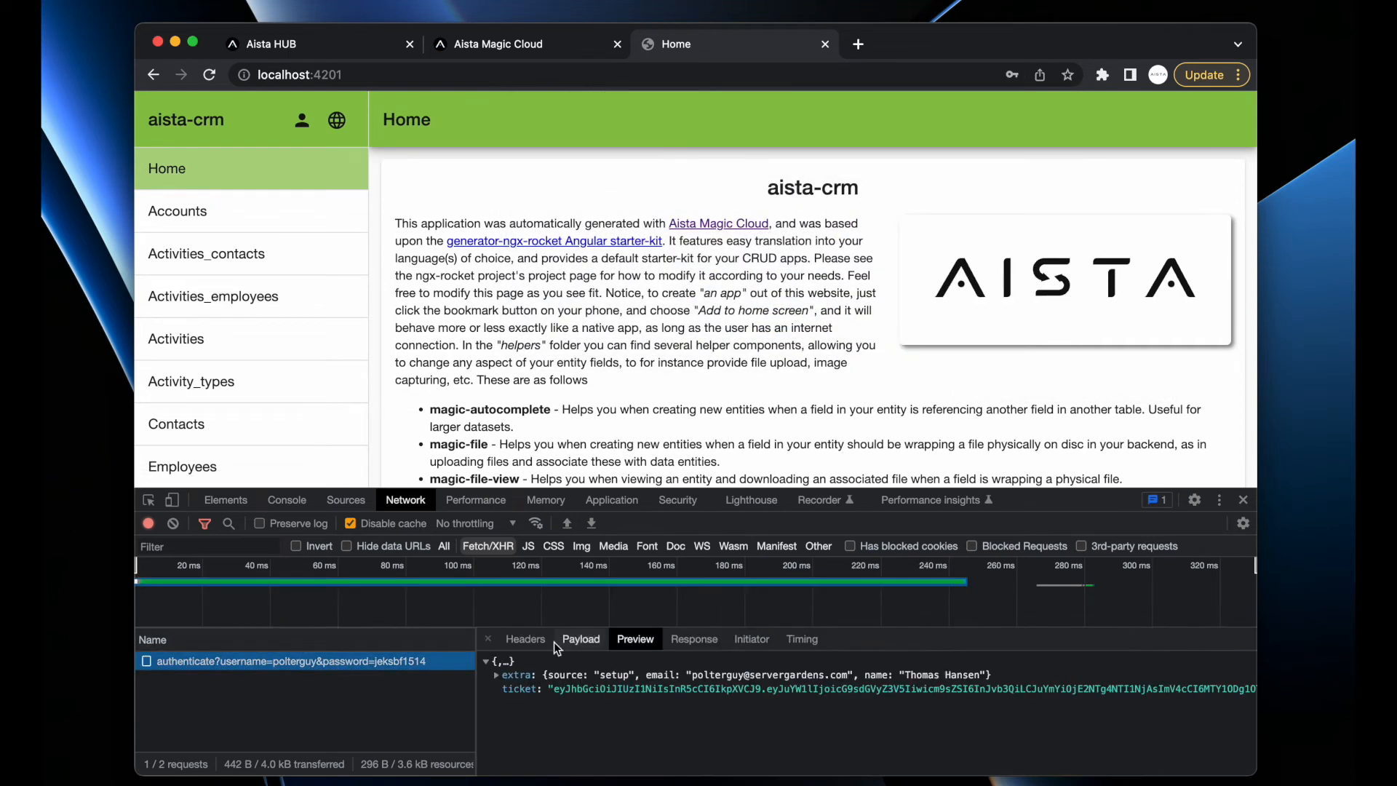
left_click(524, 639)
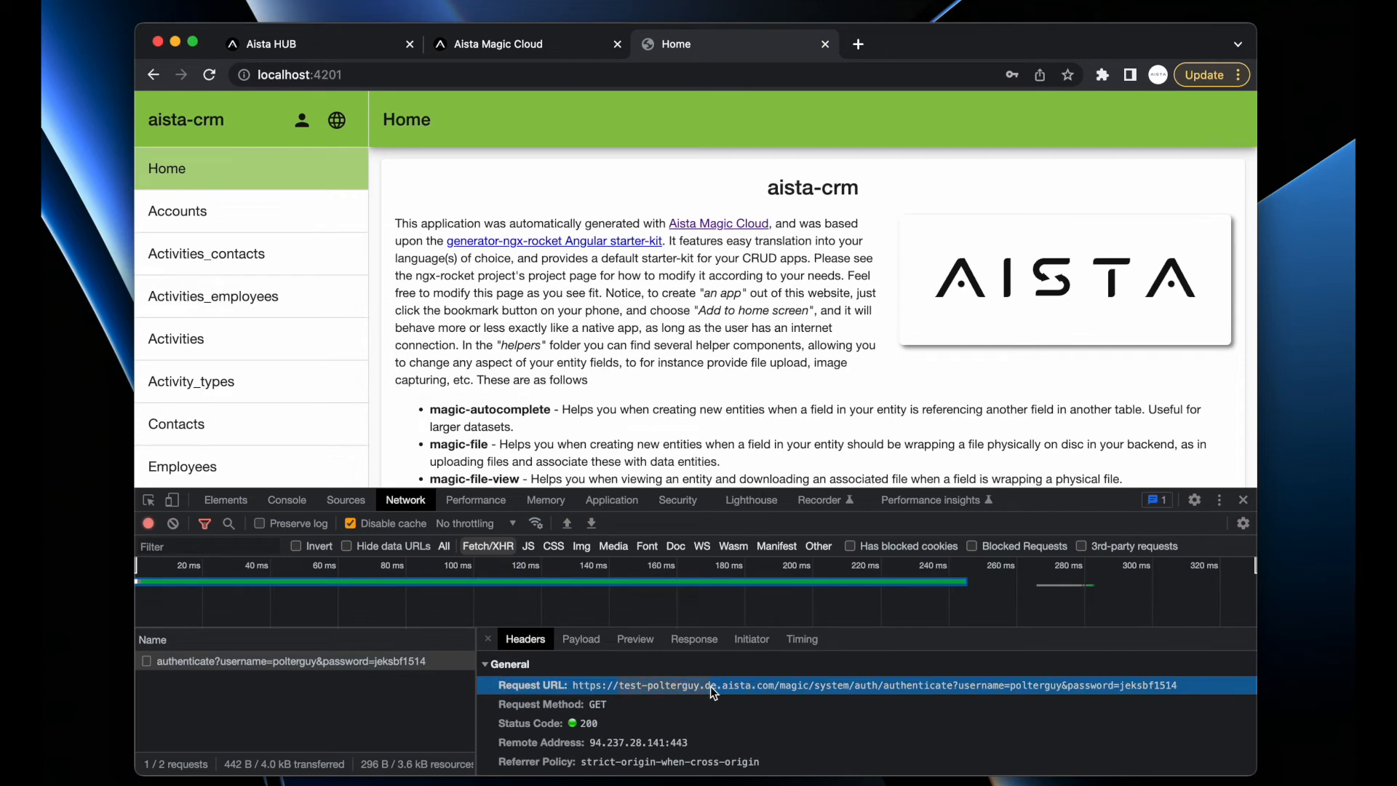
mouse_move(786, 691)
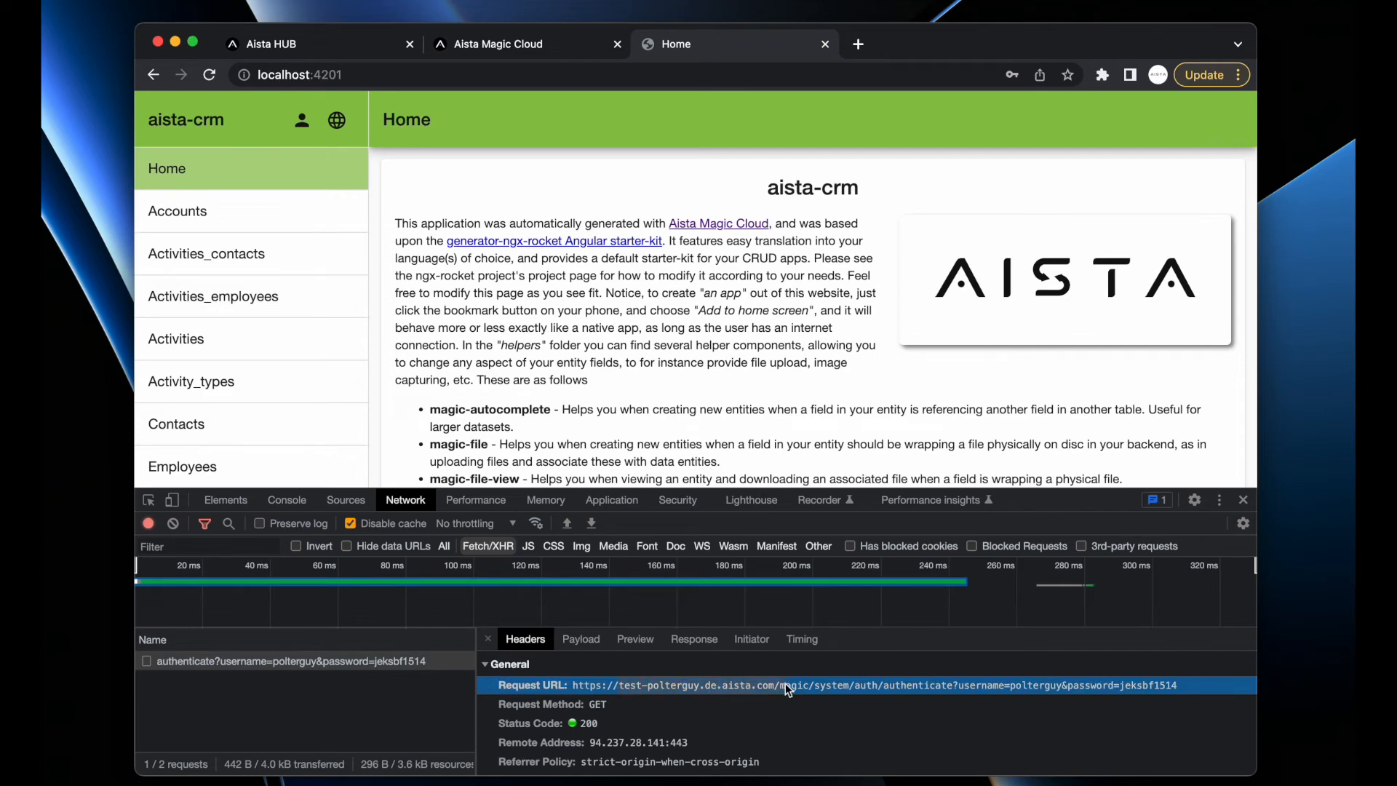
Close DevTools and view the Accounts, Activities, Activity_types, Status and Employees pages.
left_click(1242, 500)
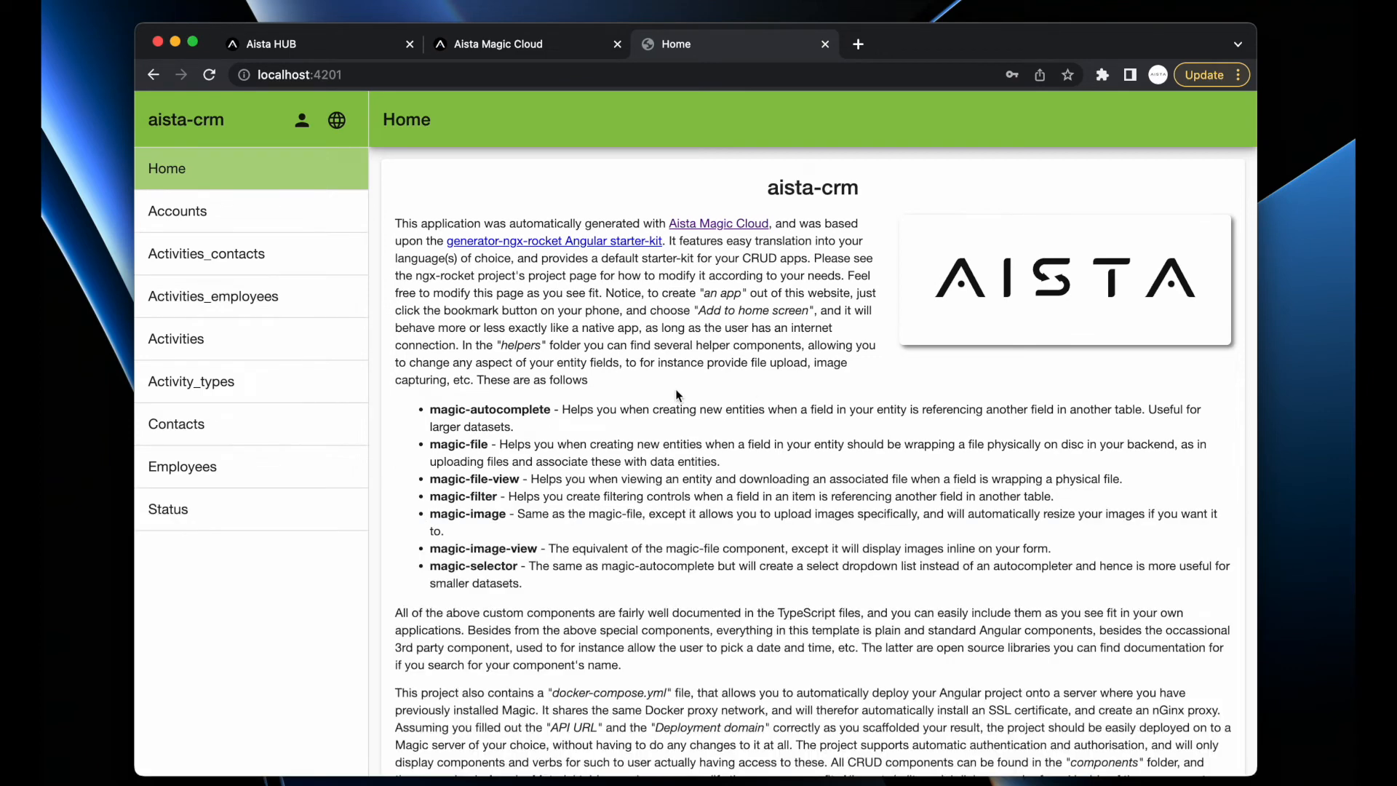
left_click(177, 211)
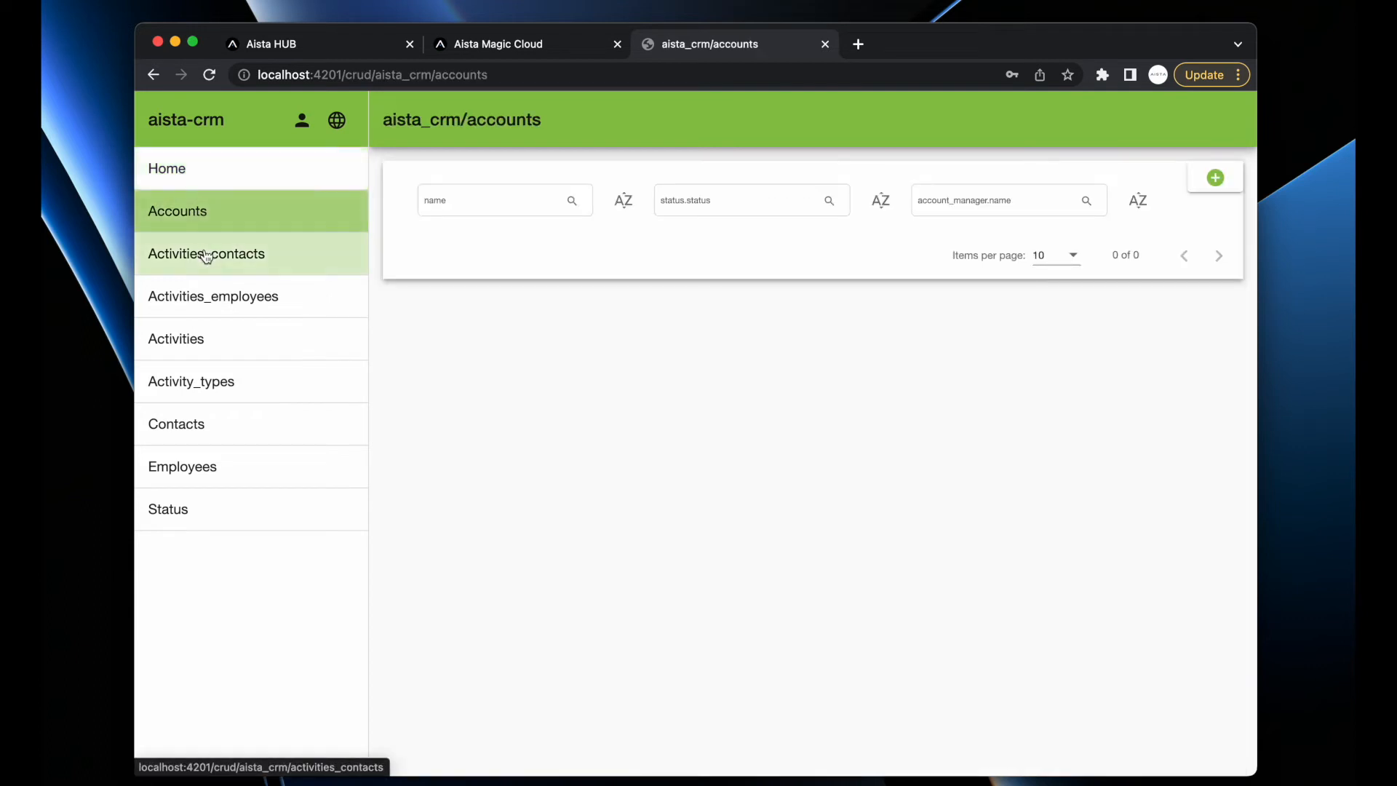
left_click(176, 338)
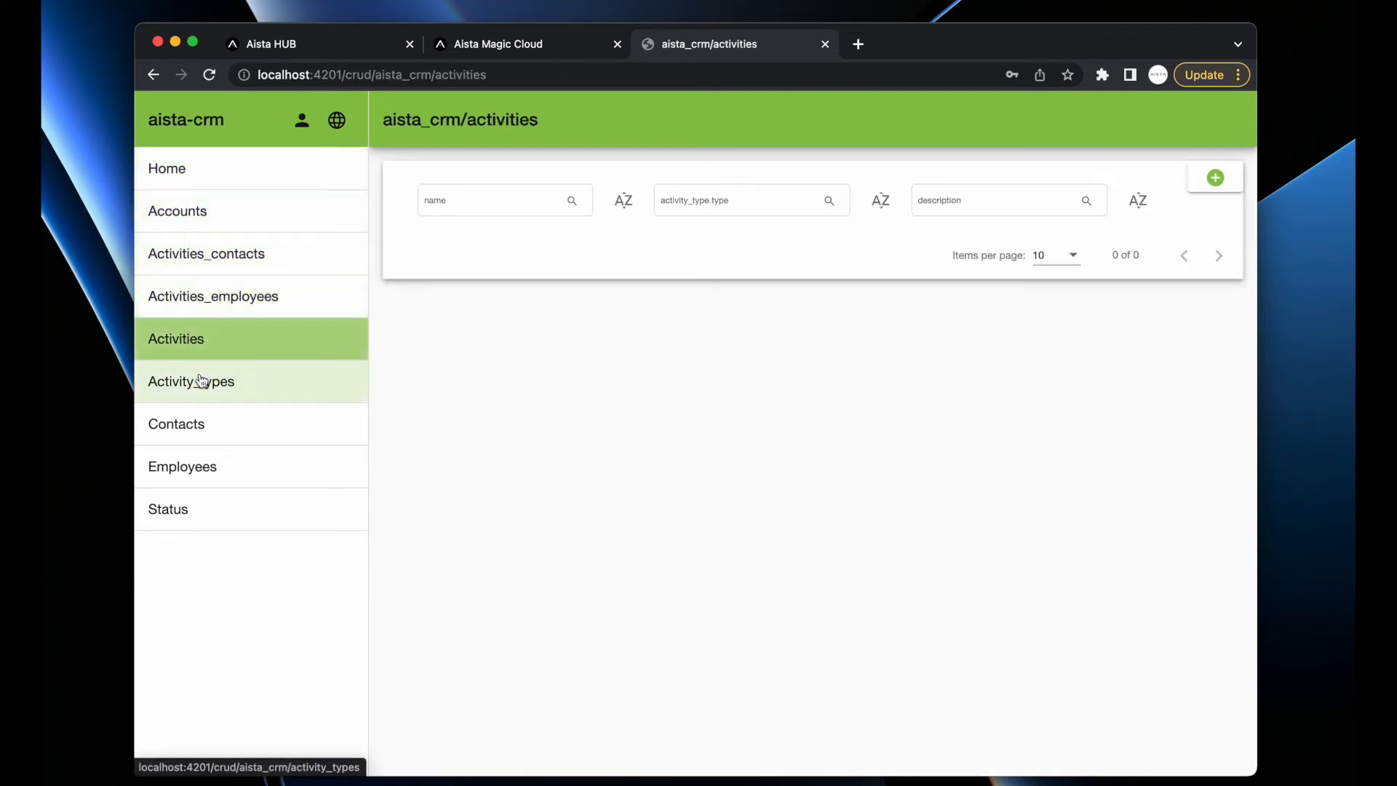
left_click(191, 381)
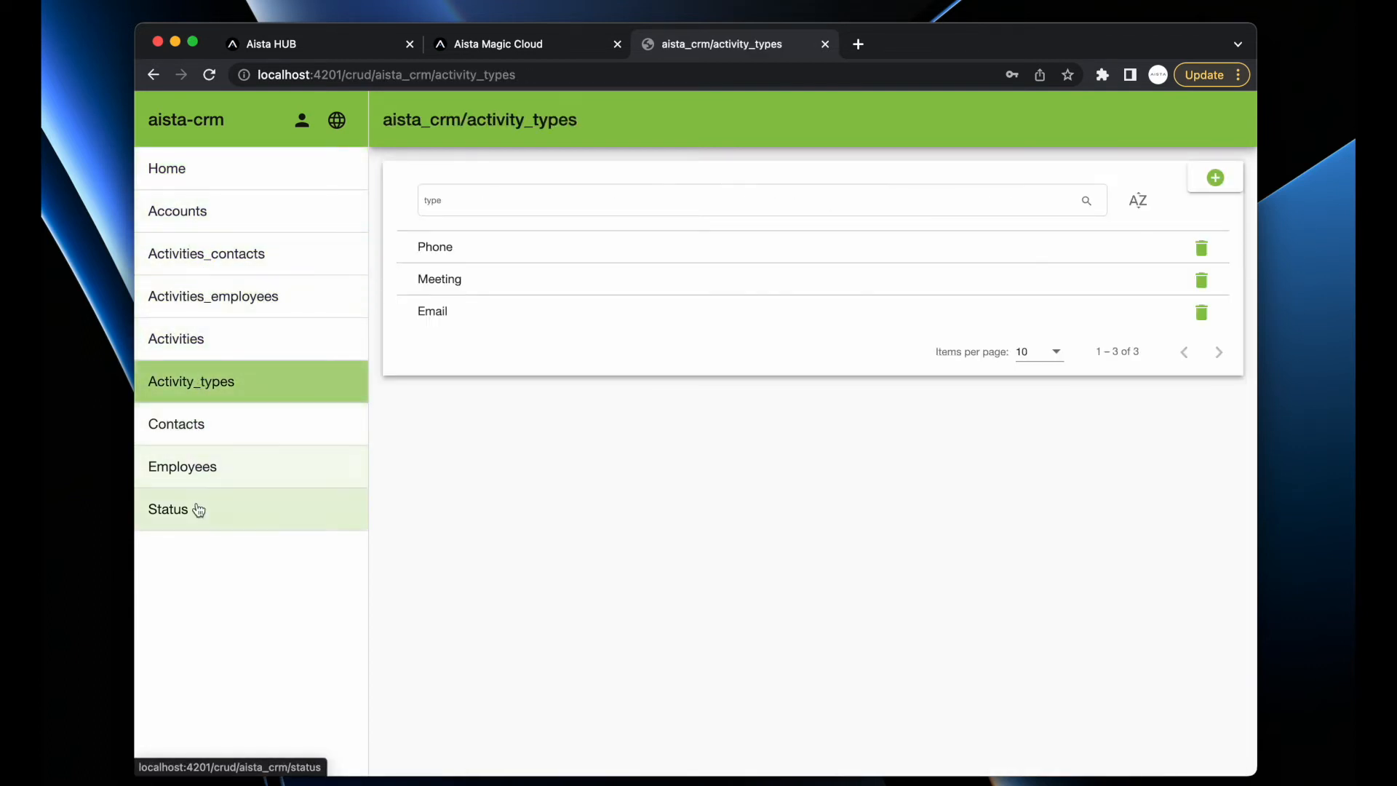
left_click(168, 508)
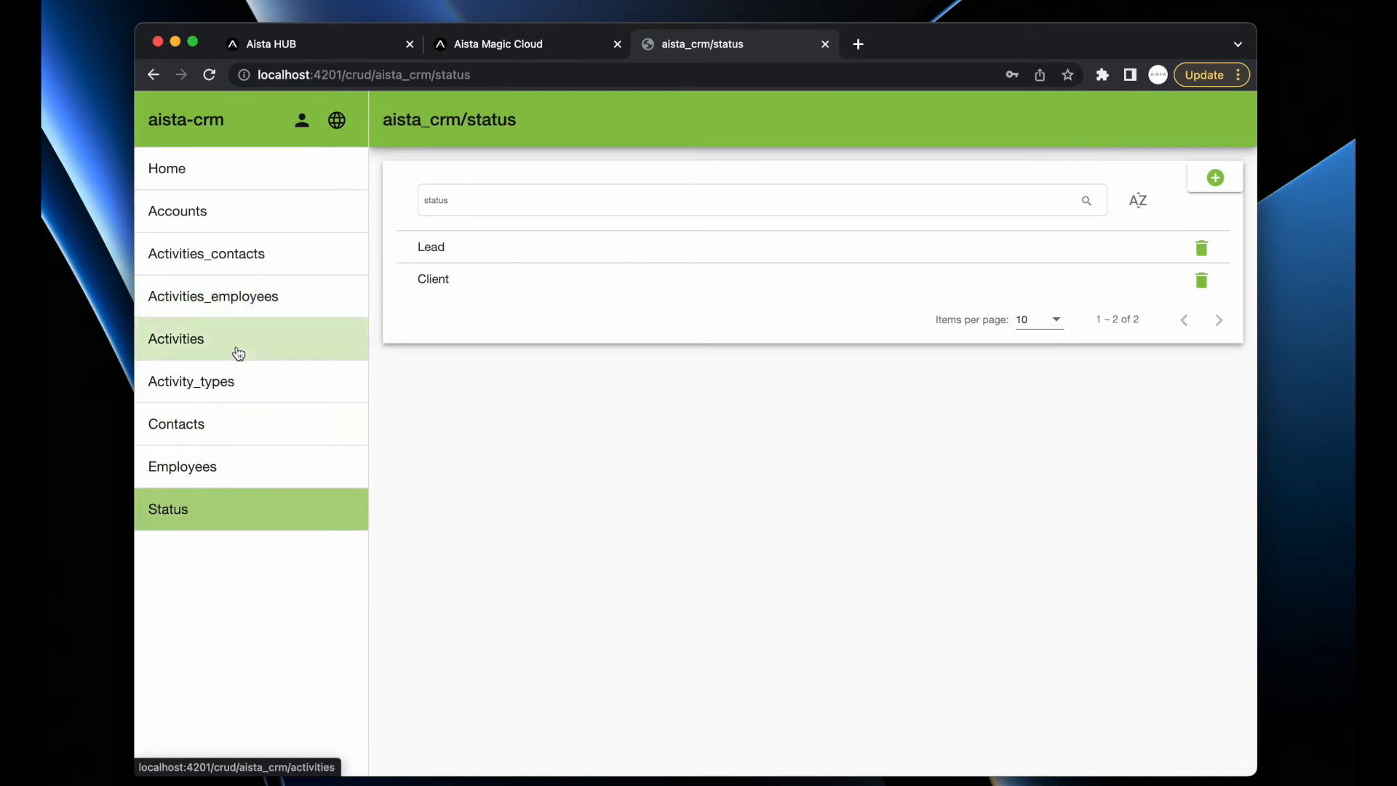
left_click(1214, 176)
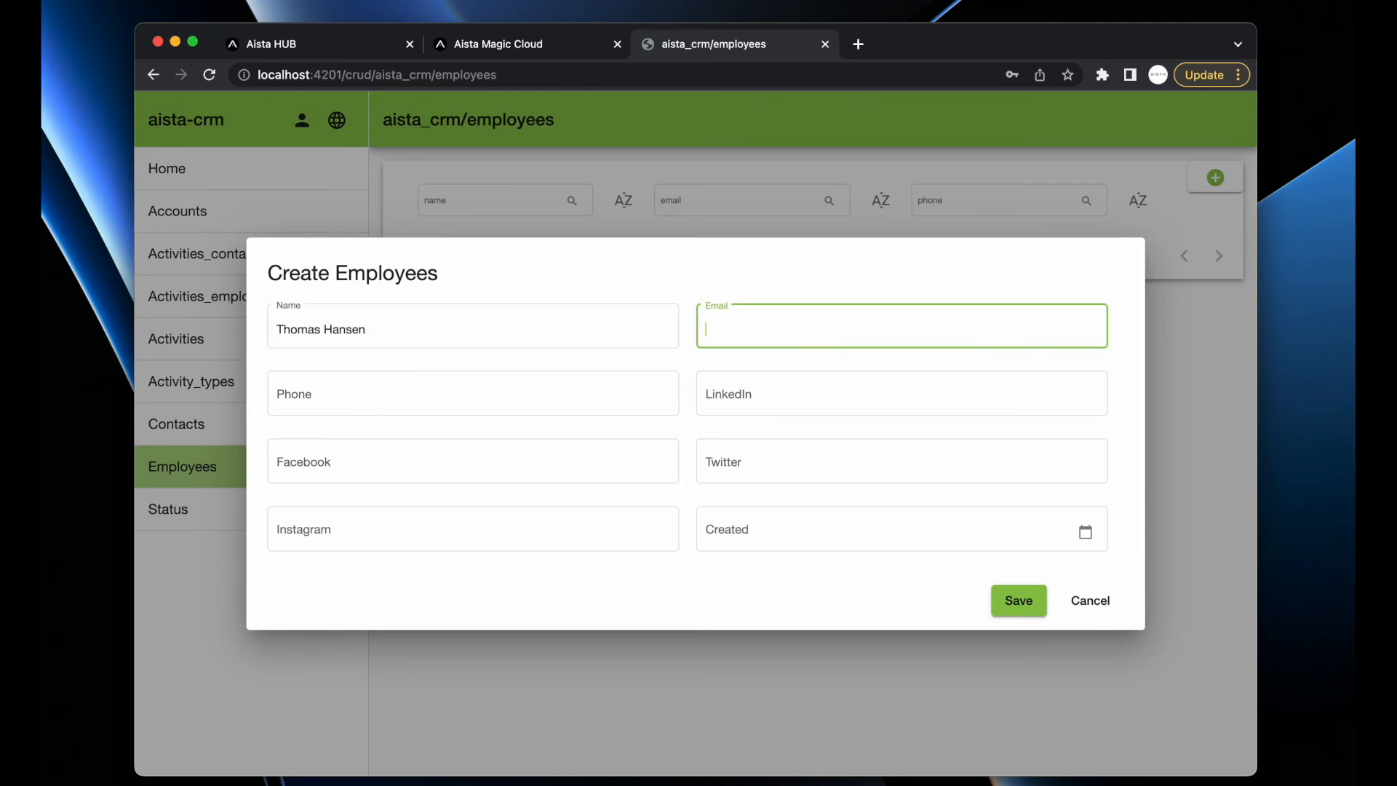
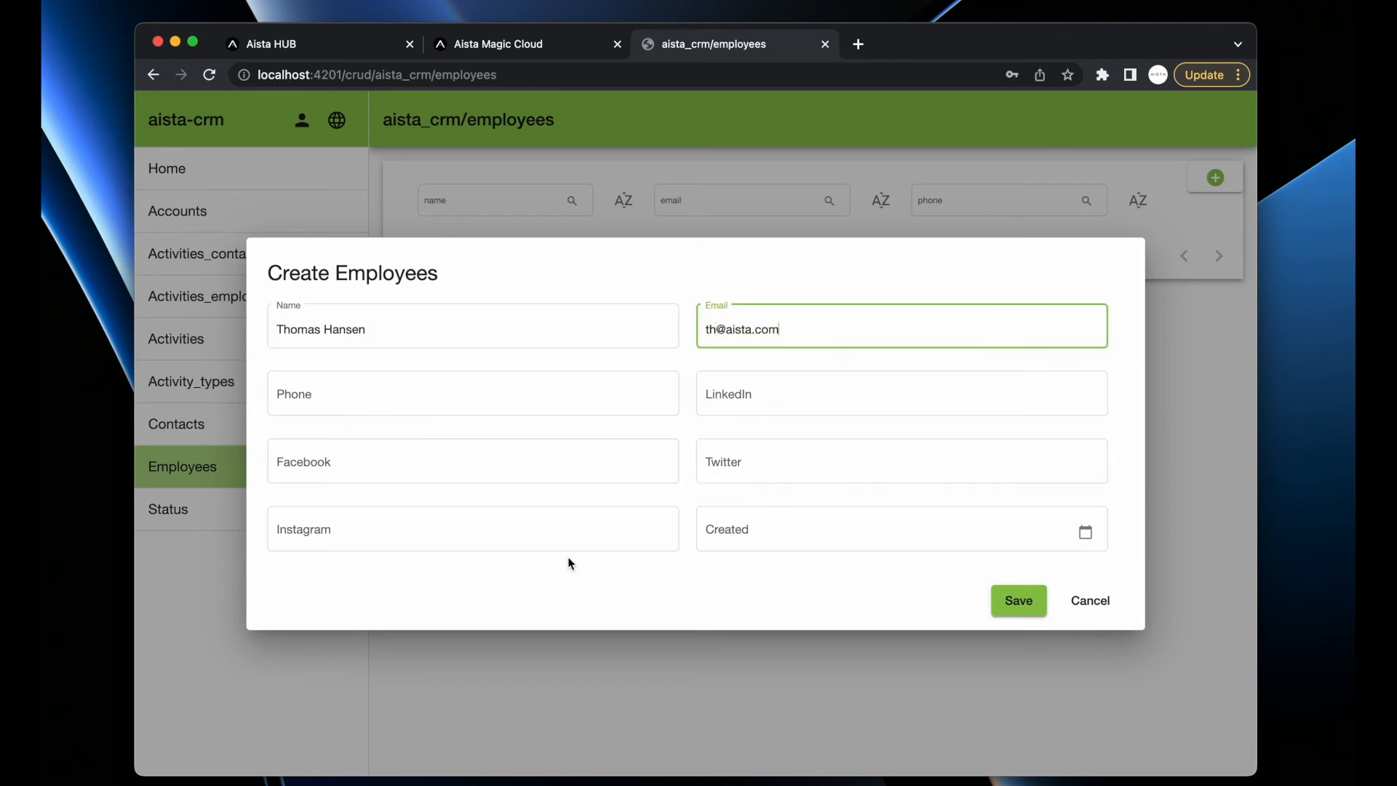
left_click(472, 529)
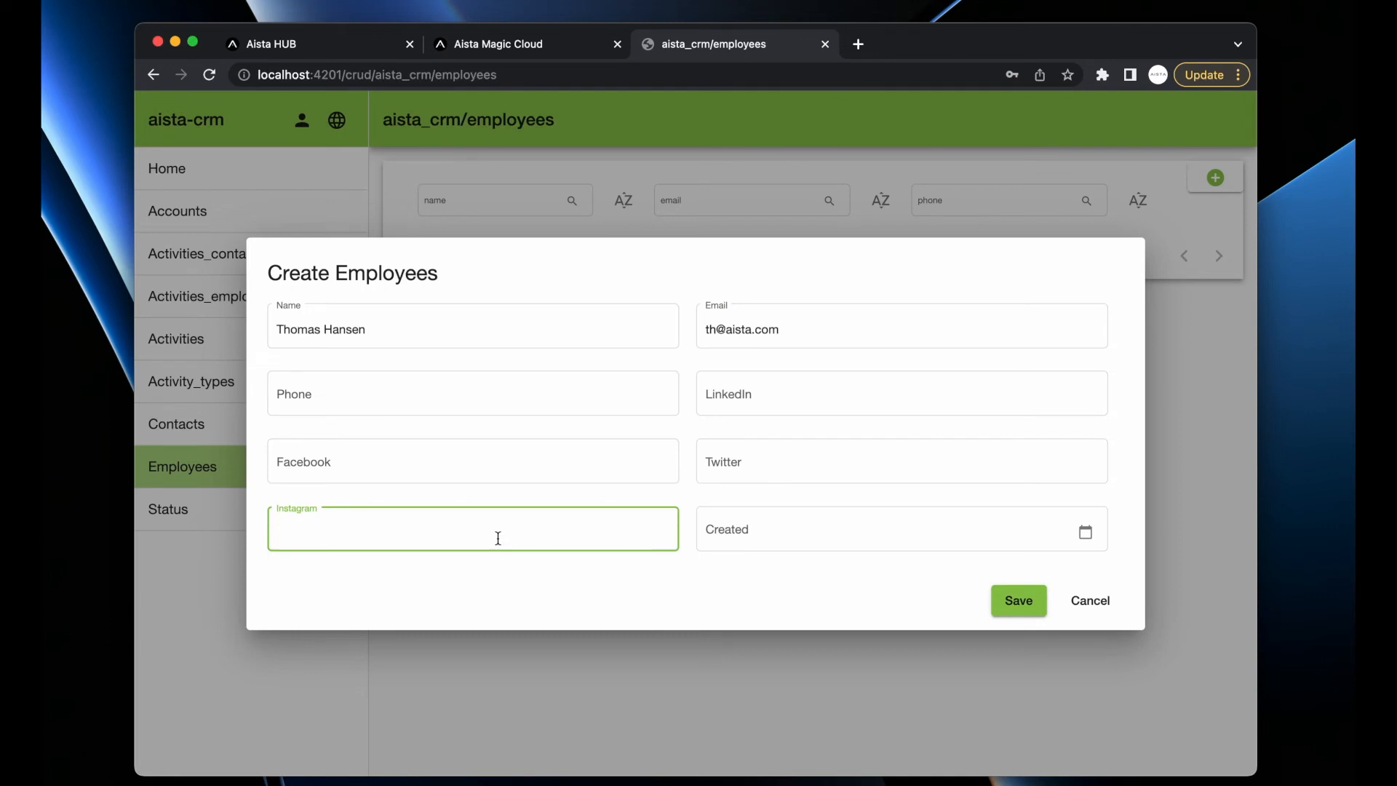
left_click(516, 581)
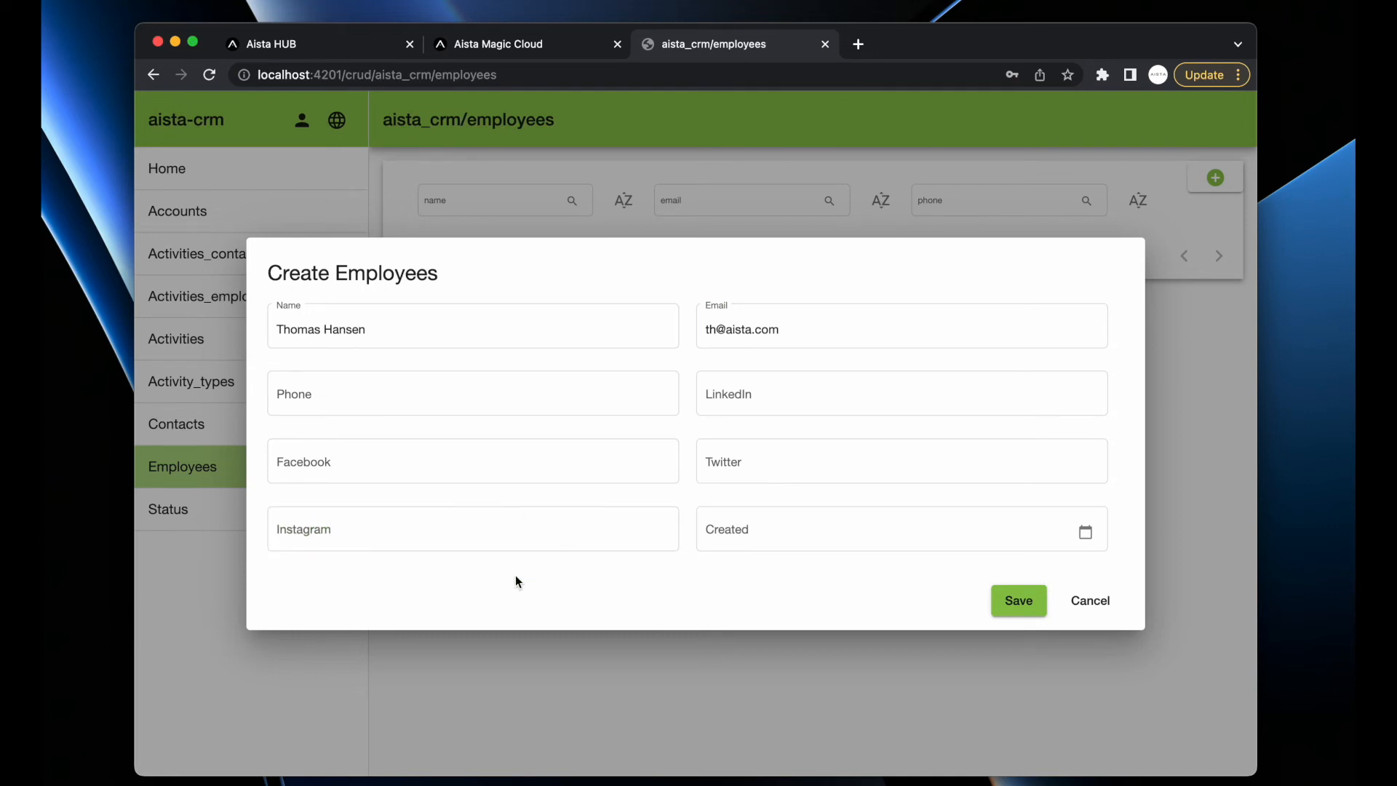
left_click(1018, 600)
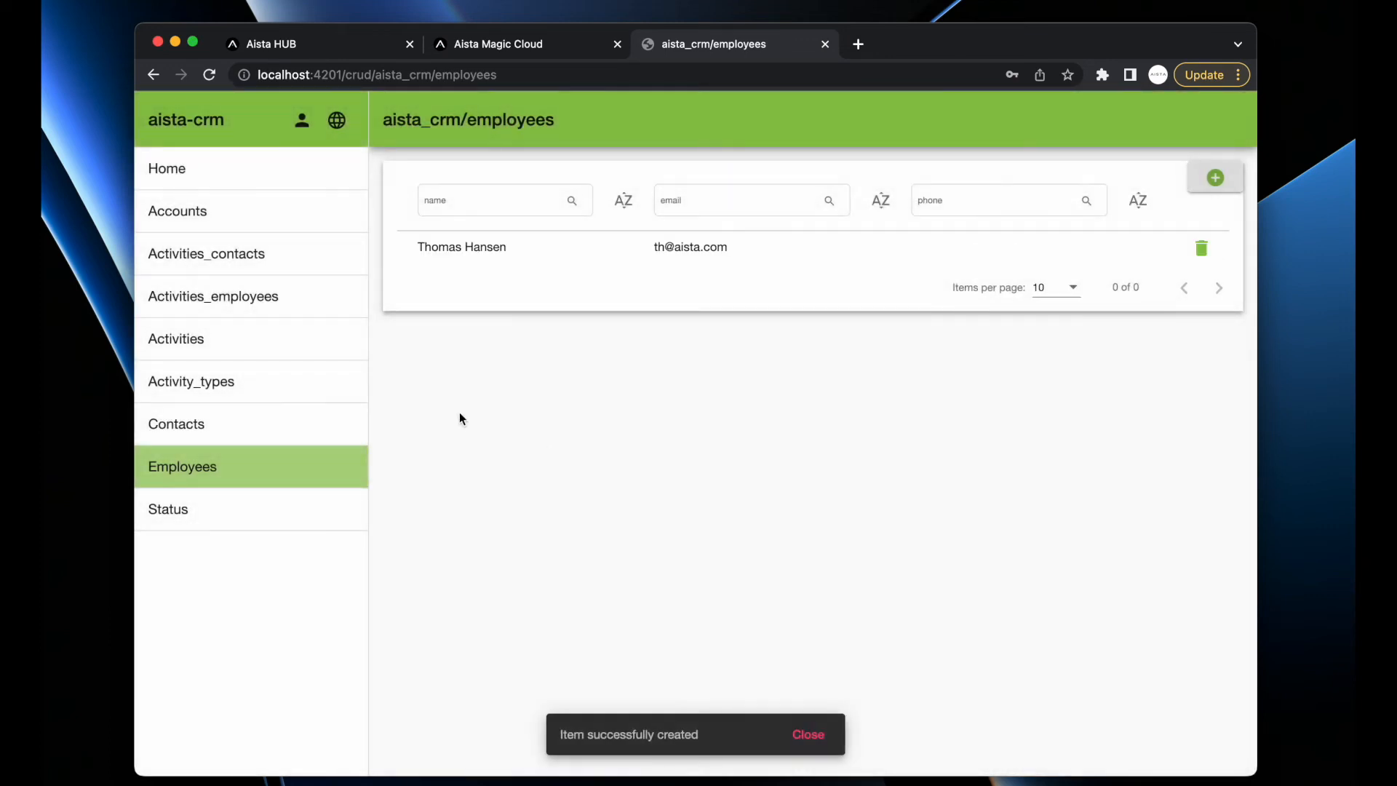
left_click(178, 211)
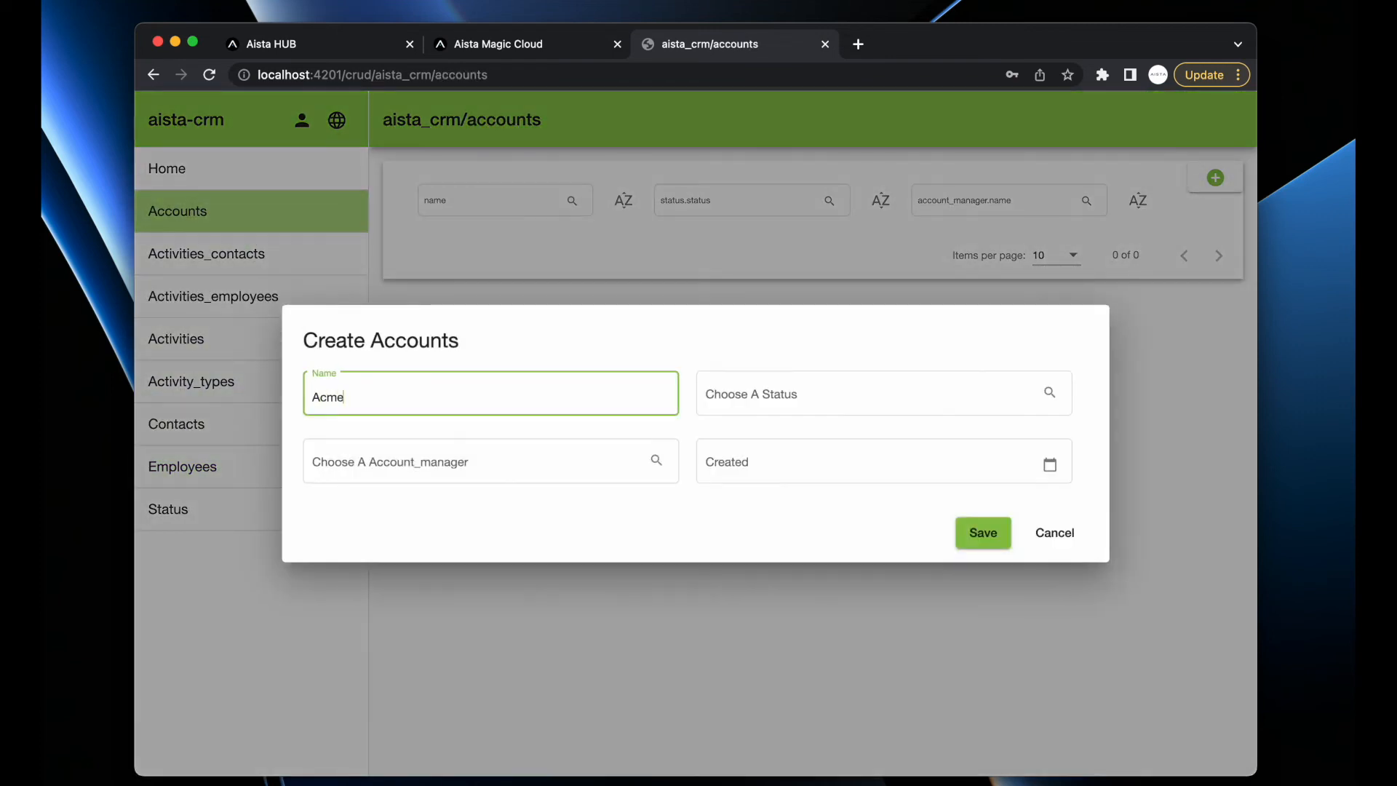
Set the Acme account's status to Lead with the new employee as account manager.
left_click(882, 393)
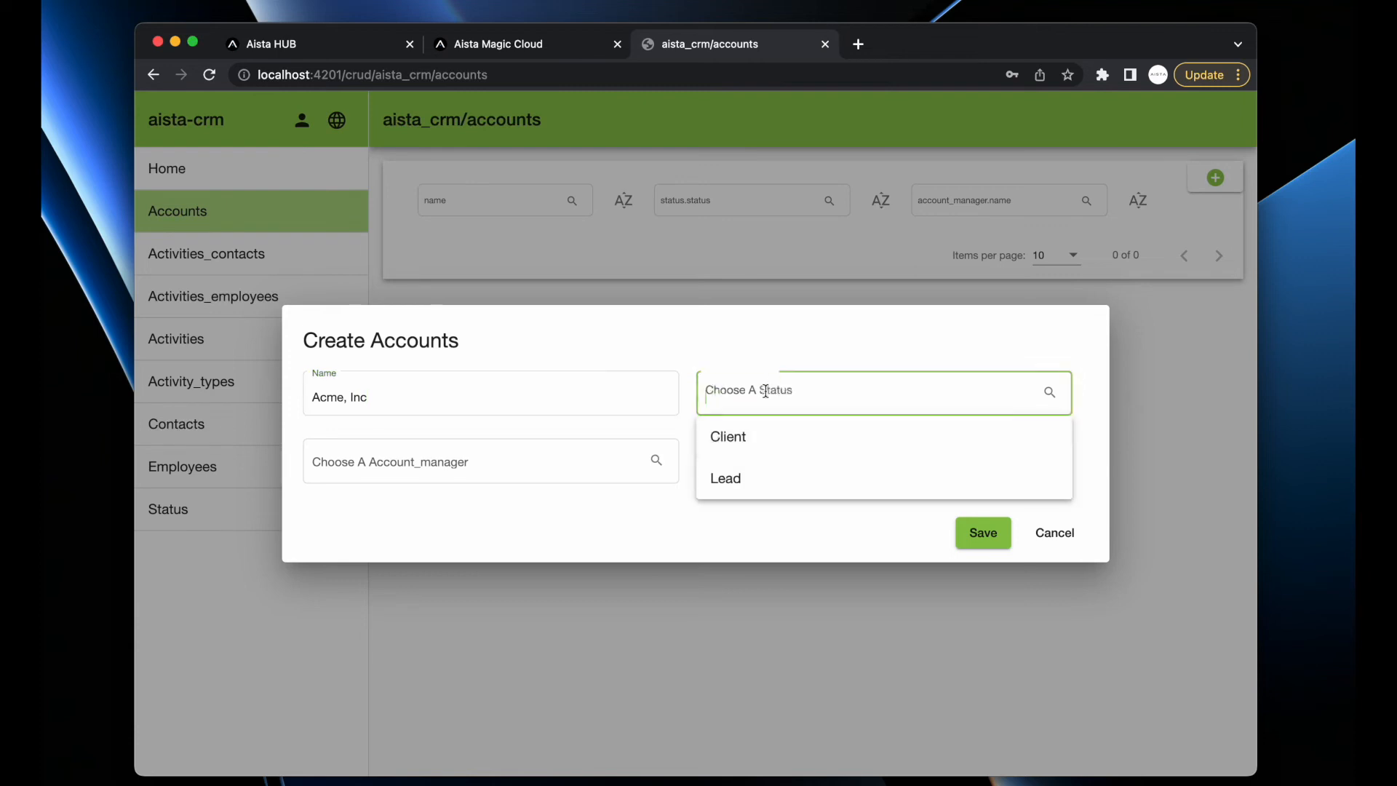
left_click(725, 479)
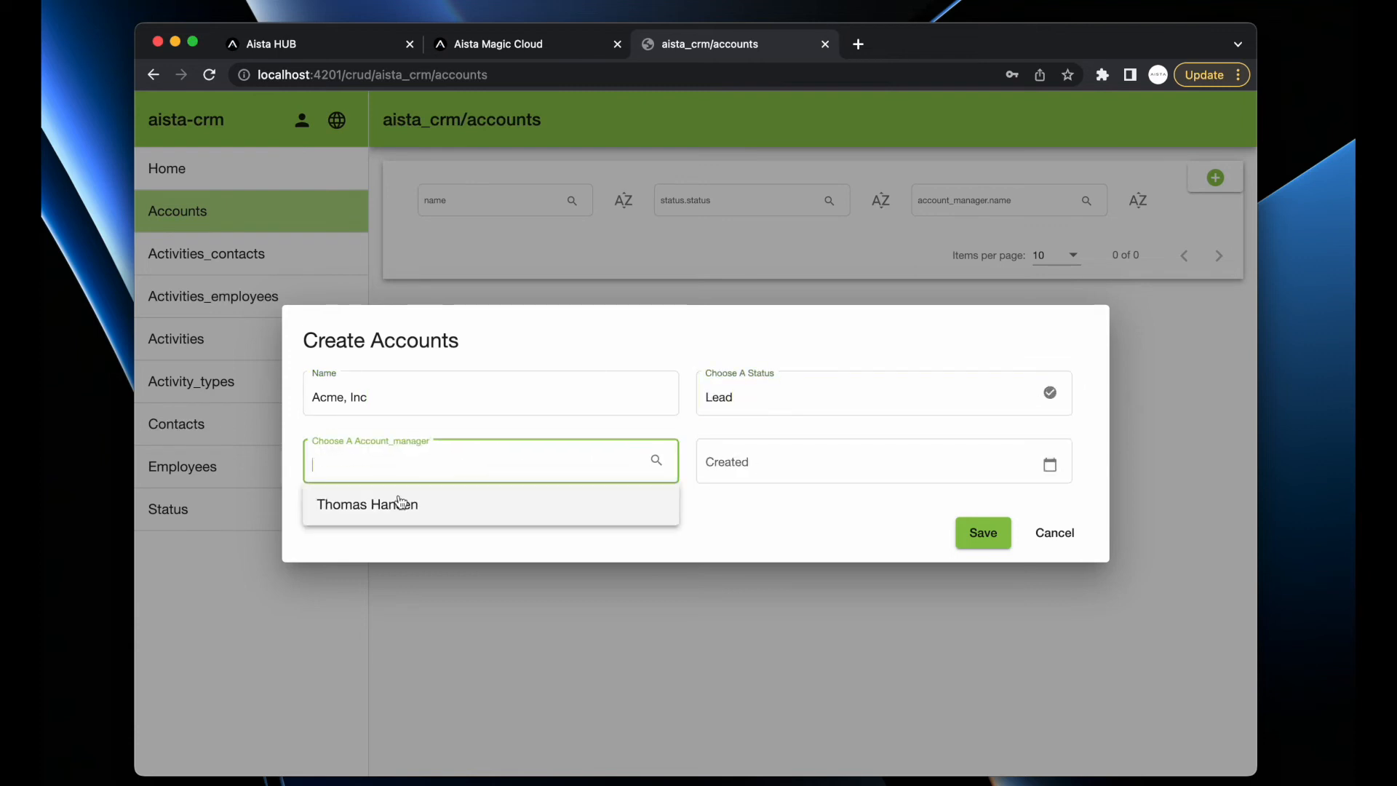
left_click(368, 504)
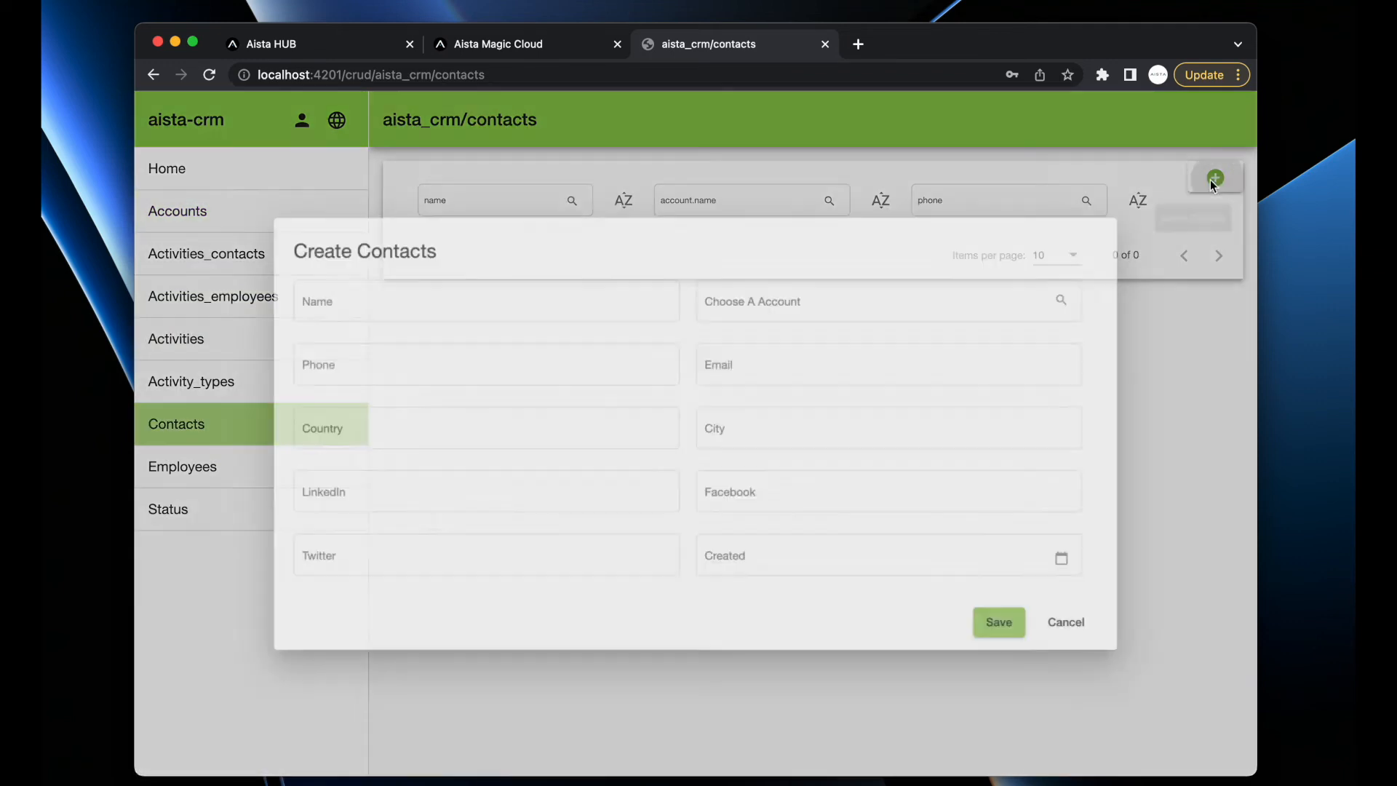
Create contact John Doe linked to account Acme, Inc.
type("John Doe")
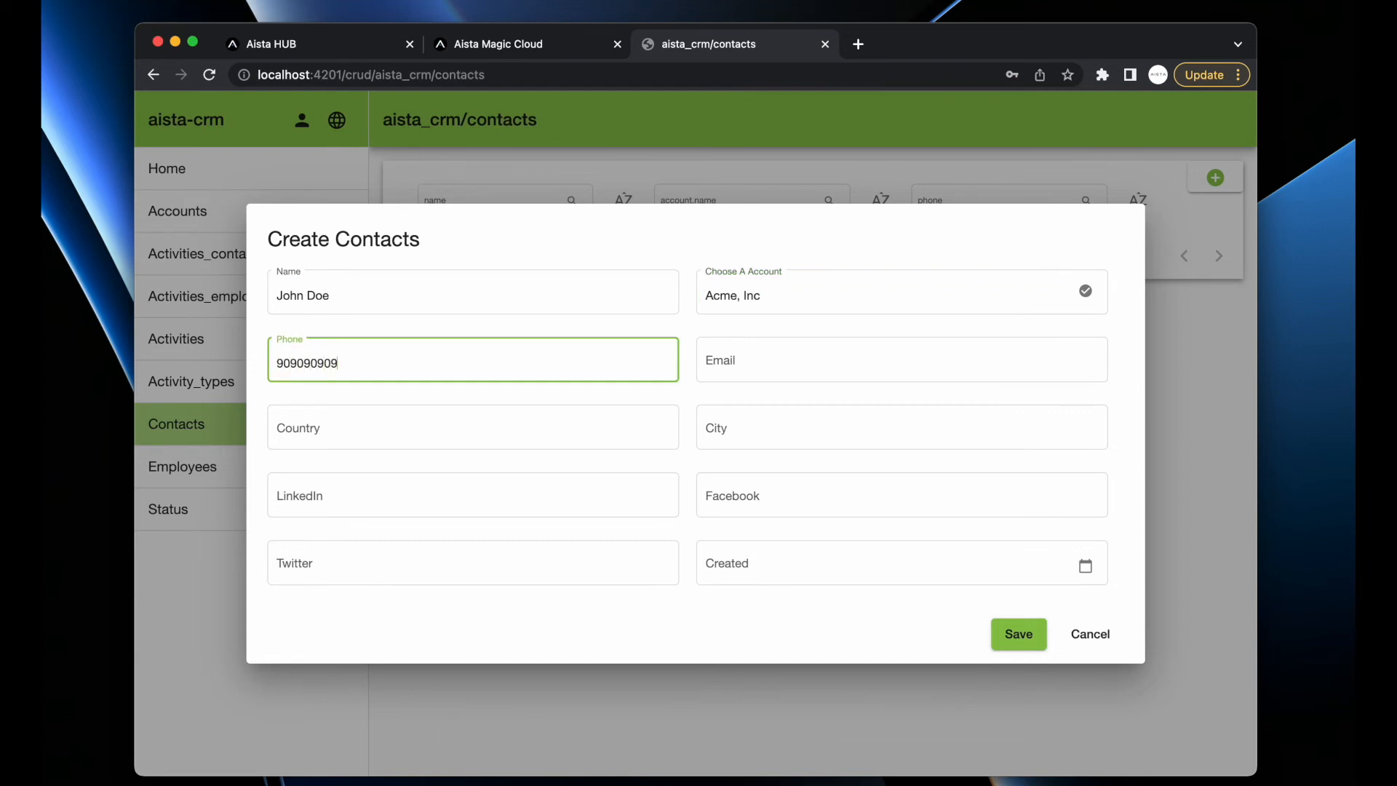
left_click(1017, 634)
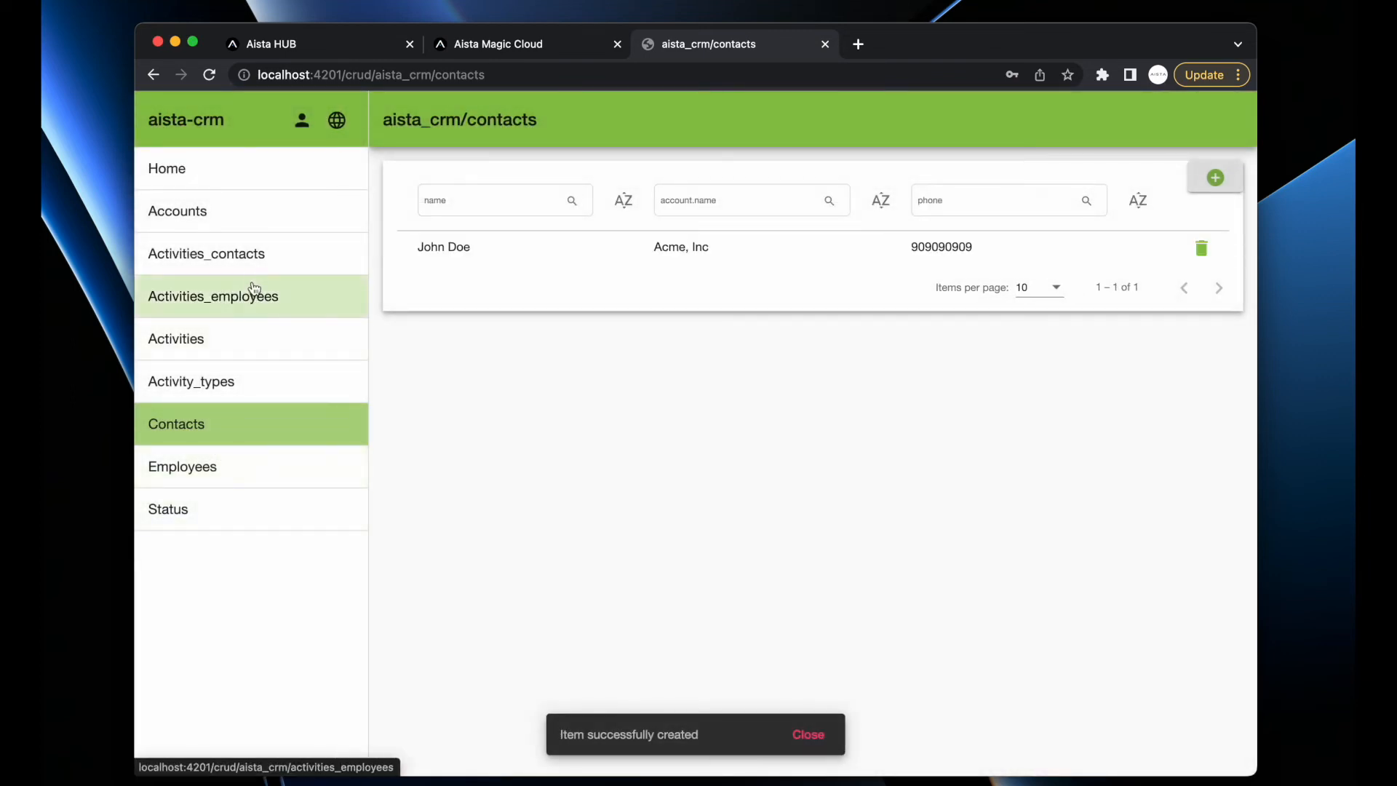
left_click(176, 339)
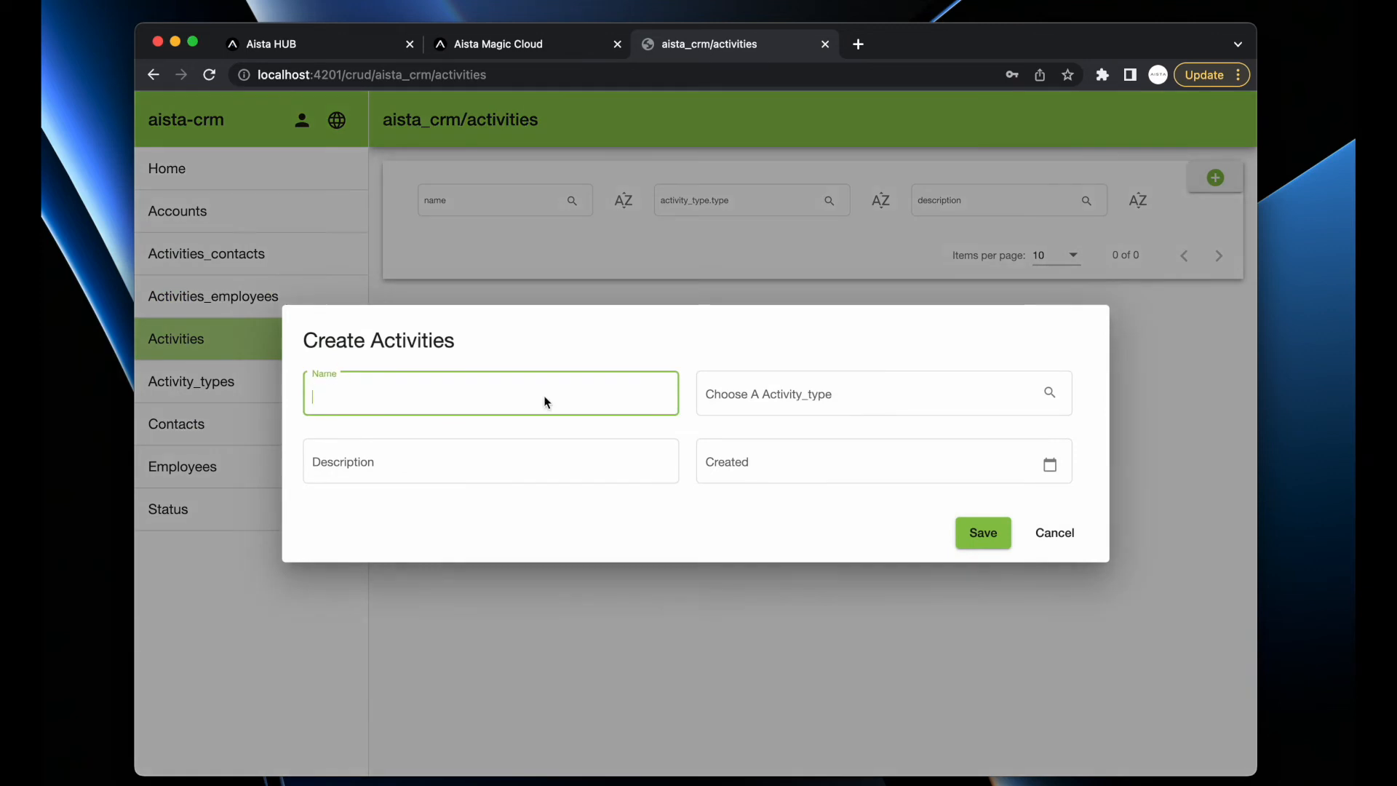
mouse_move(506, 390)
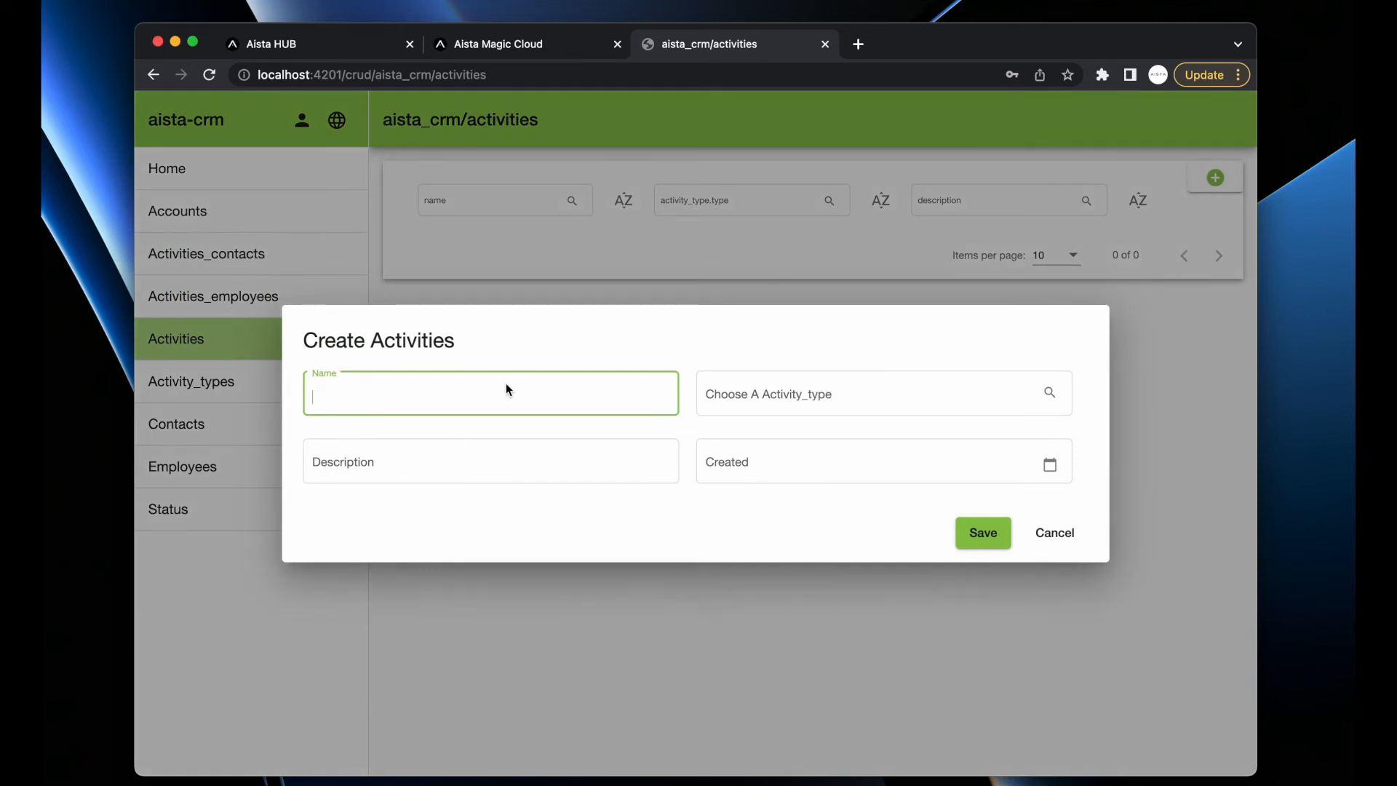
Save activity 'Meeting with John' of type Meeting, described as 'Najs meeting'.
type("Meeting")
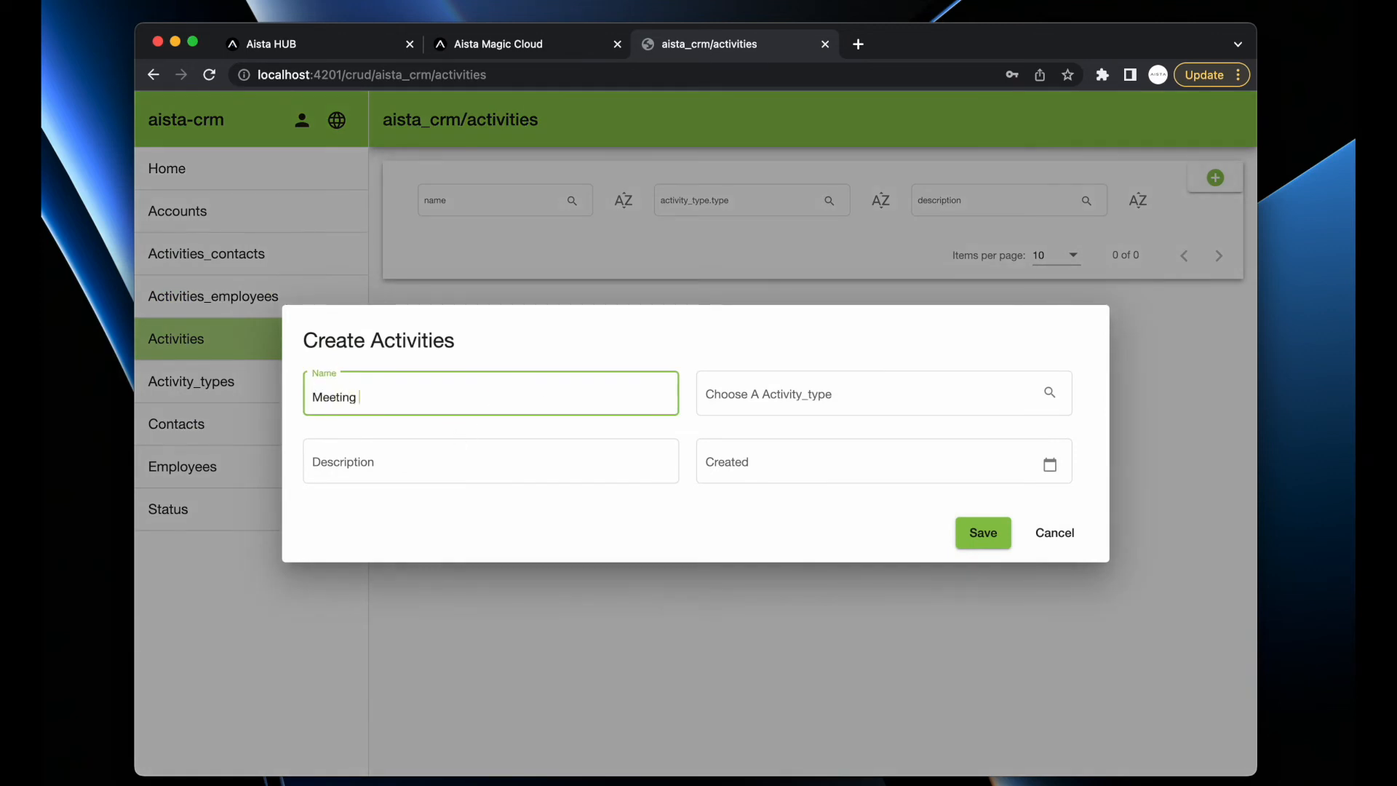
left_click(883, 393)
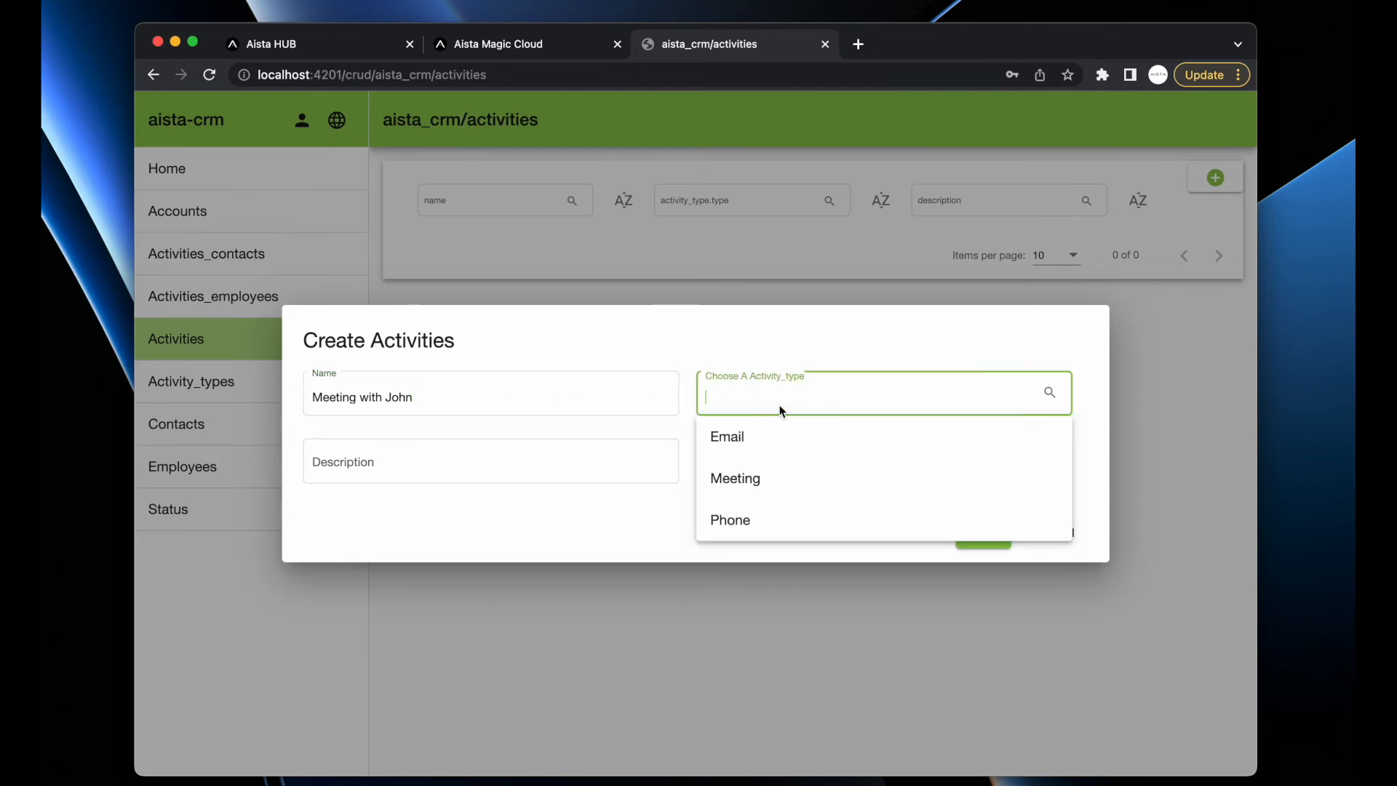
left_click(735, 478)
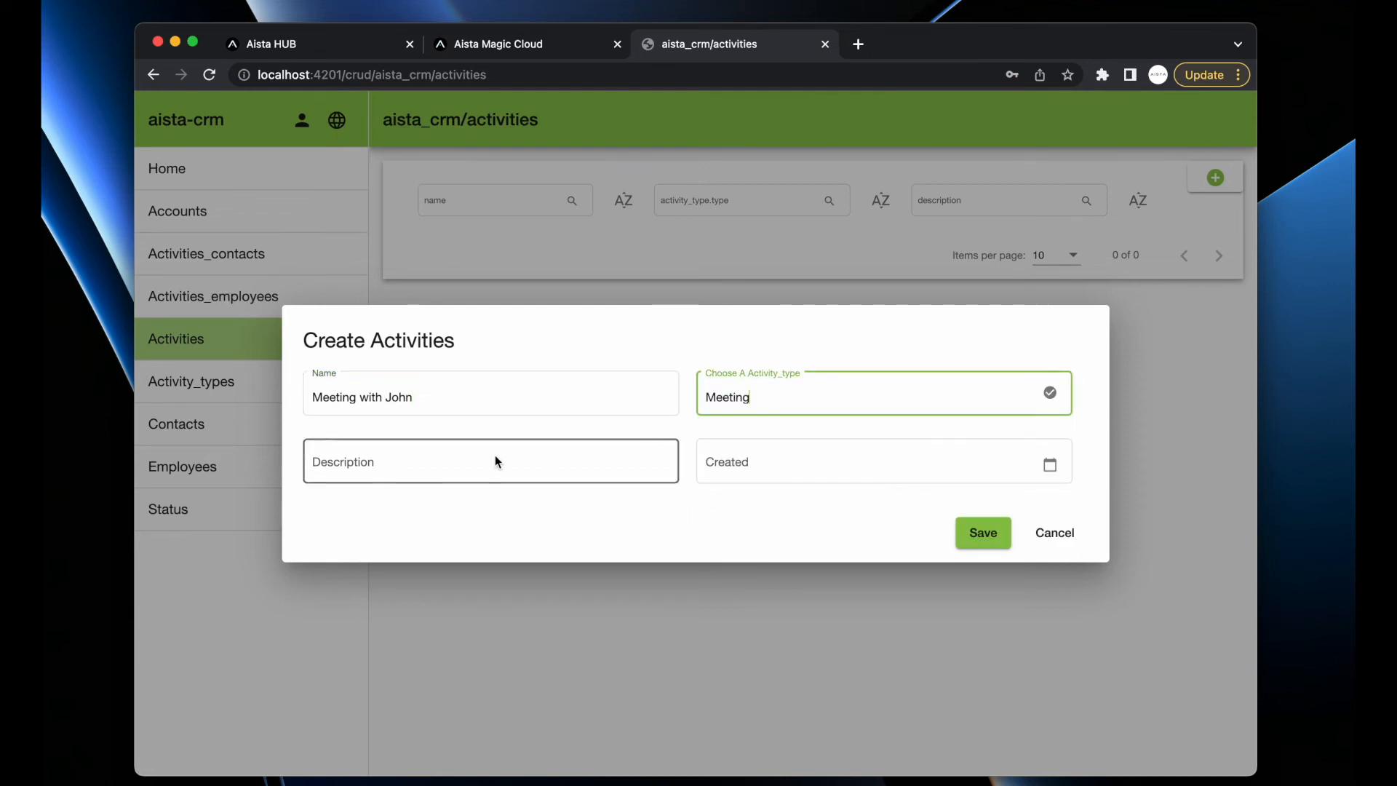
type("Najs meeting")
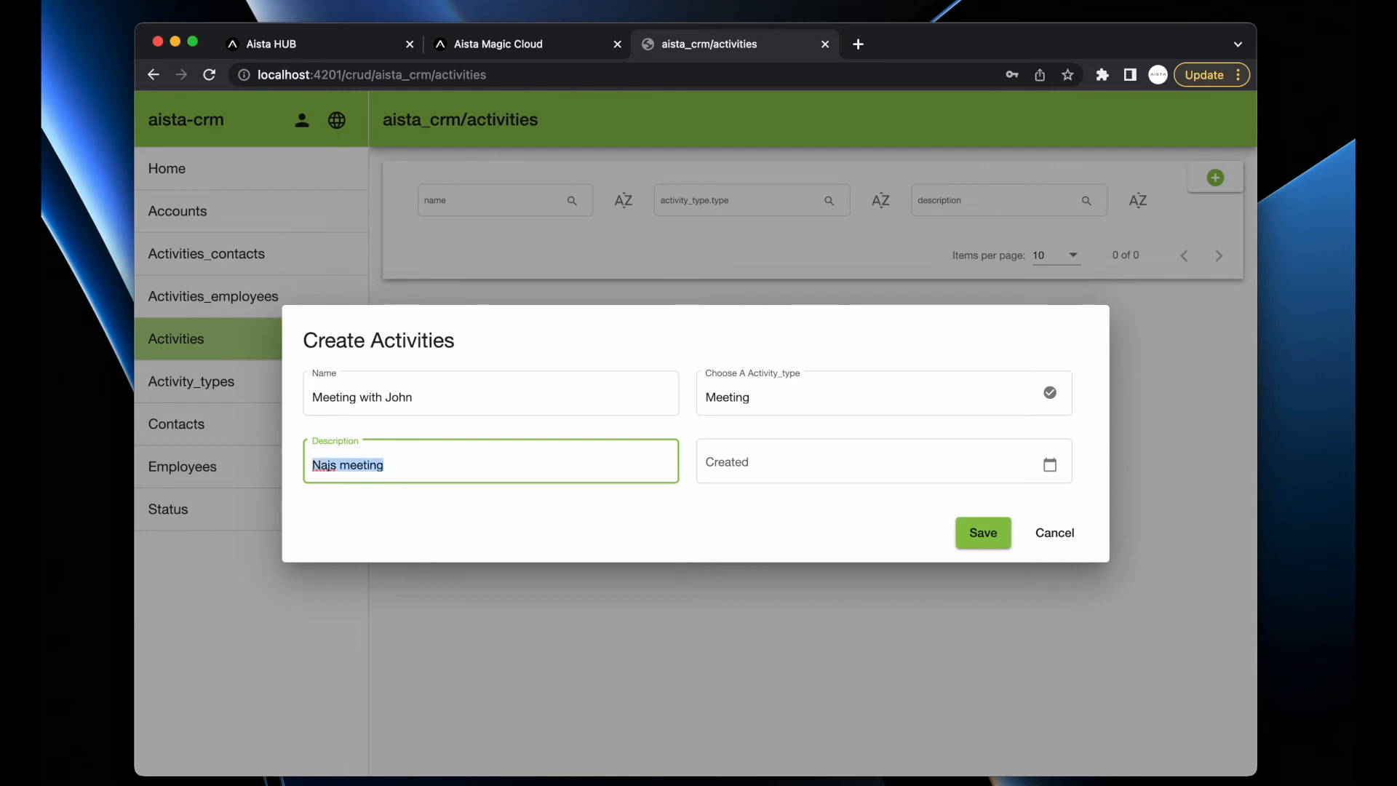
left_click(983, 533)
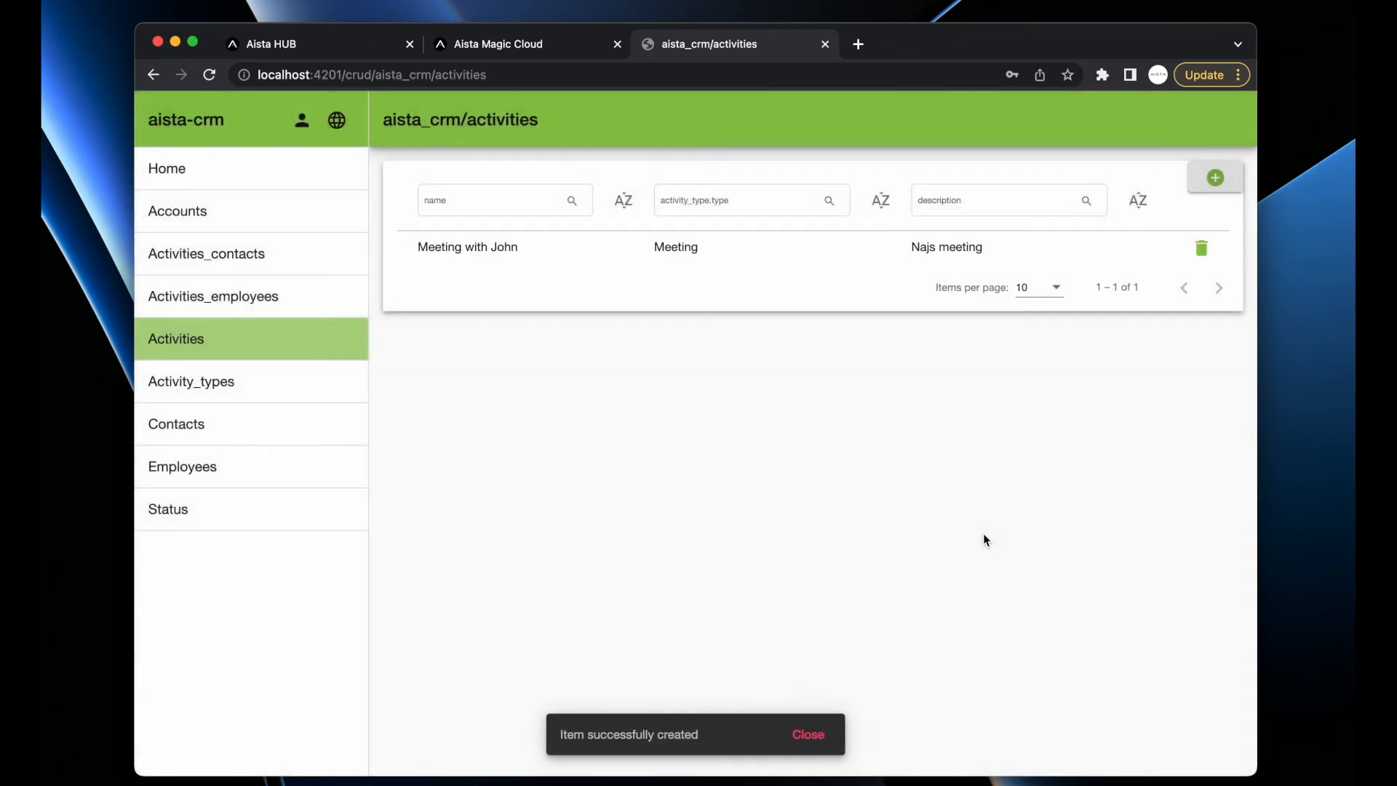
mouse_move(223, 266)
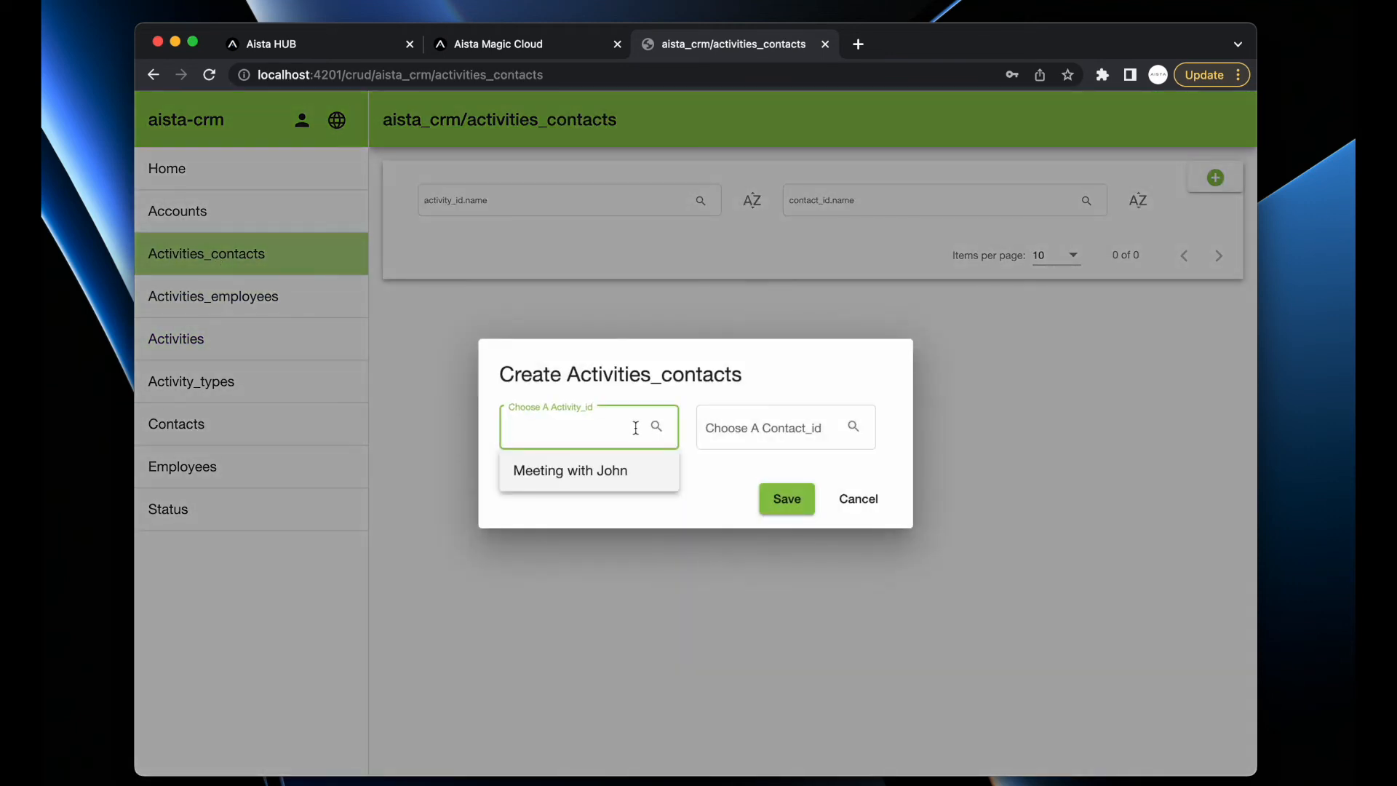
Save the Meeting with John–John Doe link, start an employee link, then begin a new account.
left_click(569, 471)
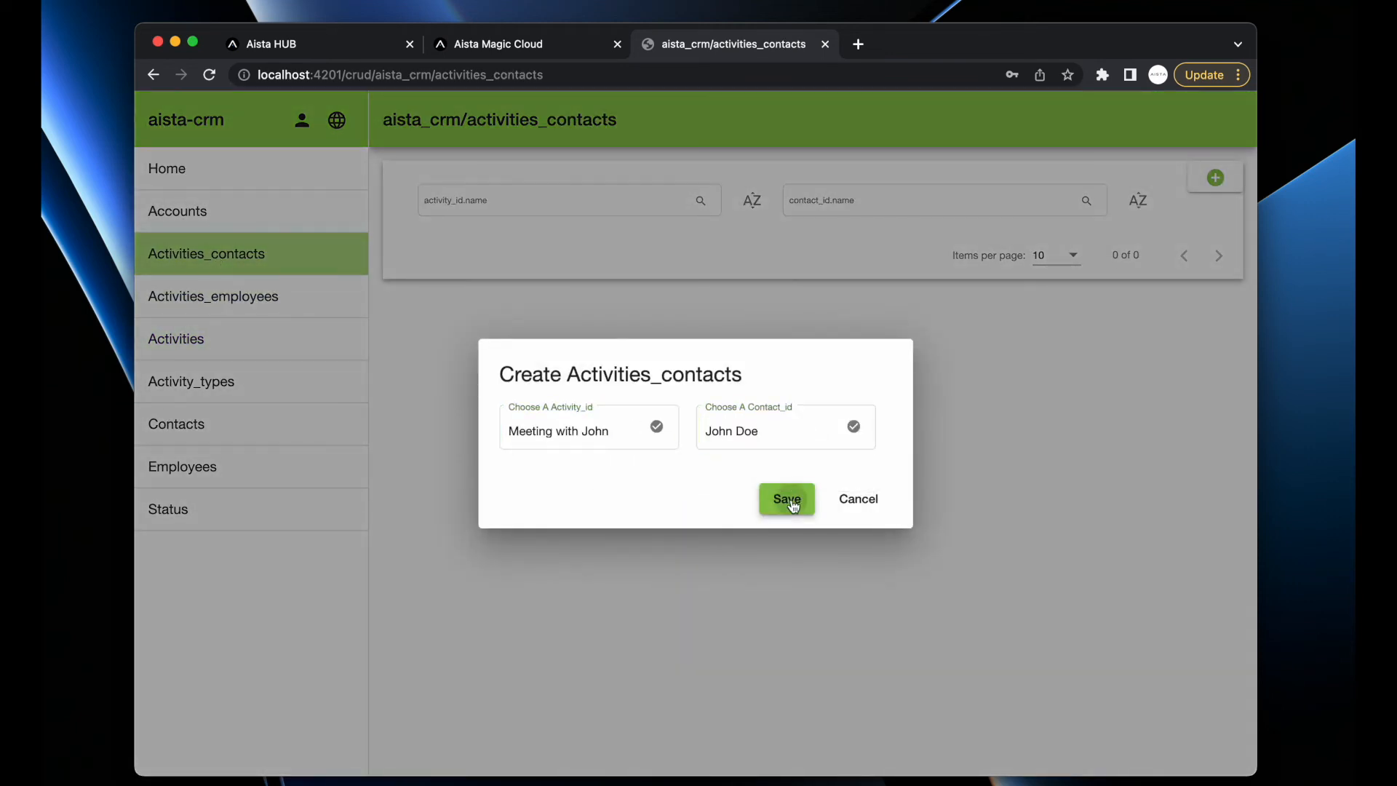
left_click(786, 497)
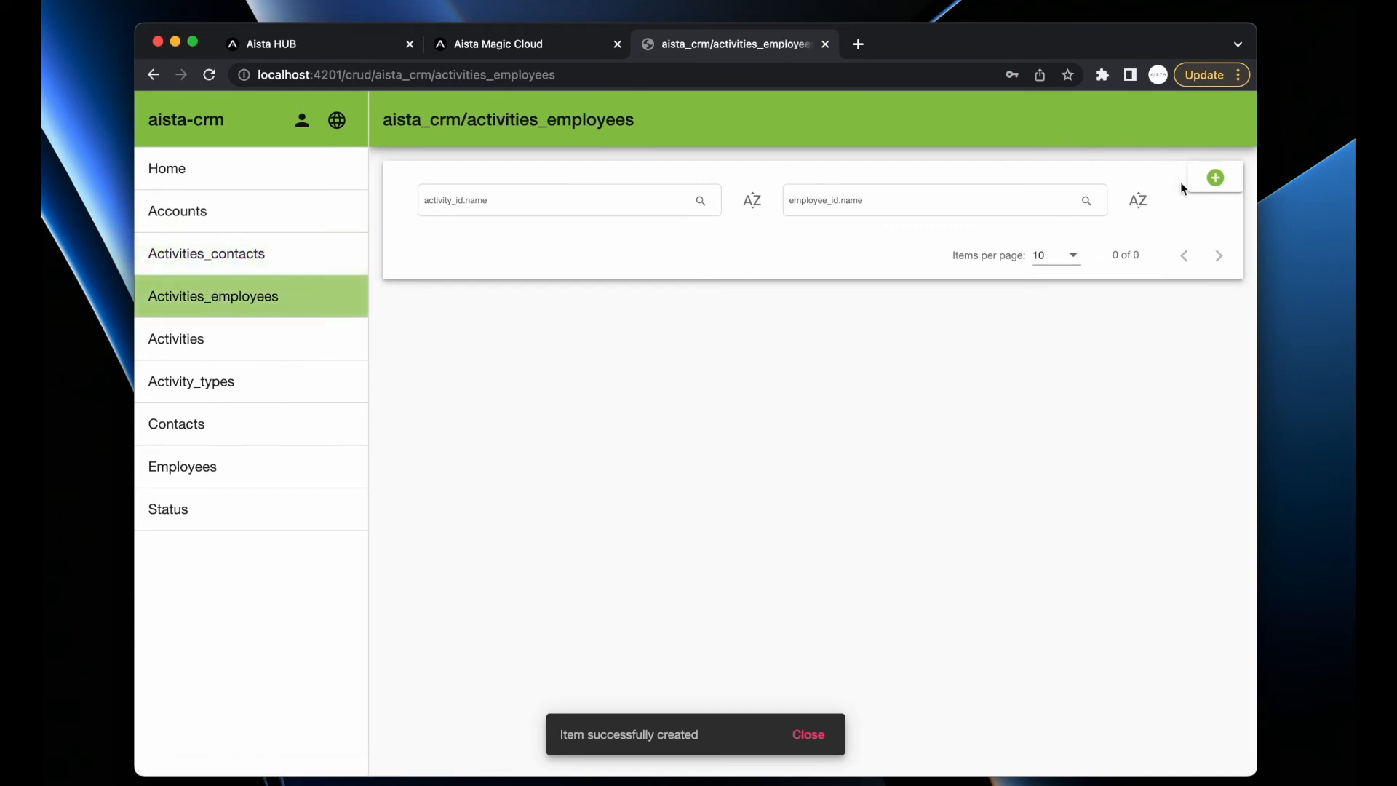
left_click(1215, 177)
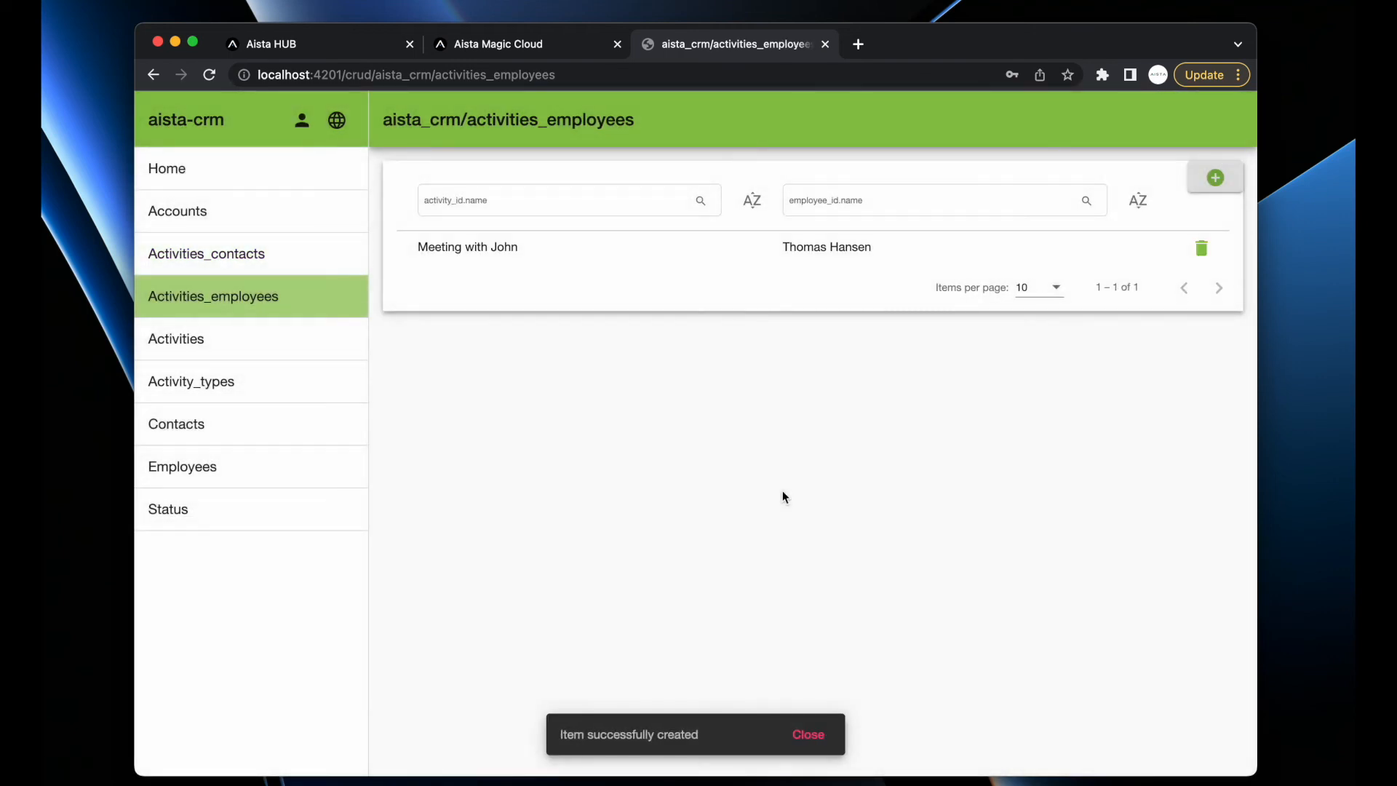
mouse_move(236, 211)
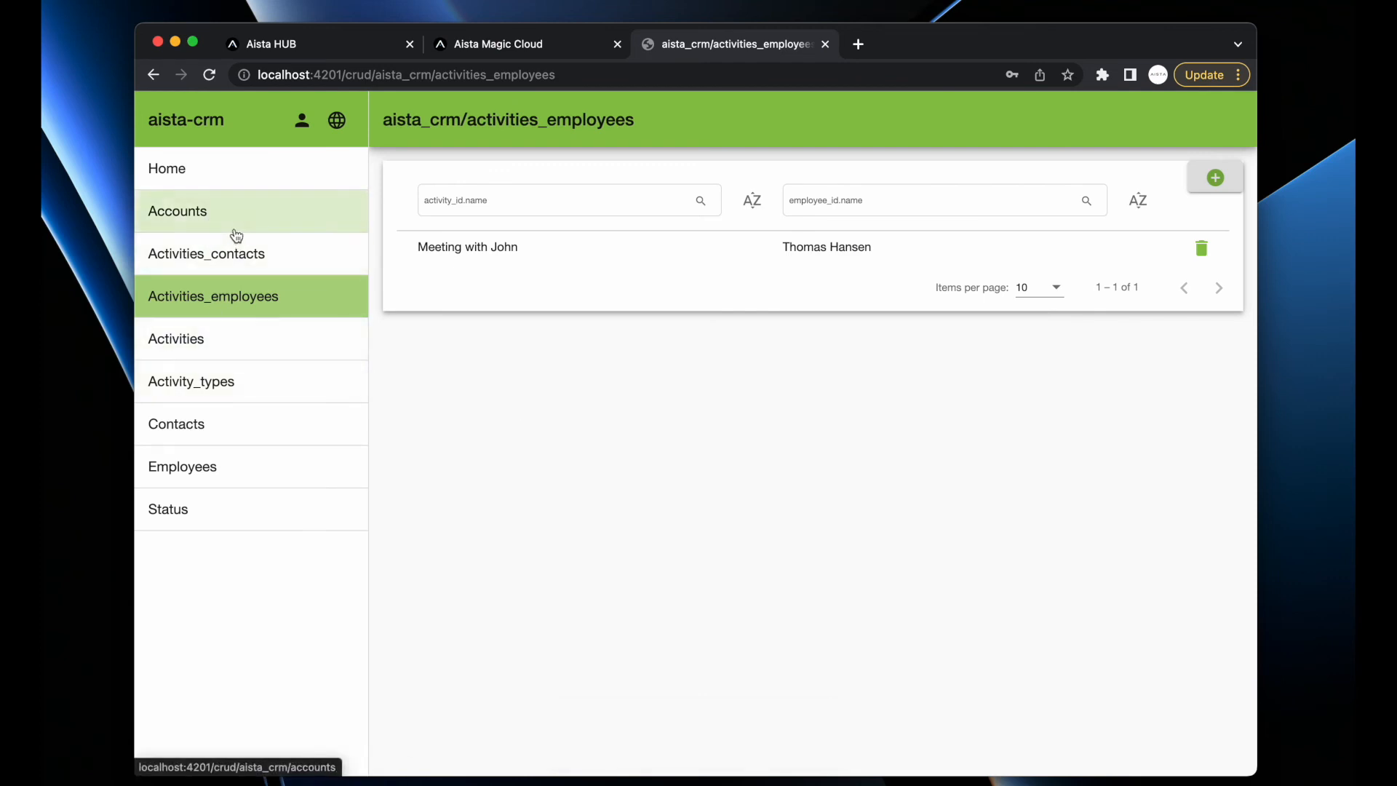
left_click(177, 210)
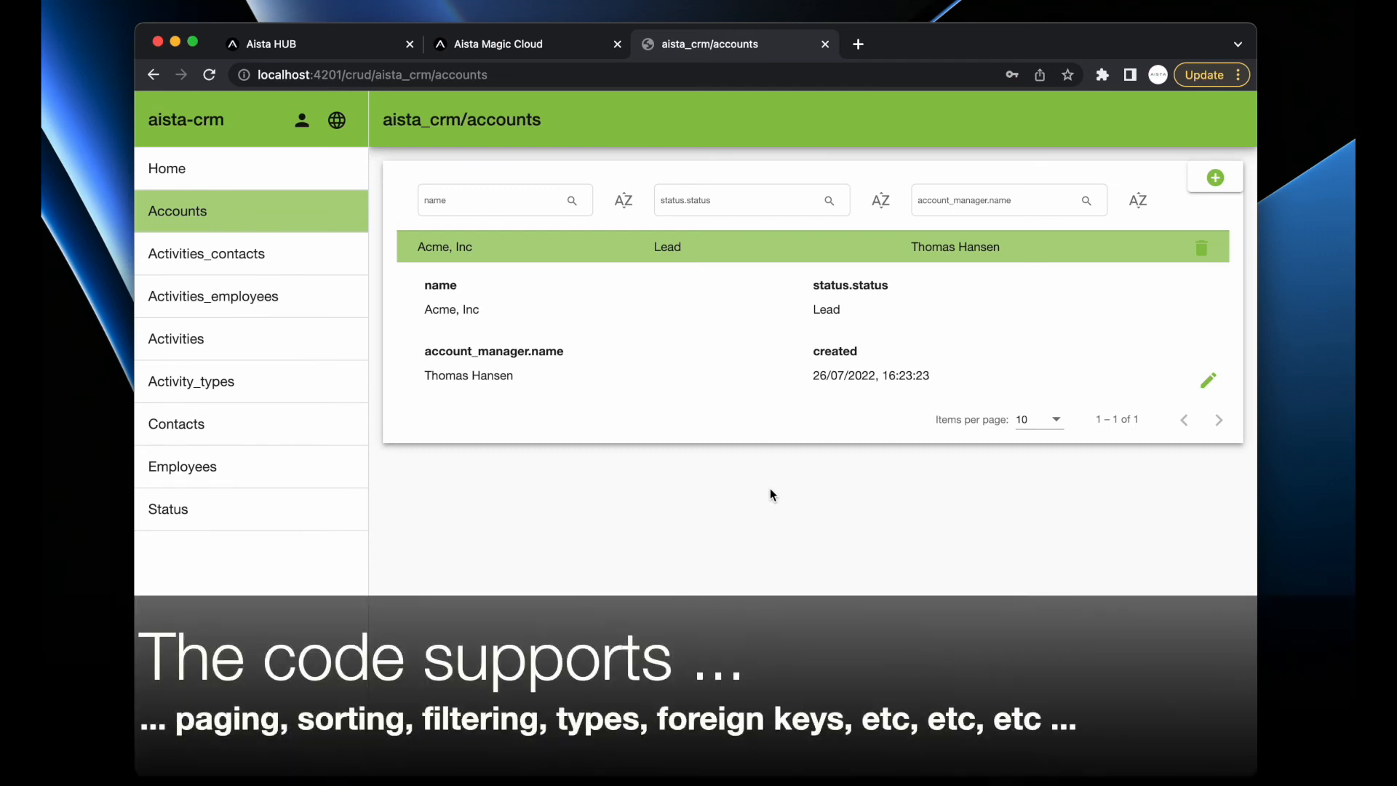
left_click(1208, 380)
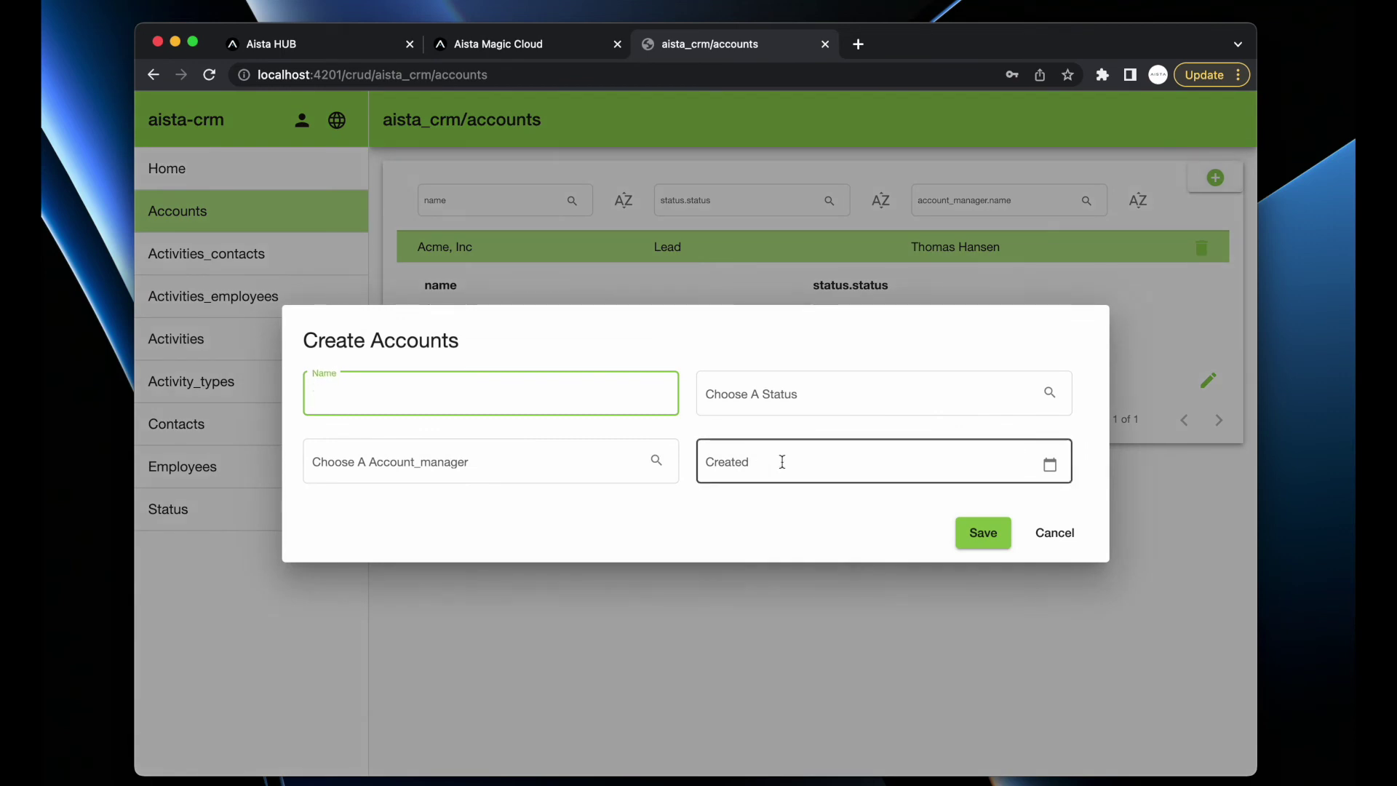
Start filling the new account's Created field, then return to the Aista Magic Cloud tab.
left_click(882, 461)
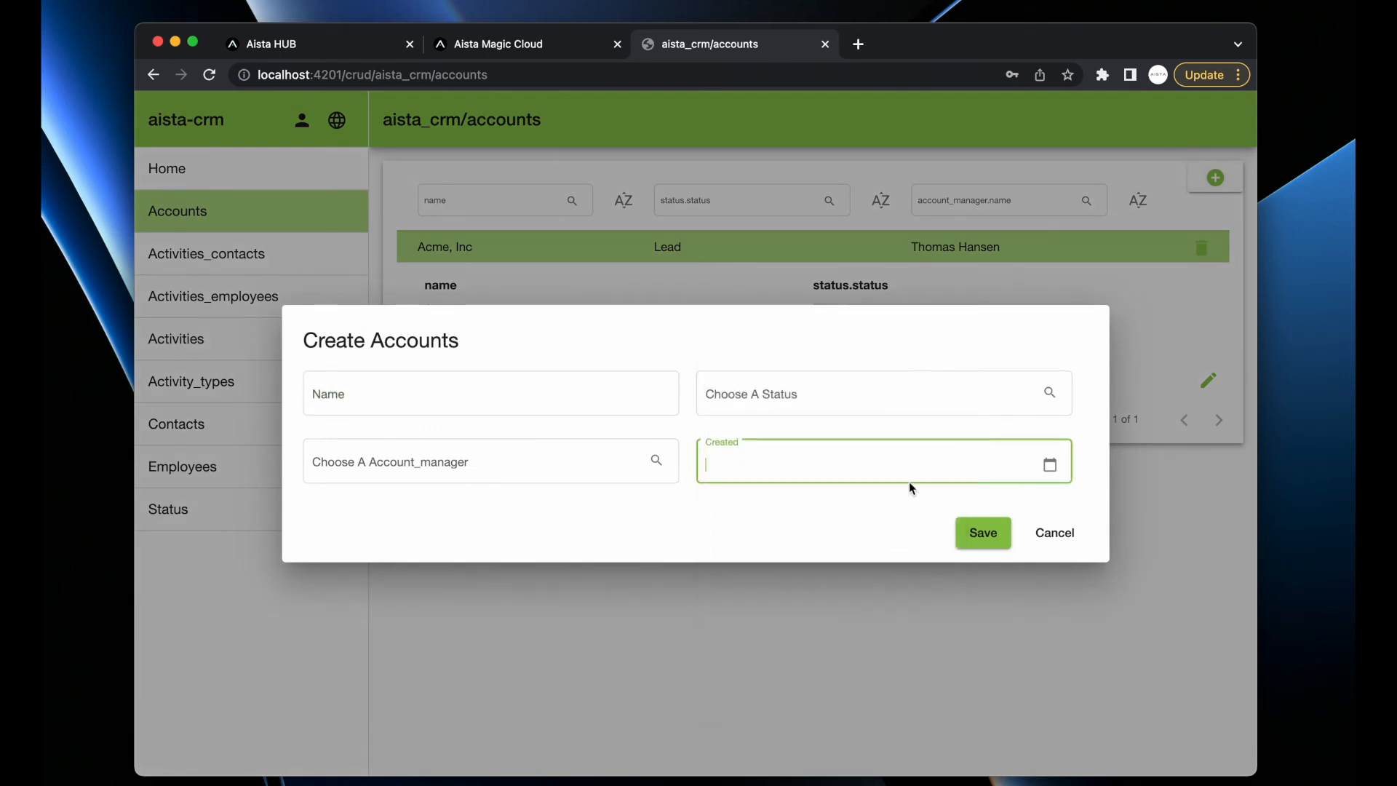
mouse_move(888, 478)
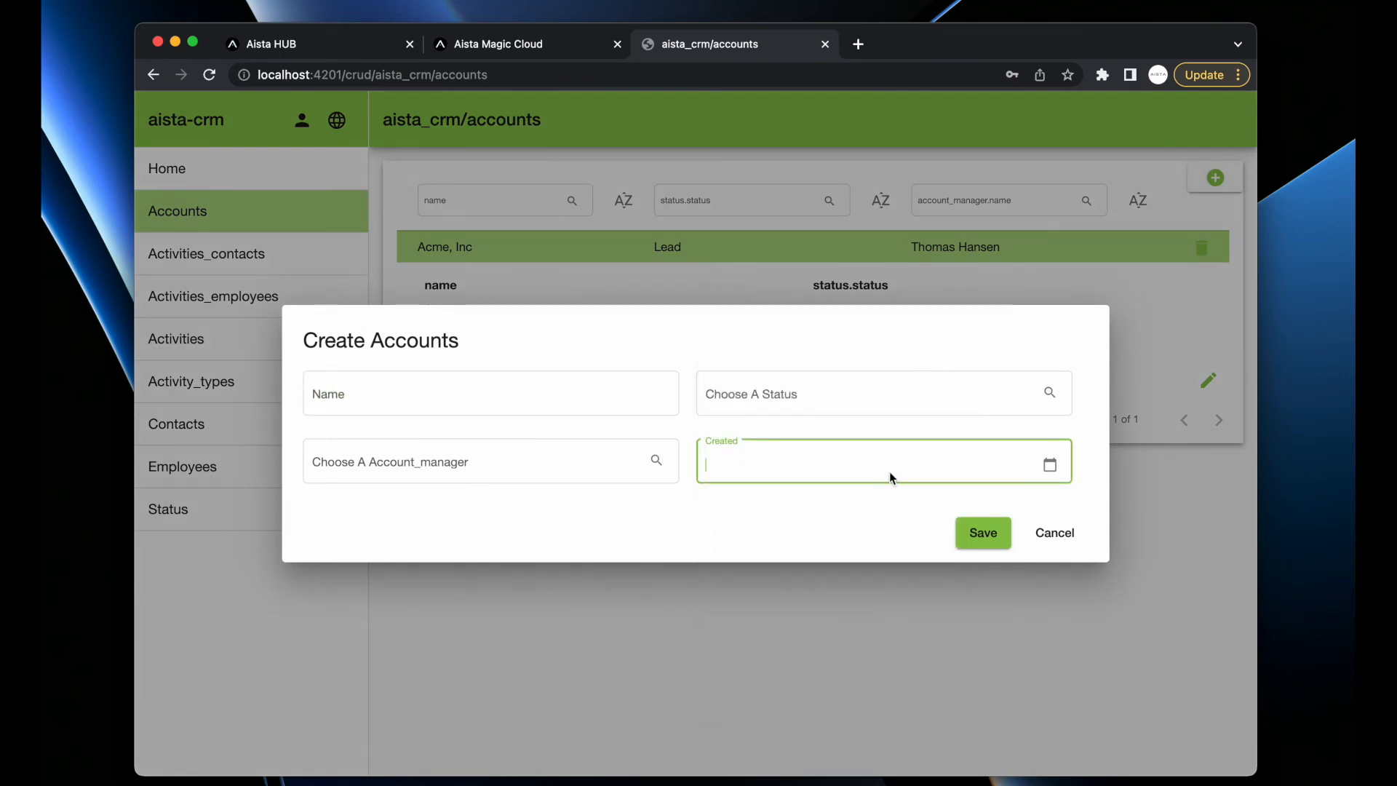
left_click(489, 43)
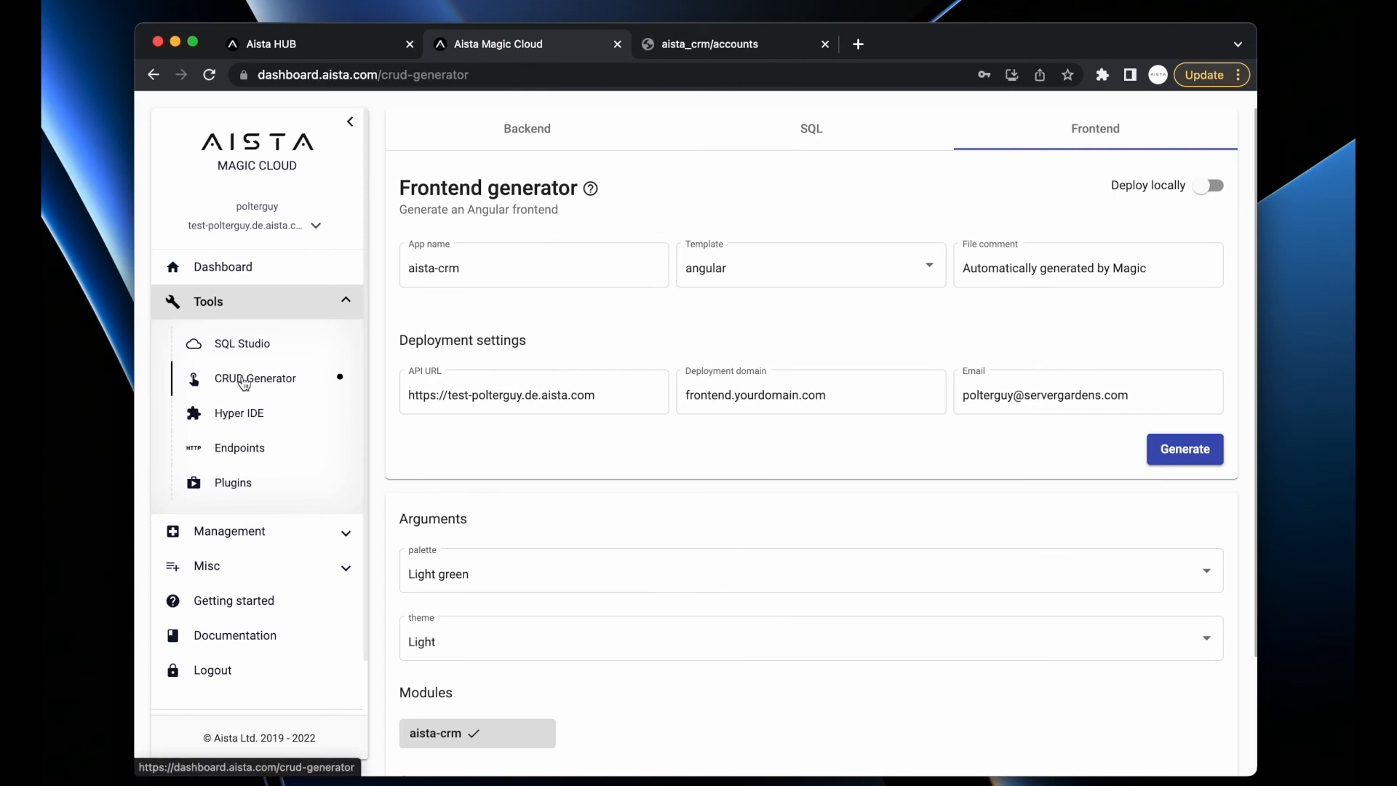
In the aista-crm backend settings, uncheck Create for the activities table's created column.
left_click(527, 128)
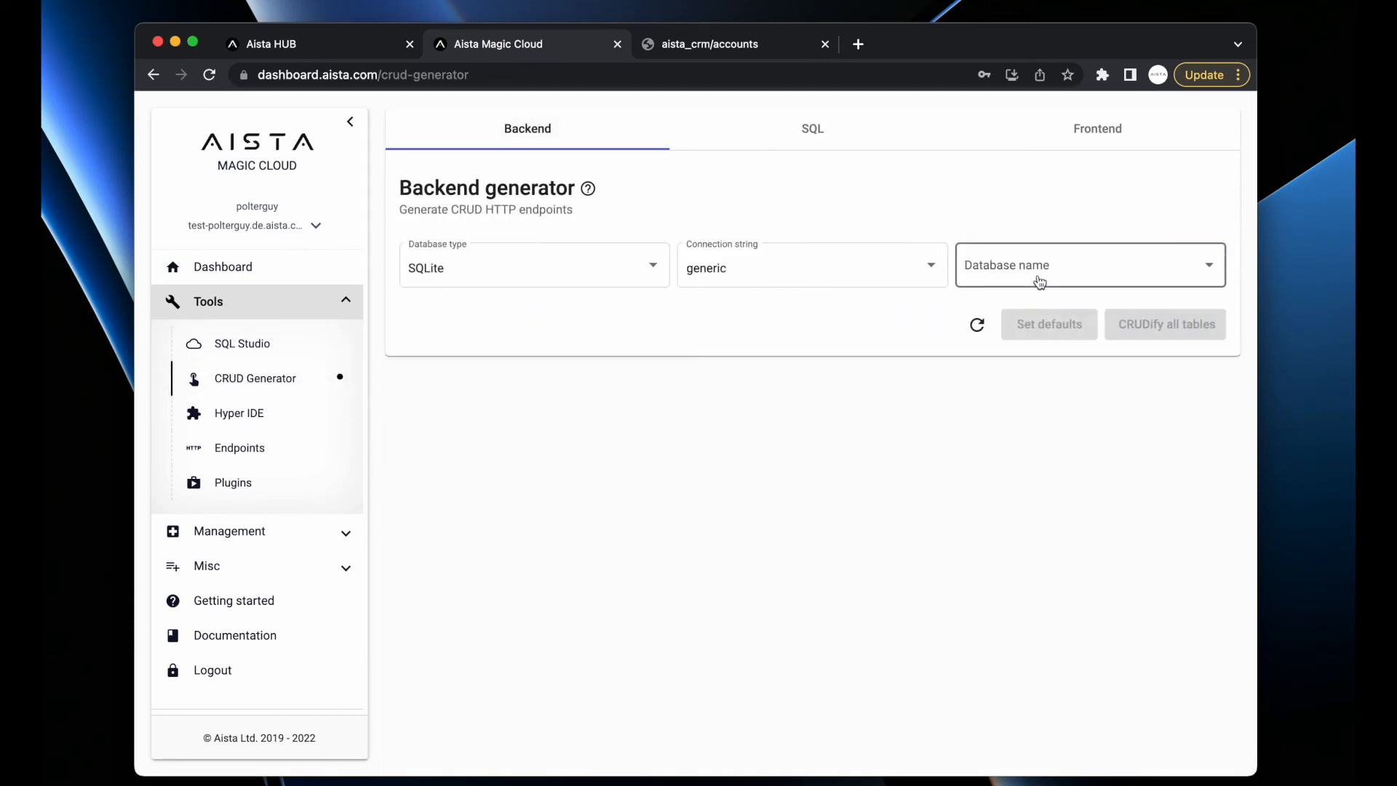
left_click(1088, 265)
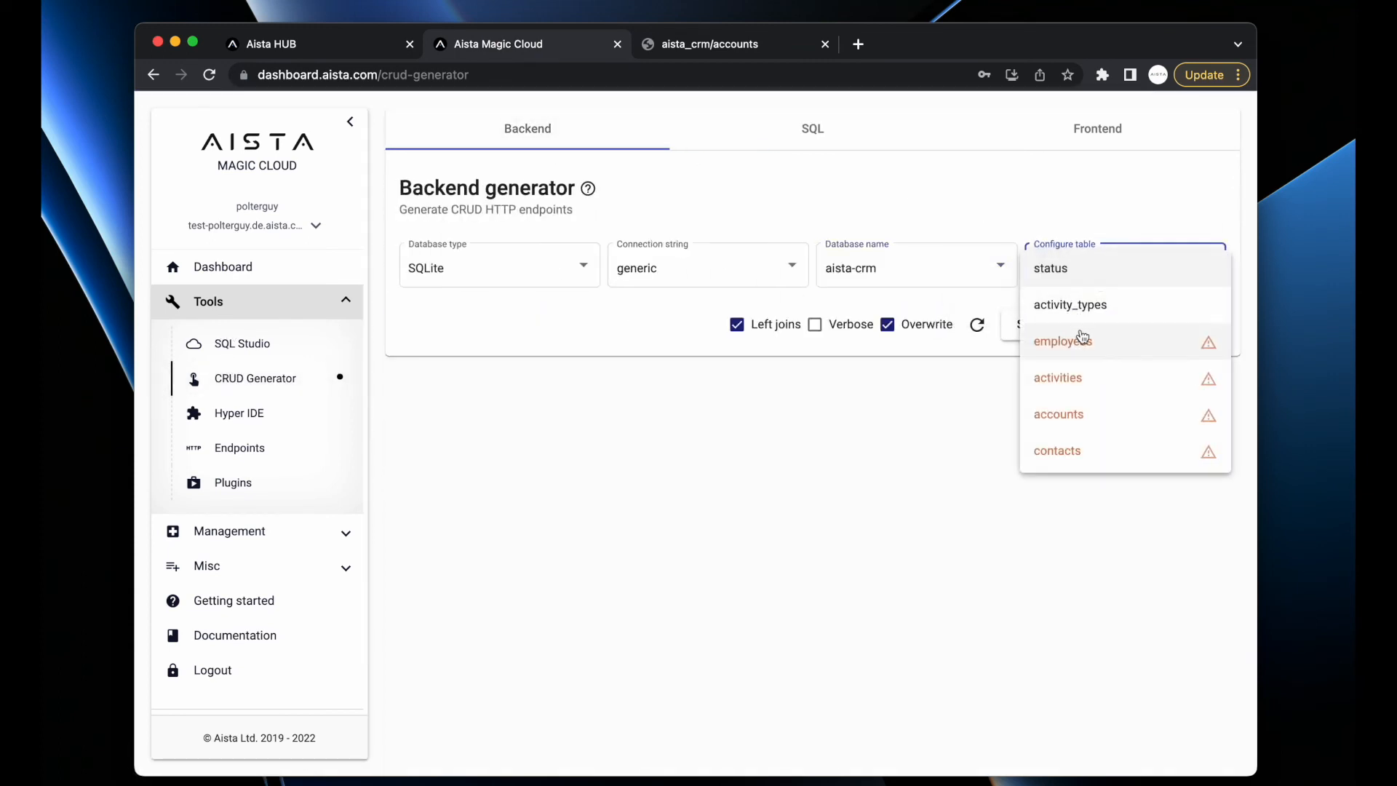
left_click(1058, 377)
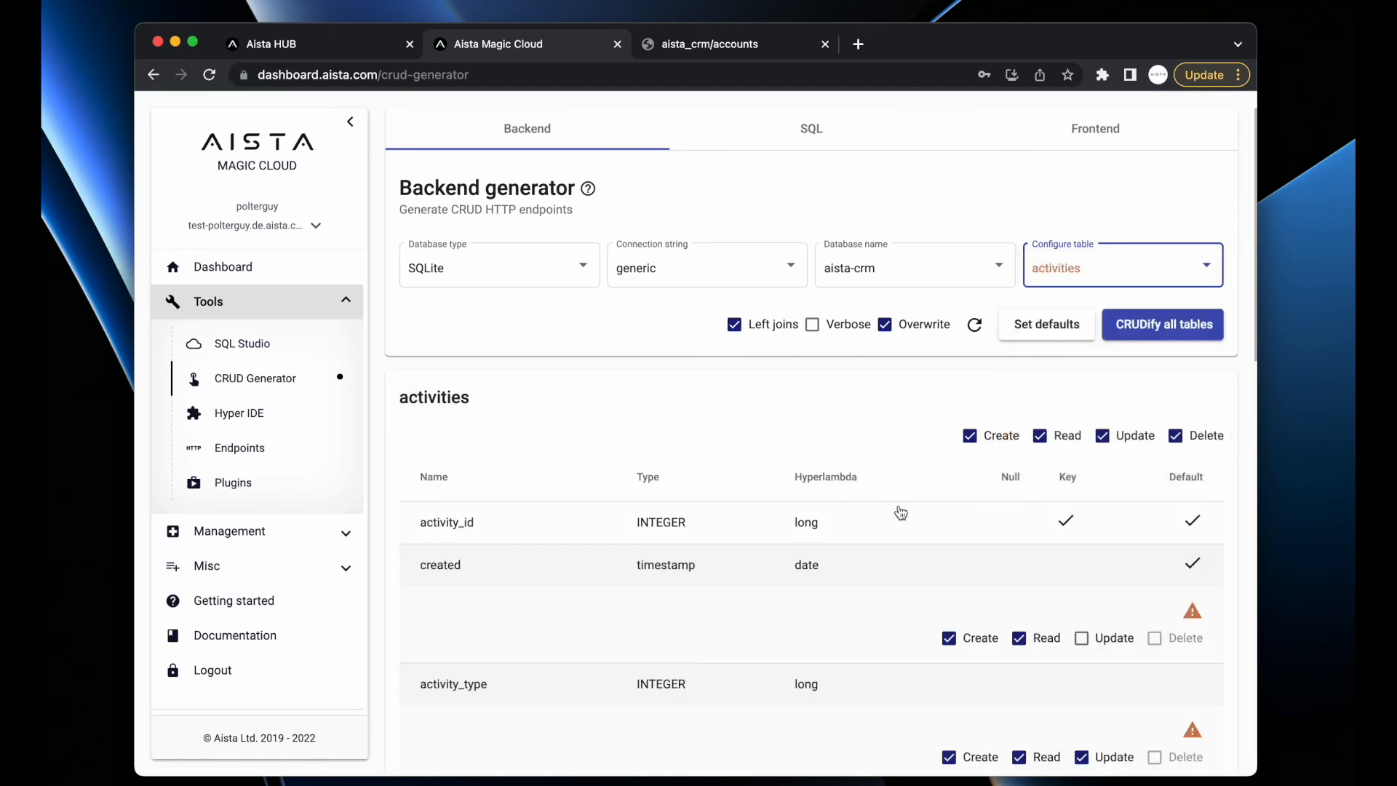
scroll("down", 3)
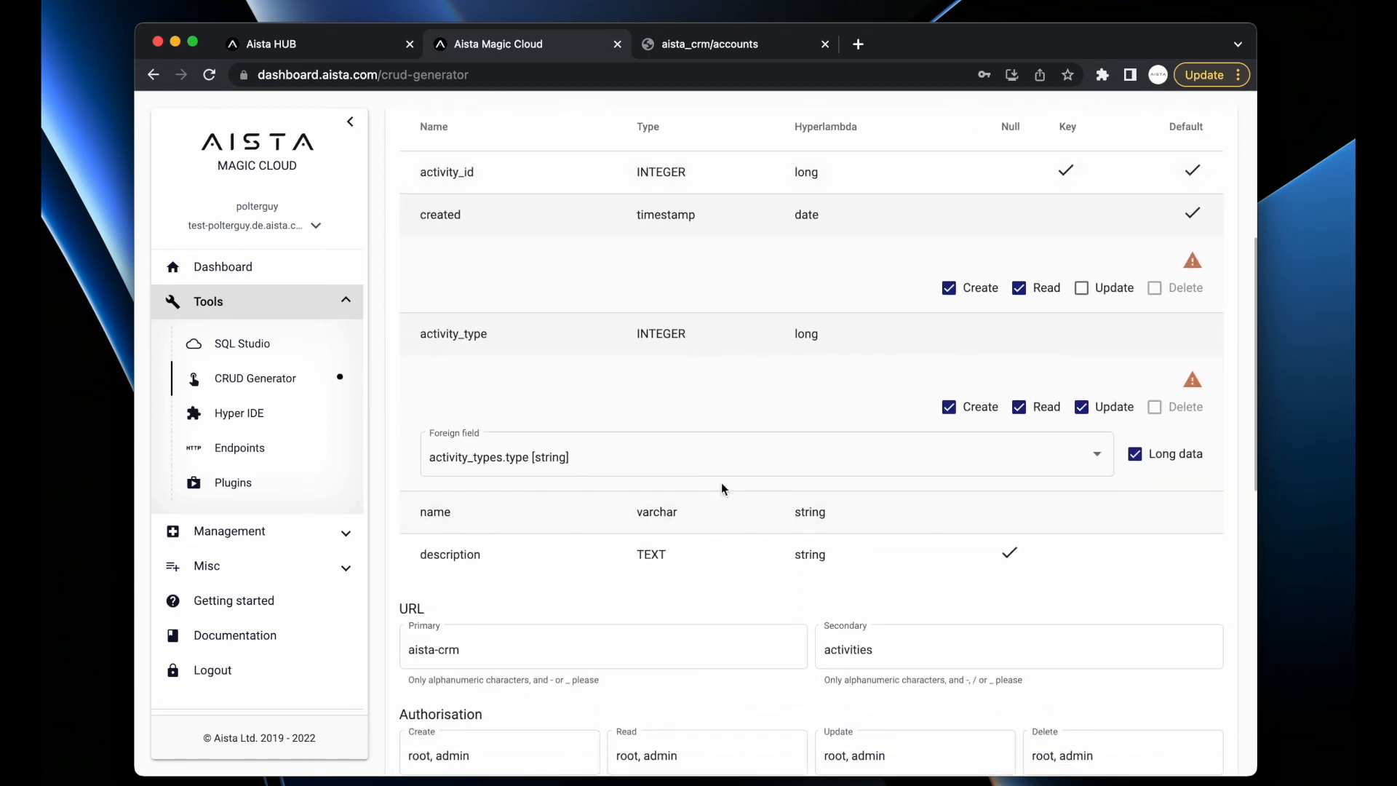
scroll("up", 3)
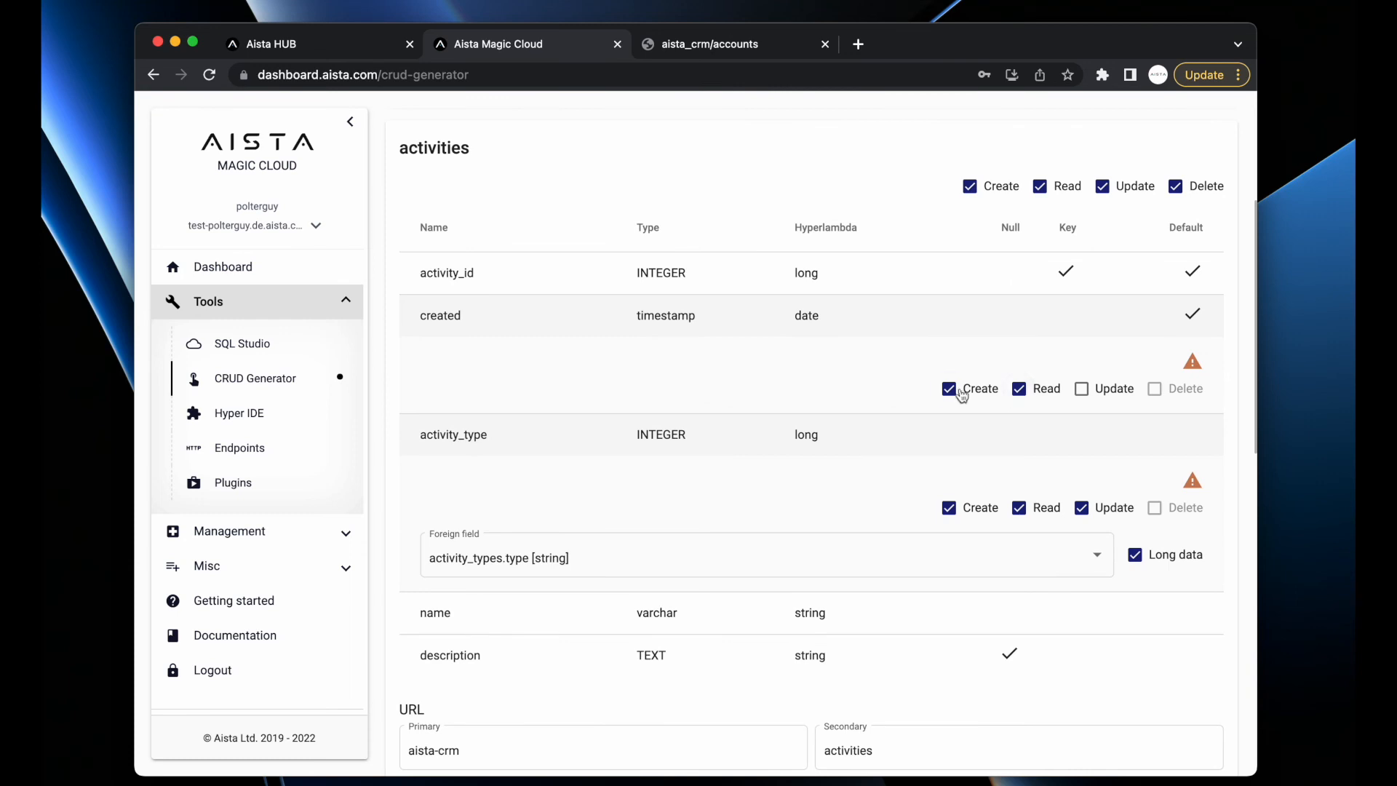
left_click(949, 388)
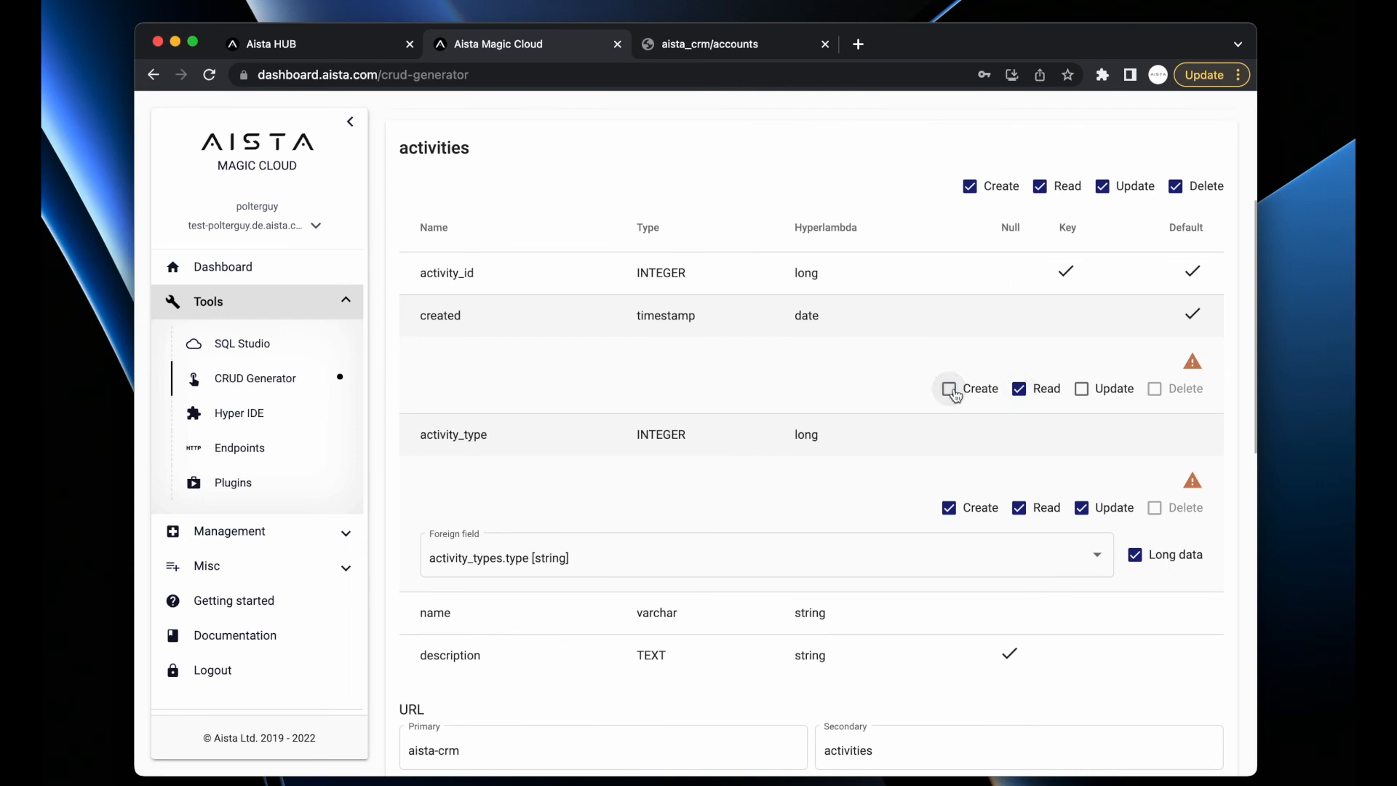
left_click(710, 43)
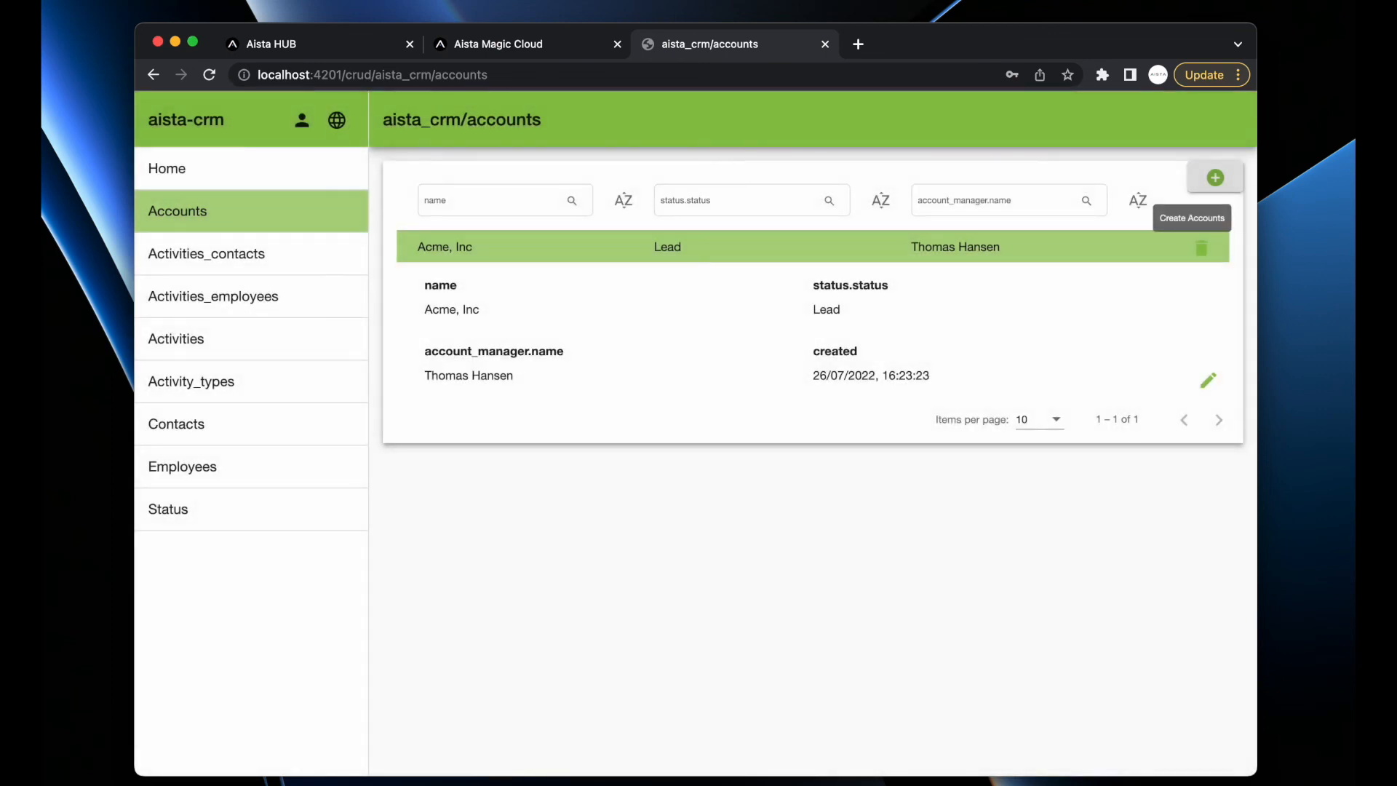
Browse Activities_contacts, Activities and Contacts, ending on the Status list with Lead and Client.
left_click(213, 296)
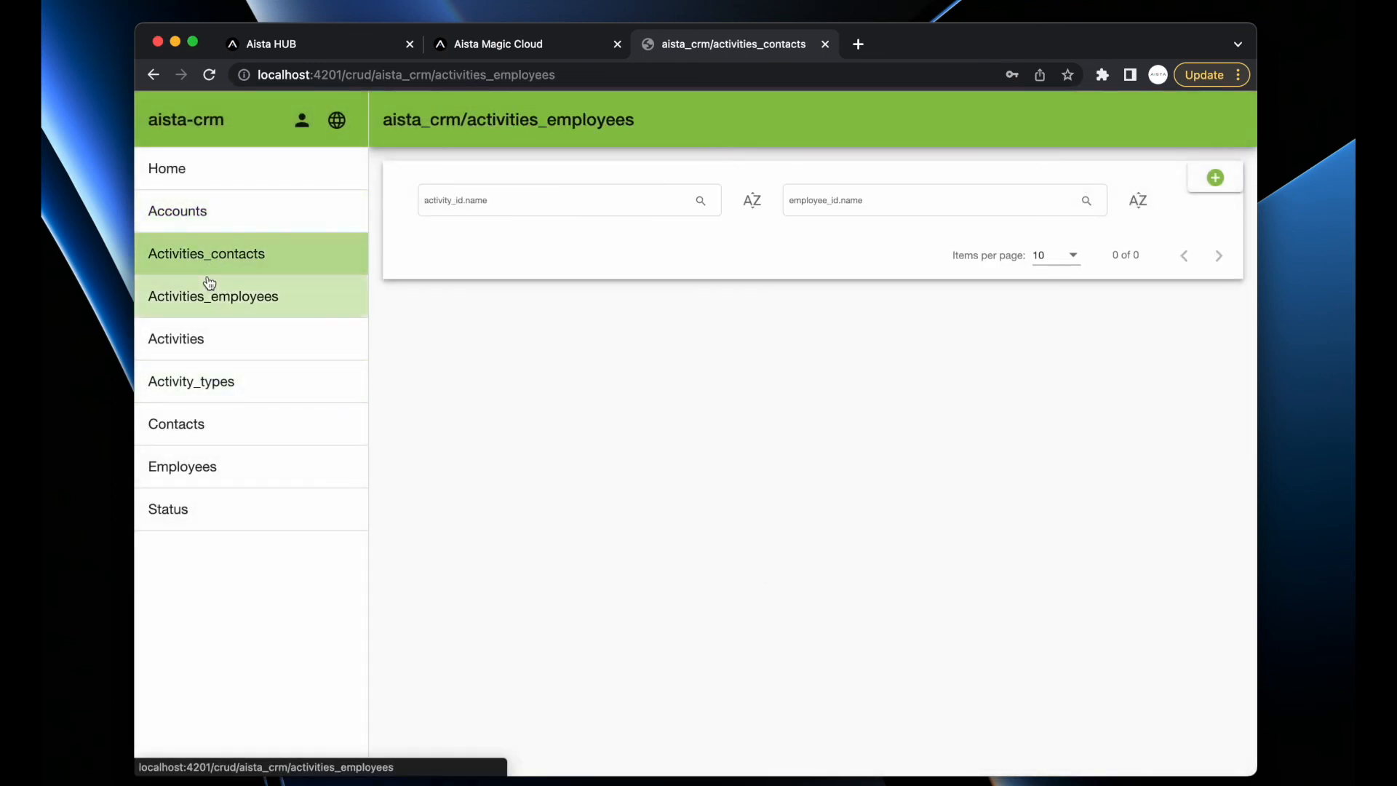
left_click(190, 380)
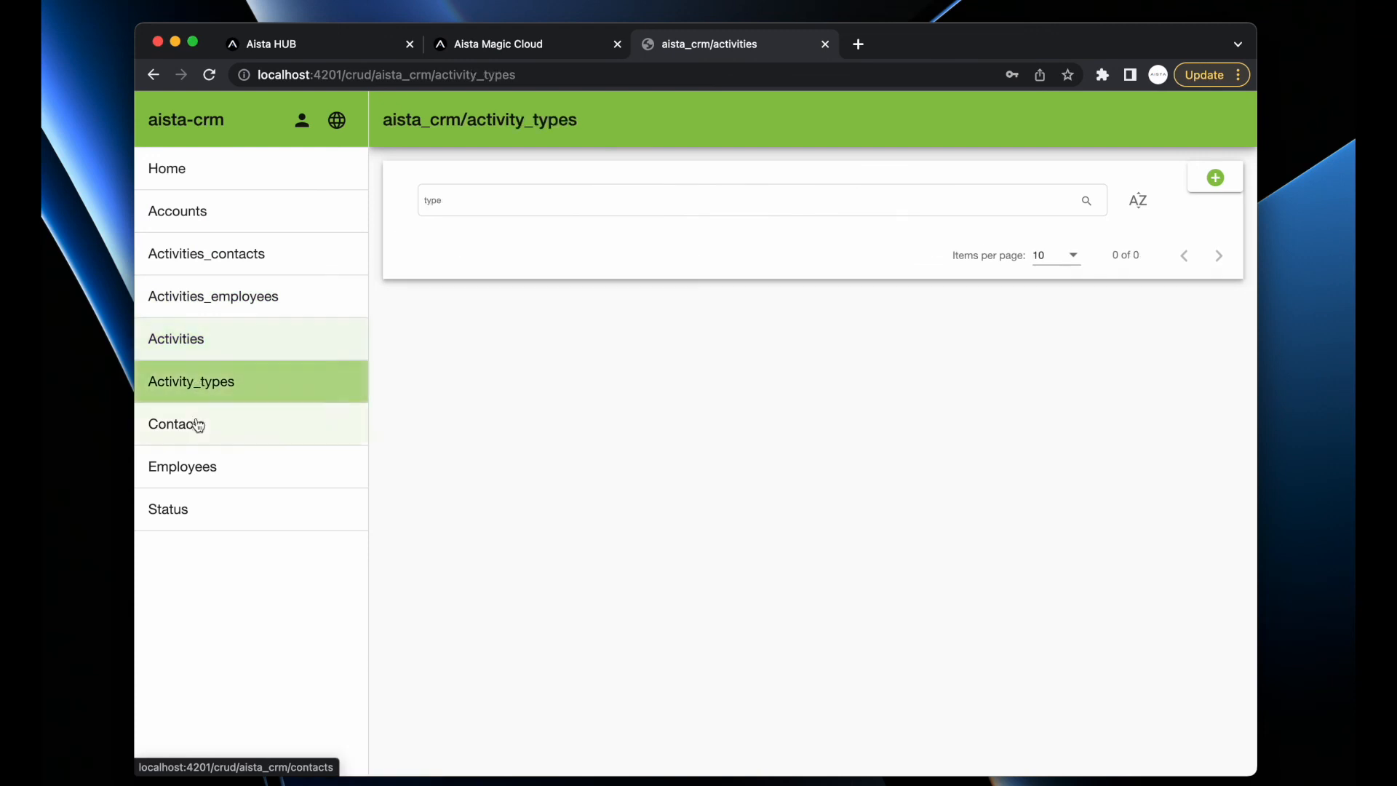
left_click(176, 424)
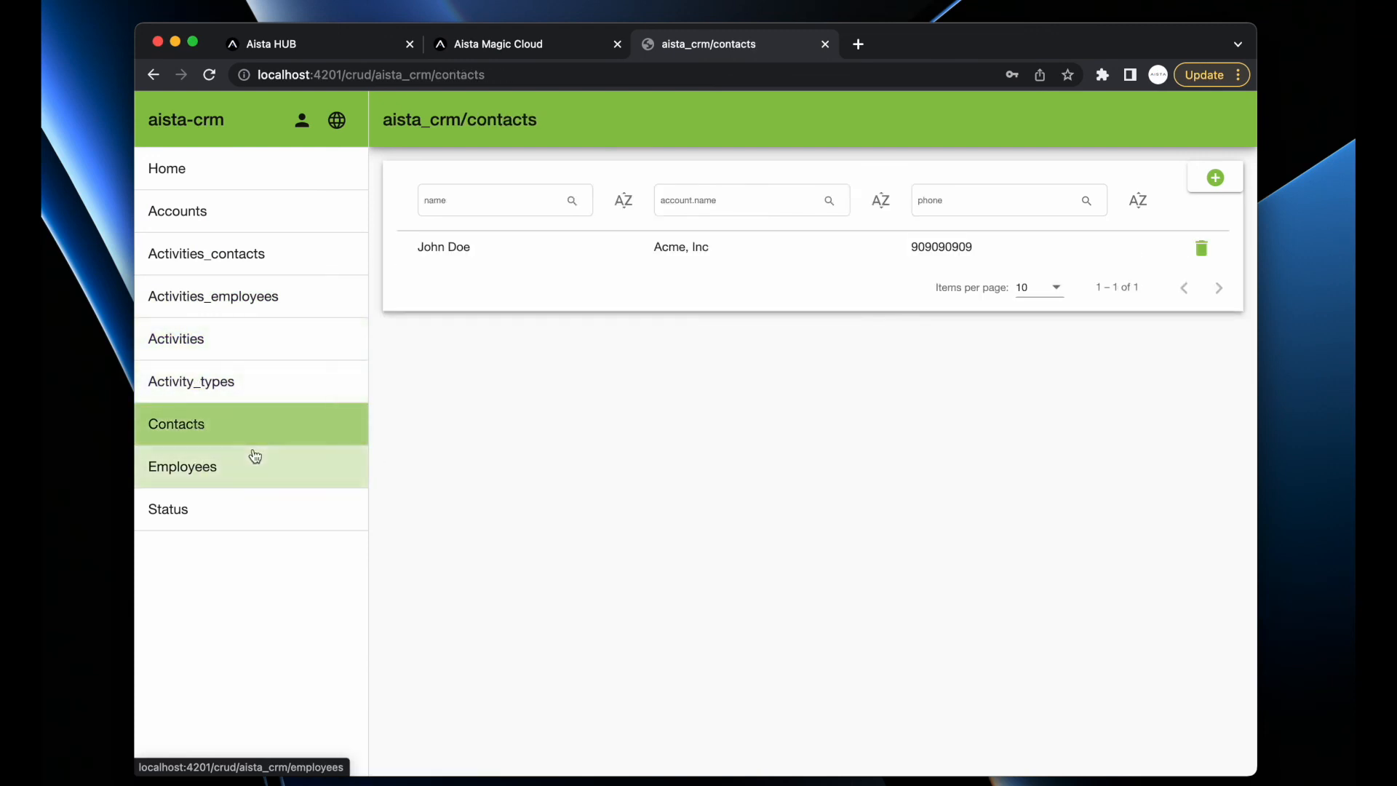
left_click(167, 509)
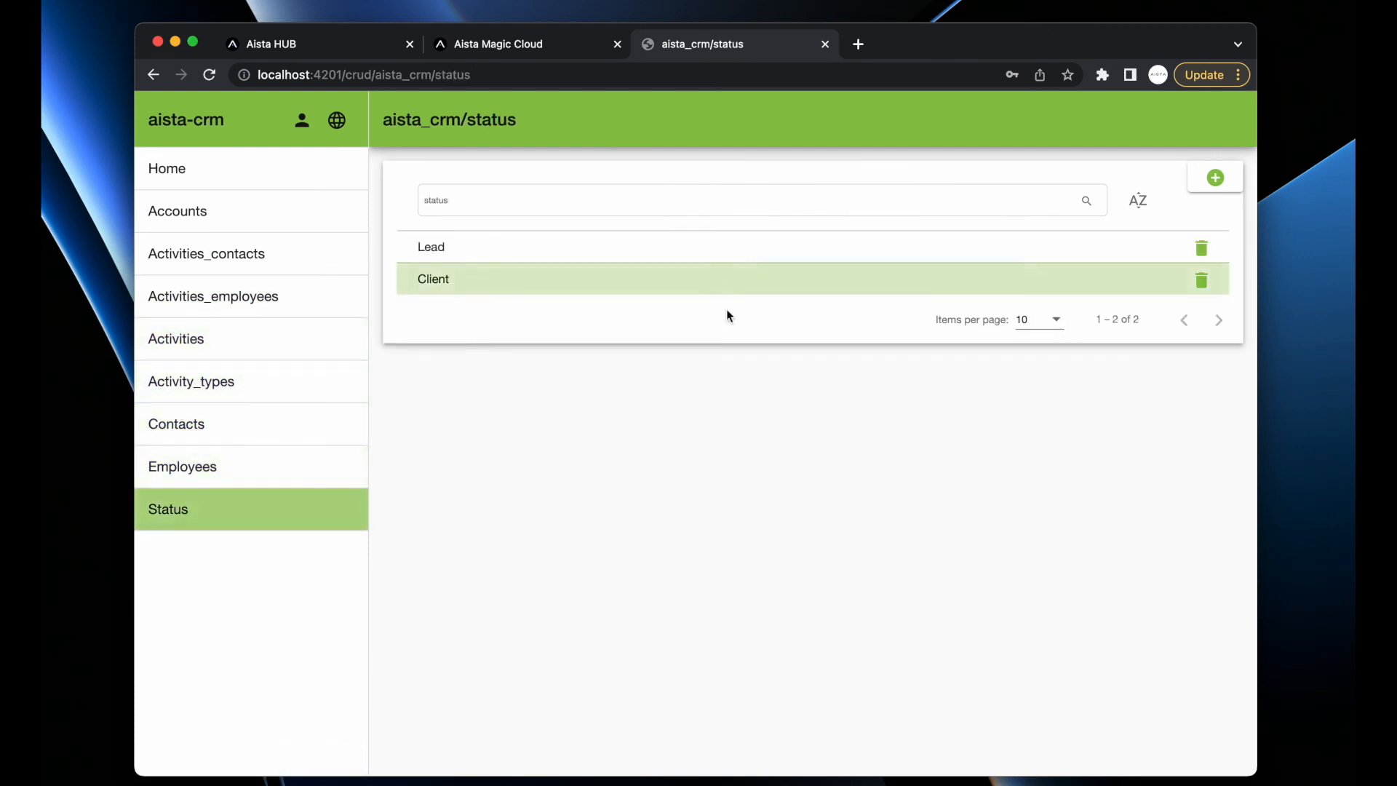